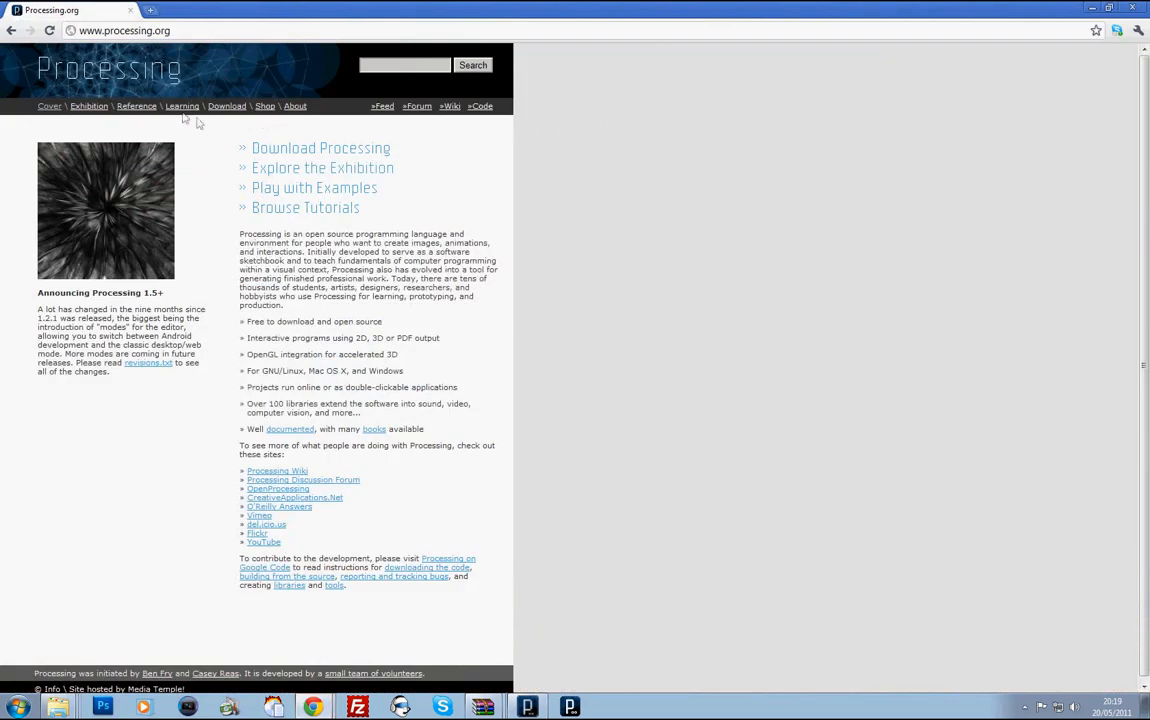
{"action": "mouse_move", "coordinate": [1090, 12]}
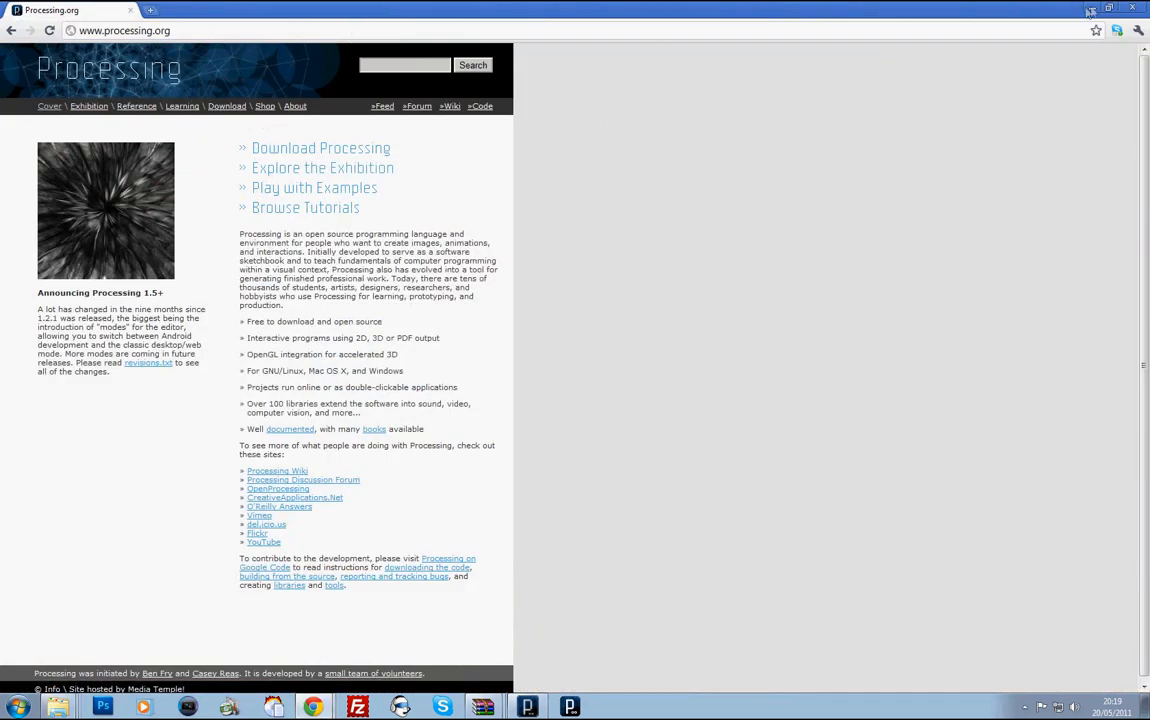
Minimize the Chrome processing.org page to reveal the blank Processing 1.5.1 sketch
{"action": "left_click", "coordinate": [1108, 9]}
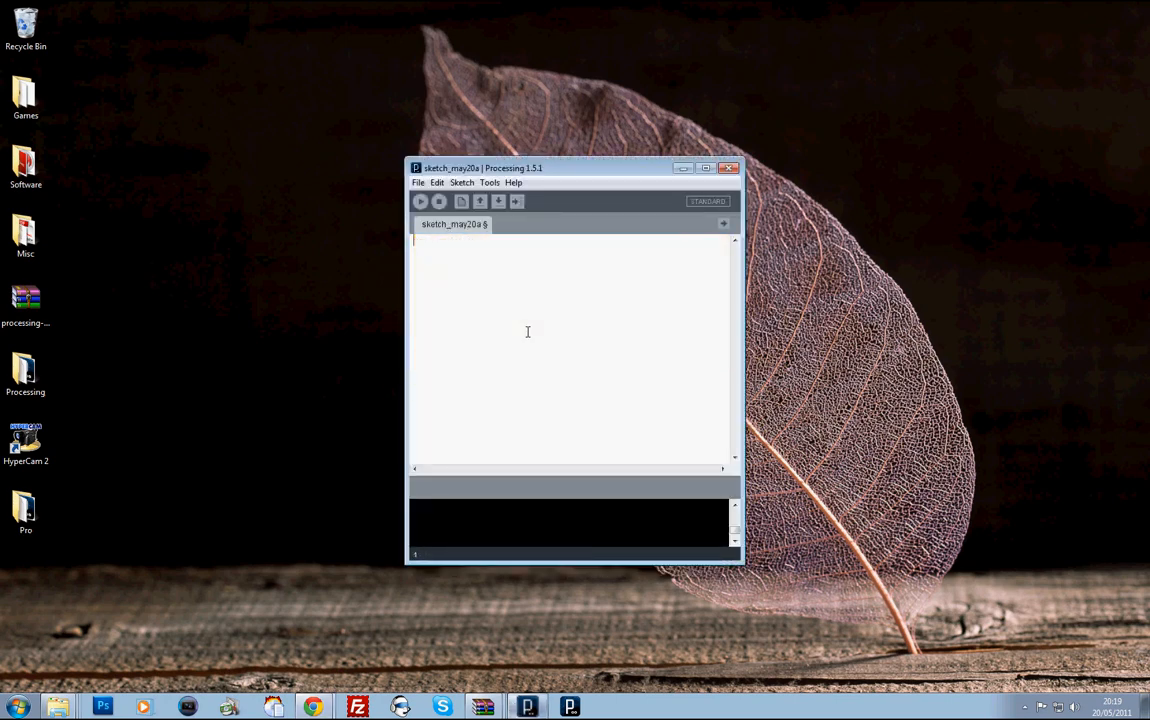
Reposition the sketch window and set the editor font size to 20 in Preferences
{"action": "left_click_drag", "start_coordinate": [575, 167], "coordinate": [460, 157]}
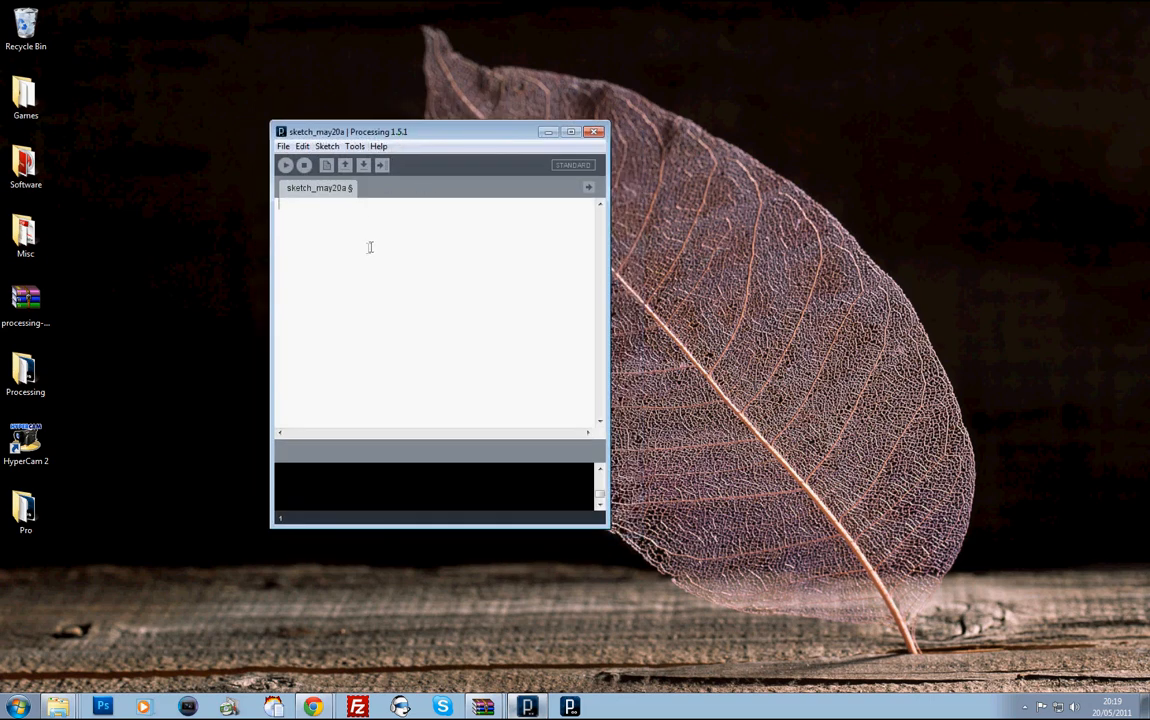
{"action": "left_click", "coordinate": [355, 146]}
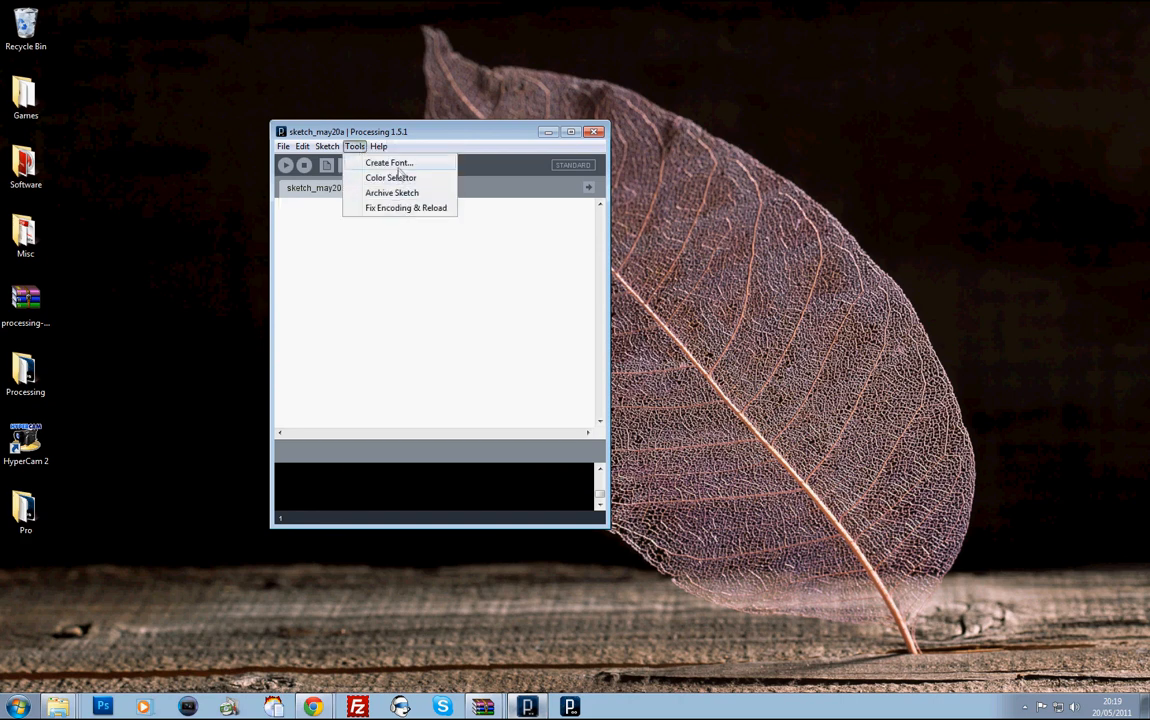
{"action": "left_click", "coordinate": [283, 146]}
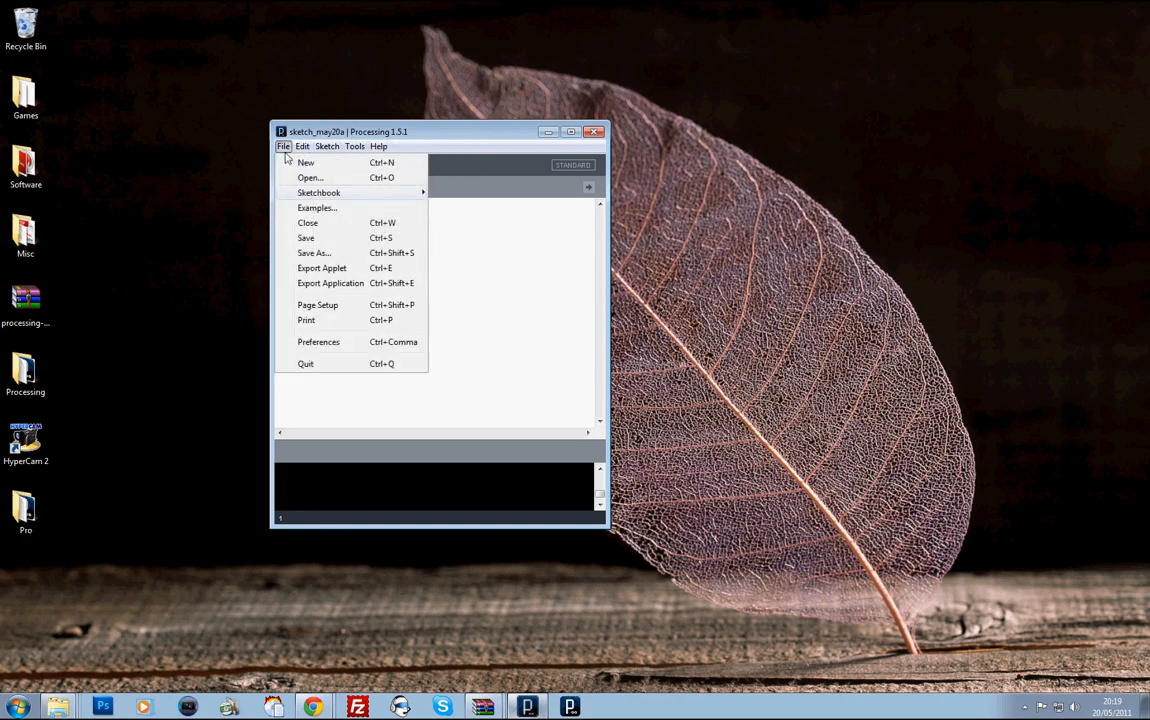
{"action": "left_click", "coordinate": [318, 341]}
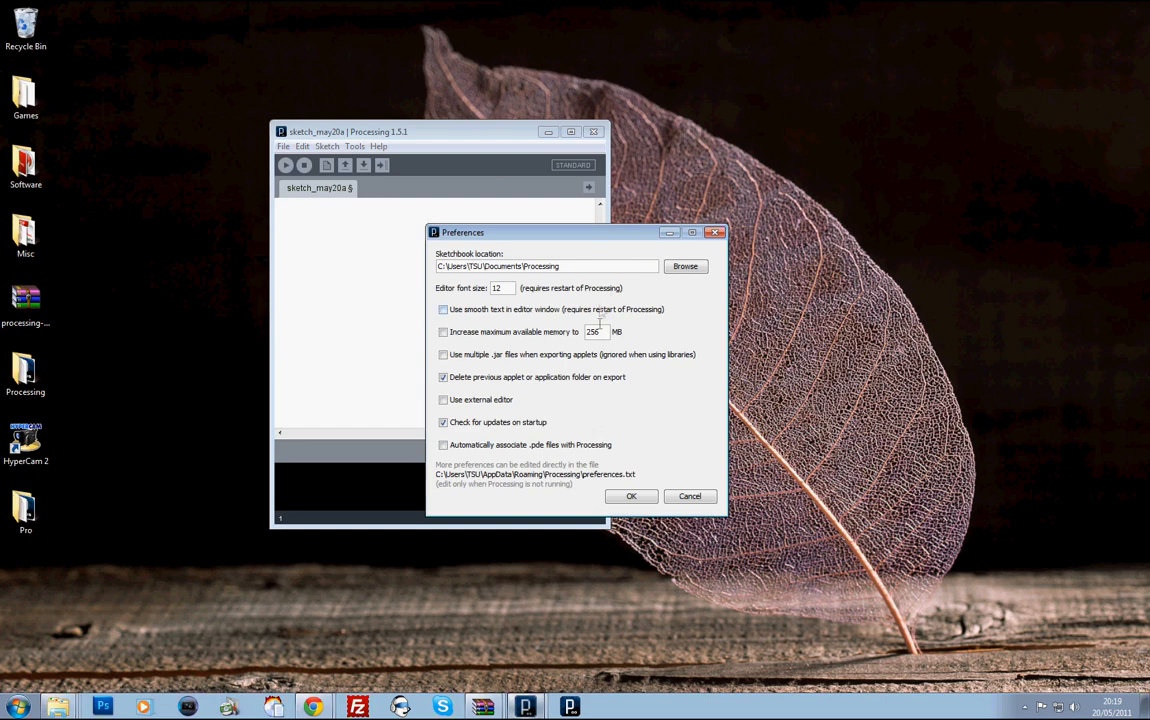
{"action": "triple_click", "coordinate": [503, 288]}
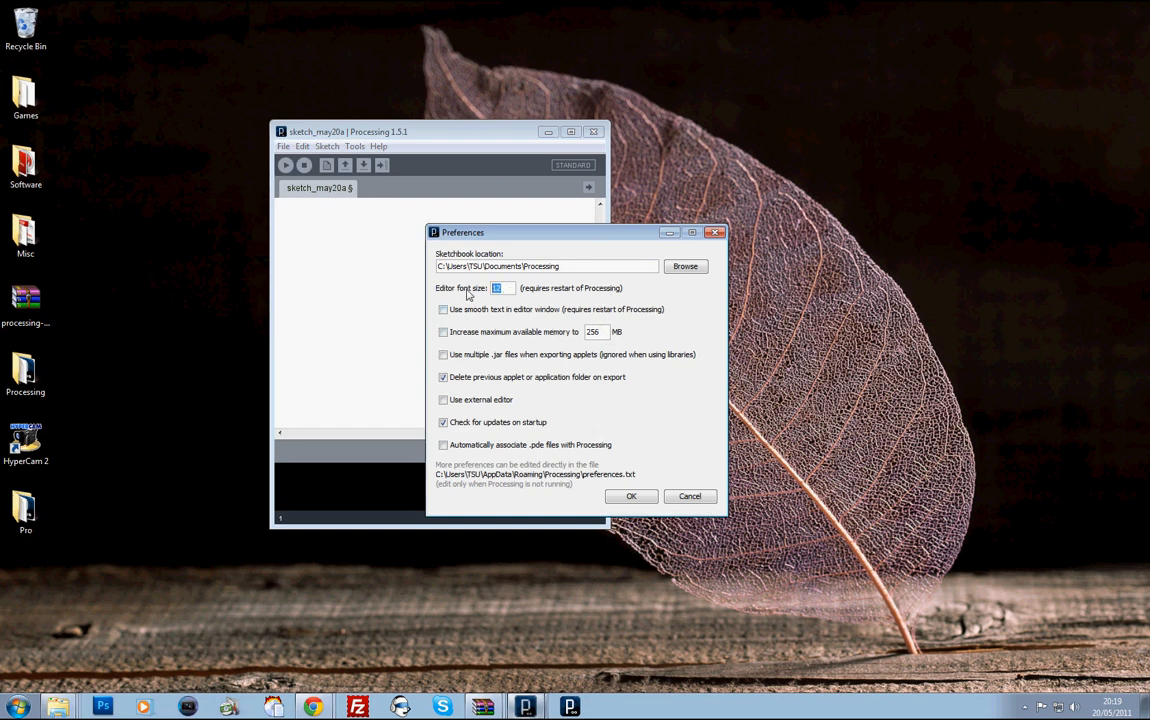
{"action": "type", "text": "20"}
{"action": "left_click", "coordinate": [436, 314]}
{"action": "type", "text": "dsasd"}
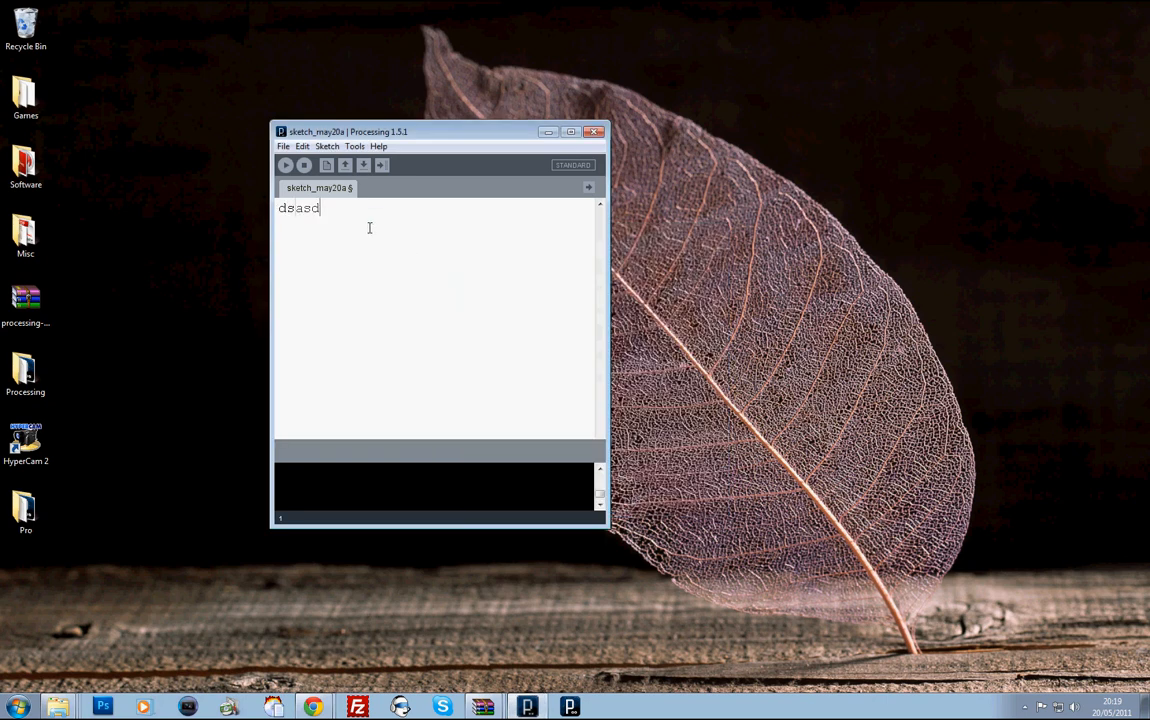
{"action": "key", "text": "ctrl+a"}
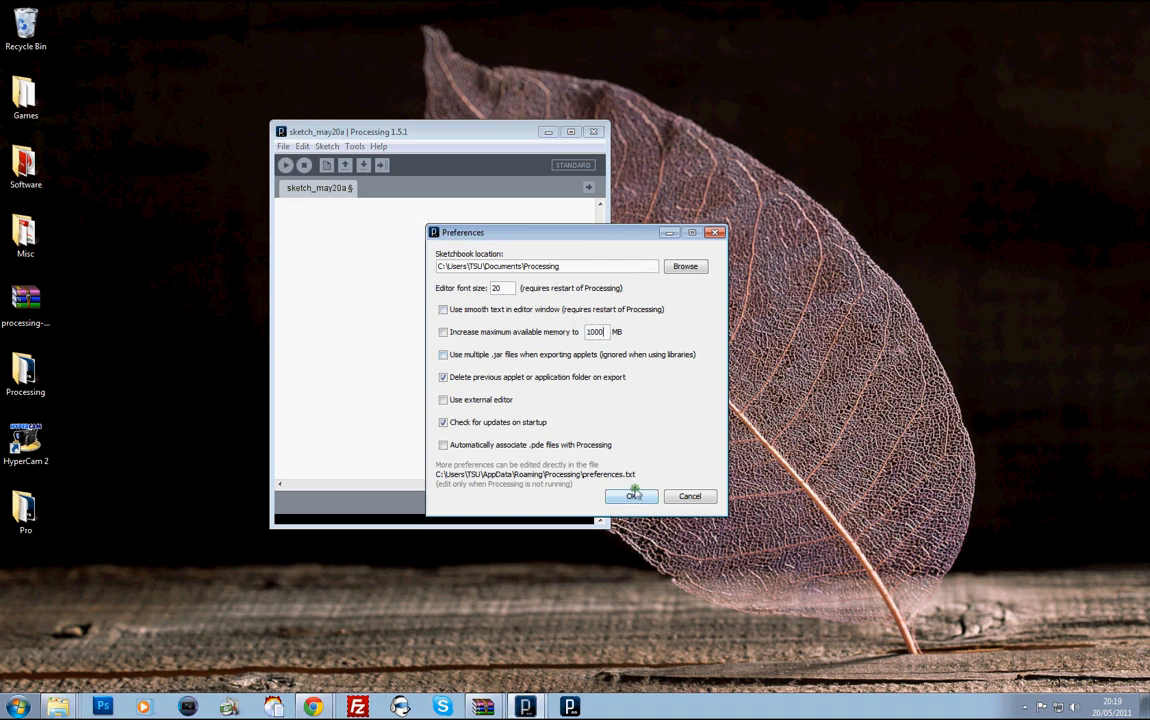
{"action": "left_click", "coordinate": [631, 496]}
{"action": "type", "text": "void setup() {"}
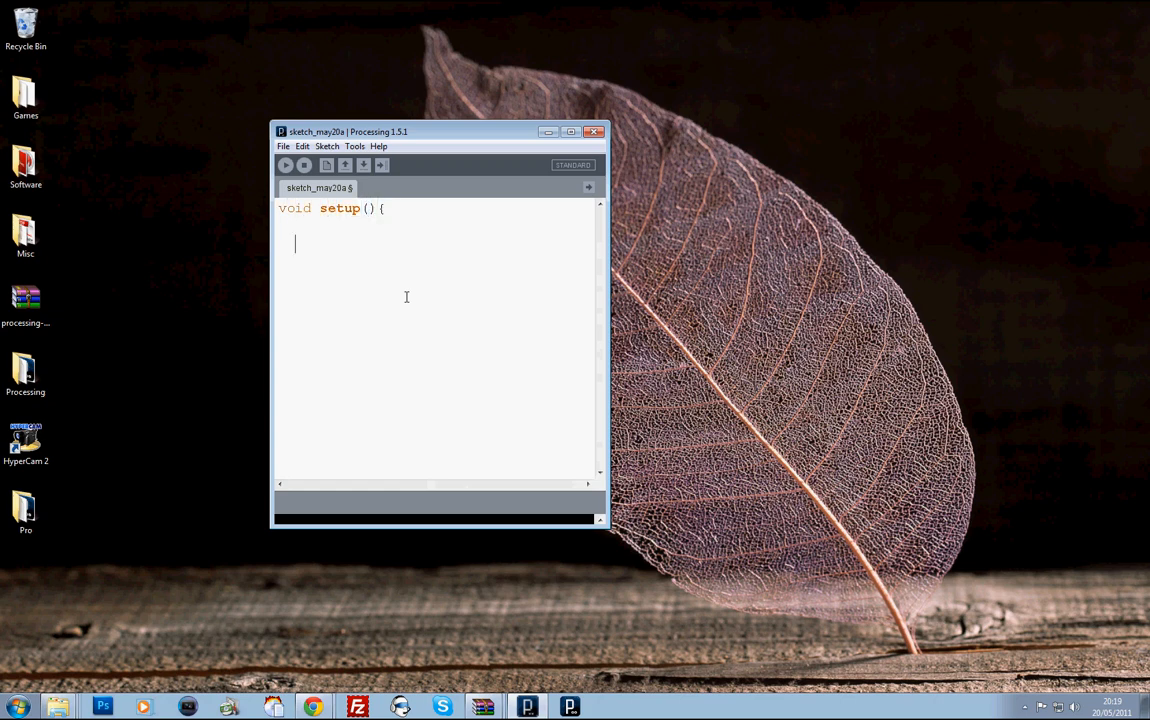
Write setup() calling size(400, 400) and an empty draw() function
{"action": "type", "text": "}"}
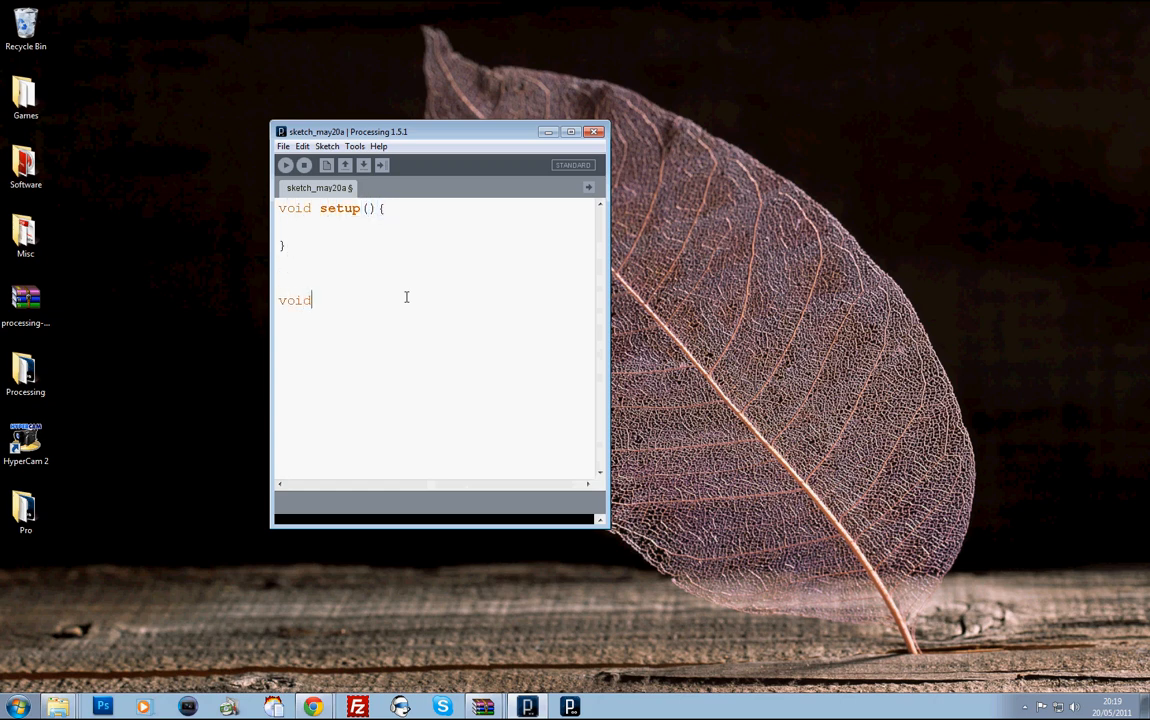
{"action": "type", "text": "draw"}
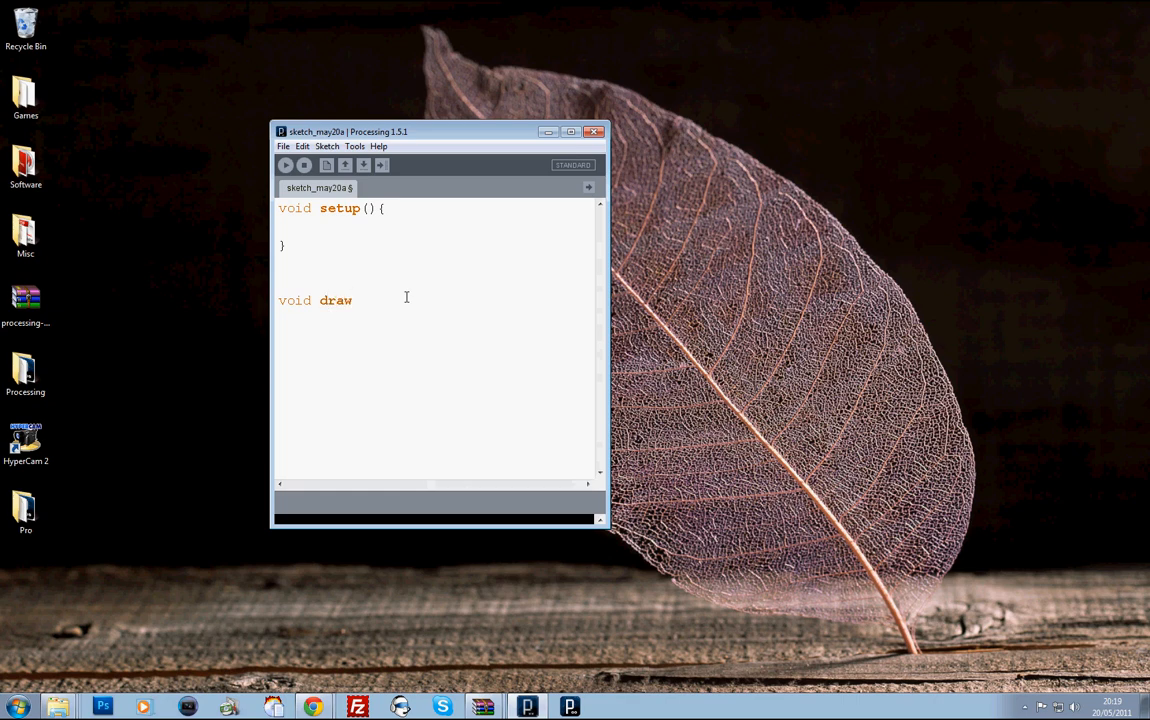
{"action": "type", "text": "(){"}
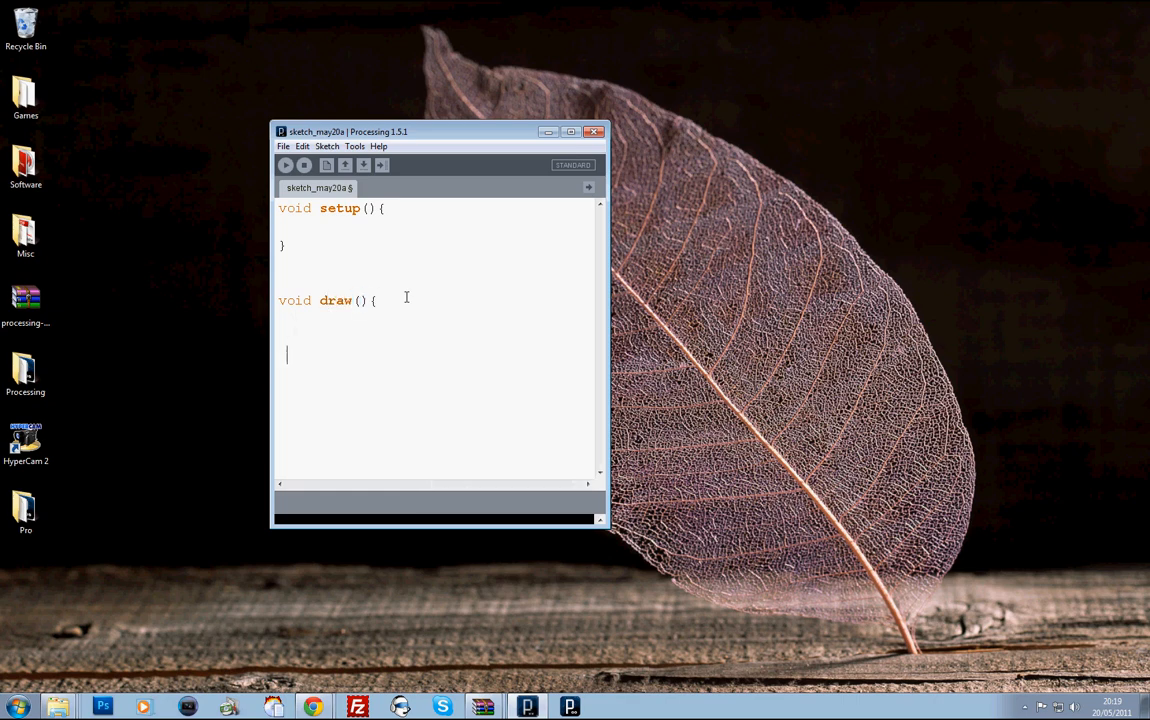
{"action": "type", "text": "}"}
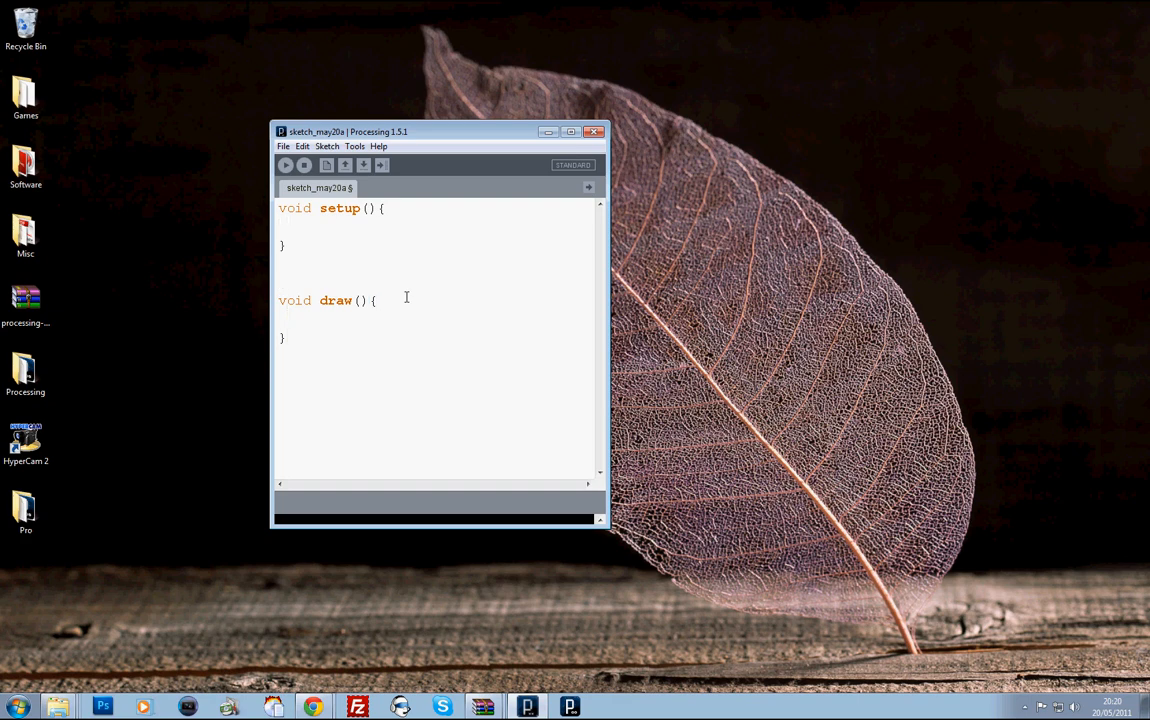
{"action": "type", "text": "size();"}
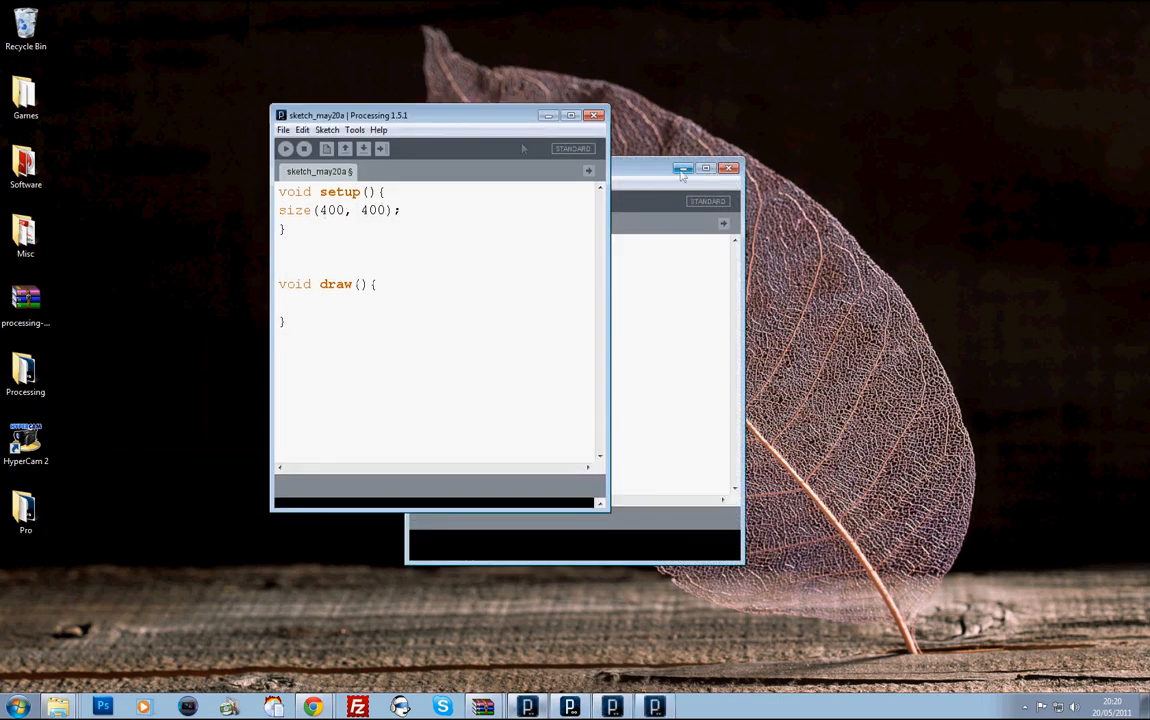
Move the background() call from setup() into draw()
{"action": "left_click", "coordinate": [728, 168]}
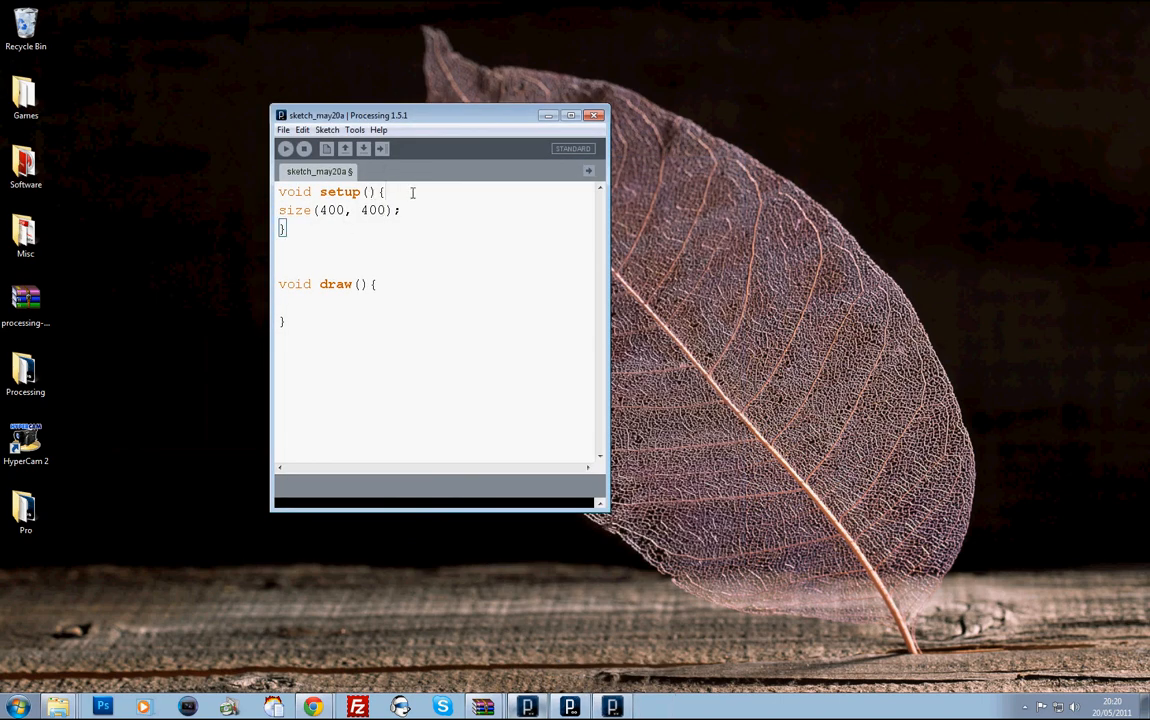
{"action": "key", "text": "Return"}
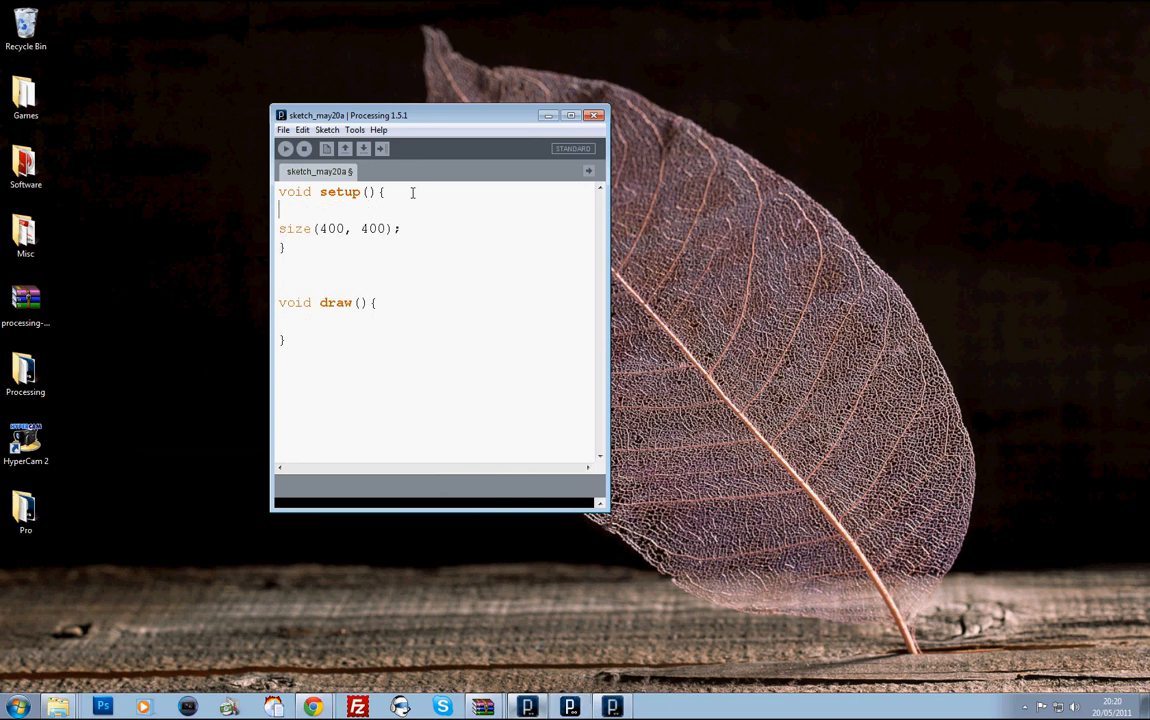
{"action": "type", "text": "background();"}
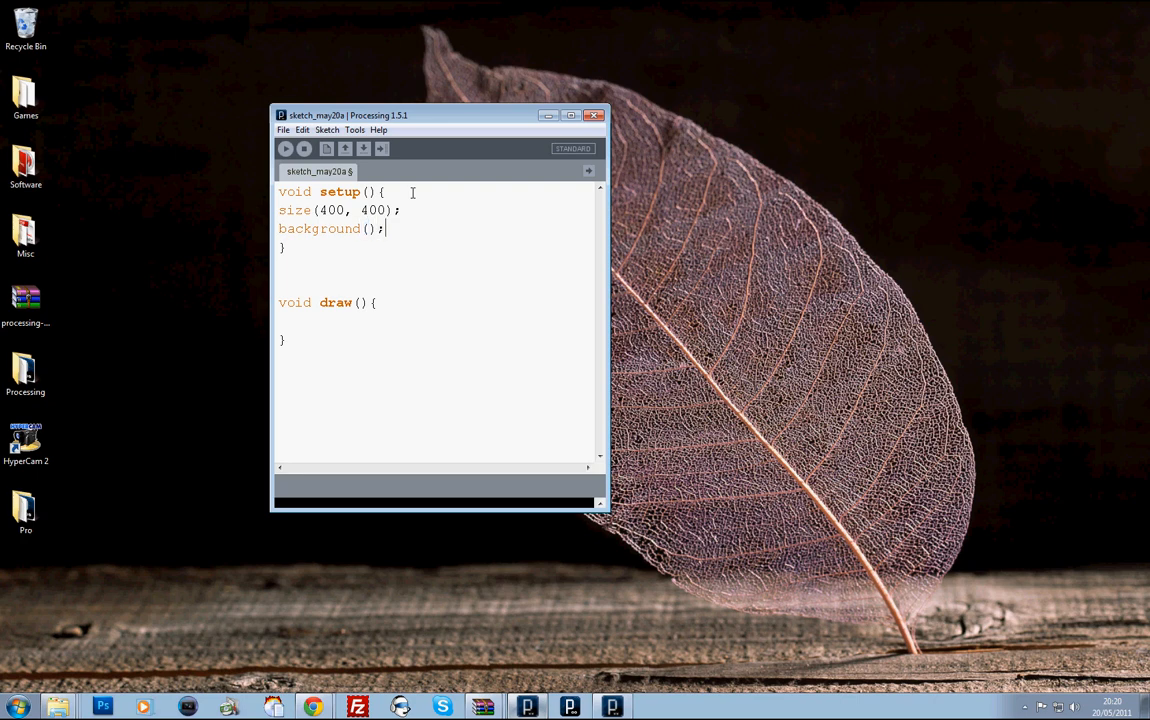
{"action": "left_click", "coordinate": [371, 228]}
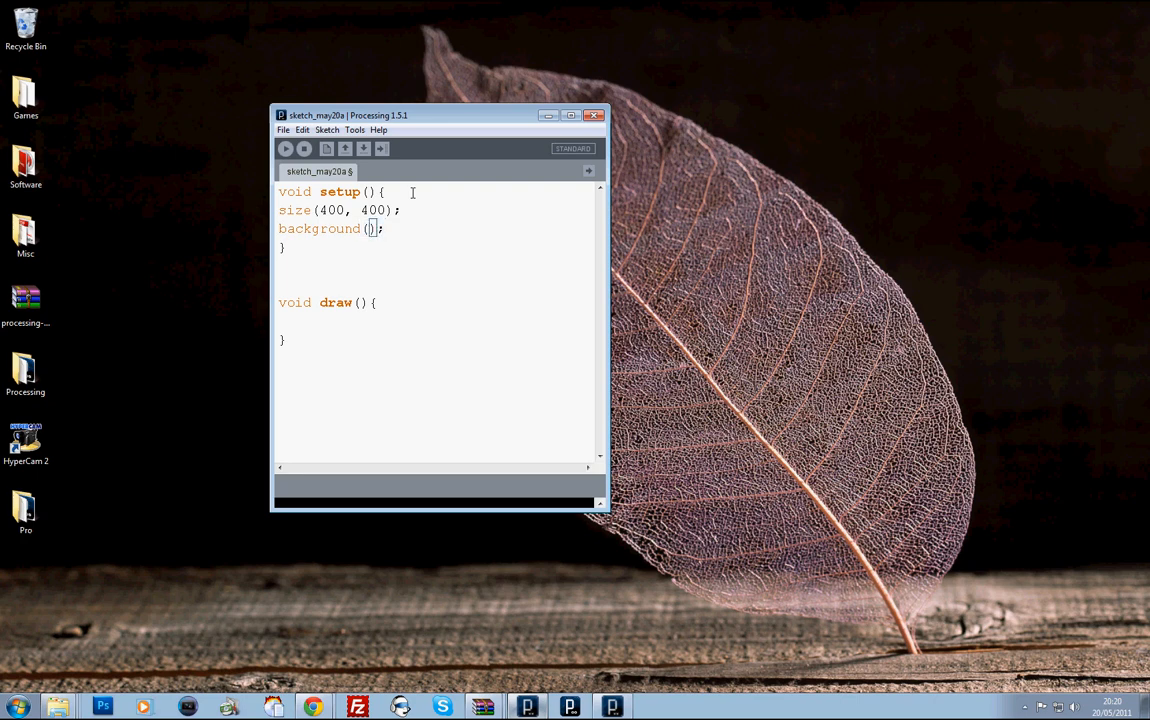
{"action": "triple_click", "coordinate": [320, 228]}
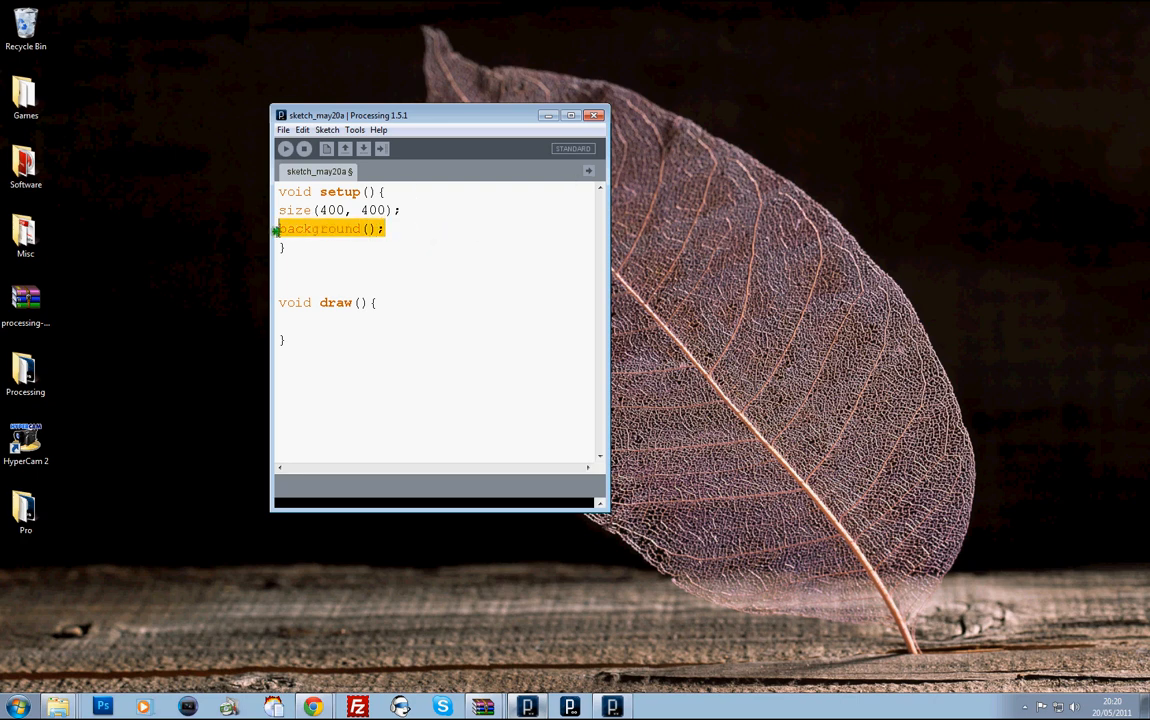
{"action": "key", "text": "Delete"}
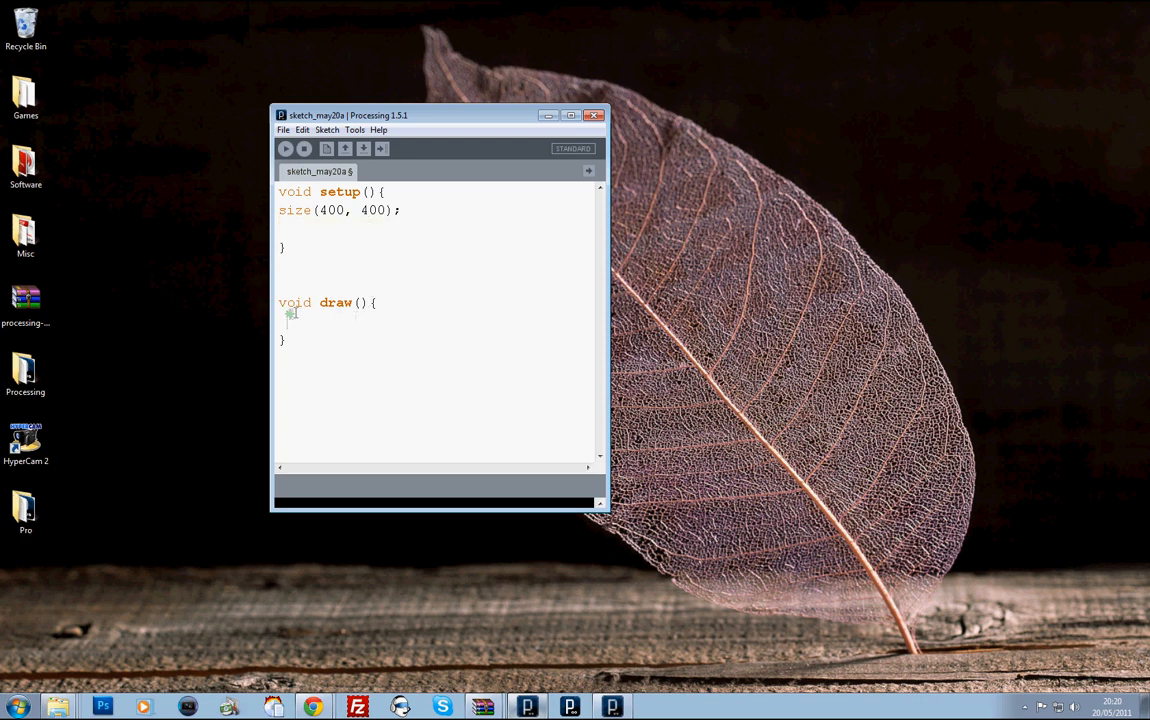
{"action": "type", "text": "background();"}
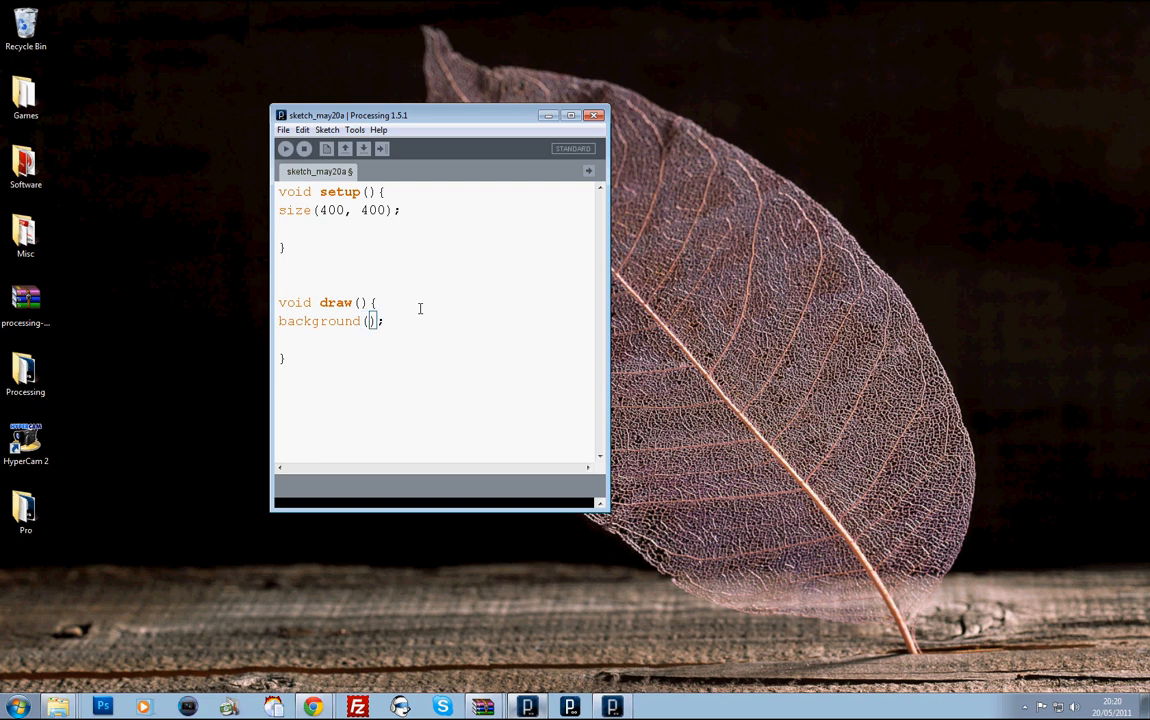
Replace the placeholder red, green, blue arguments with 255, 0, 0
{"action": "type", "text": "255"}
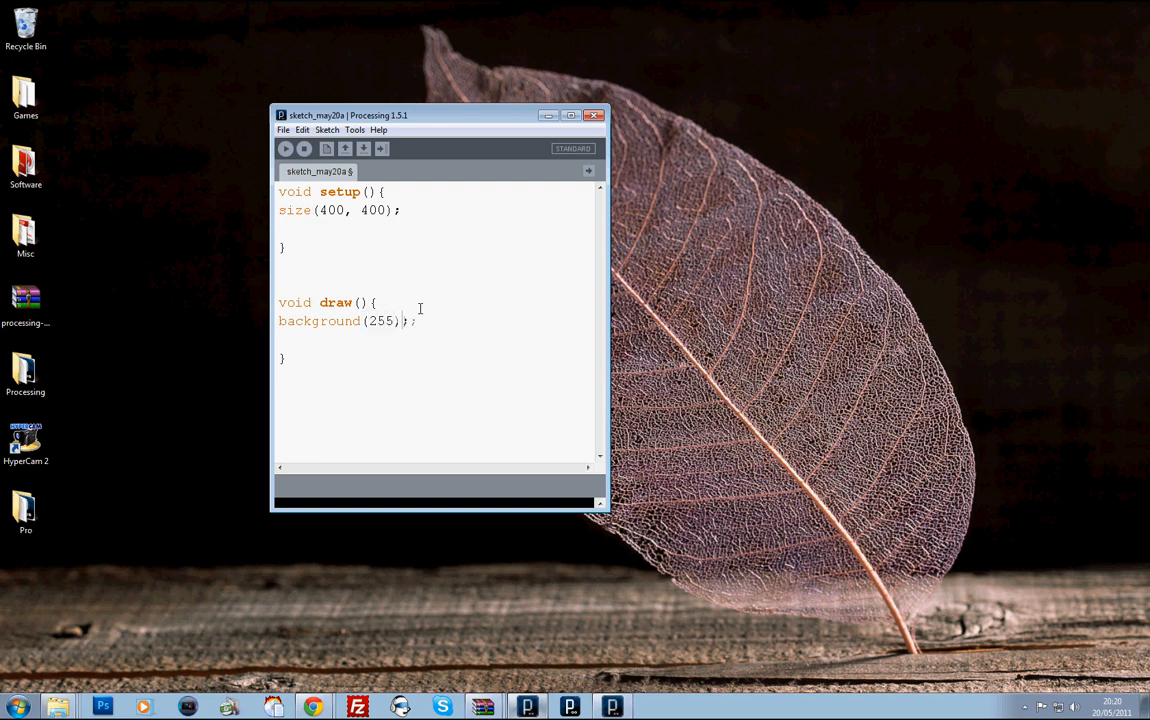
{"action": "type", "text": ", 255"}
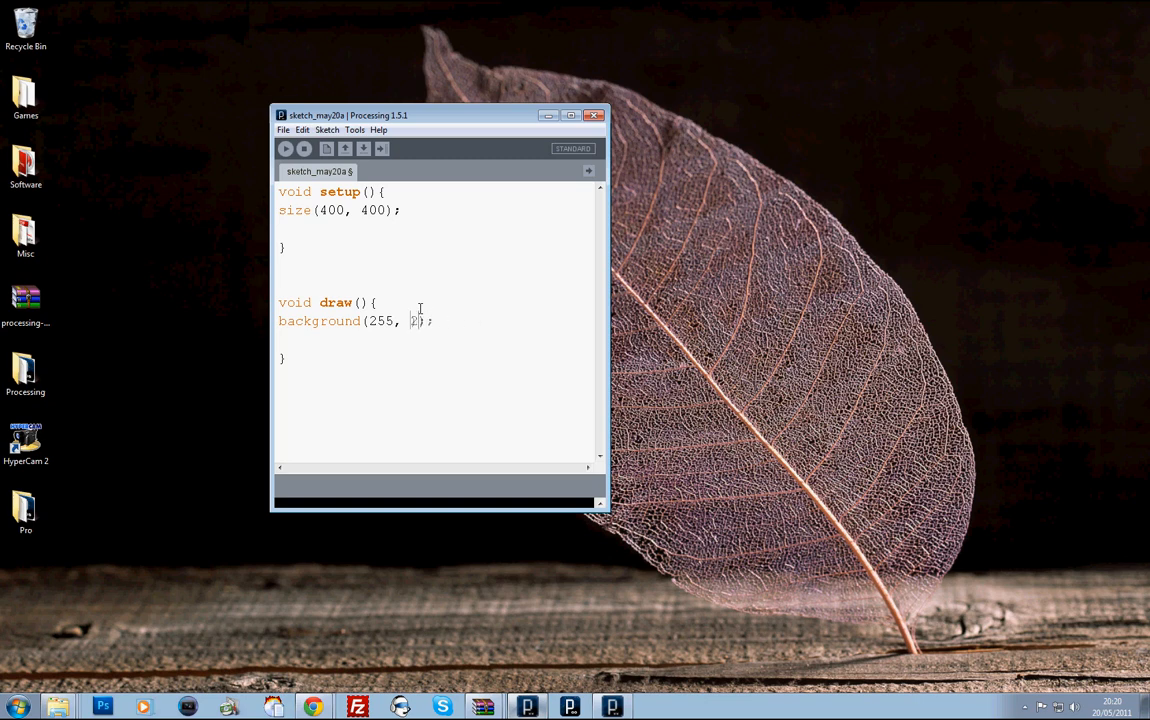
{"action": "type", "text": "red"}
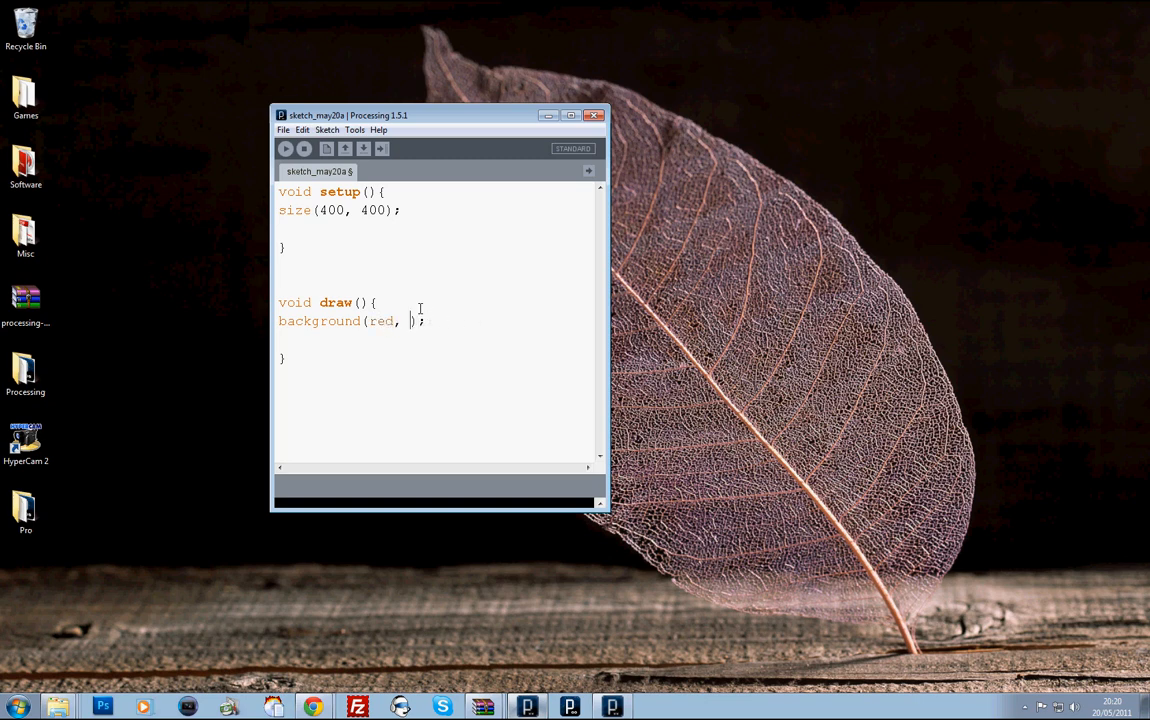
{"action": "type", "text": "green, blue"}
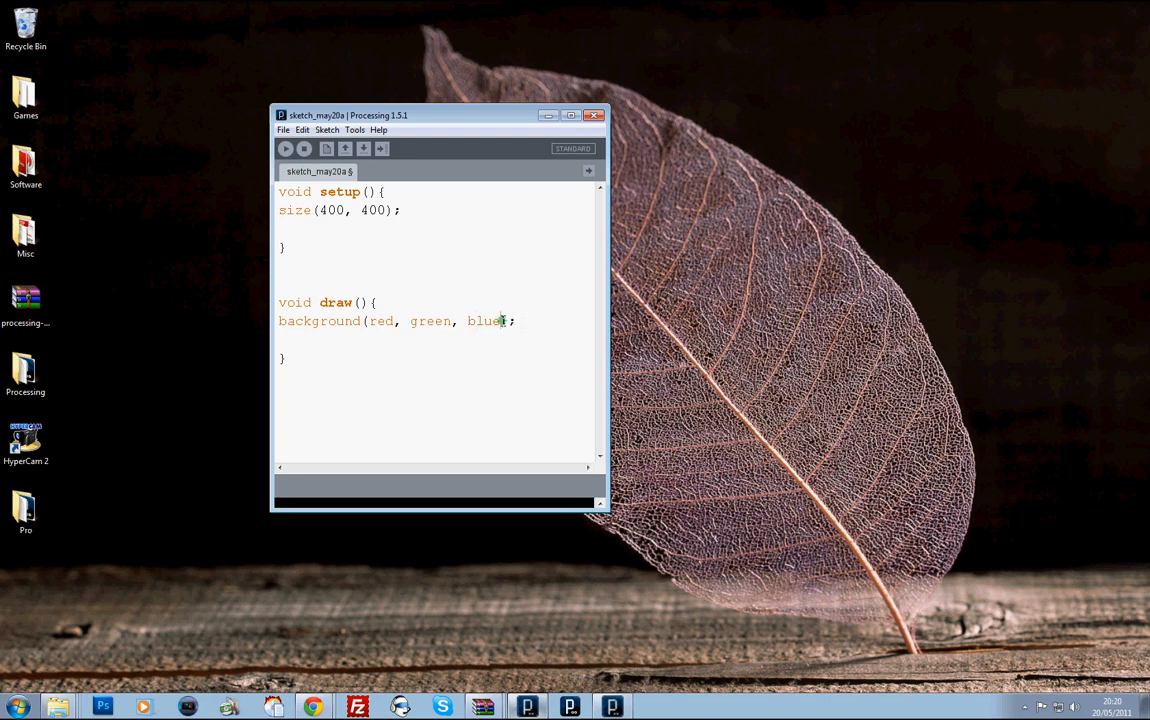
{"action": "left_click", "coordinate": [370, 321]}
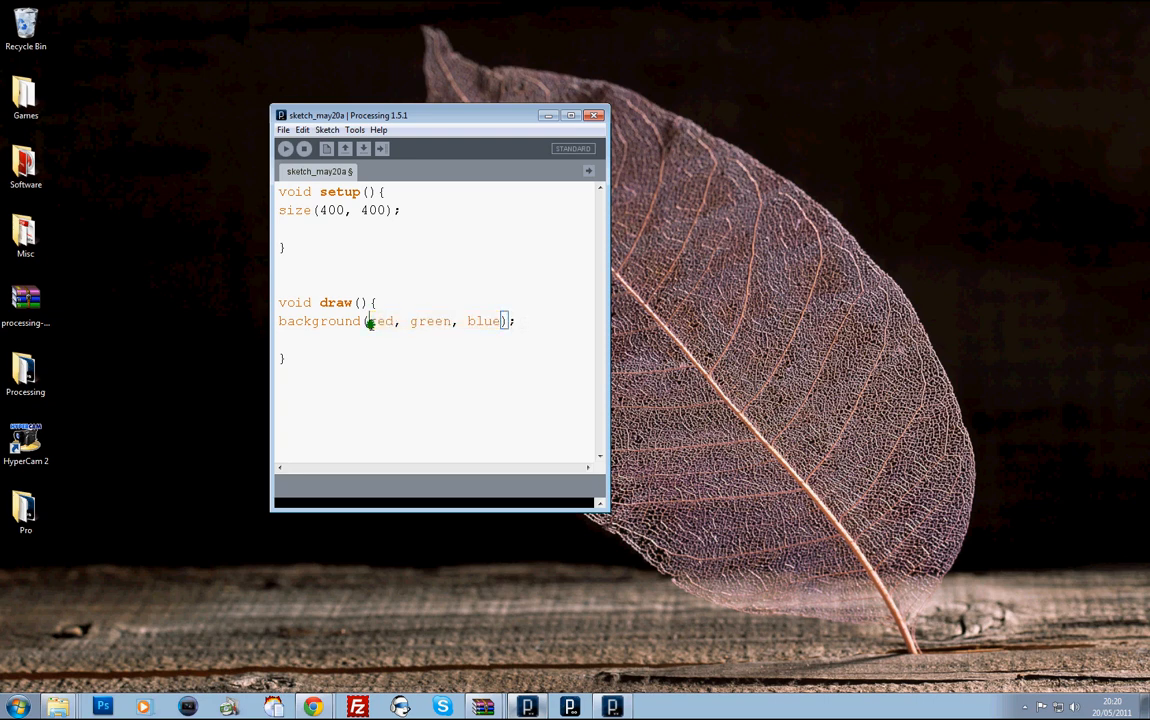
{"action": "mouse_move", "coordinate": [285, 148]}
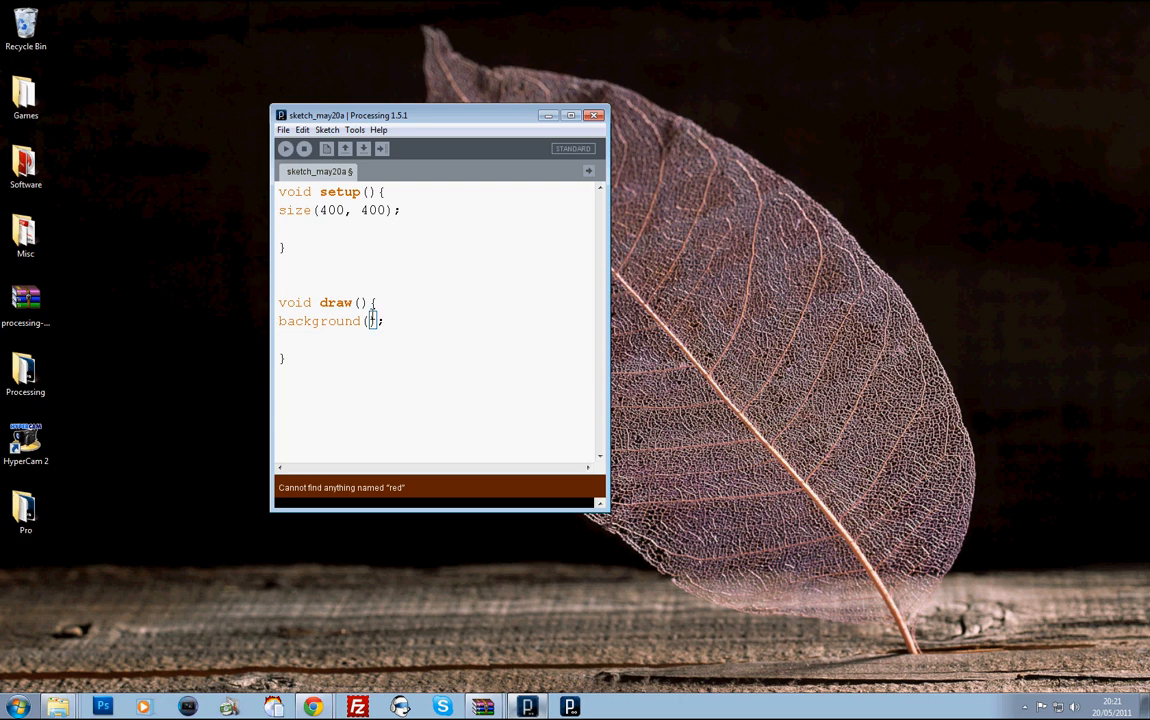
{"action": "type", "text": "255,"}
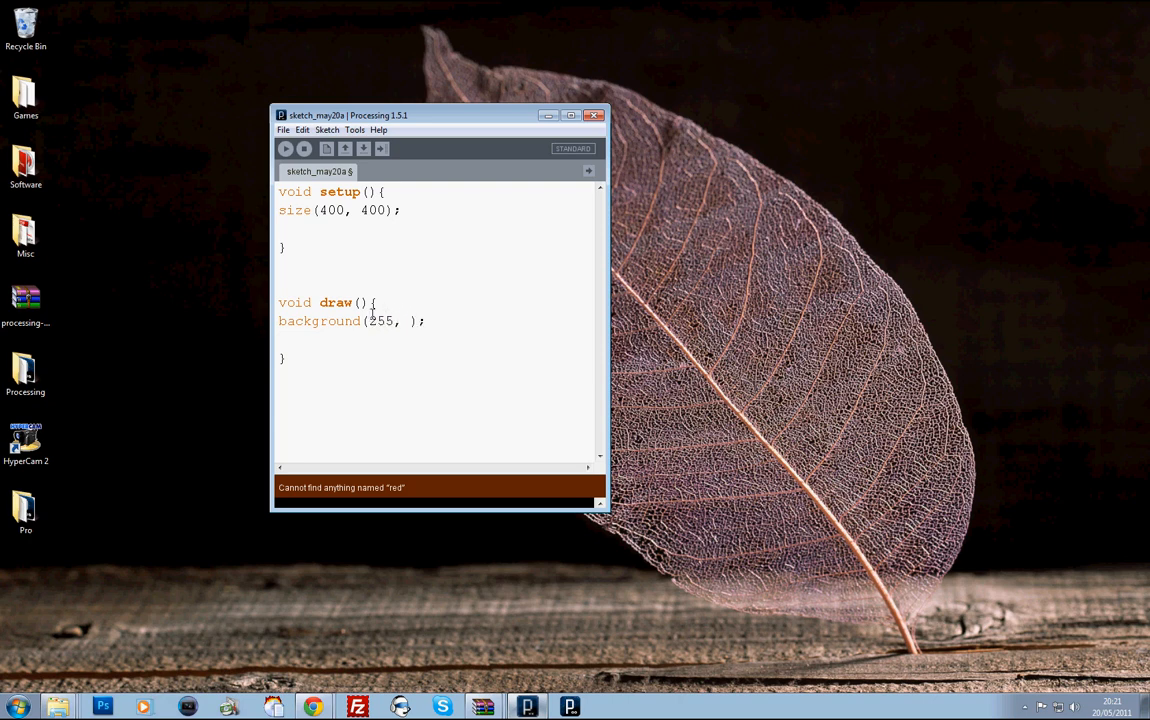
{"action": "type", "text": "0, 0"}
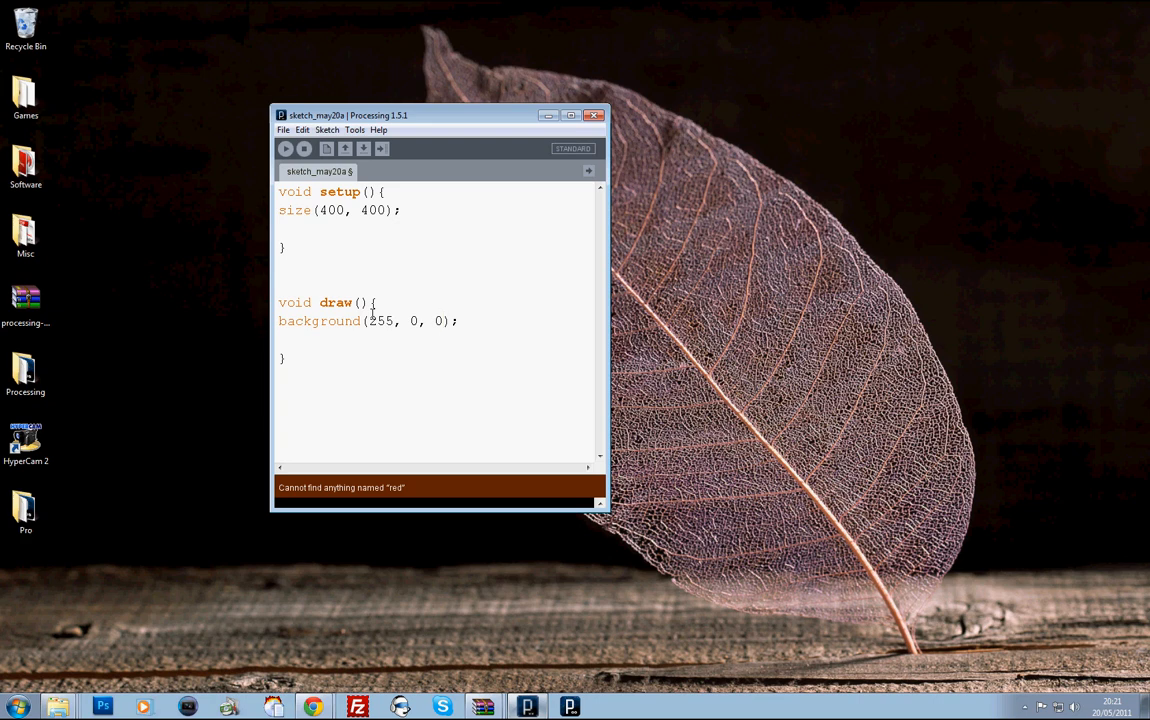
{"action": "double_click", "coordinate": [412, 320]}
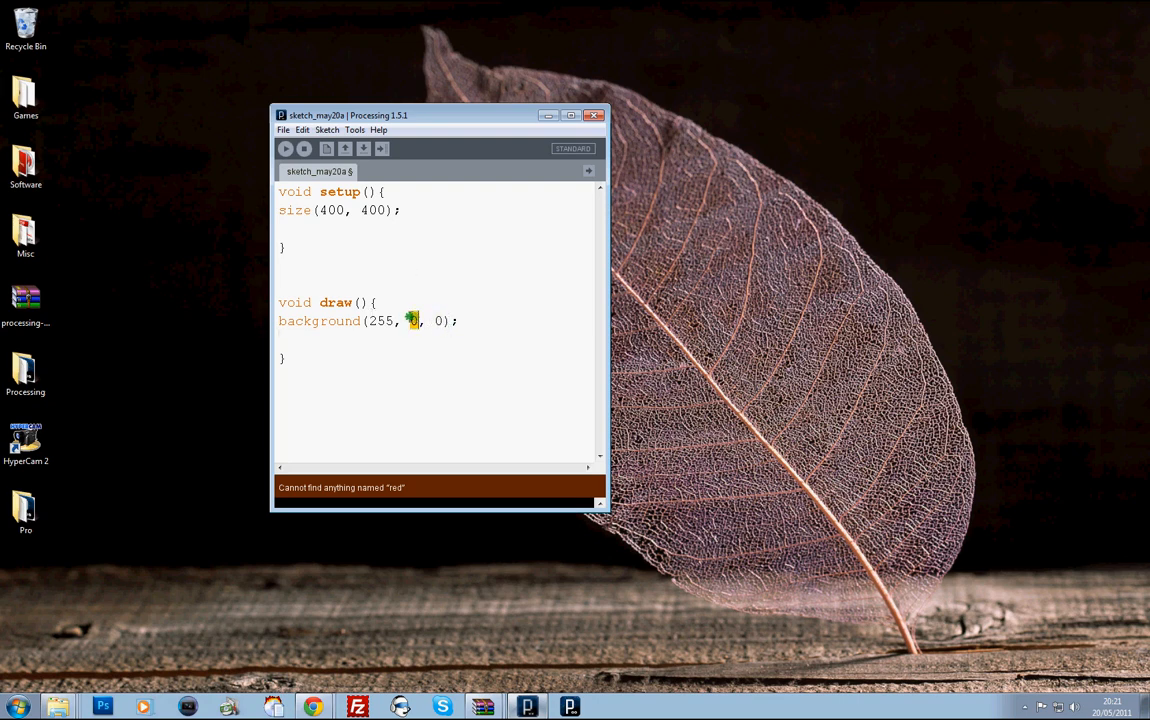
{"action": "mouse_move", "coordinate": [285, 148]}
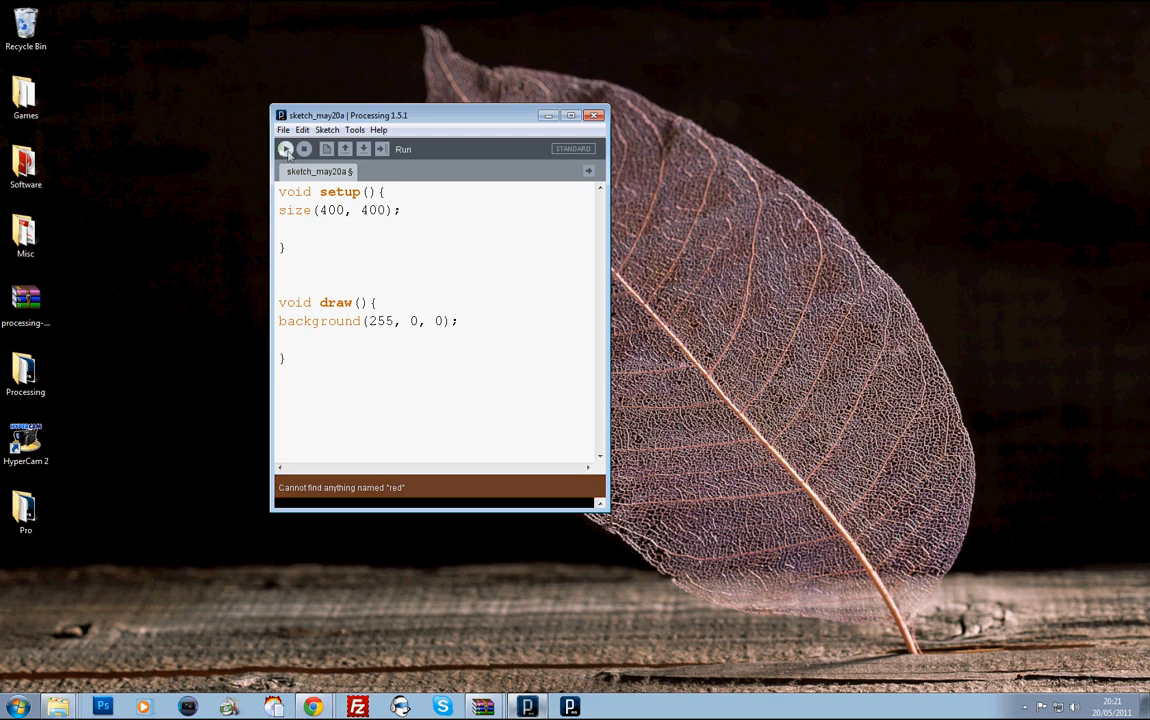
Run the red canvas and add an ellipse() call with placeholder arguments
{"action": "left_click", "coordinate": [285, 148]}
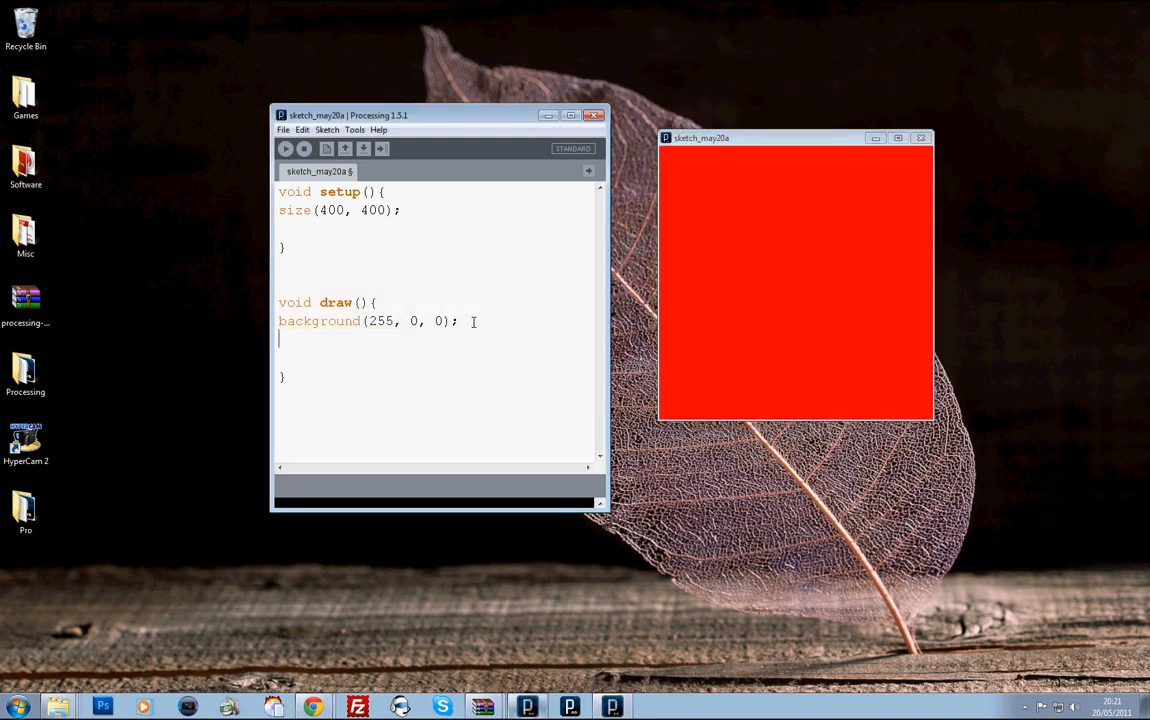
{"action": "type", "text": "ellipse("}
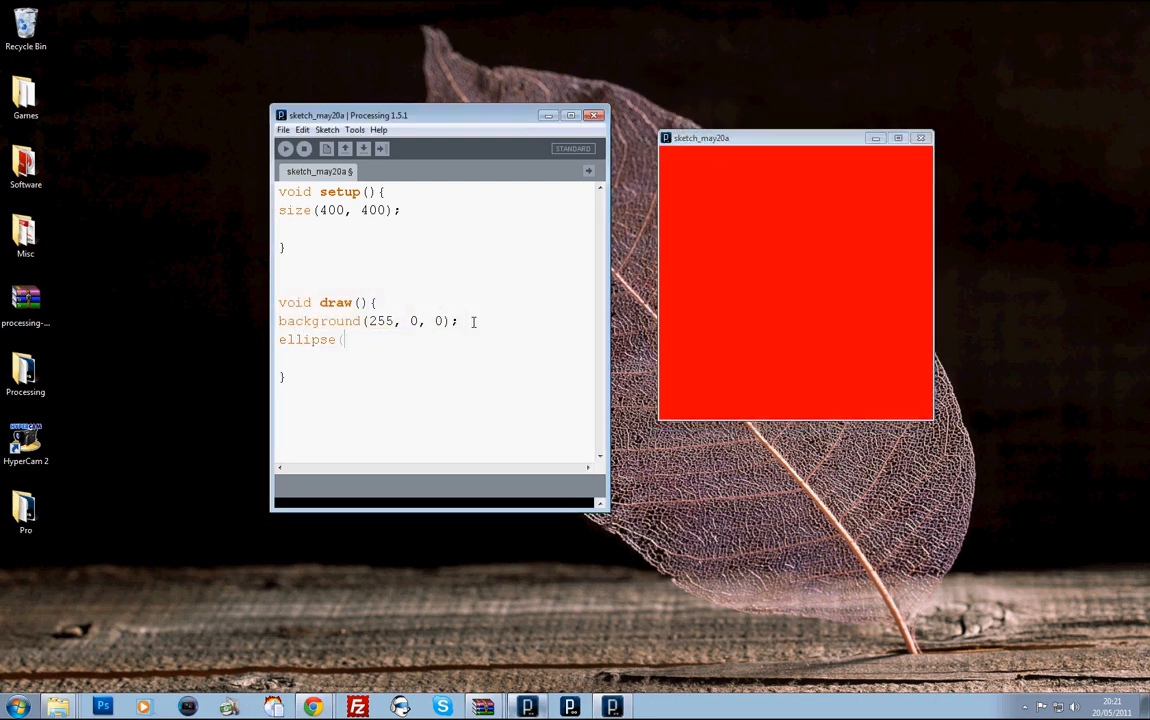
{"action": "type", "text": ");"}
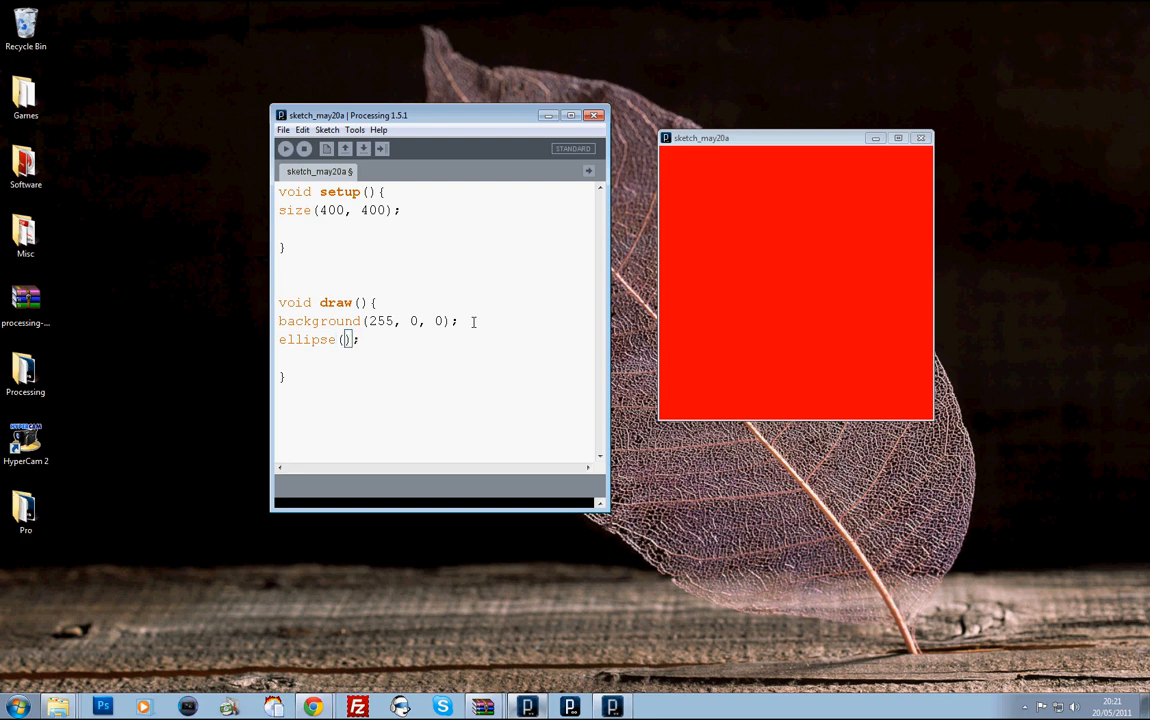
{"action": "type", "text": "0,0,0"}
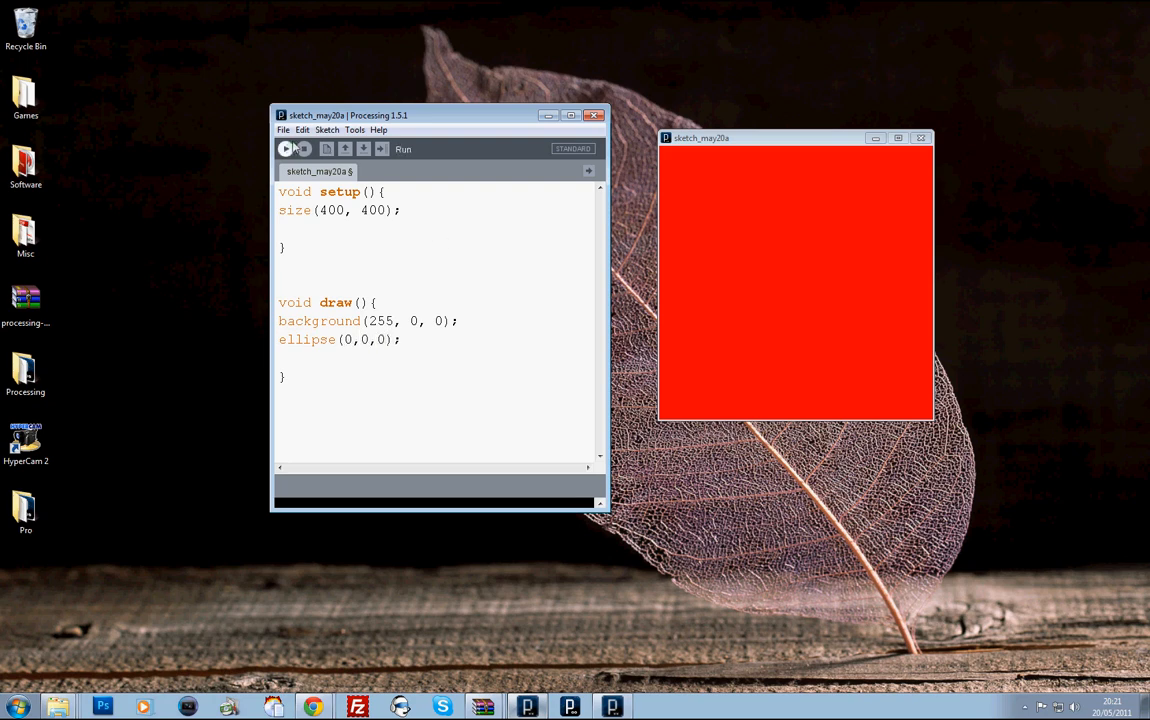
{"action": "left_click", "coordinate": [286, 148]}
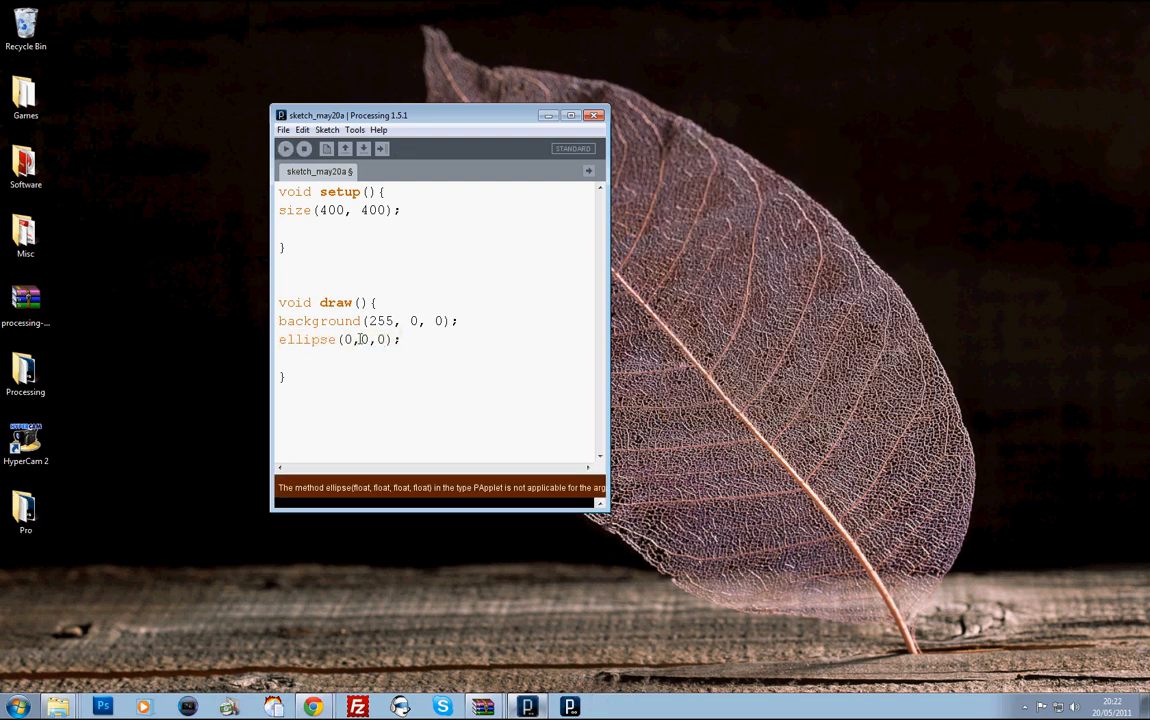
Change the ellipse to width/2, height/2, 100, 100 and run the centred circle
{"action": "double_click", "coordinate": [360, 339]}
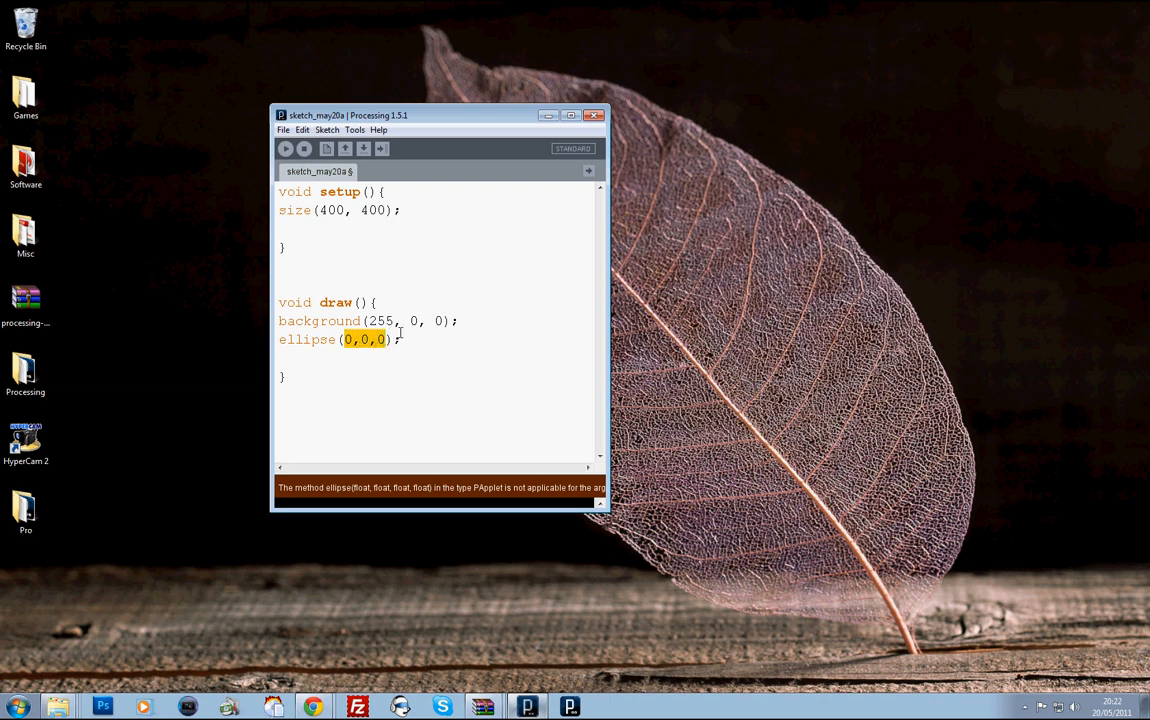
{"action": "key", "text": "Delete"}
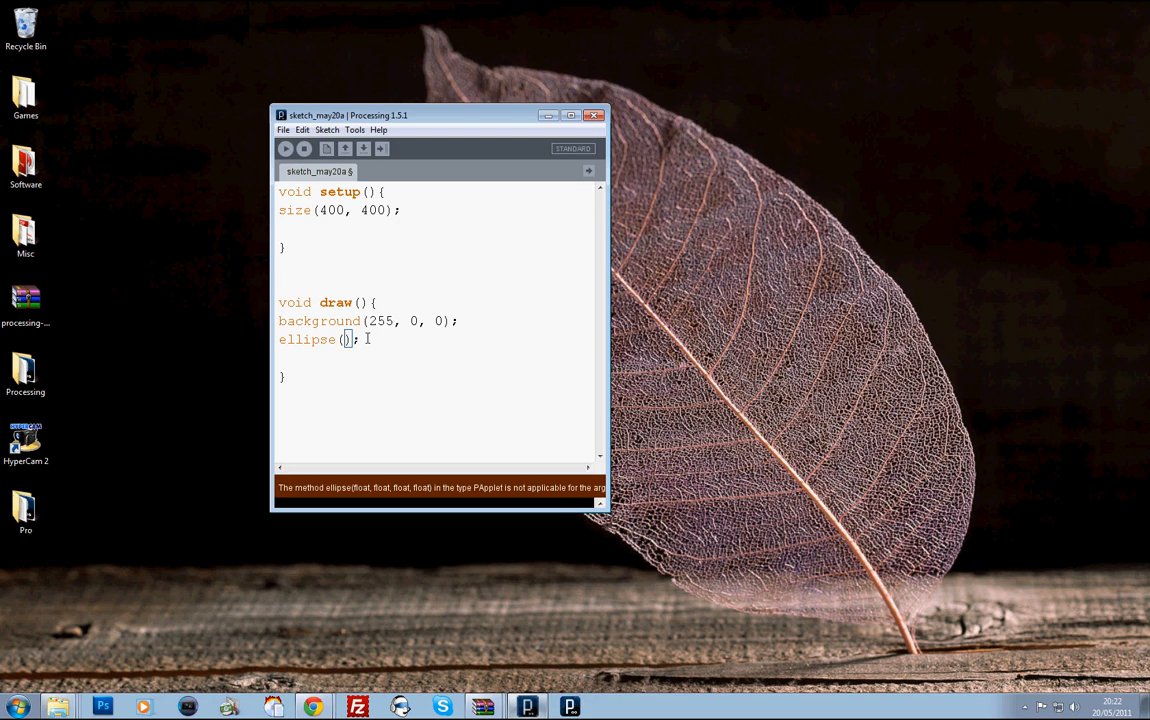
{"action": "type", "text": "wid"}
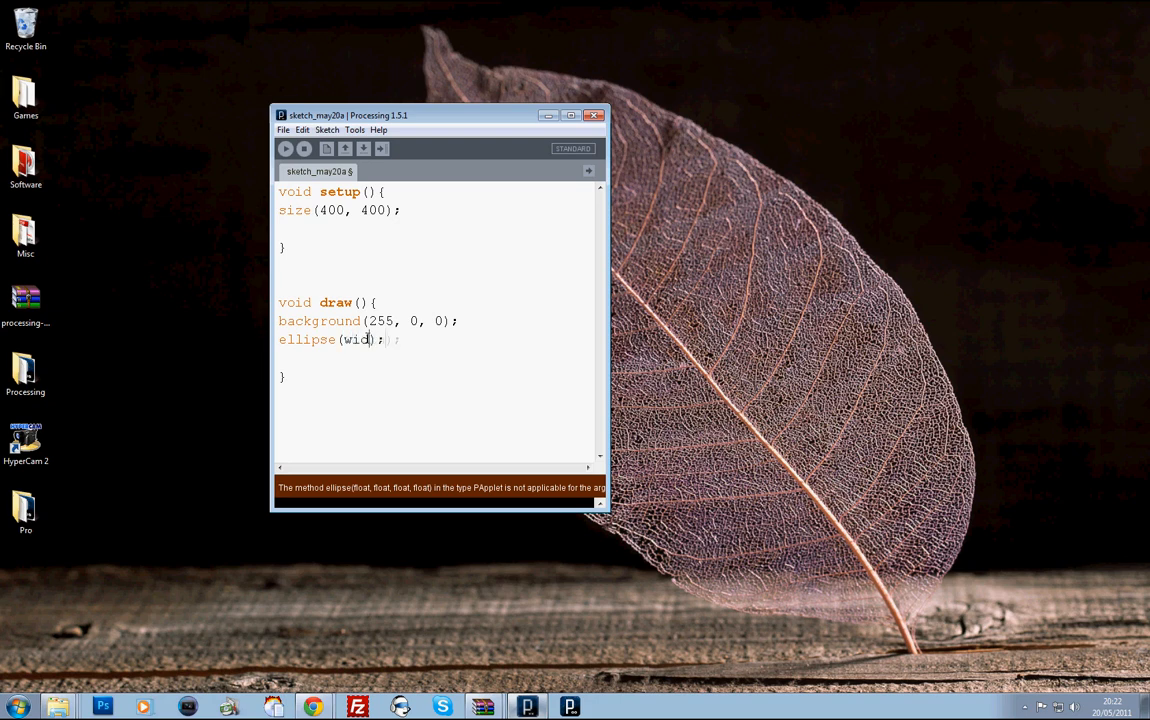
{"action": "type", "text": "th/2,"}
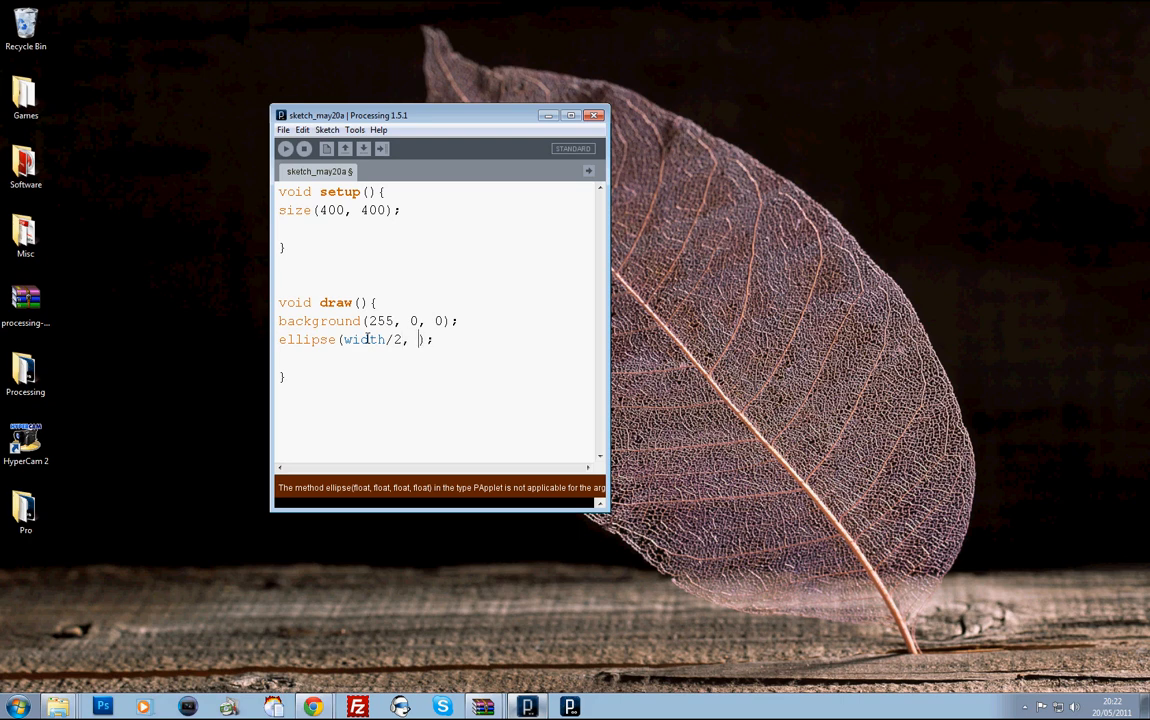
{"action": "type", "text": "height/2"}
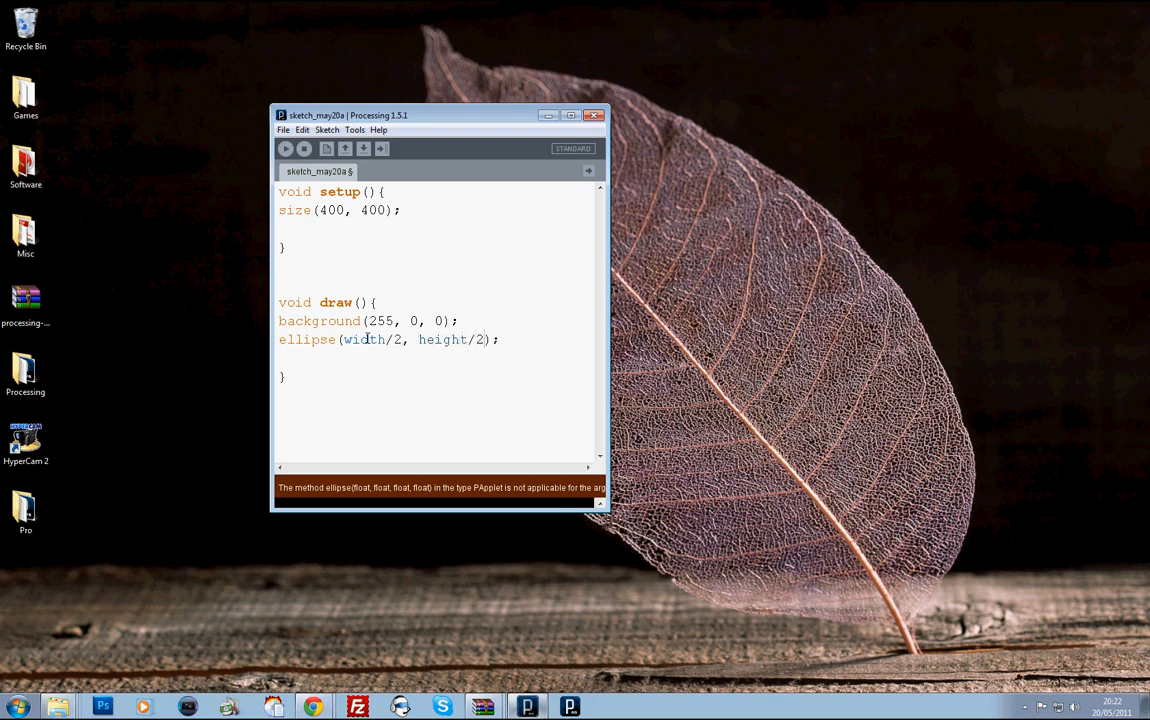
{"action": "type", "text": ", 100"}
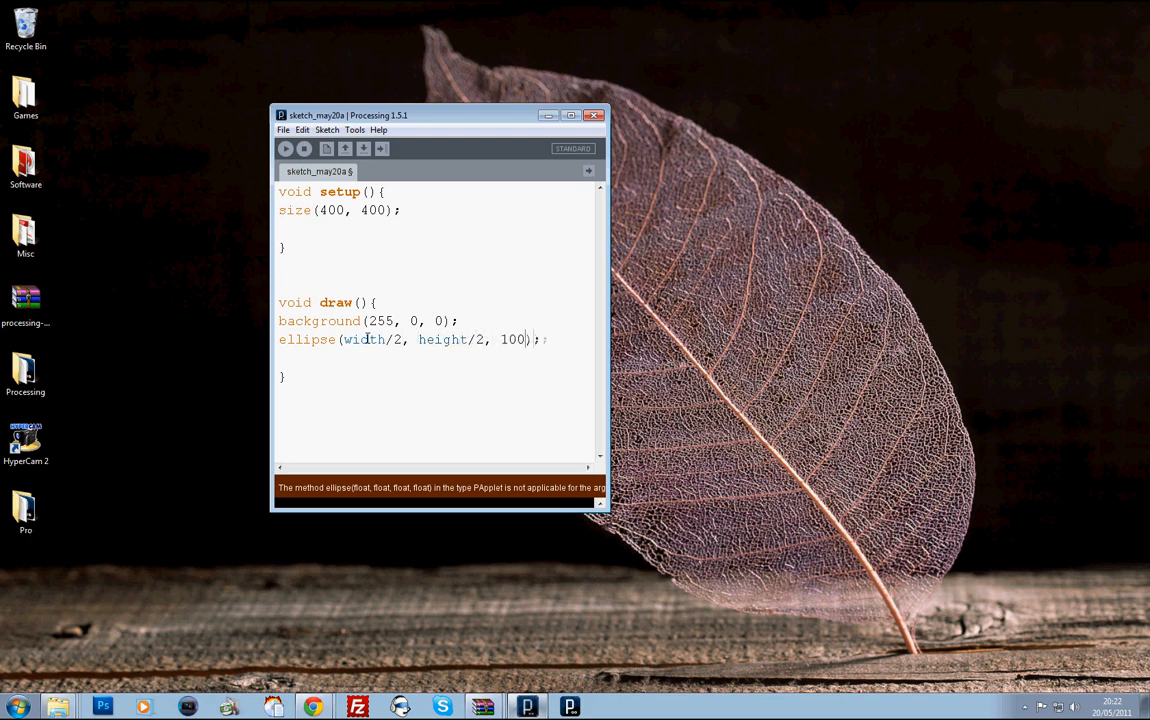
{"action": "left_click", "coordinate": [284, 148]}
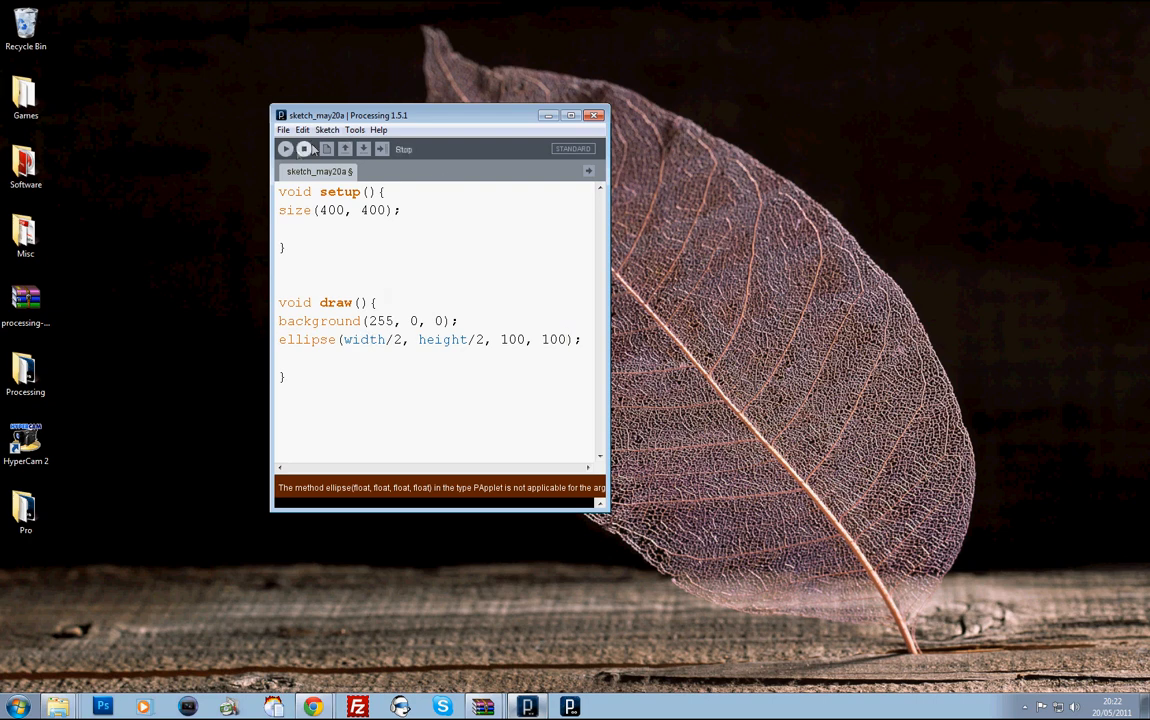
{"action": "left_click", "coordinate": [285, 148]}
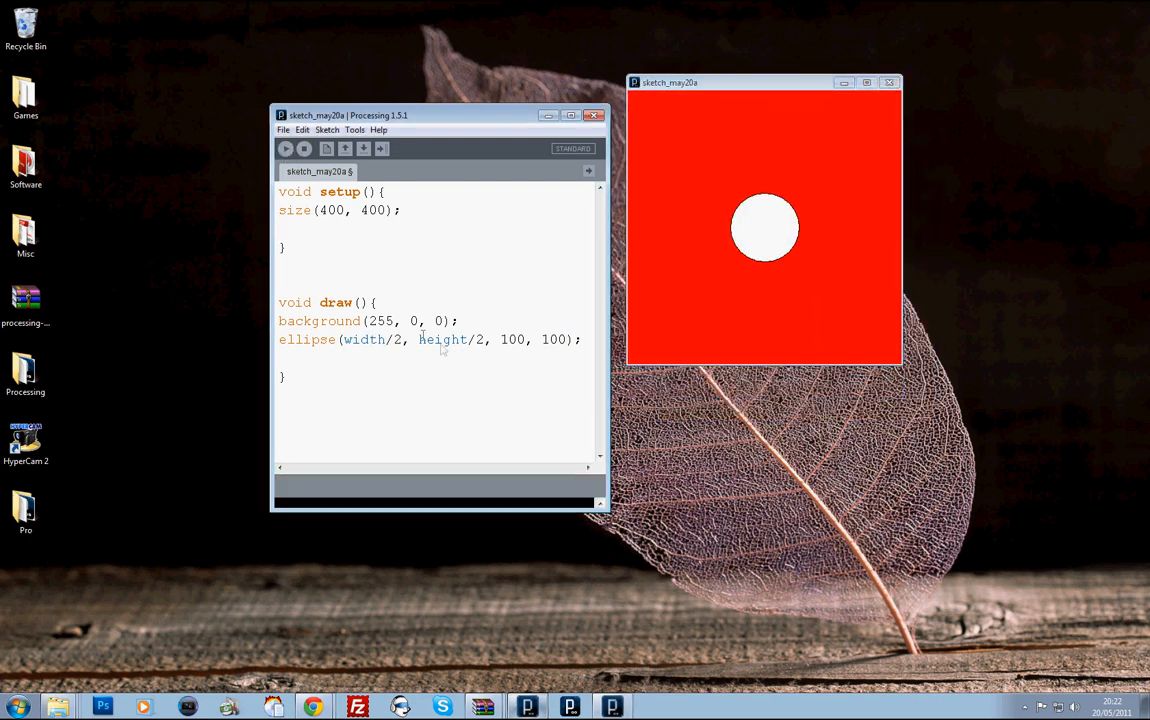
Add fill(0, 0, 0) before the ellipse call
{"action": "type", "text": "fil"}
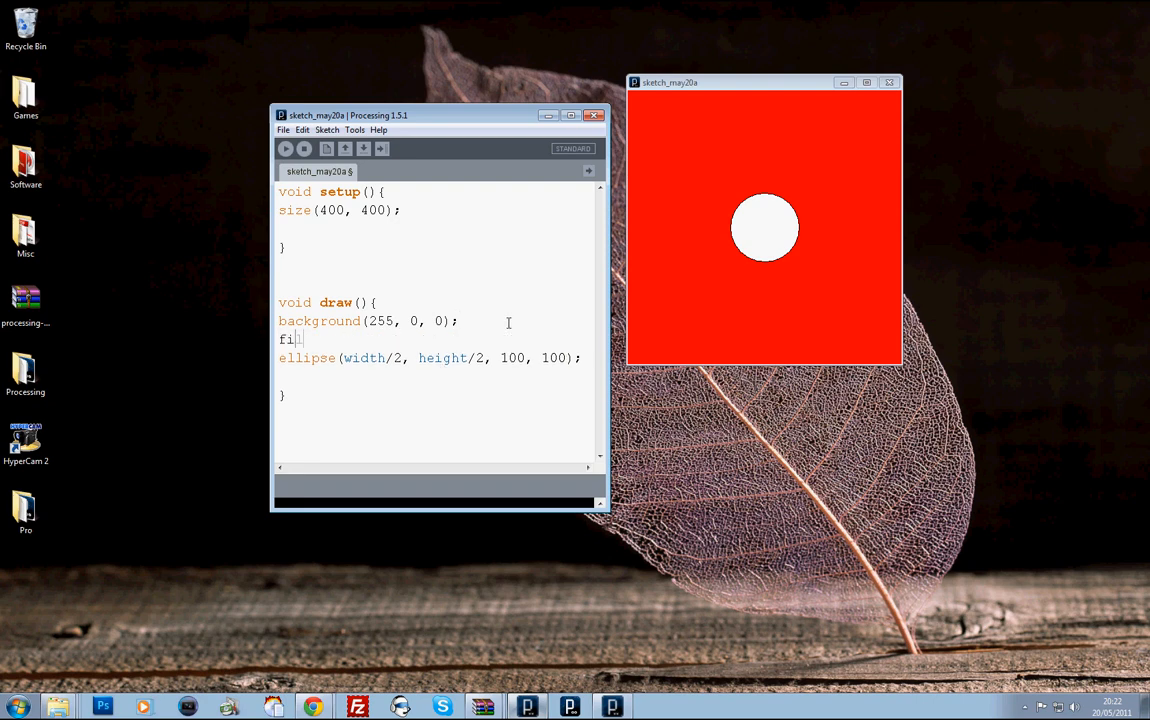
{"action": "type", "text": "ll();"}
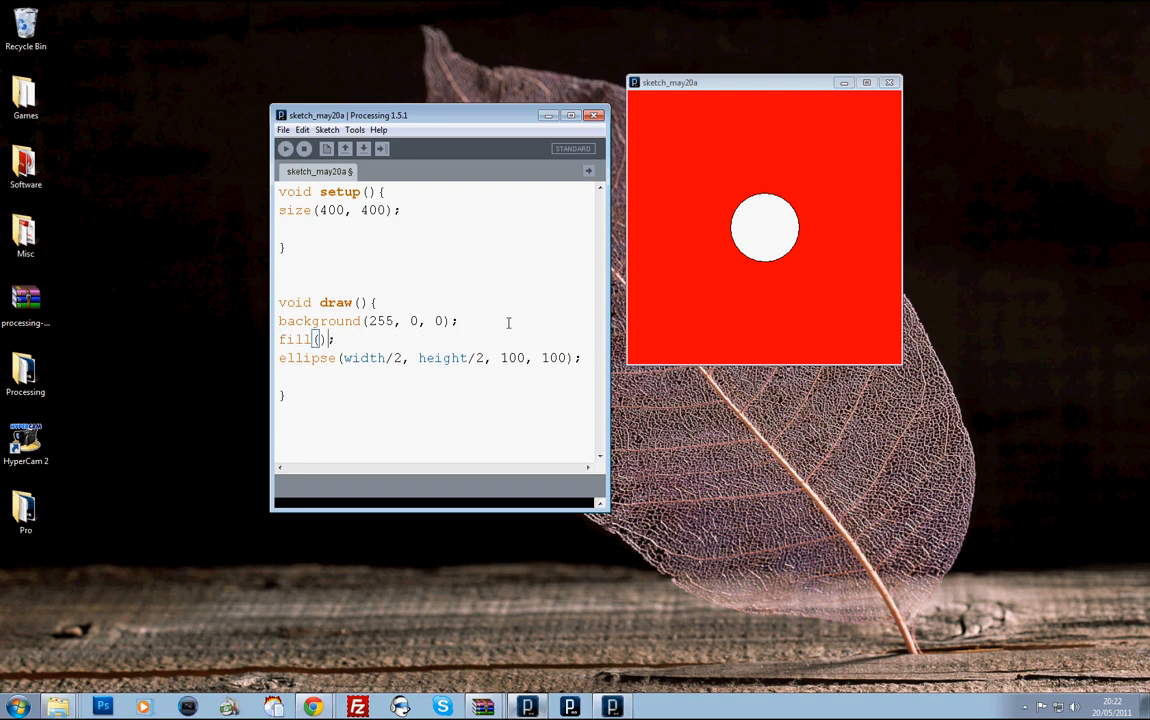
{"action": "type", "text": "0"}
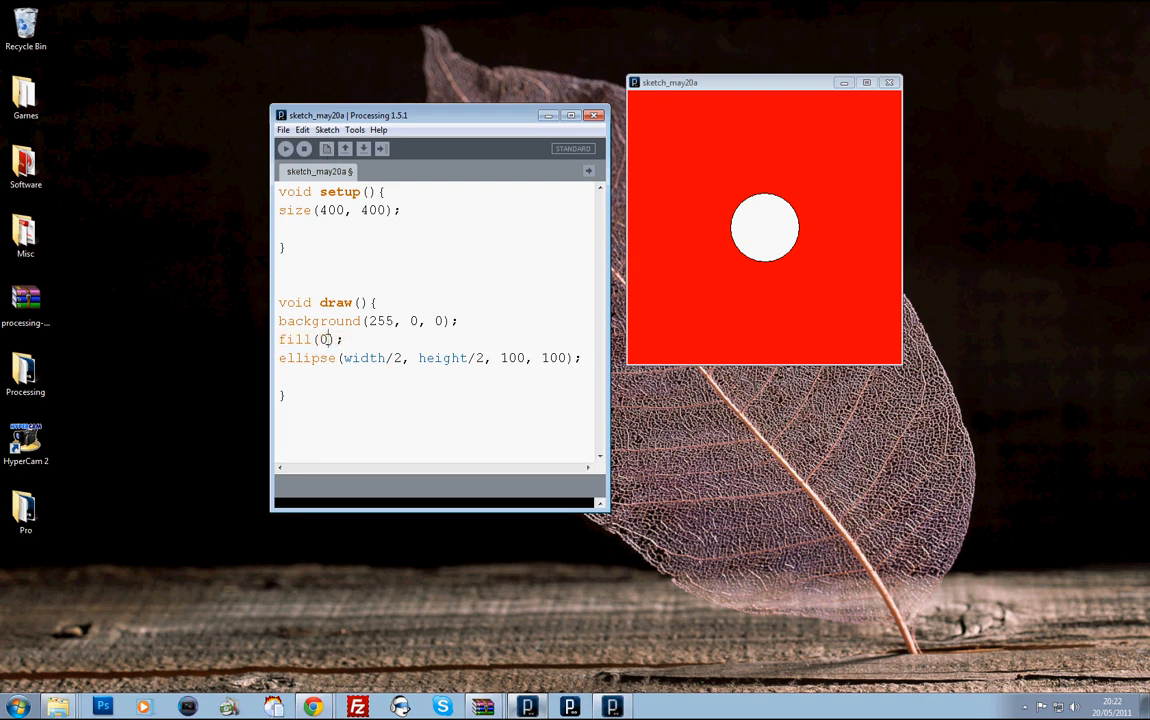
{"action": "type", "text": ", 0, 0"}
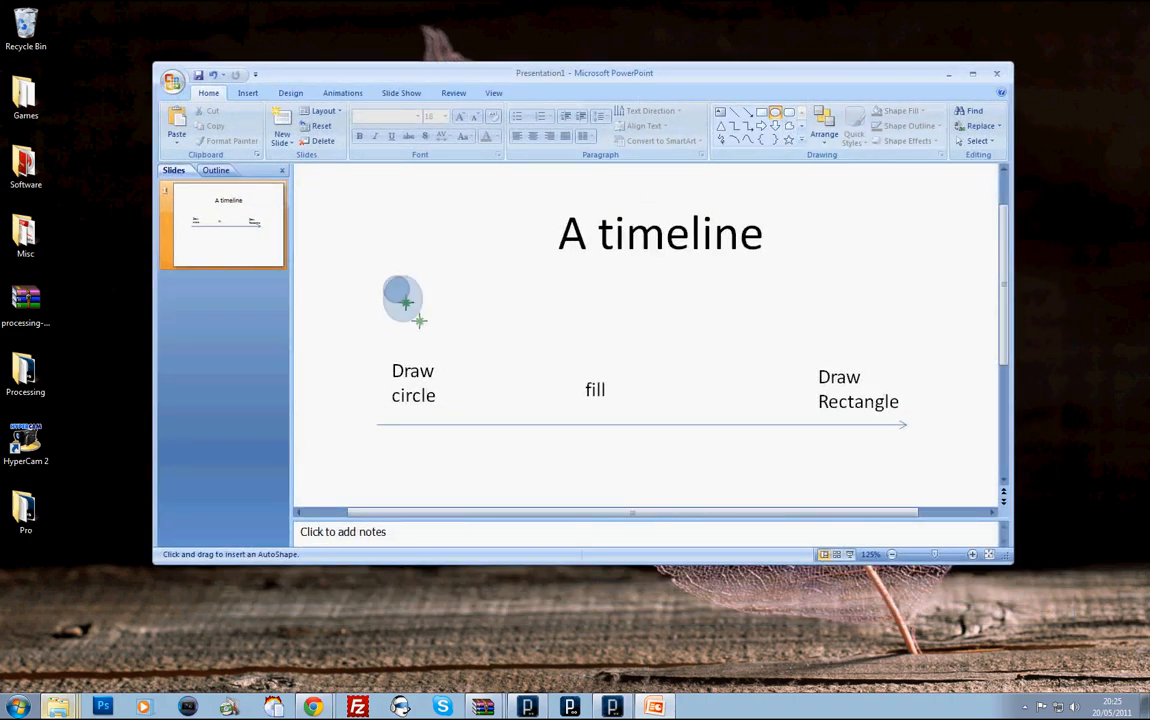
Draw a blue circle above Draw circle and a blue square above Draw Rectangle
{"action": "left_click_drag", "start_coordinate": [401, 285], "coordinate": [436, 322]}
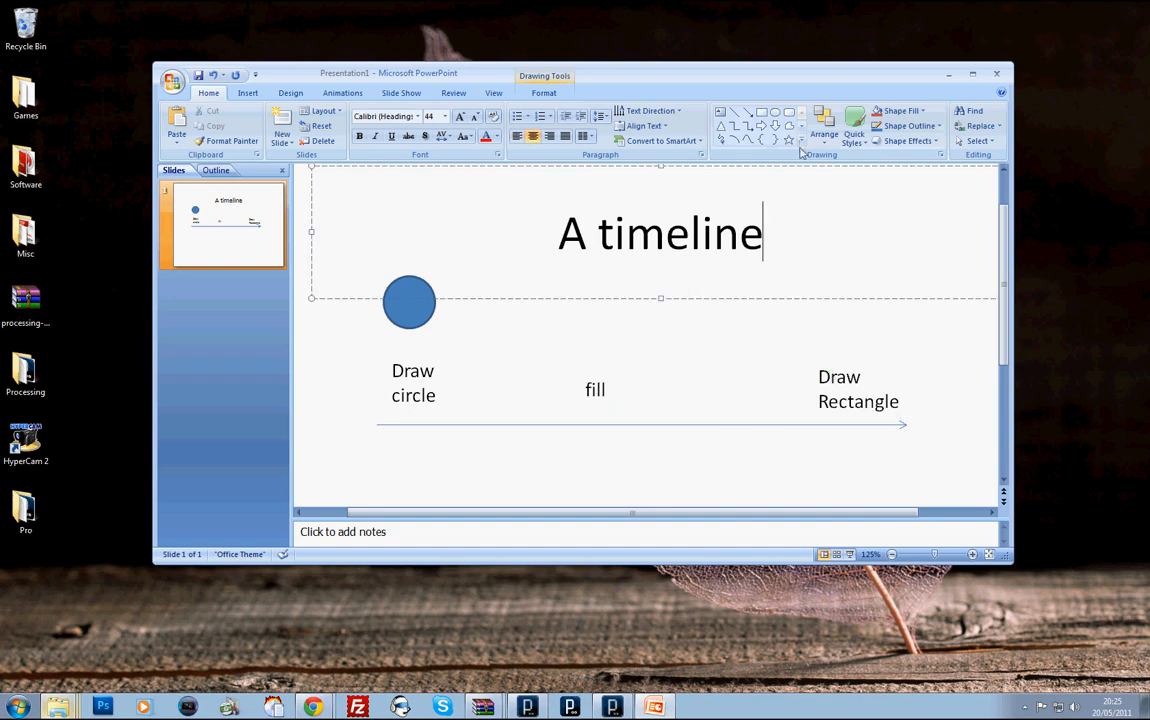
{"action": "left_click_drag", "start_coordinate": [805, 290], "coordinate": [870, 348]}
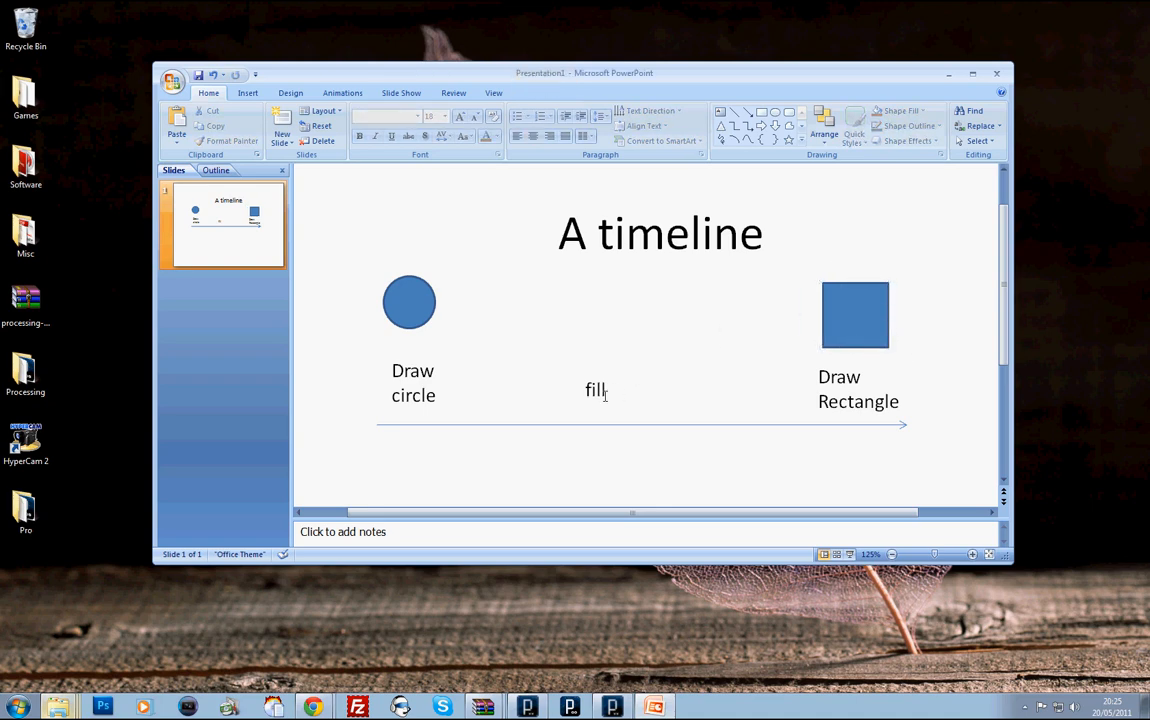
{"action": "left_click", "coordinate": [608, 390]}
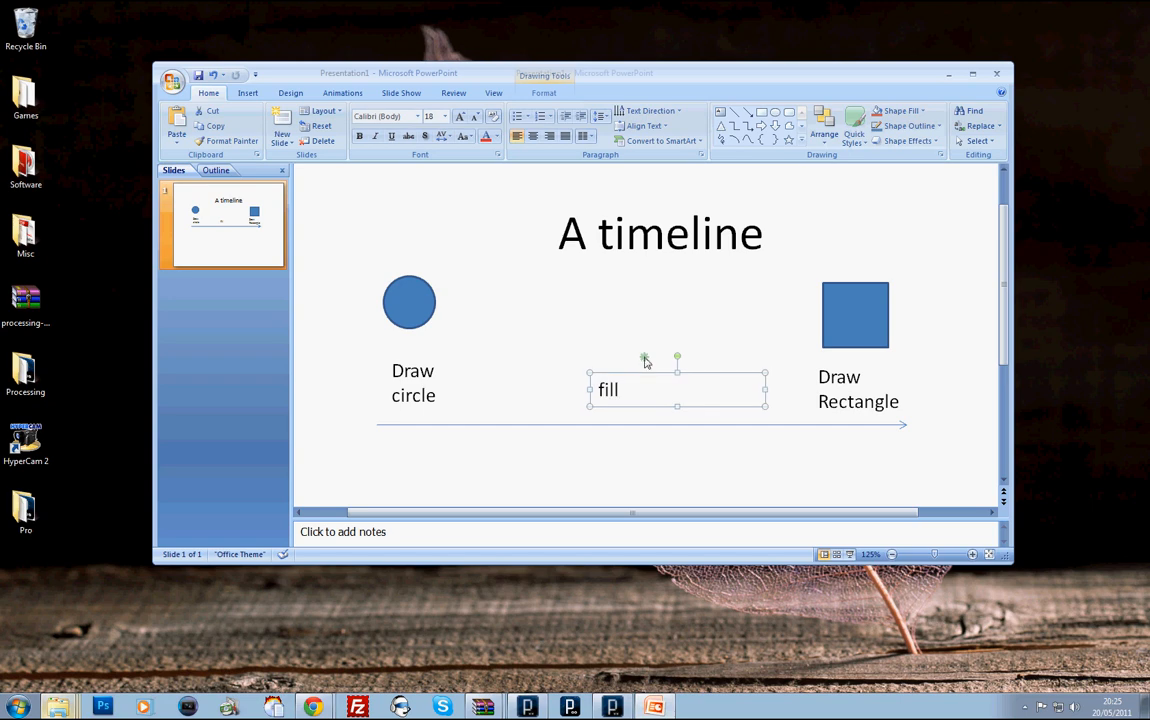
{"action": "left_click", "coordinate": [855, 314]}
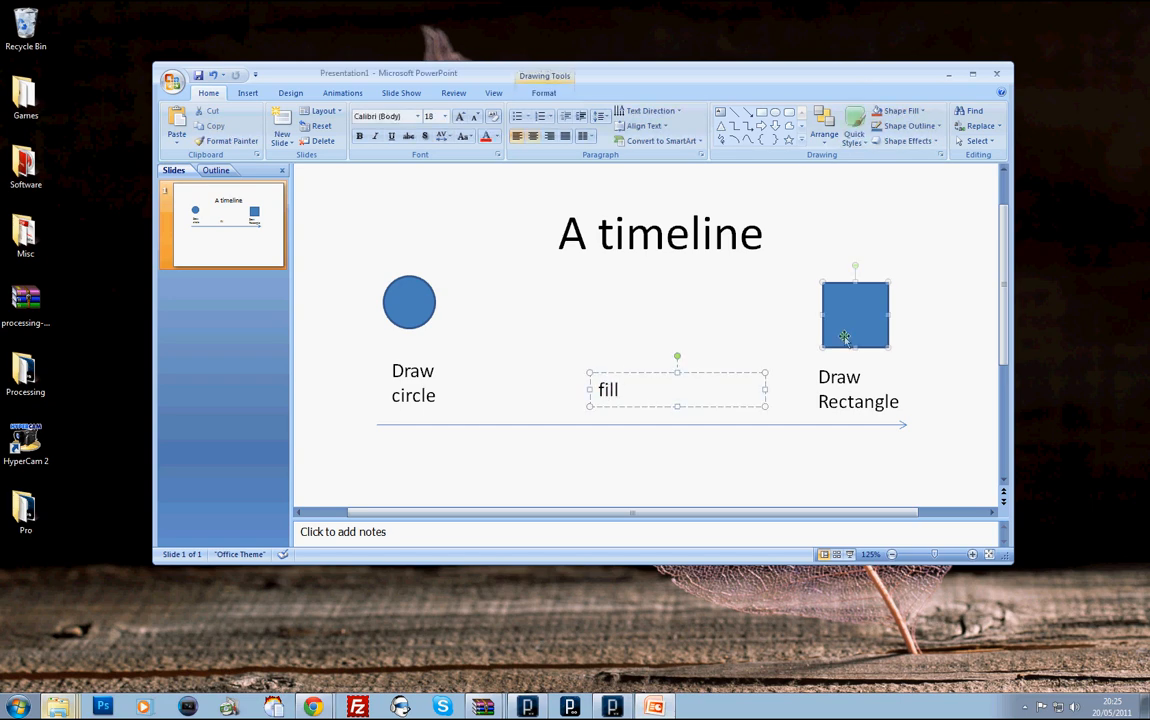
{"action": "left_click", "coordinate": [665, 390]}
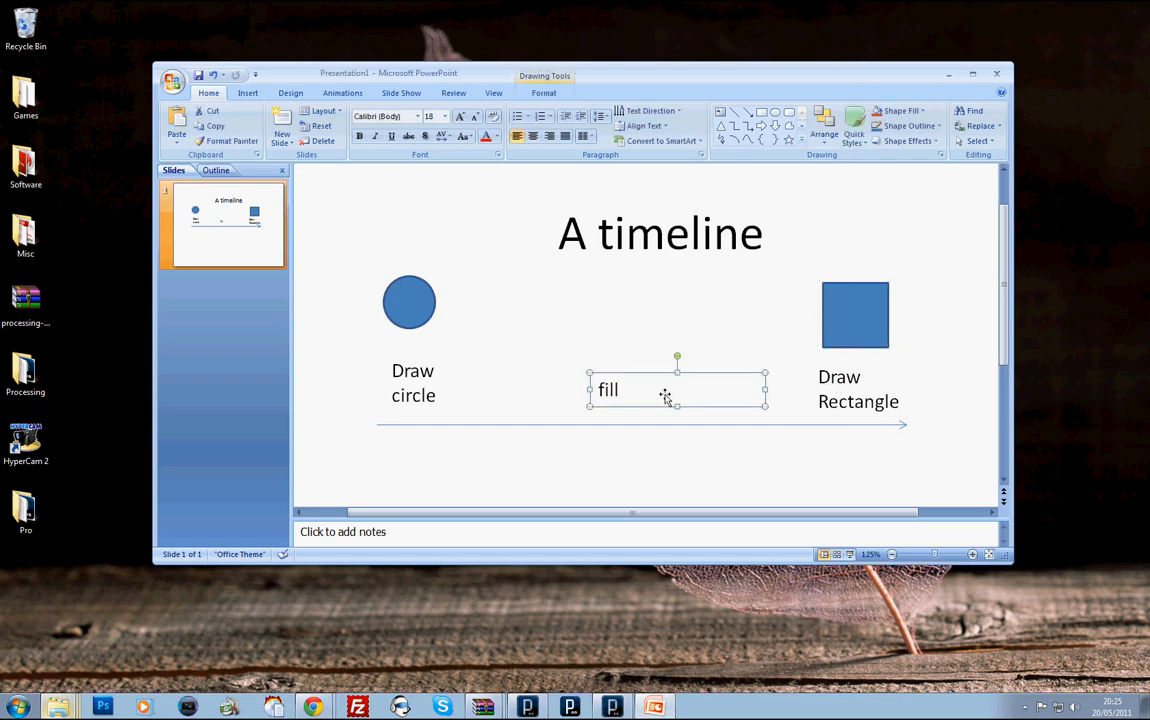
{"action": "left_click", "coordinate": [409, 301]}
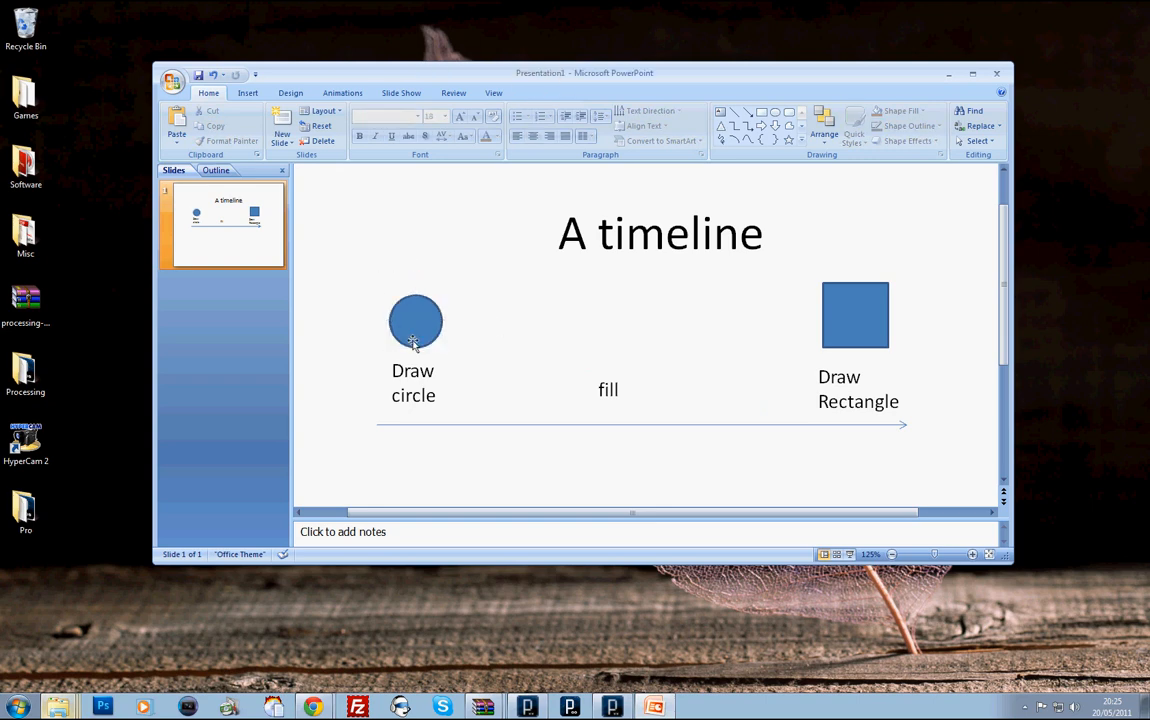
{"action": "mouse_move", "coordinate": [547, 393]}
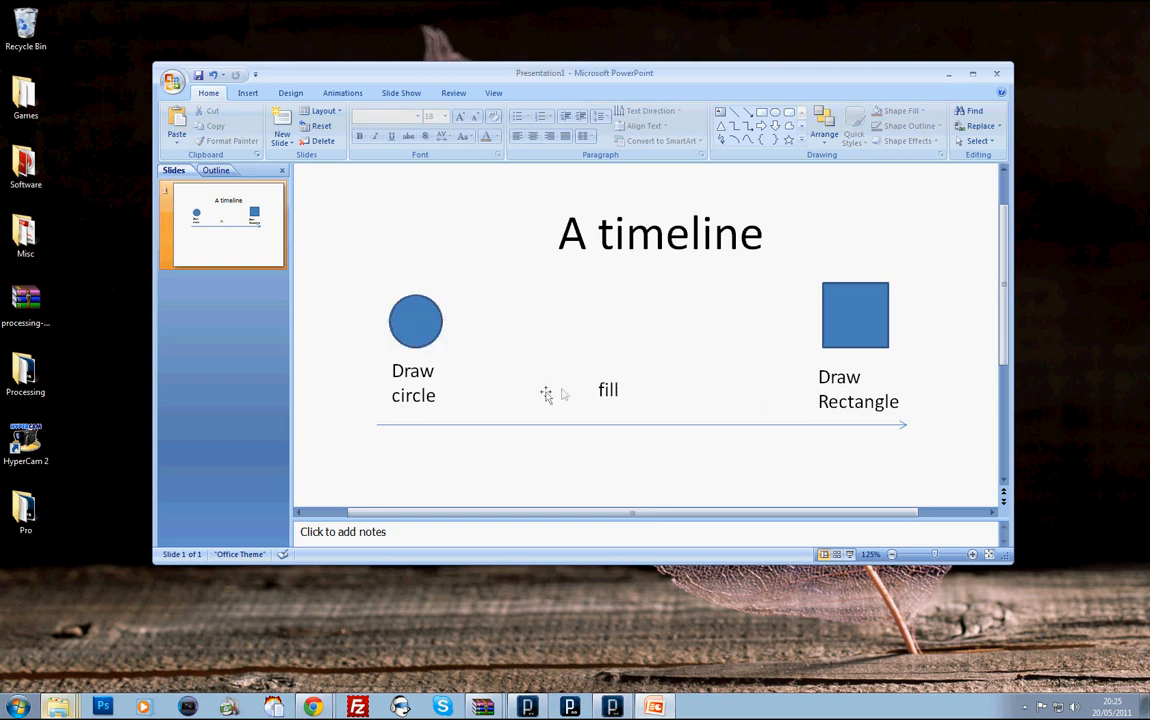
Move the fill label to the left of the circle
{"action": "left_click_drag", "start_coordinate": [485, 265], "coordinate": [645, 420]}
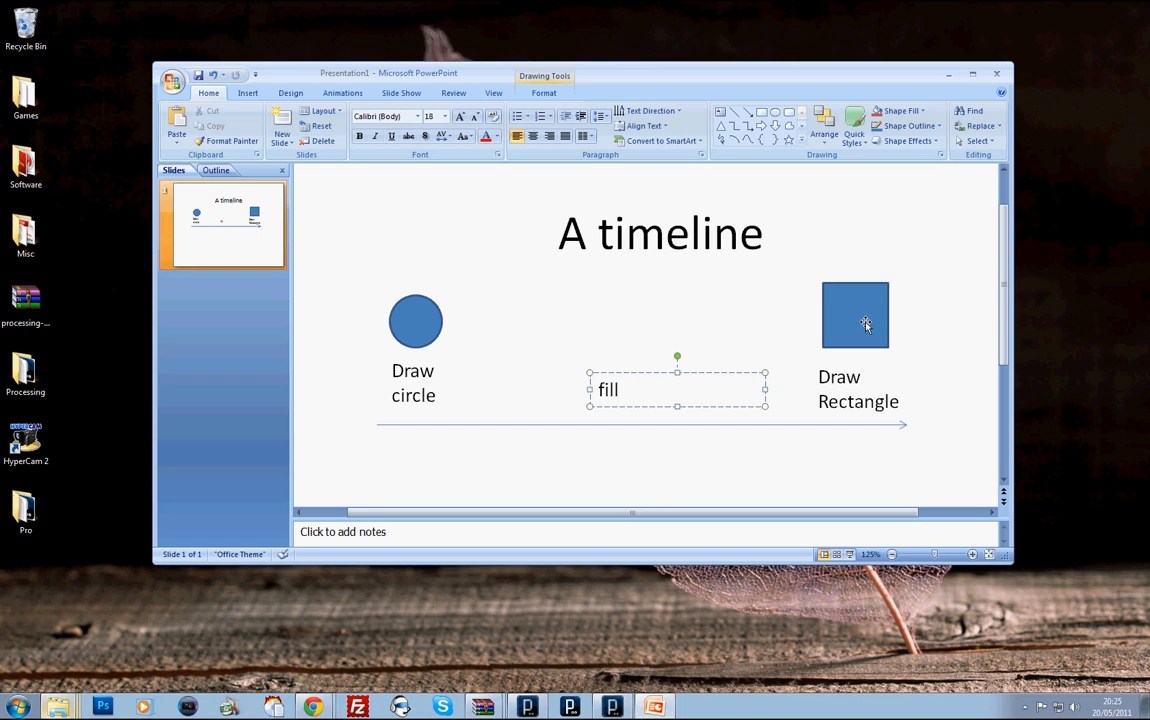
{"action": "left_click", "coordinate": [789, 258]}
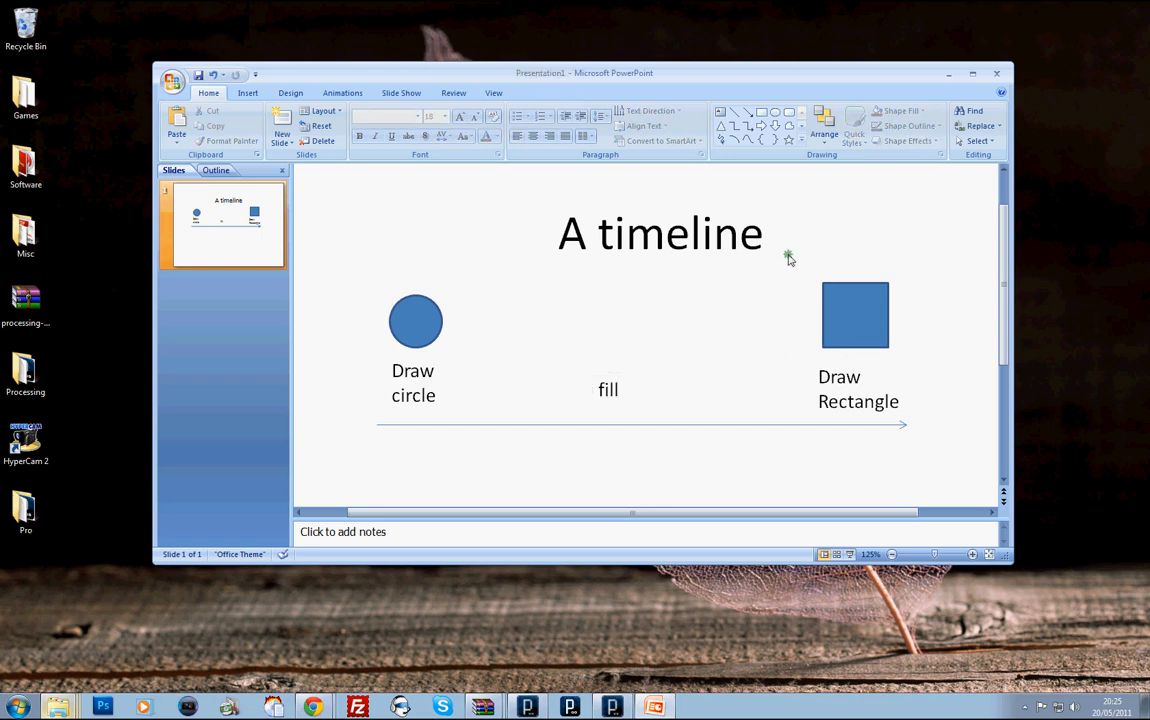
{"action": "left_click", "coordinate": [858, 389]}
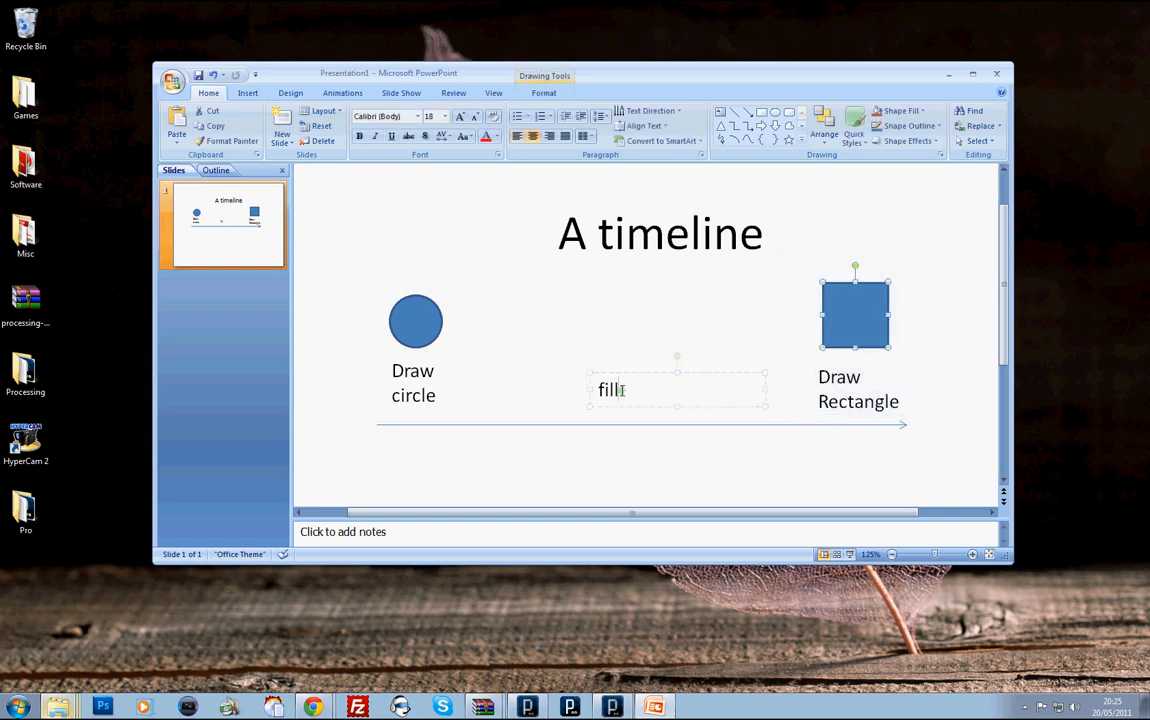
{"action": "left_click", "coordinate": [608, 389]}
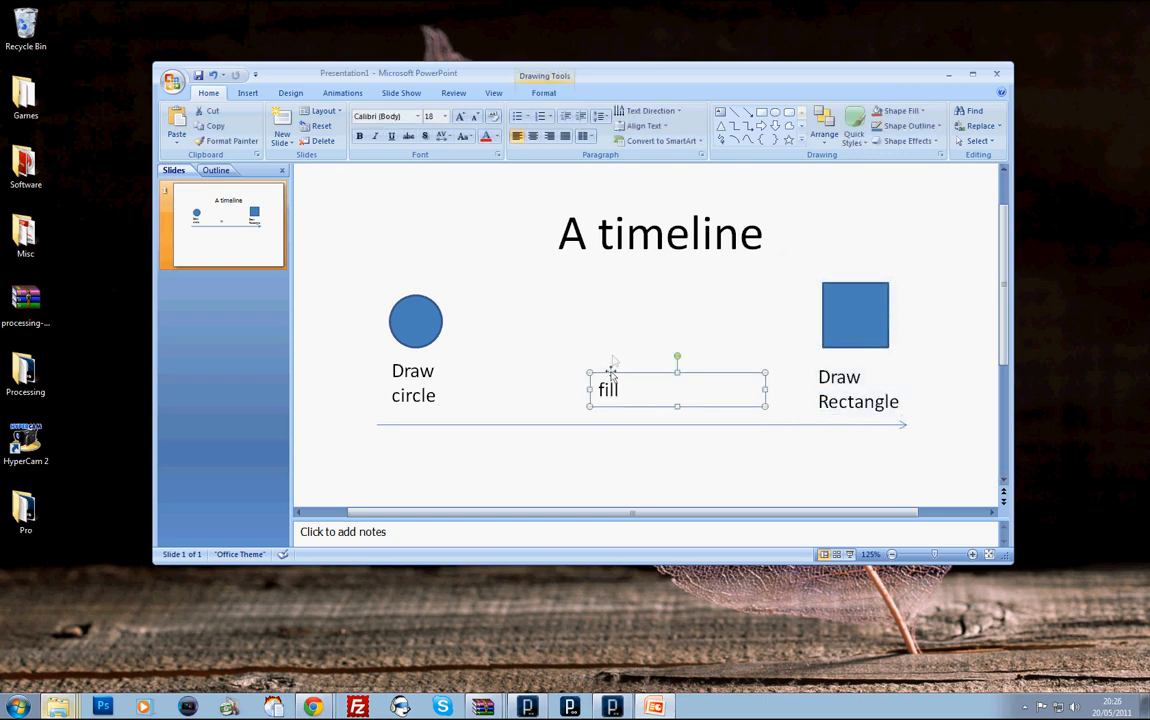
{"action": "left_click", "coordinate": [855, 315]}
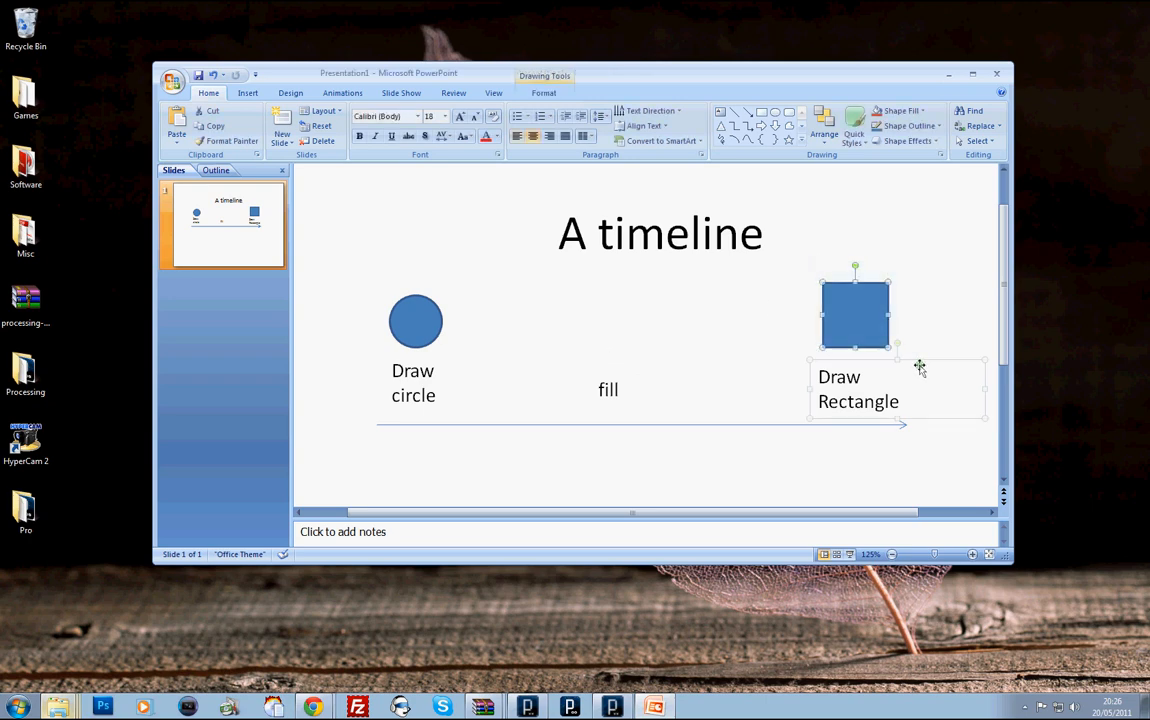
{"action": "left_click", "coordinate": [604, 405]}
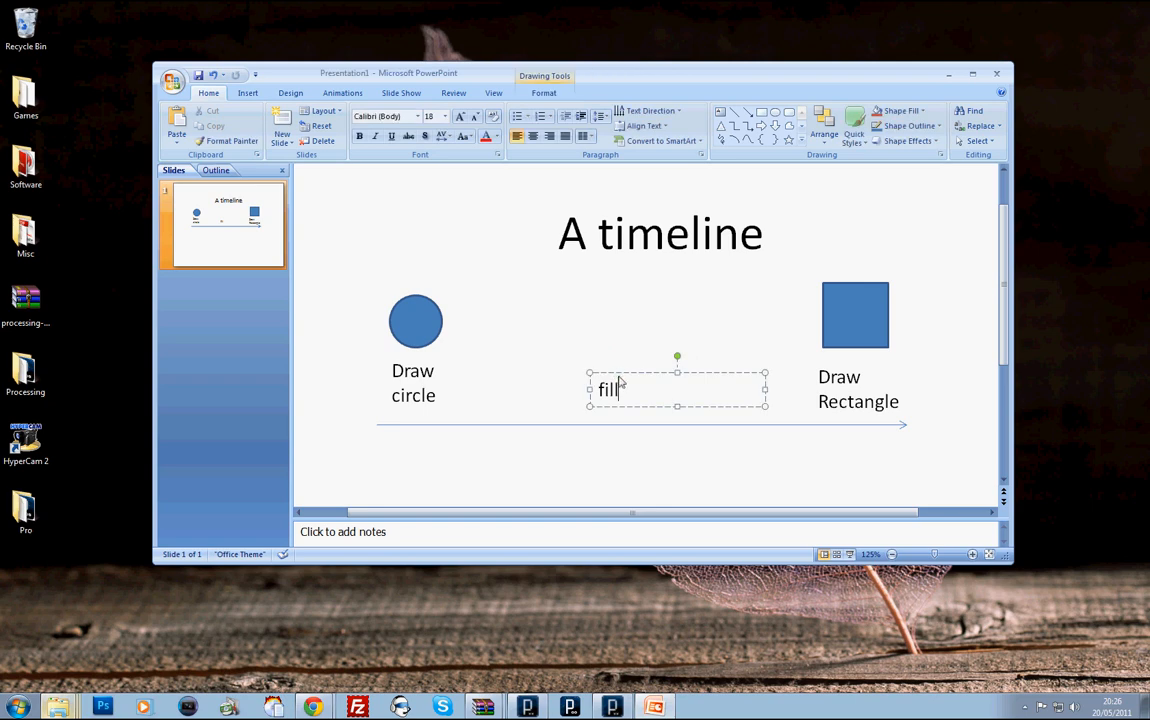
{"action": "left_click_drag", "start_coordinate": [677, 390], "coordinate": [405, 383]}
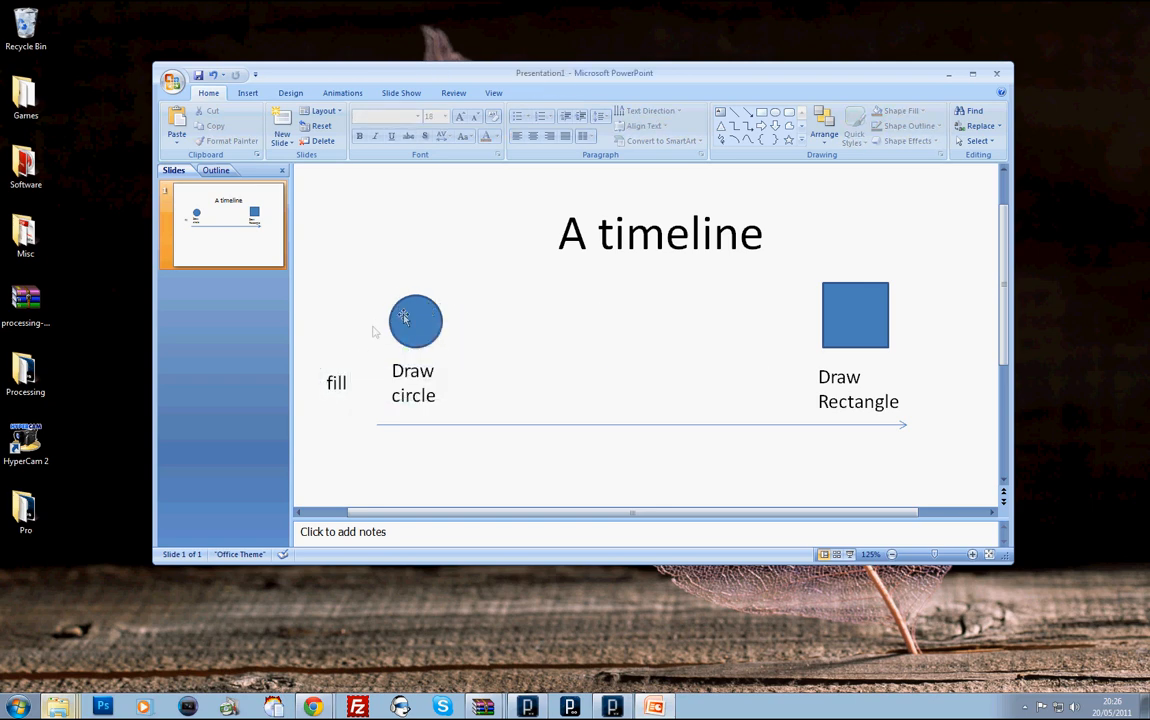
Add Fill(255, 0, 0) and Fill(0, 255, 0) labels and position them on the timeline
{"action": "left_click", "coordinate": [415, 320]}
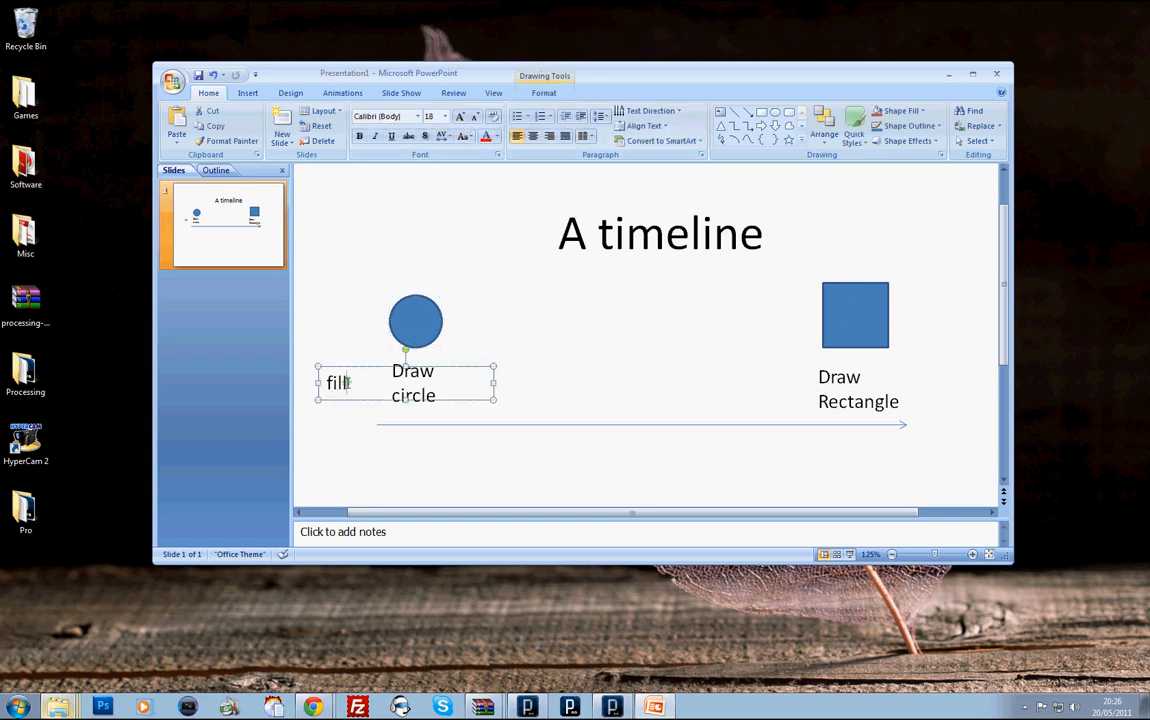
{"action": "type", "text": "Fill(r"}
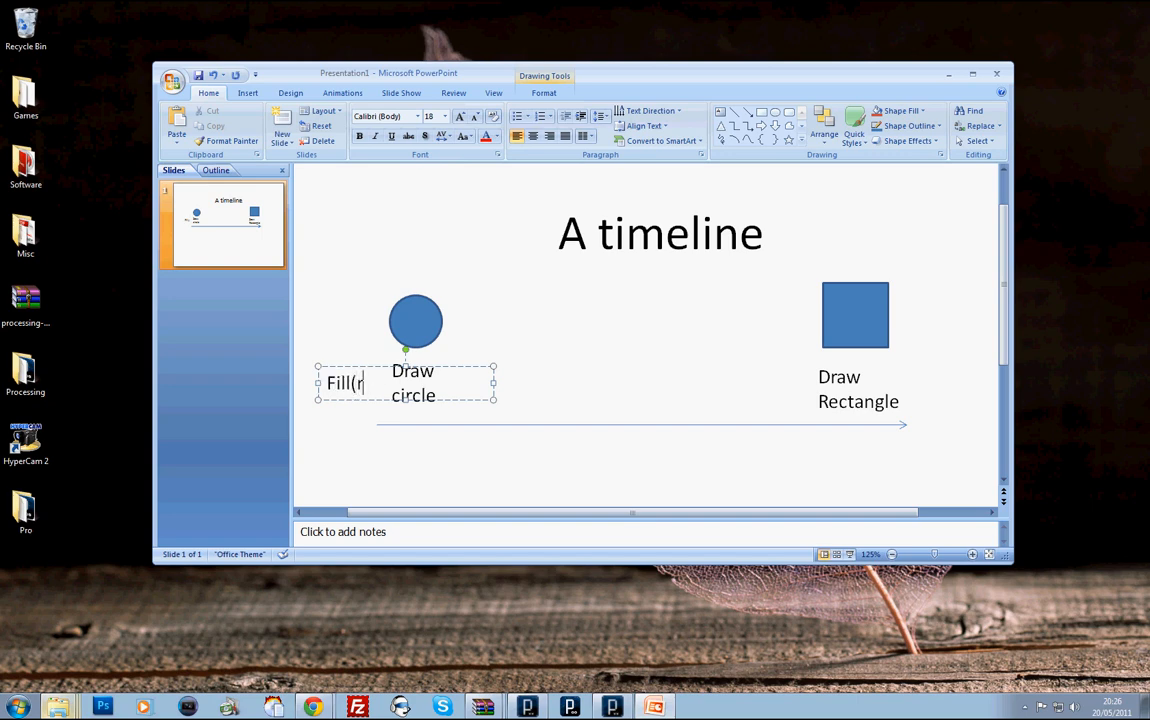
{"action": "type", "text": "255, 0, 0"}
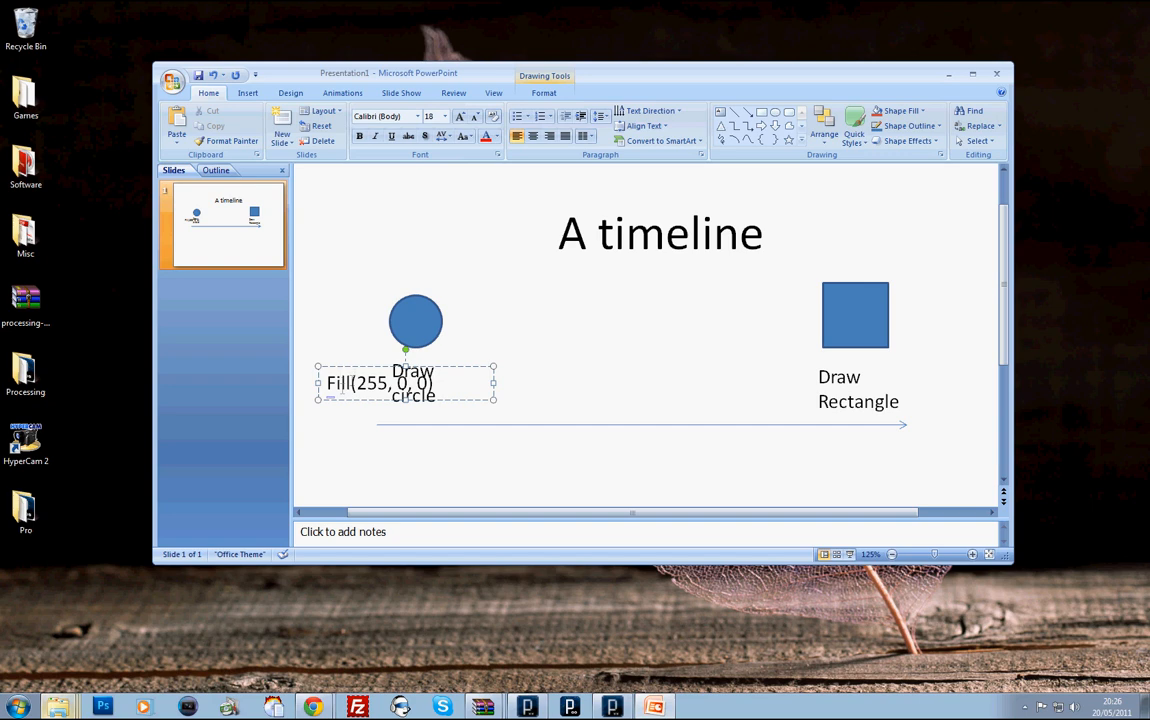
{"action": "left_click_drag", "start_coordinate": [405, 383], "coordinate": [405, 279]}
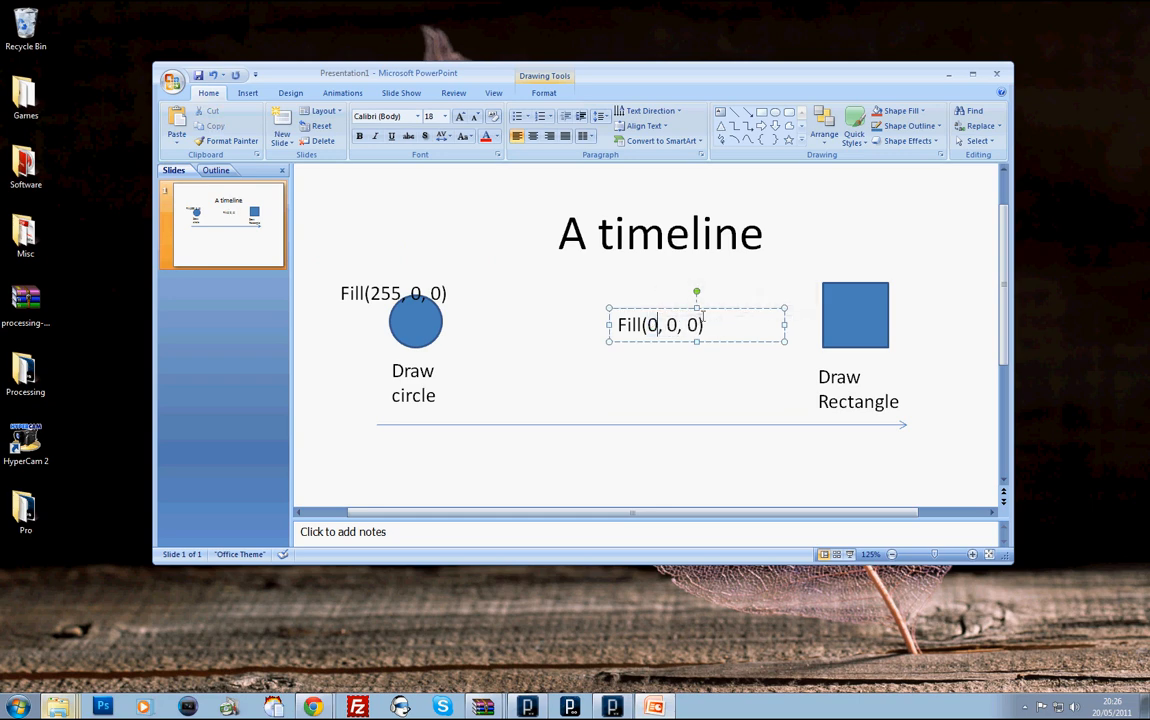
{"action": "type", "text": "255"}
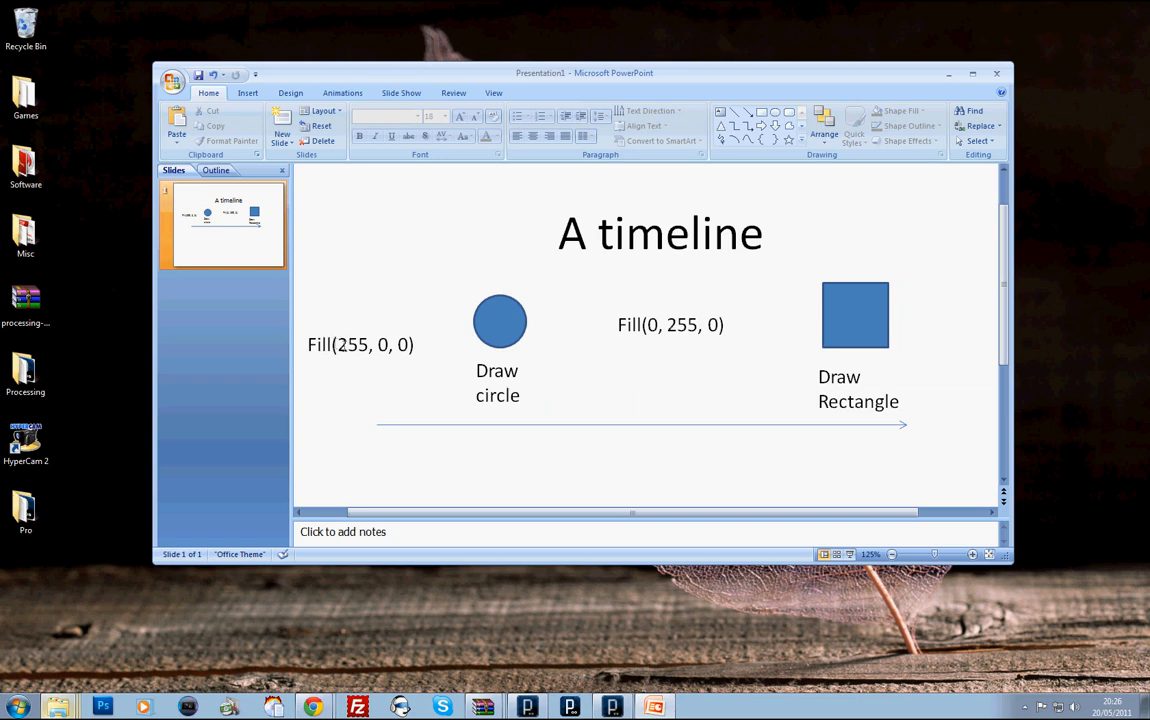
{"action": "left_click", "coordinate": [360, 344]}
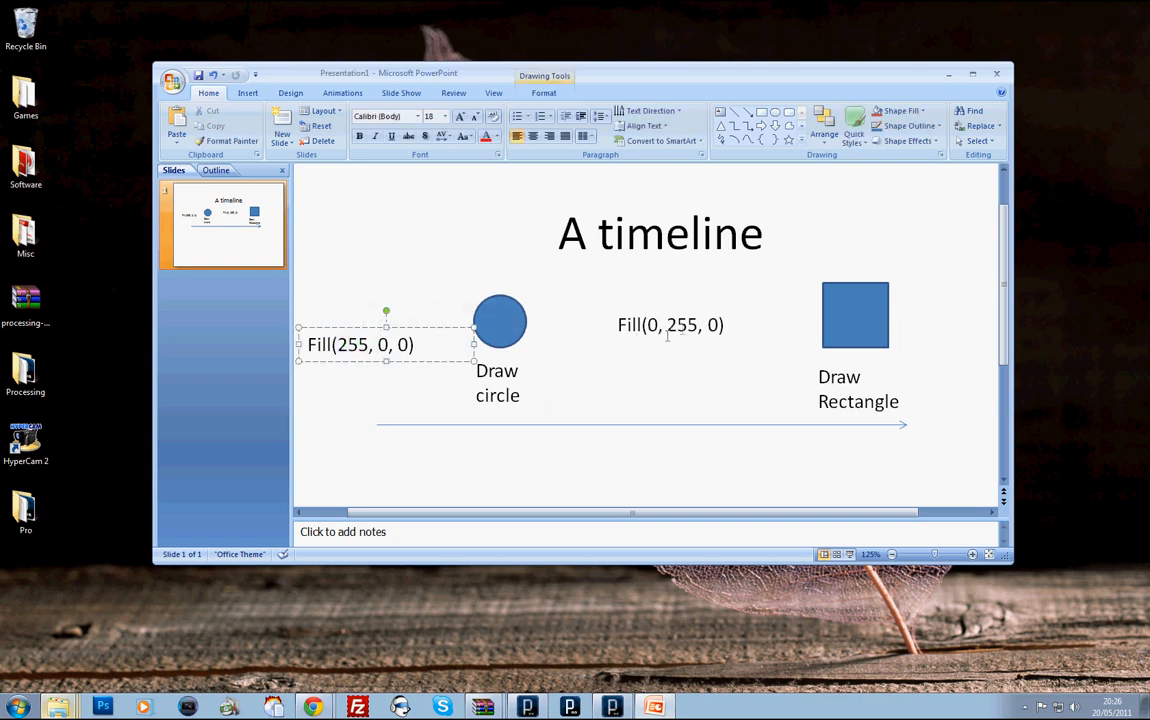
Fill the circle red and the rectangle green
{"action": "left_click", "coordinate": [500, 320]}
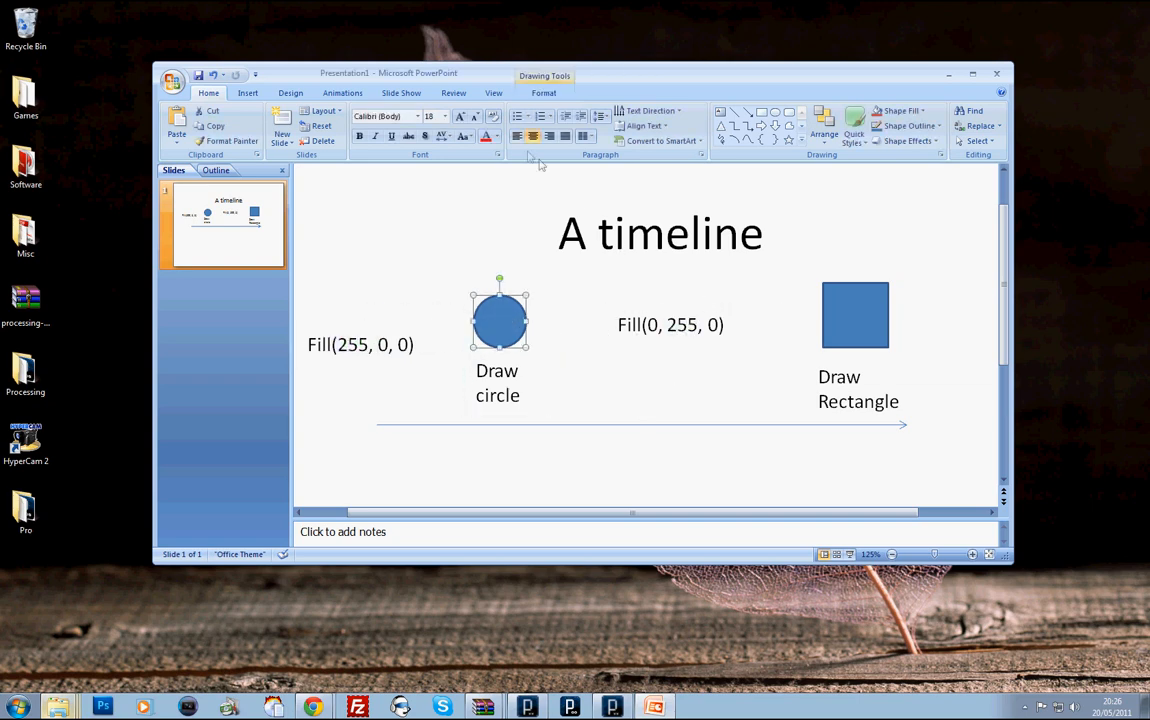
{"action": "left_click", "coordinate": [903, 111]}
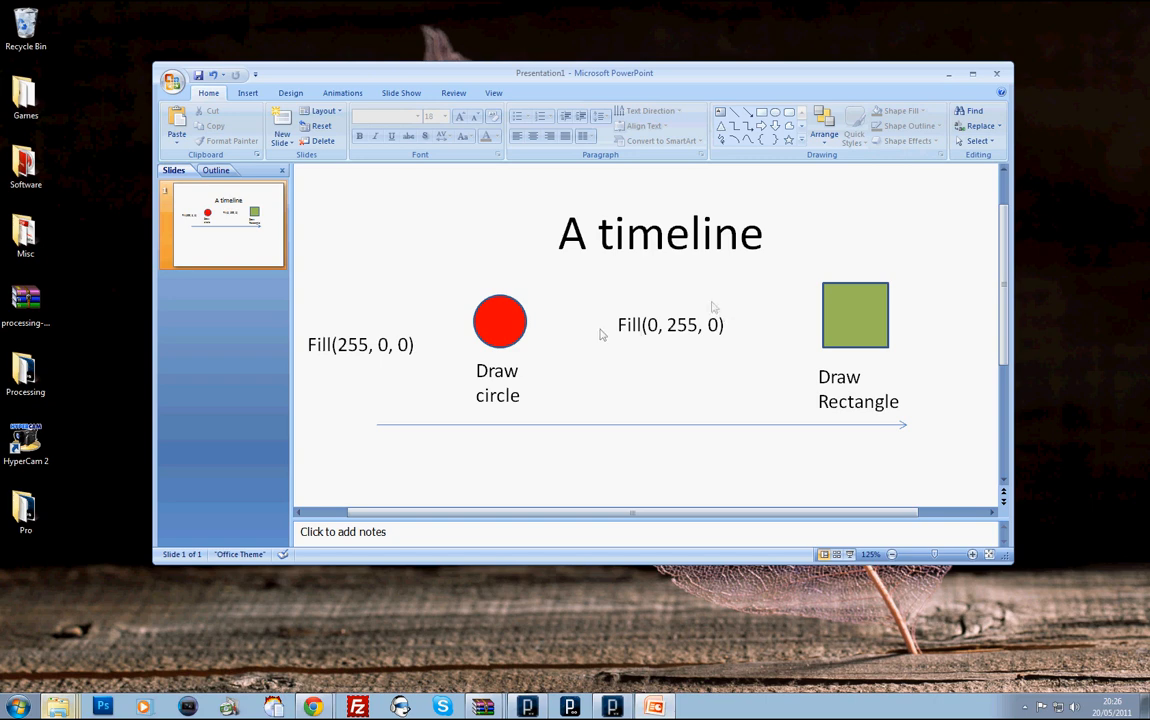
{"action": "left_click", "coordinate": [900, 111]}
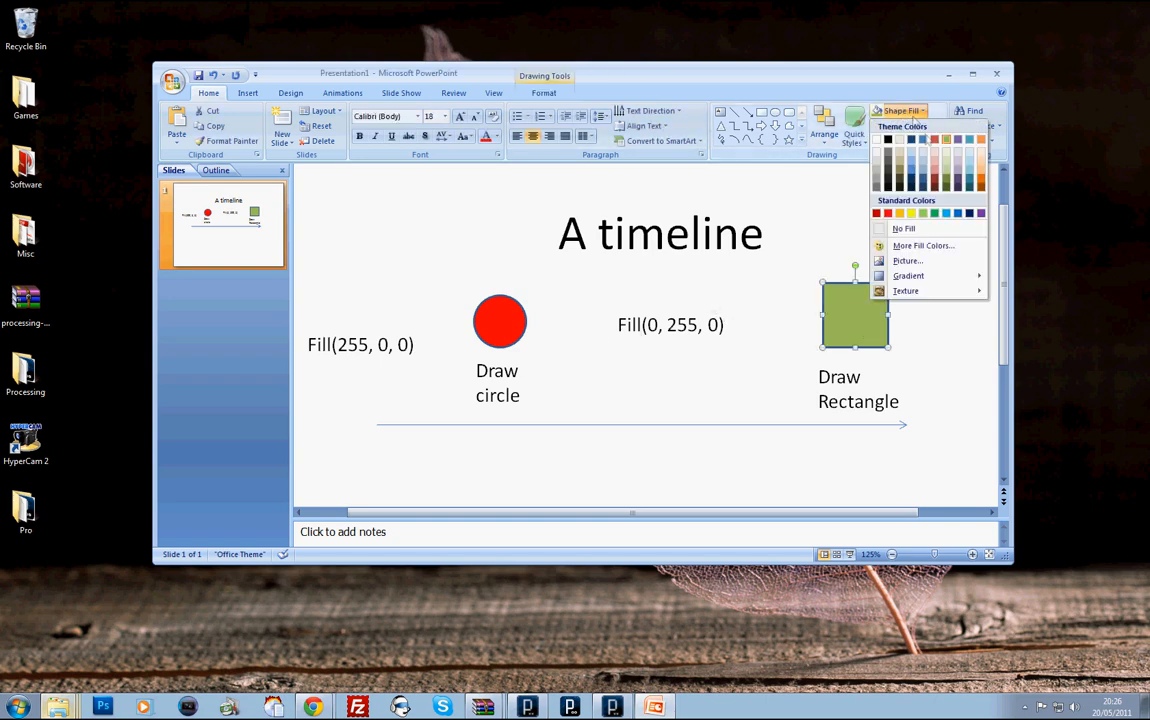
{"action": "left_click", "coordinate": [922, 213]}
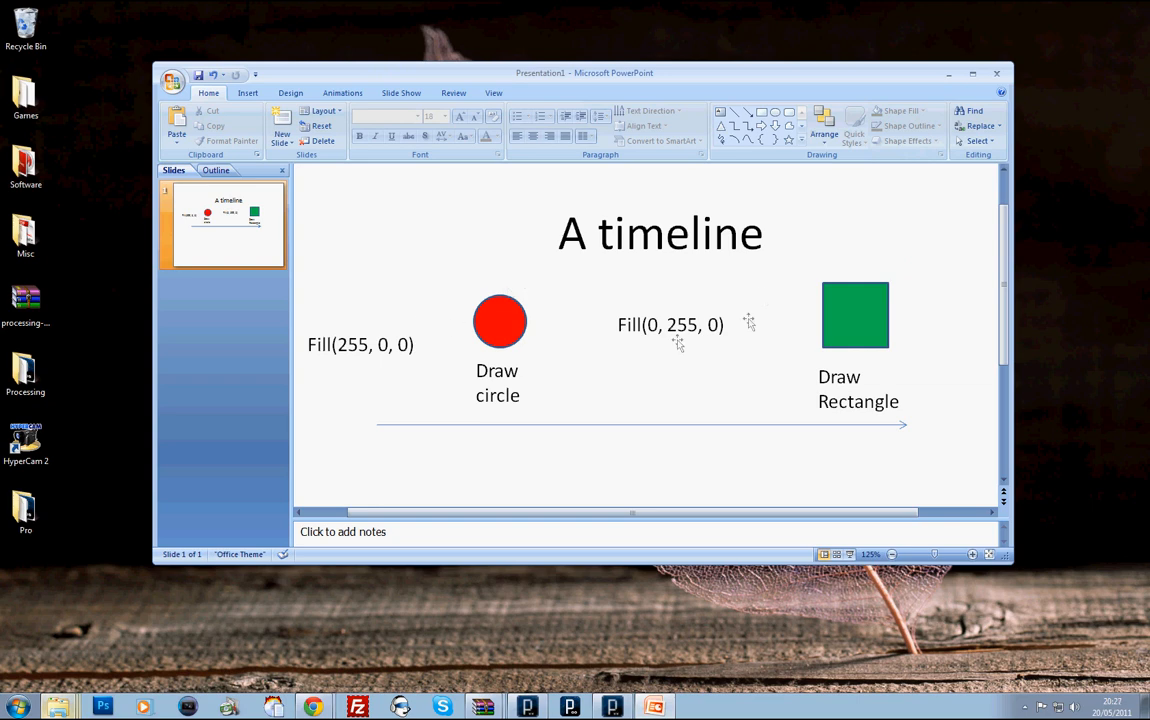
{"action": "mouse_move", "coordinate": [570, 332]}
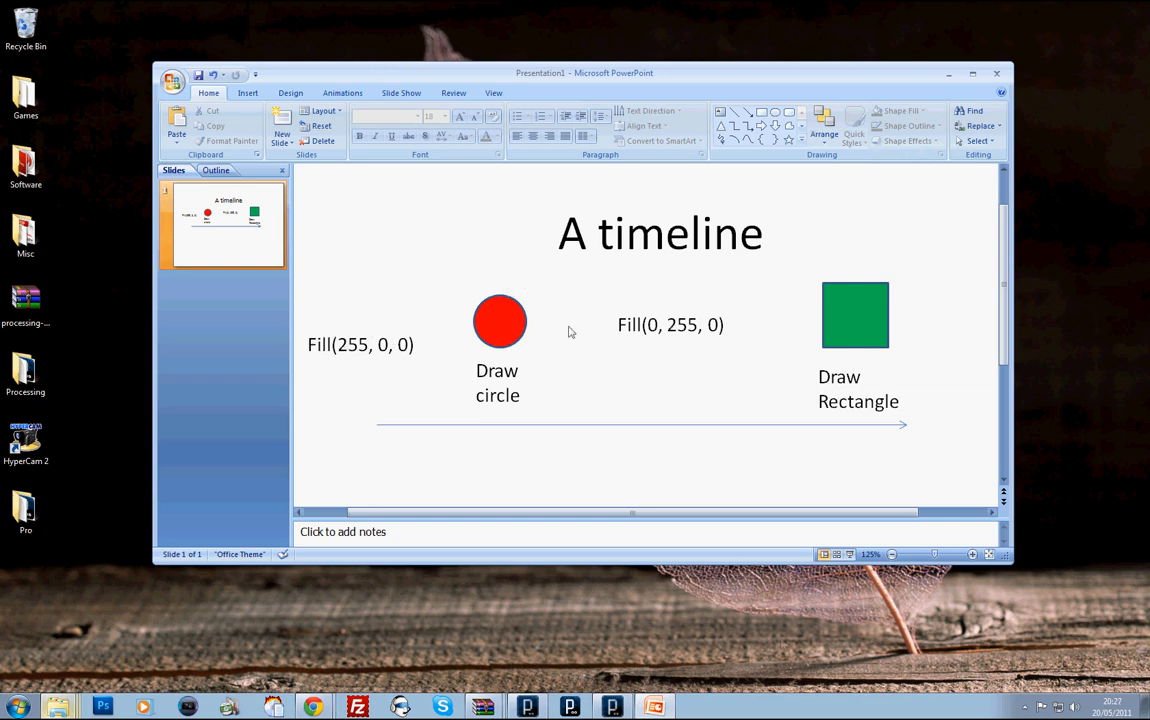
{"action": "left_click", "coordinate": [610, 706]}
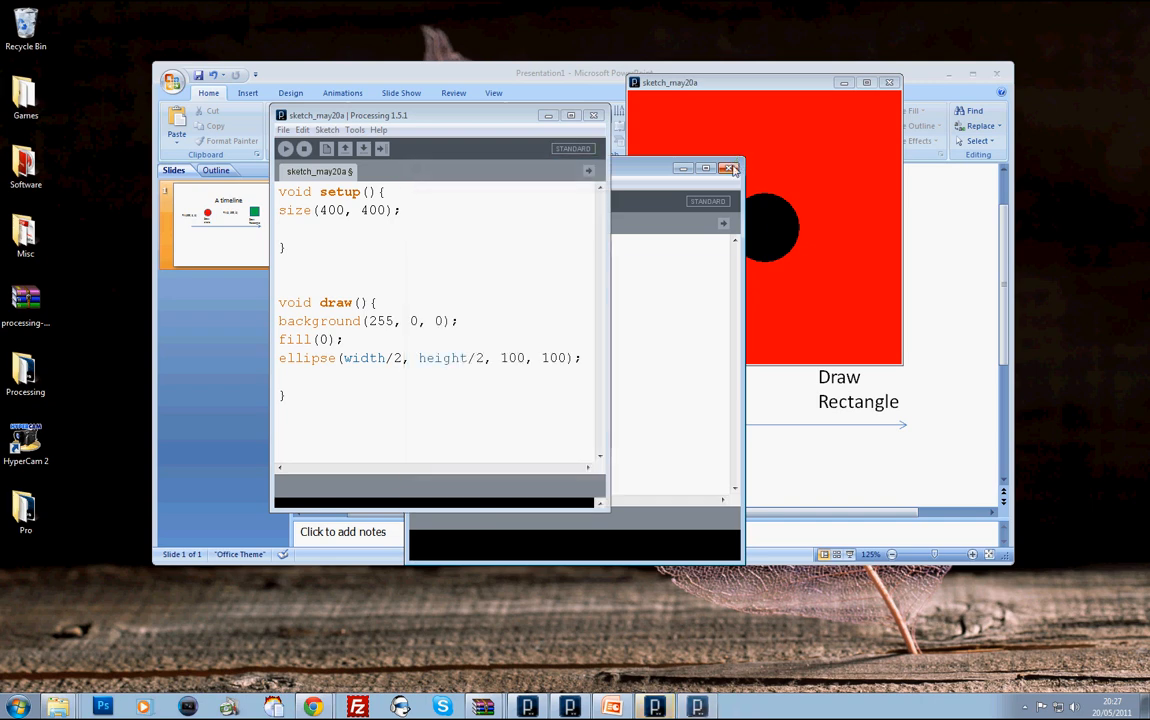
Close the extra editor, set background(255), and add fill(0, 255, 0) with a second ellipse
{"action": "left_click", "coordinate": [730, 168]}
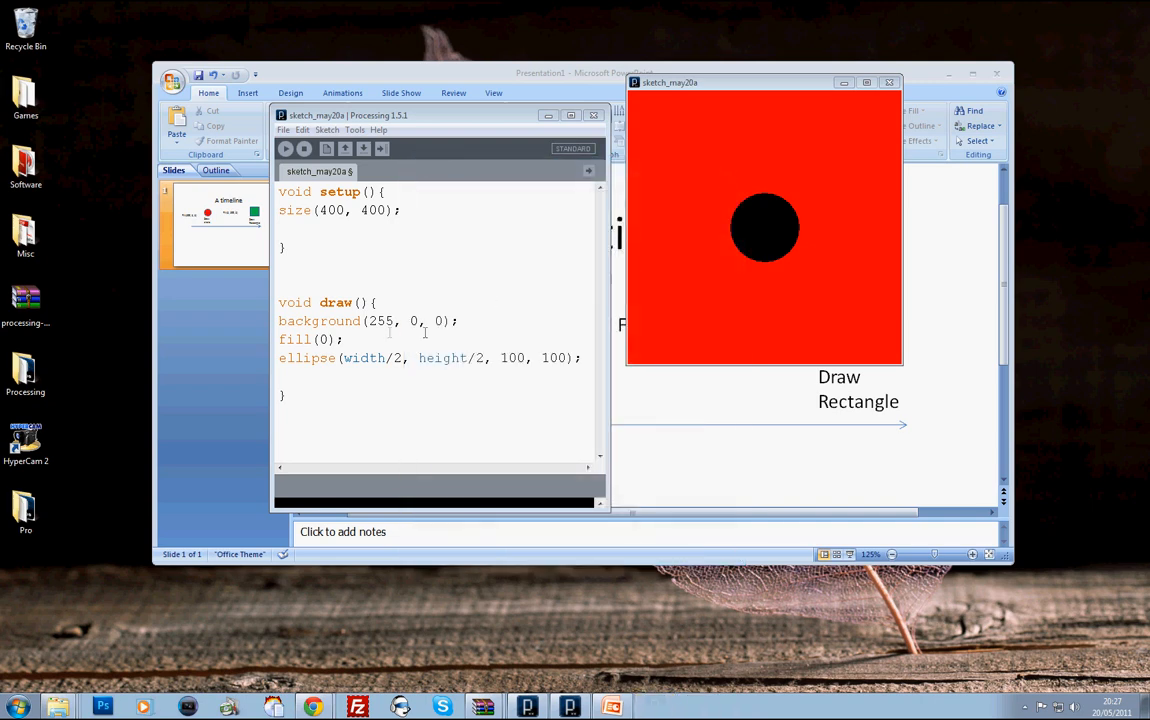
{"action": "double_click", "coordinate": [323, 339]}
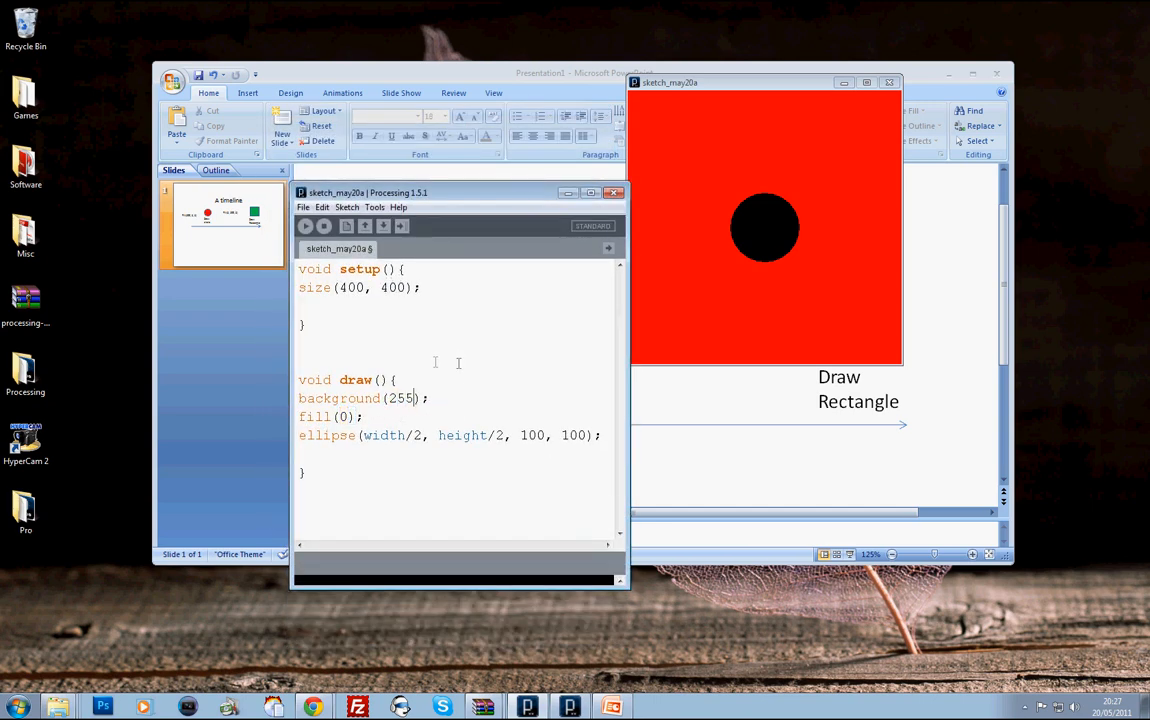
{"action": "left_click", "coordinate": [305, 225]}
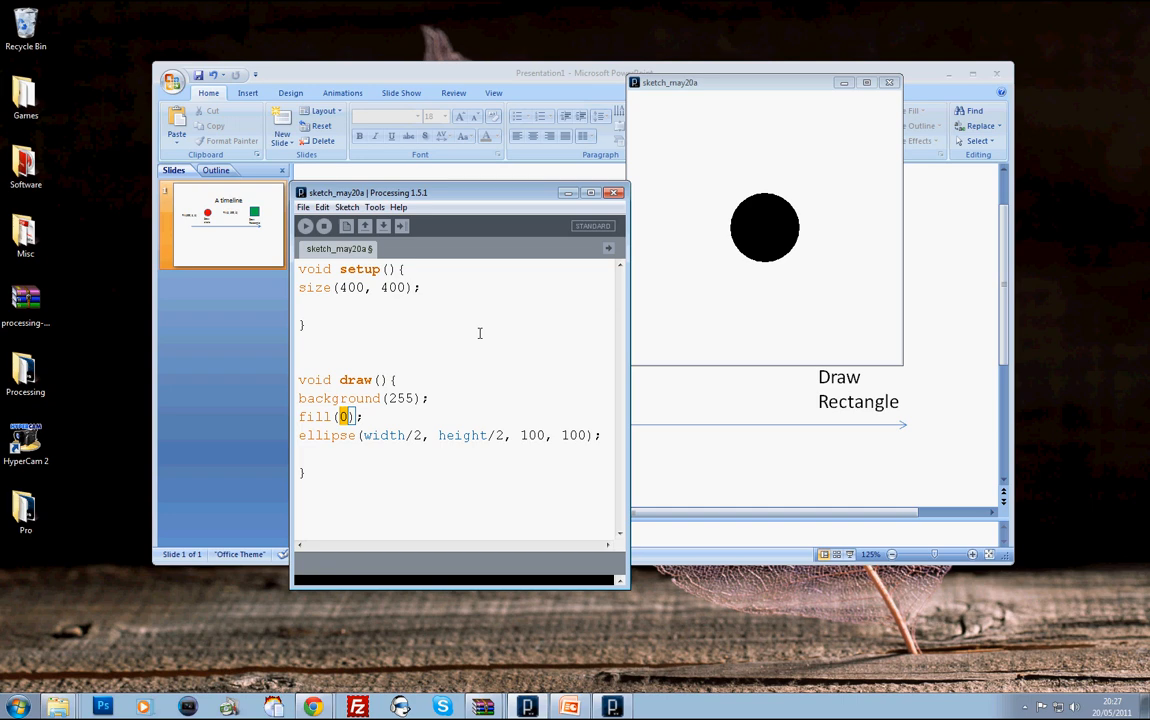
{"action": "type", "text": "255, 0,"}
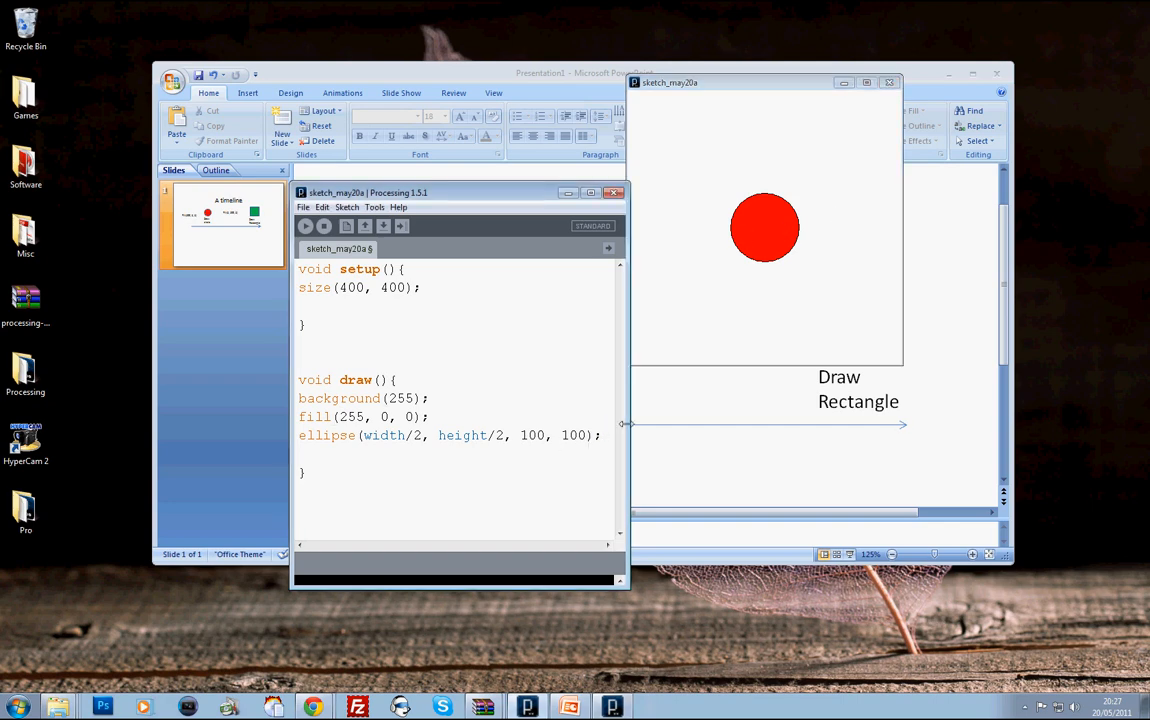
{"action": "type", "text": "fill*();"}
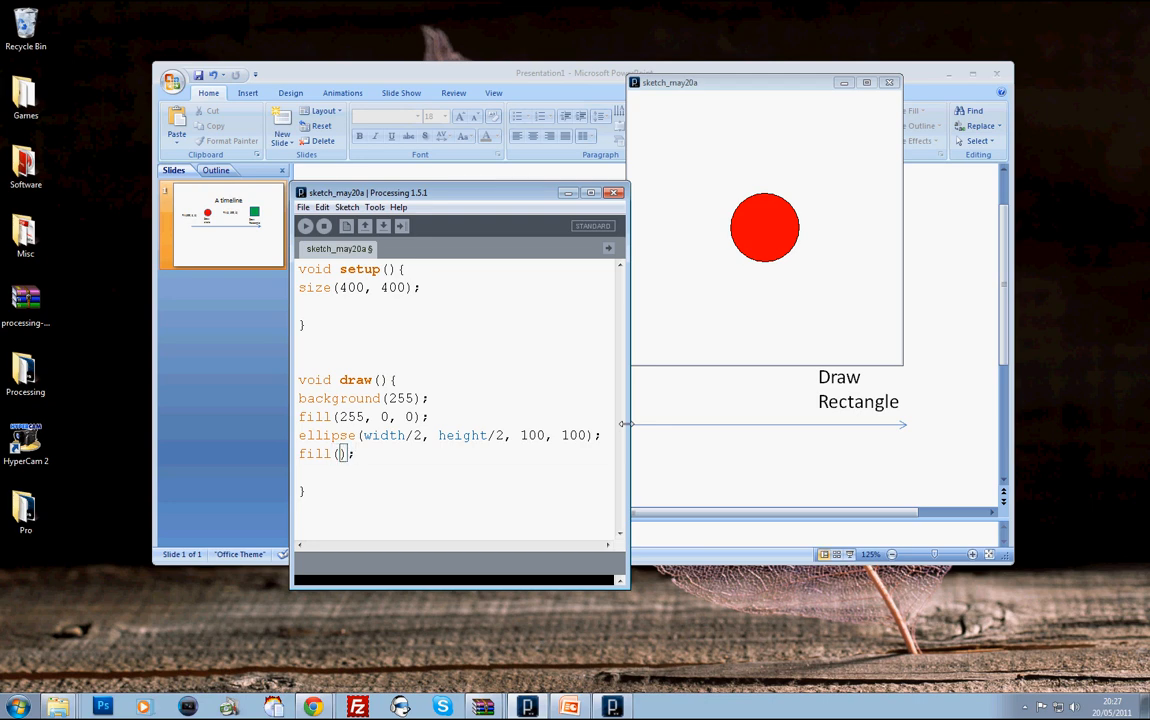
{"action": "type", "text": "0, 255, 0"}
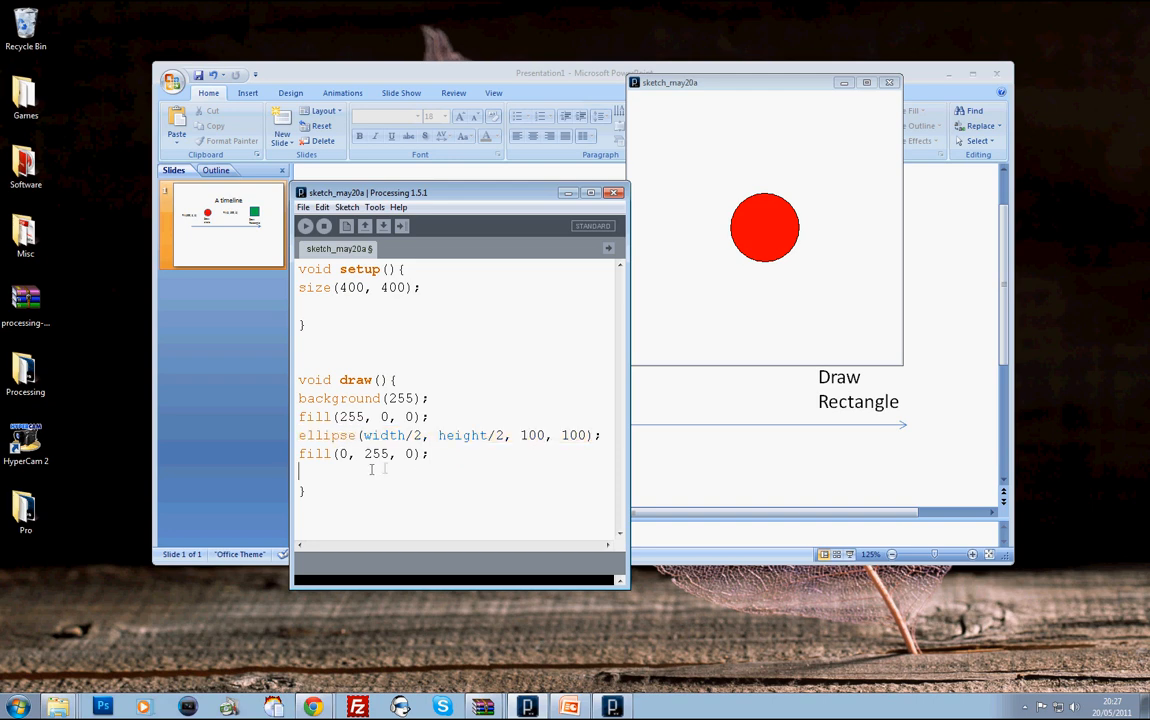
{"action": "type", "text": "ellipse(width/2, height/2, 100, 100);"}
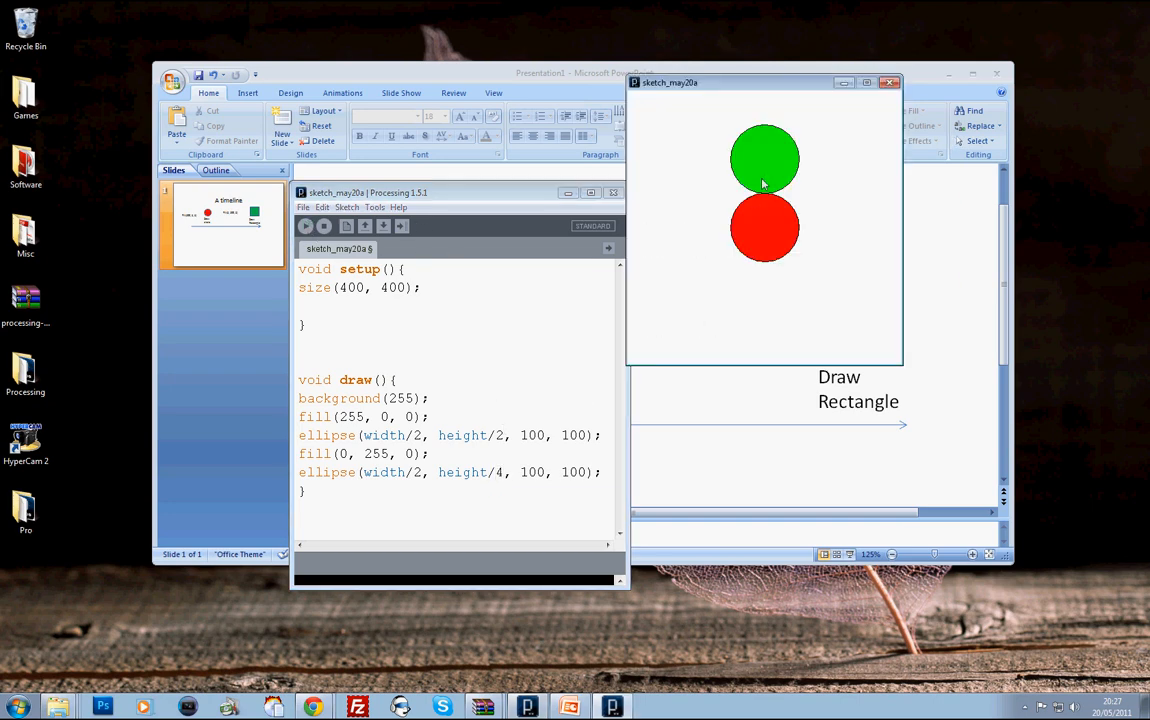
{"action": "mouse_move", "coordinate": [795, 190]}
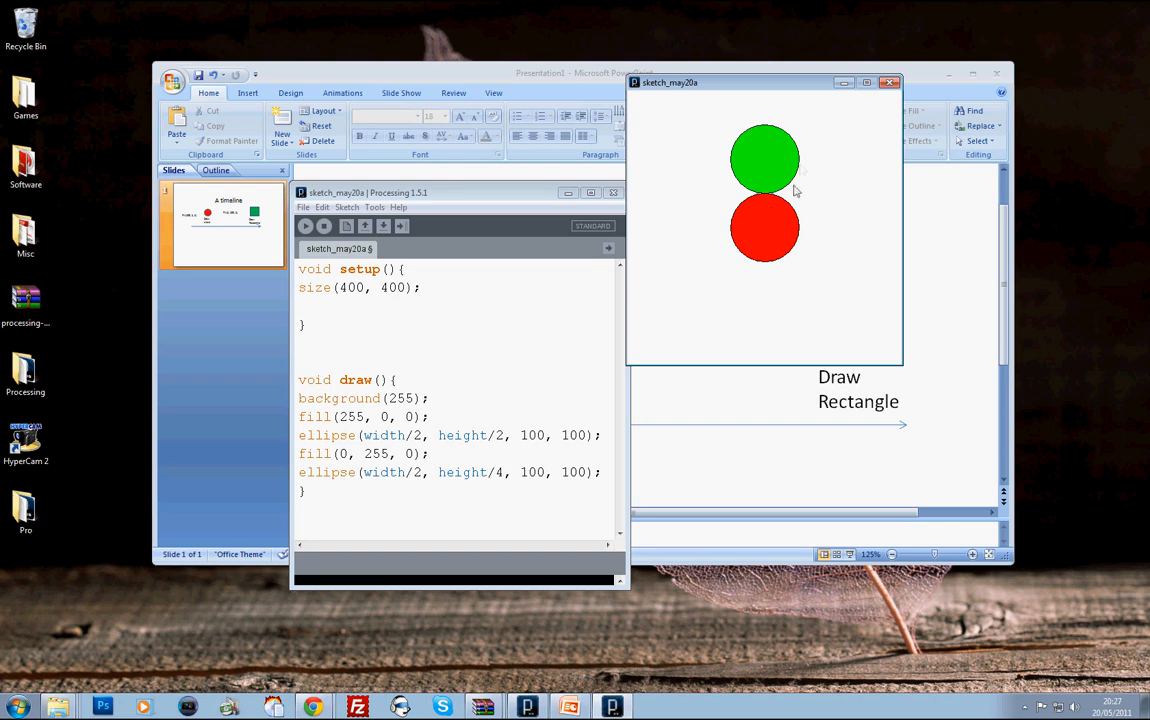
{"action": "mouse_move", "coordinate": [772, 265]}
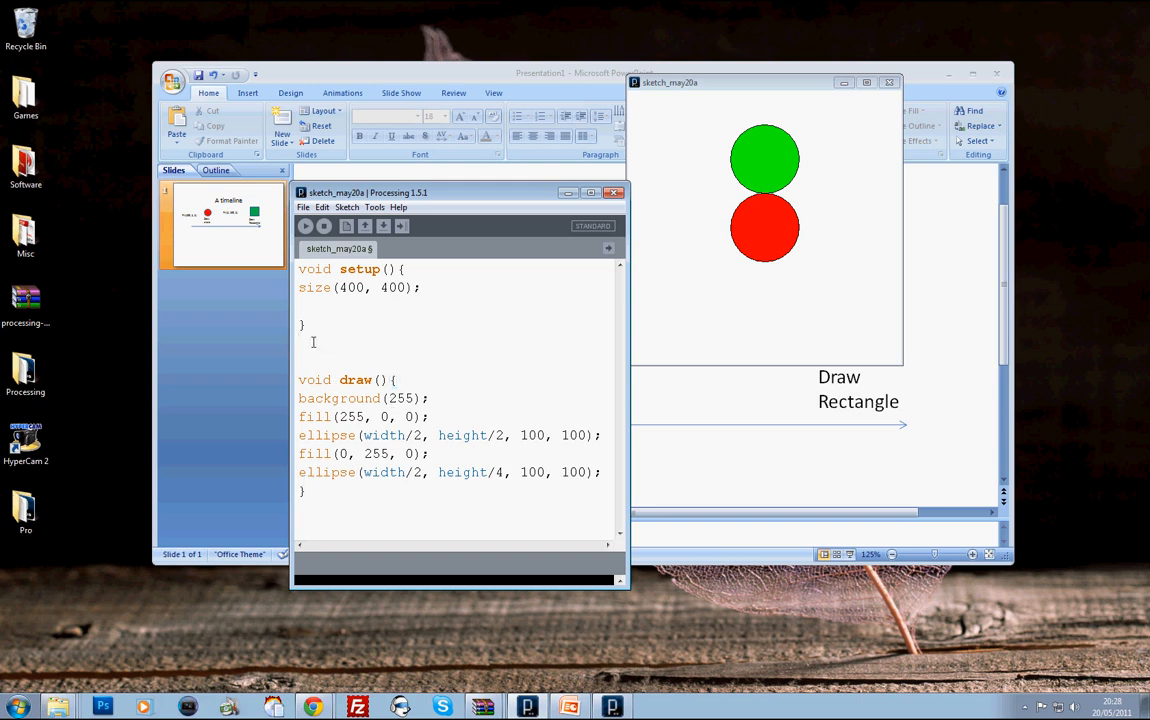
{"action": "mouse_move", "coordinate": [403, 381]}
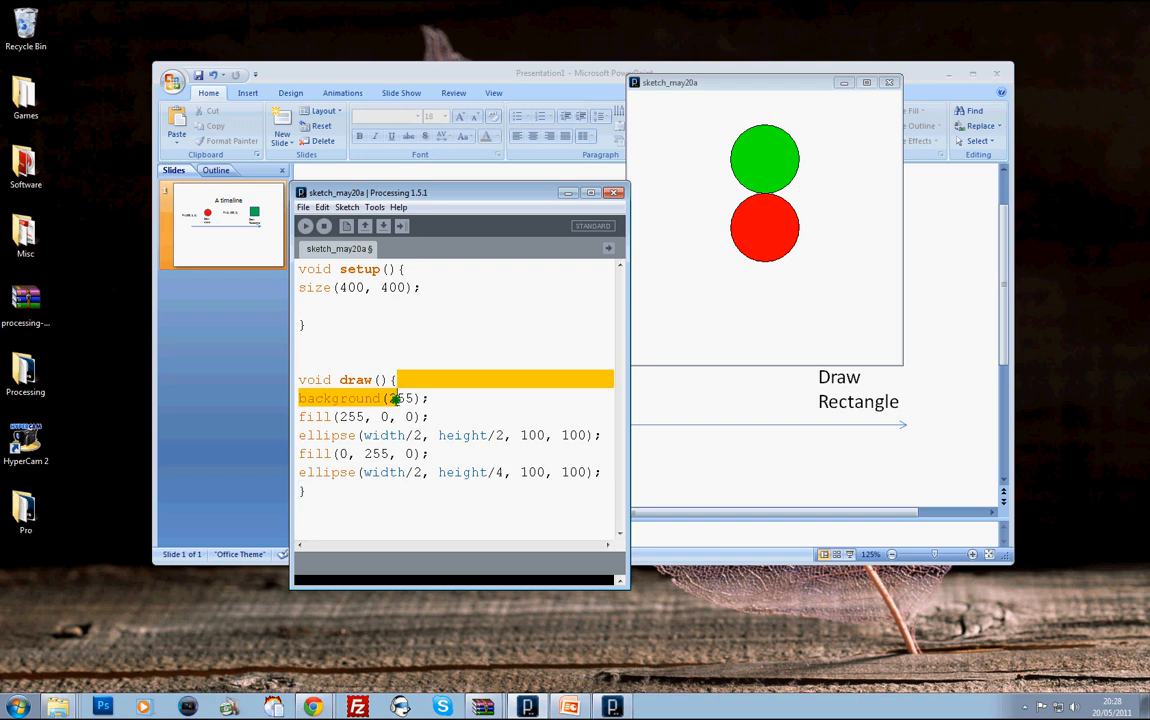
Rearrange the background call and rerun, showing the green circle above the red one
{"action": "left_click", "coordinate": [398, 379]}
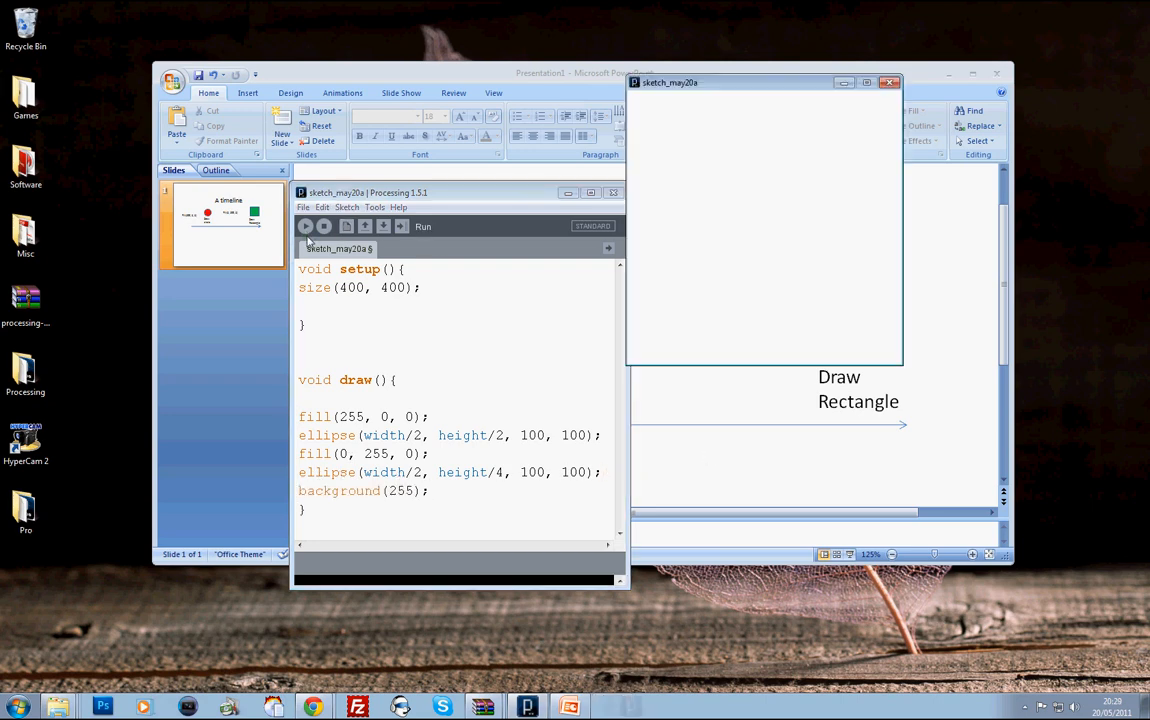
{"action": "double_click", "coordinate": [340, 490]}
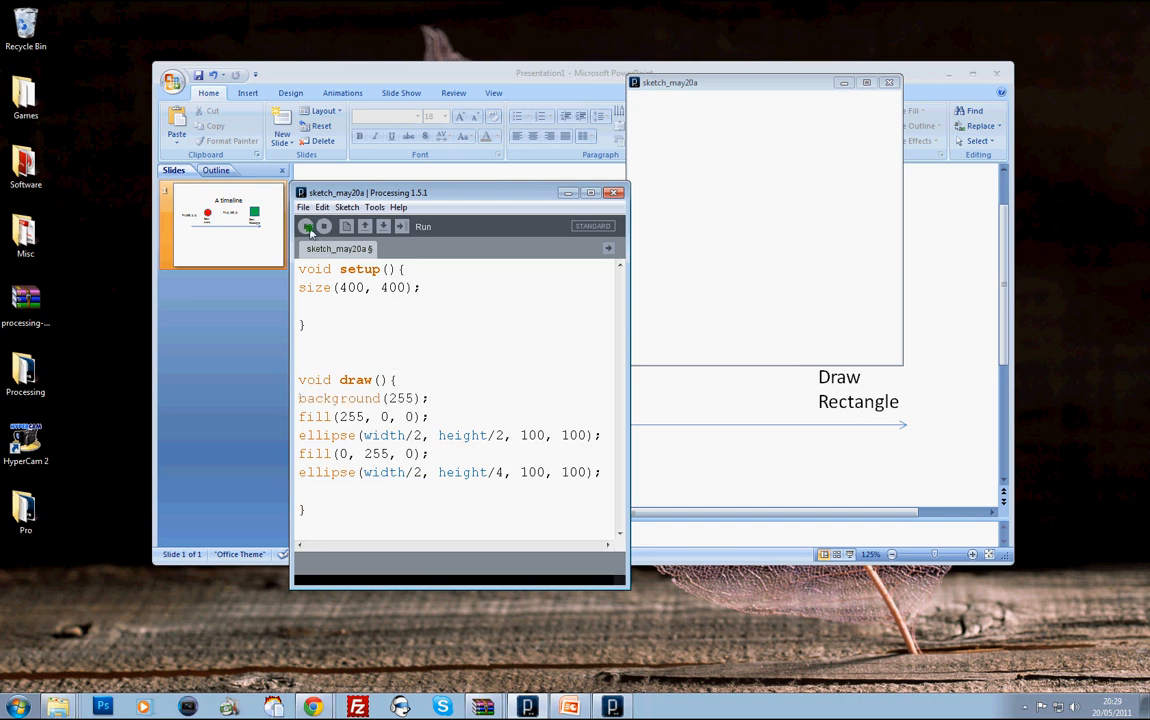
{"action": "left_click", "coordinate": [306, 226]}
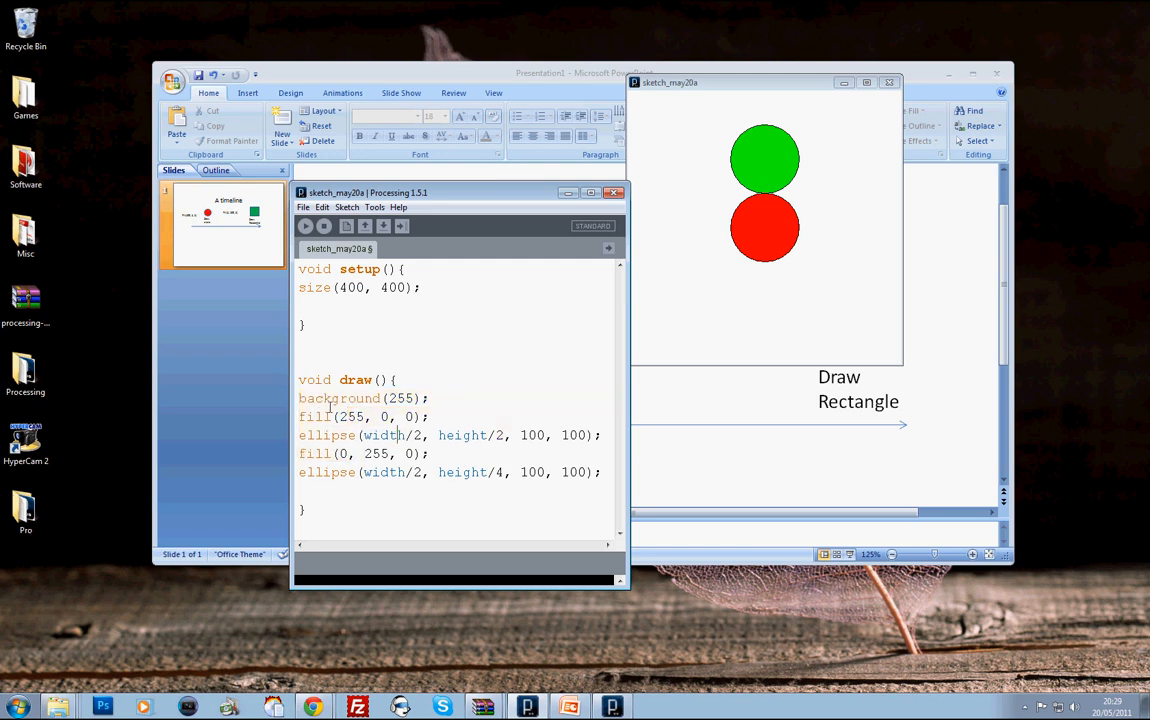
{"action": "double_click", "coordinate": [338, 398]}
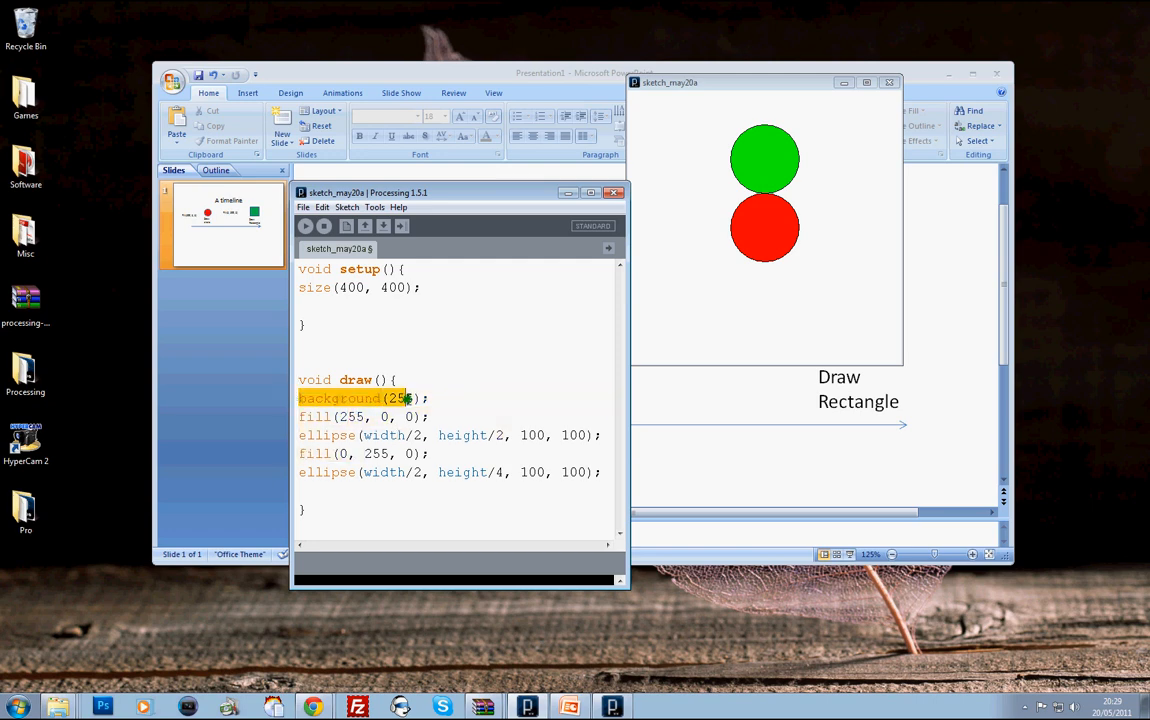
{"action": "left_click", "coordinate": [410, 410]}
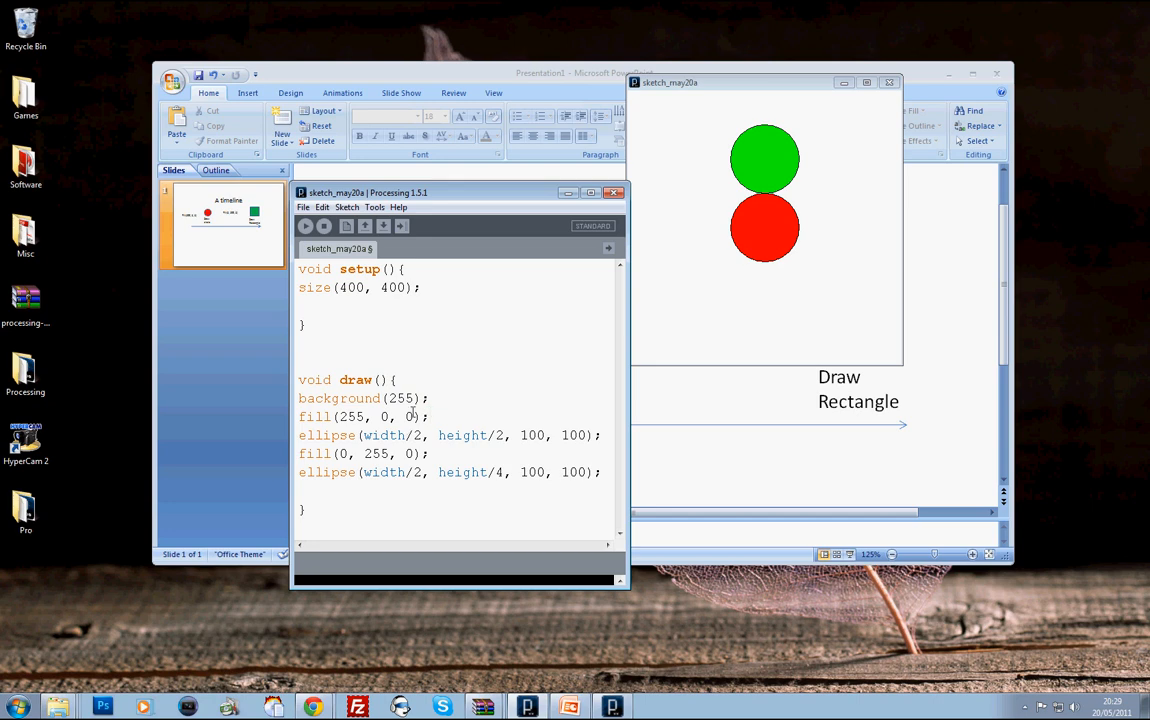
{"action": "mouse_move", "coordinate": [610, 318]}
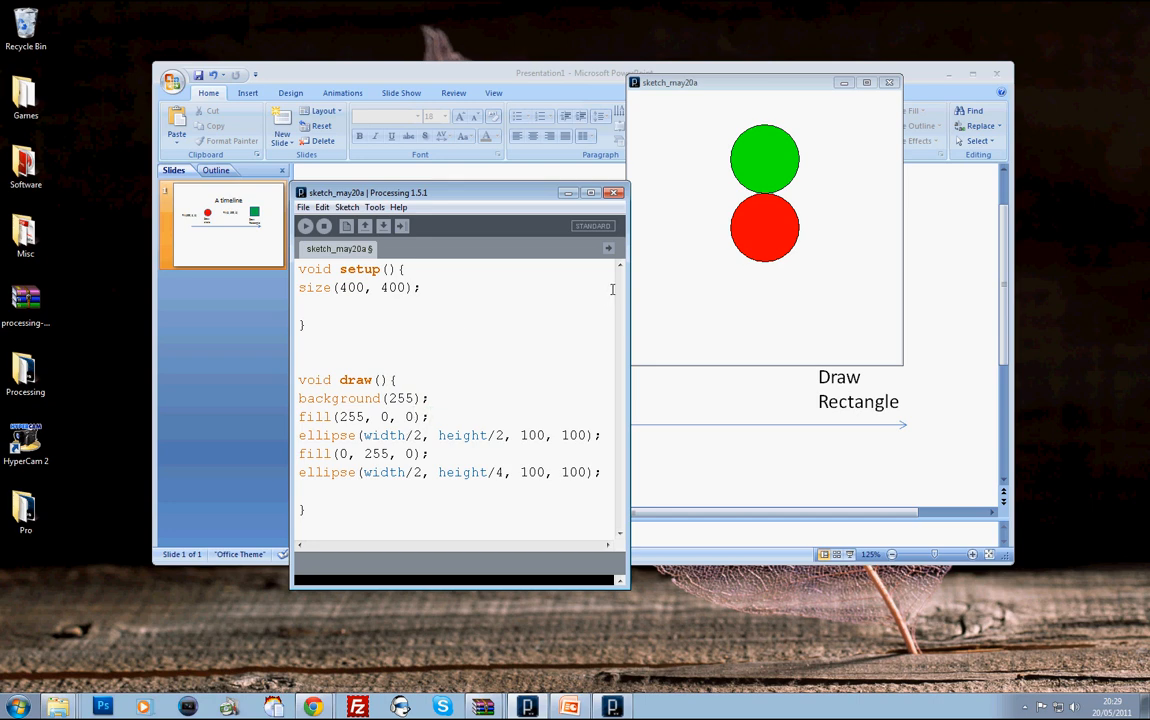
{"action": "mouse_move", "coordinate": [593, 310]}
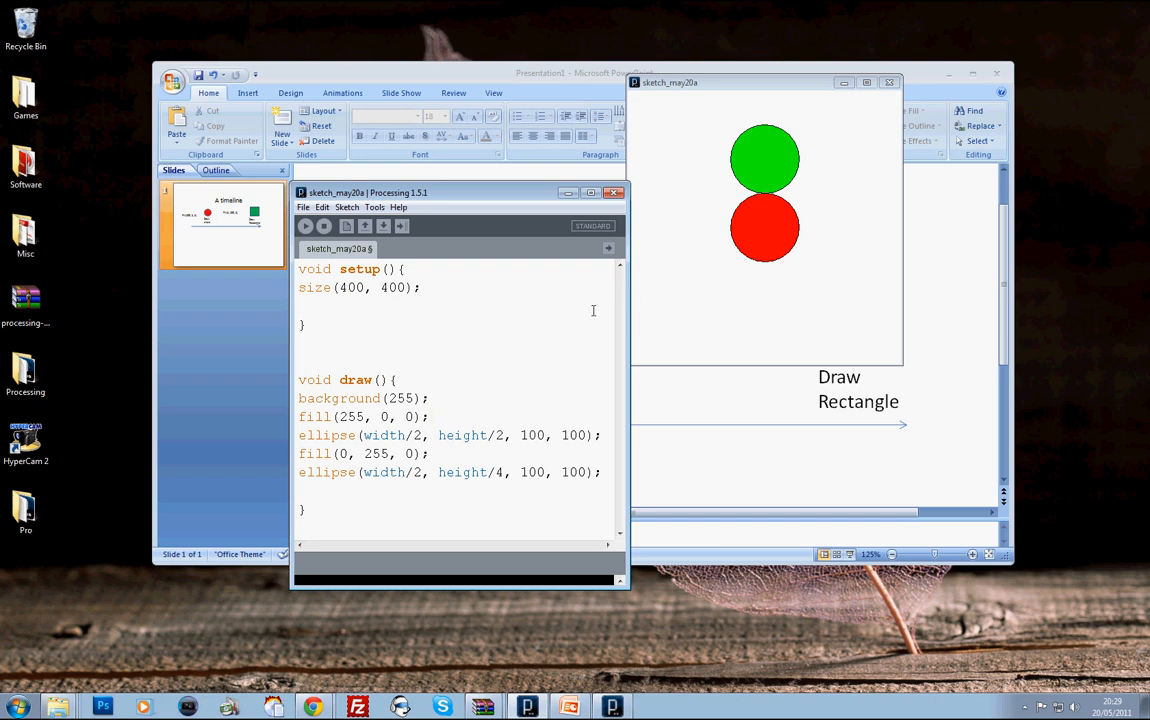
{"action": "mouse_move", "coordinate": [492, 340]}
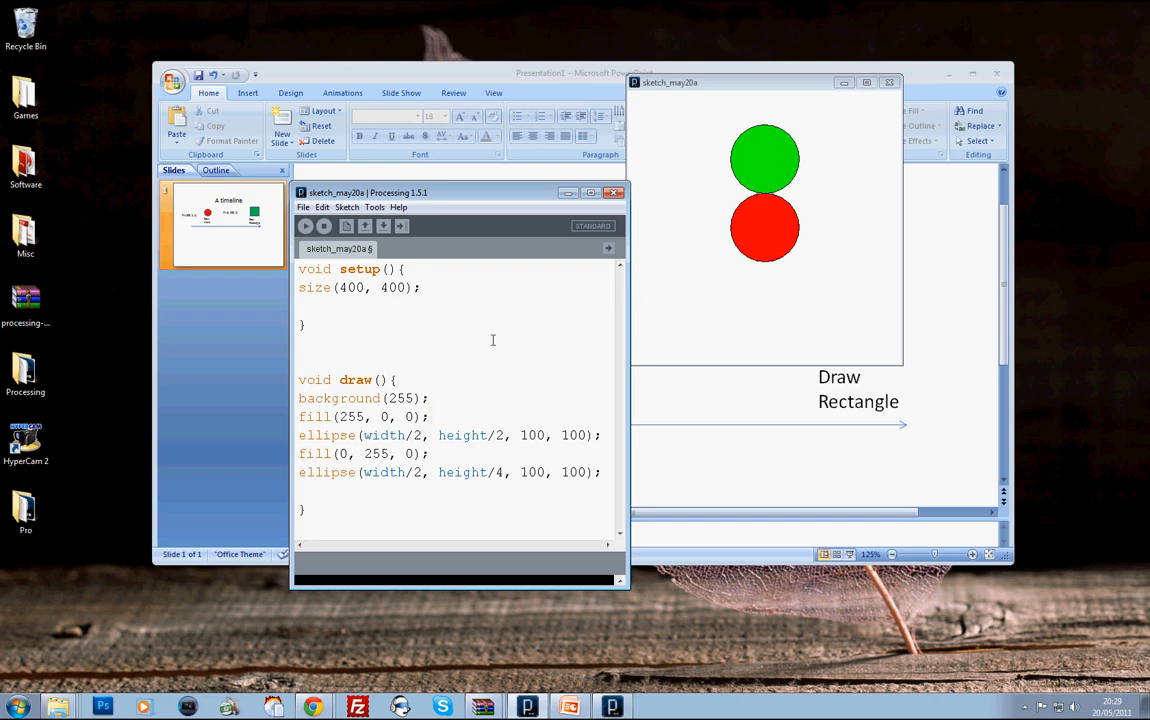
{"action": "double_click", "coordinate": [315, 453]}
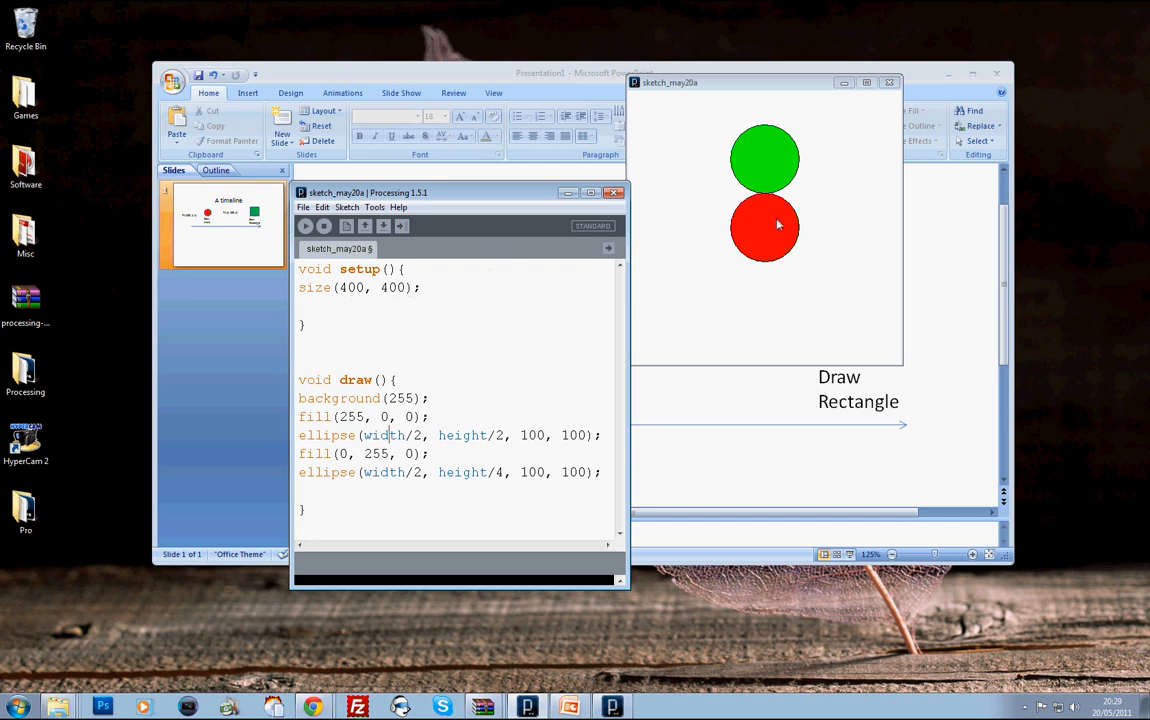
{"action": "mouse_move", "coordinate": [762, 250]}
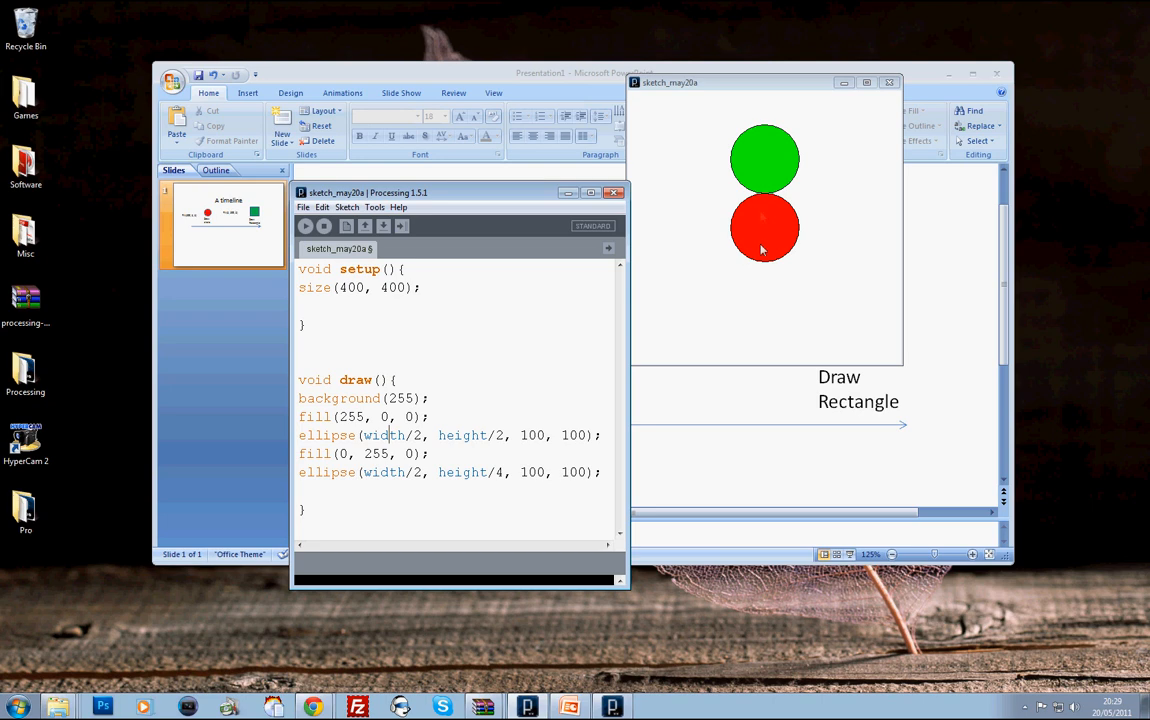
{"action": "mouse_move", "coordinate": [730, 170]}
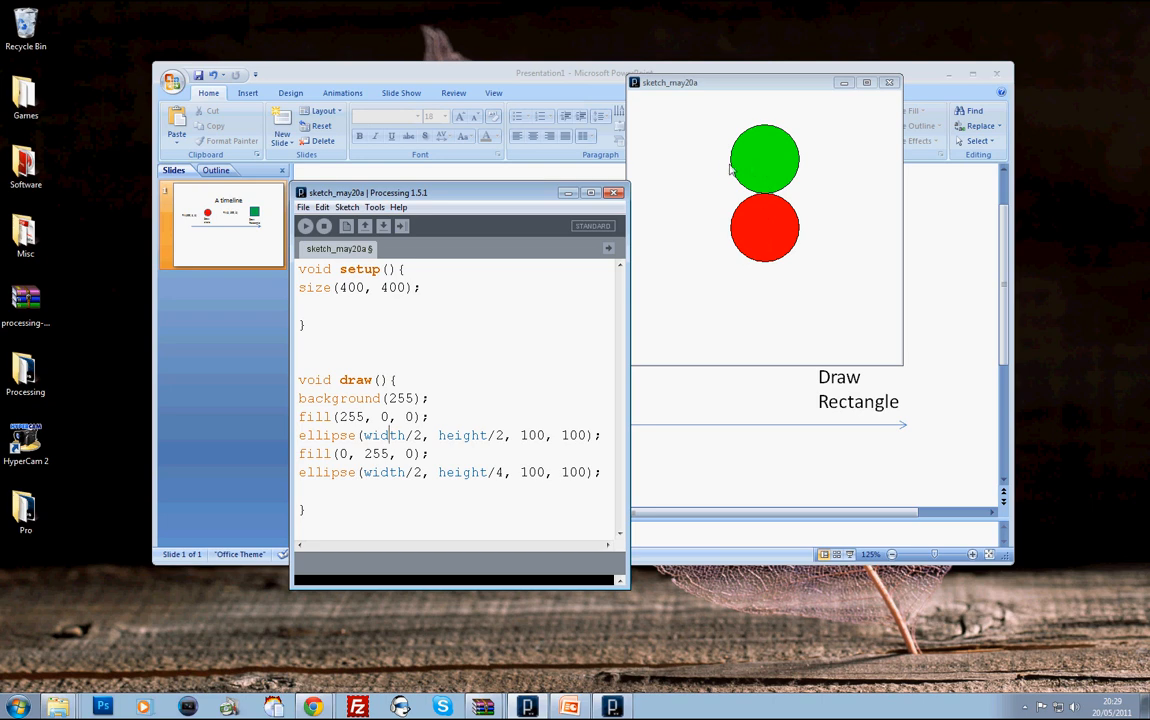
{"action": "mouse_move", "coordinate": [567, 42]}
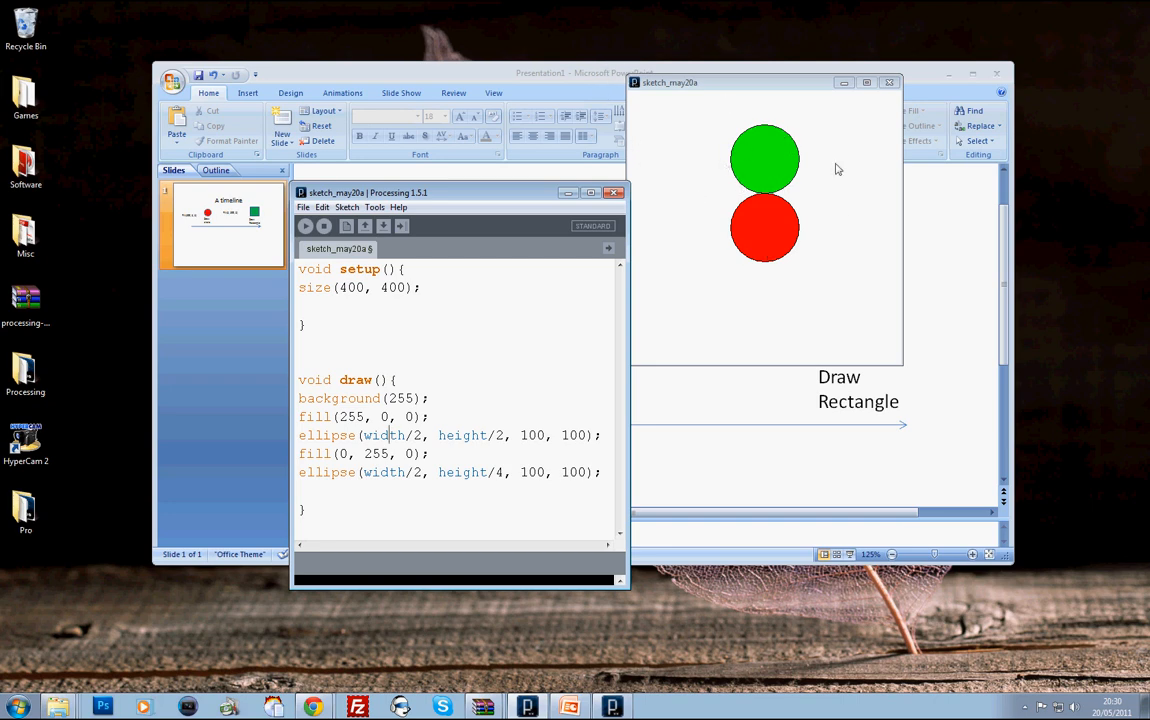
Add frameRate to setup(), run it, then change the rate to 0.5 and rerun
{"action": "left_click", "coordinate": [305, 306]}
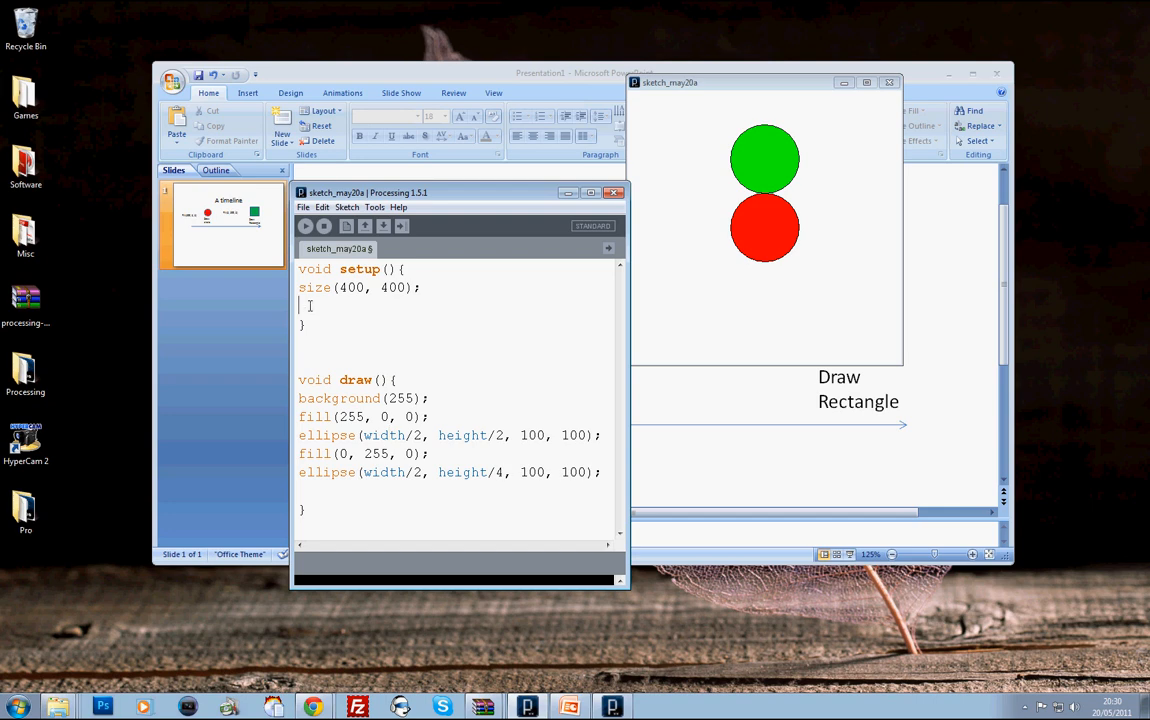
{"action": "type", "text": "framrate"}
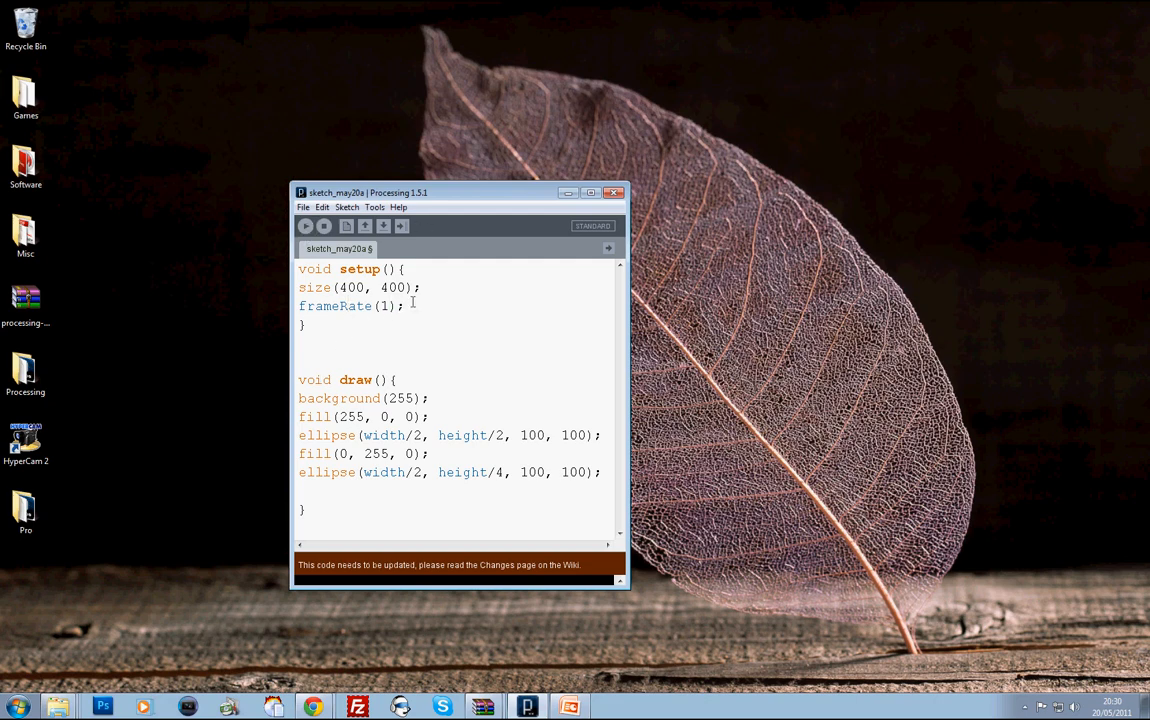
{"action": "left_click", "coordinate": [306, 225]}
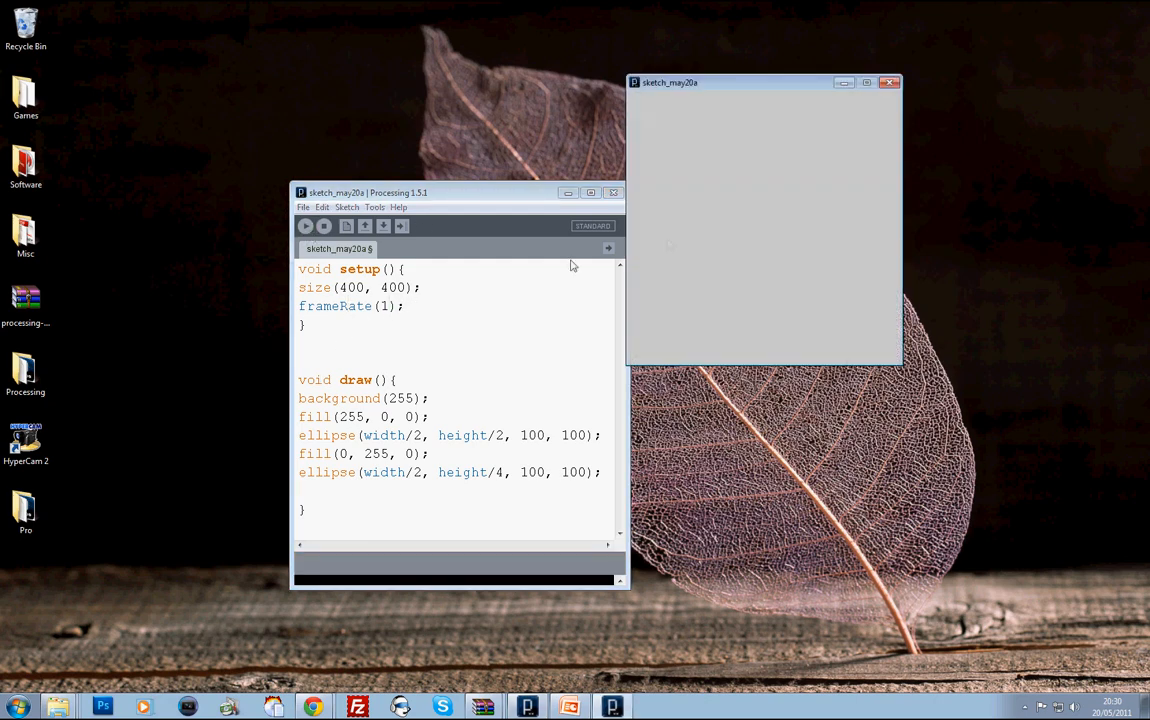
{"action": "left_click", "coordinate": [306, 225]}
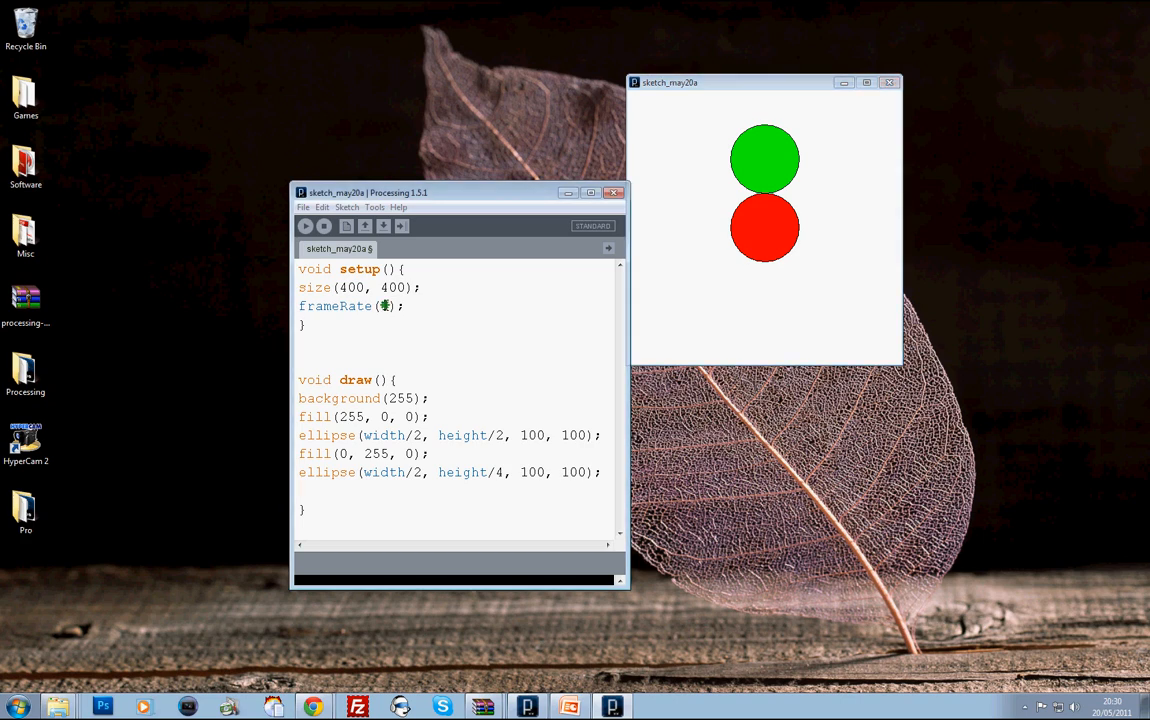
{"action": "type", "text": "0.5"}
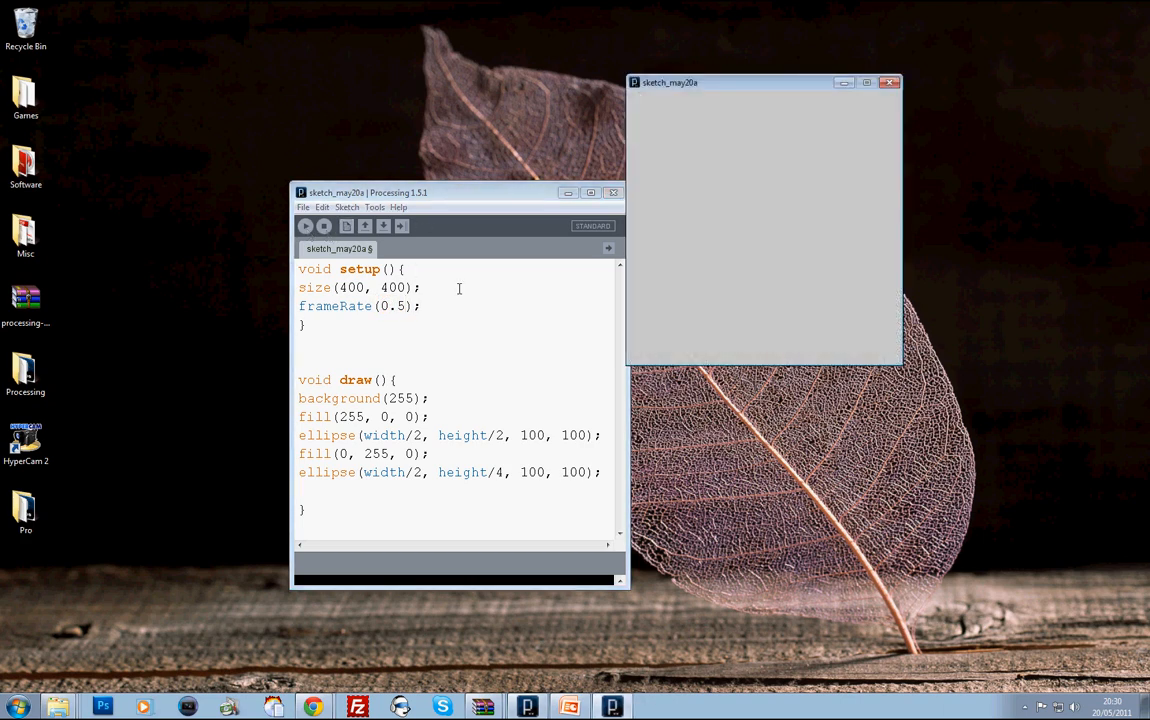
{"action": "left_click", "coordinate": [306, 225]}
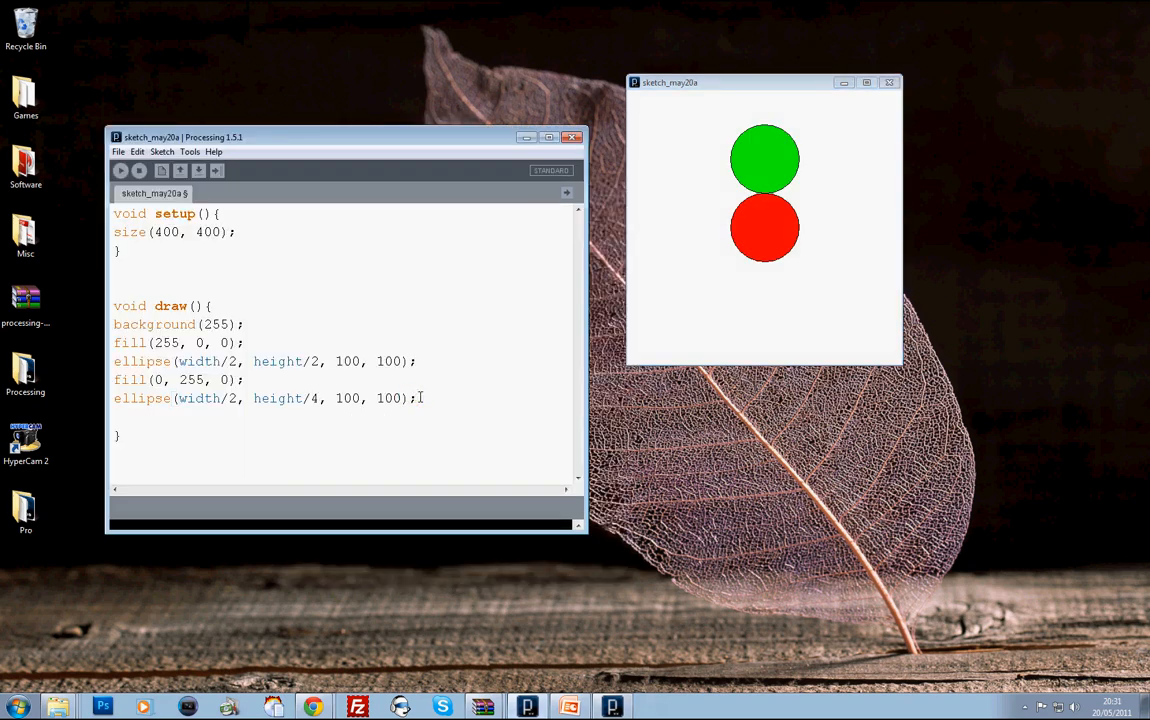
Start a third ellipse call in draw(), typed as ellipse(x, y,
{"action": "type", "text": "ellips"}
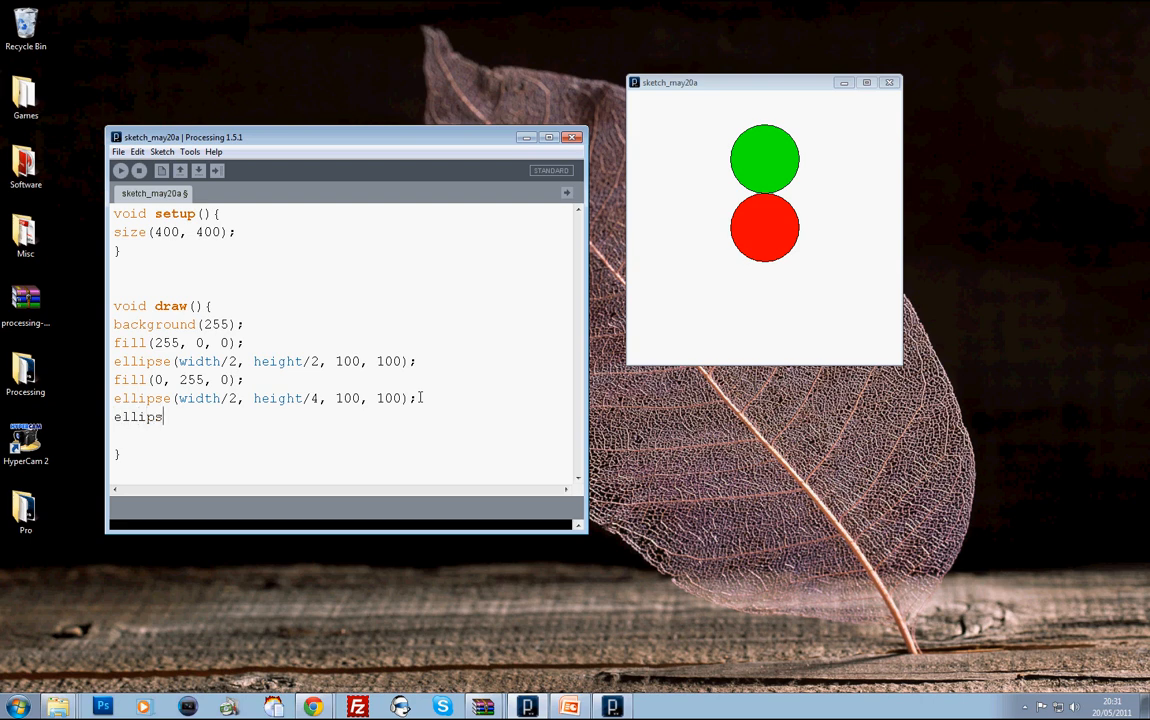
{"action": "type", "text": "e();"}
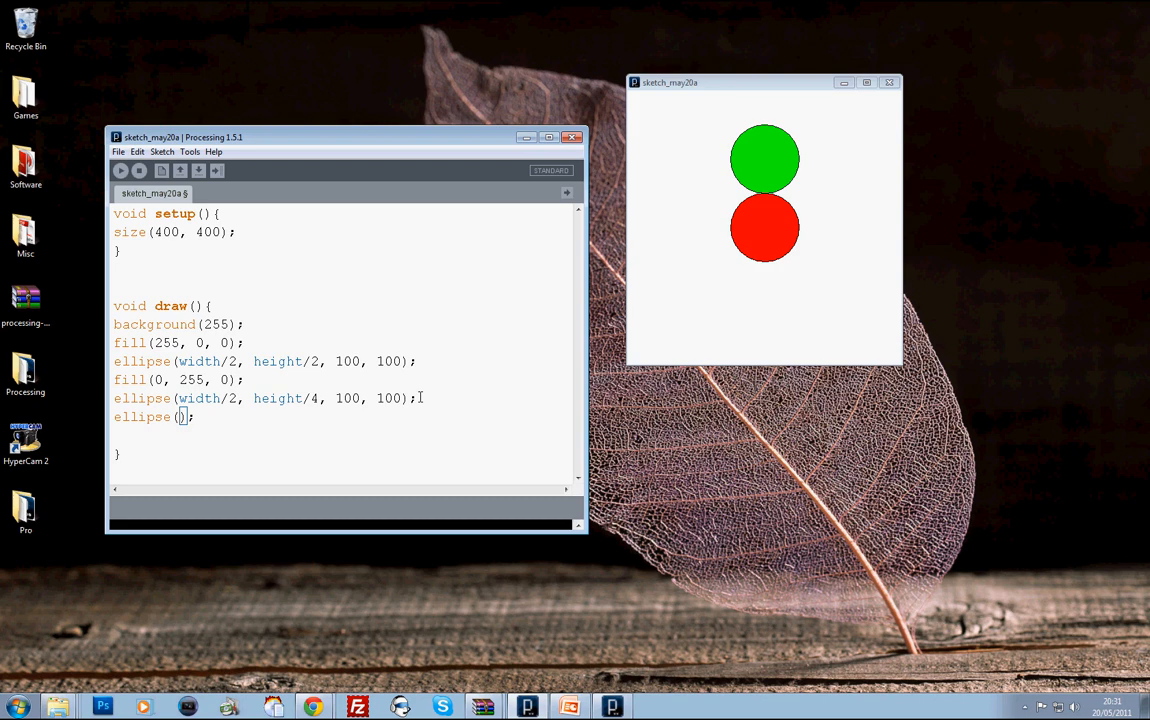
{"action": "type", "text": "x, y,"}
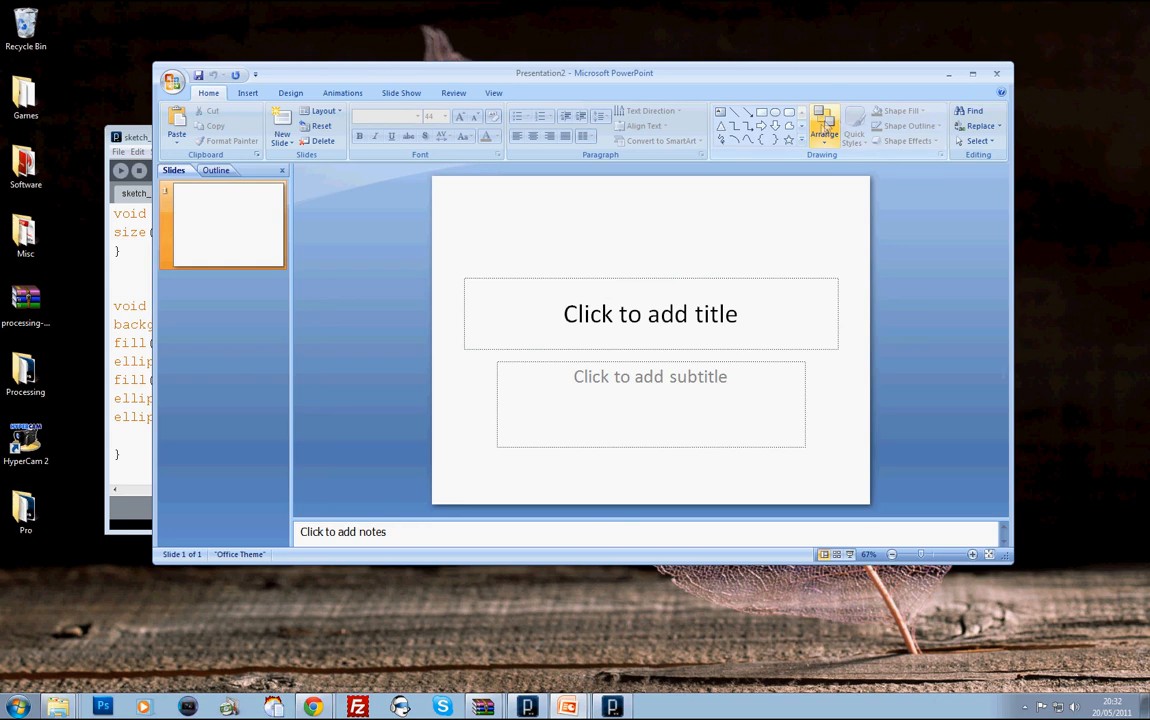
Remove the title box and draw a circle and a tall oval on the slide
{"action": "left_click", "coordinate": [650, 313]}
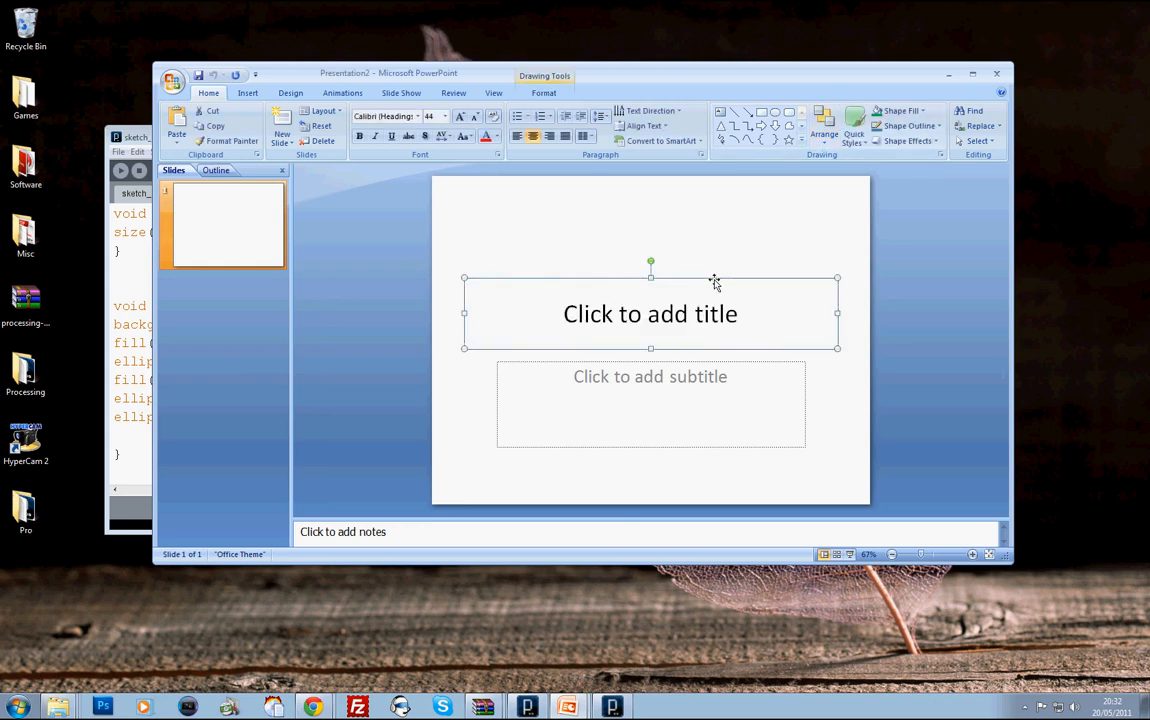
{"action": "left_click", "coordinate": [775, 113]}
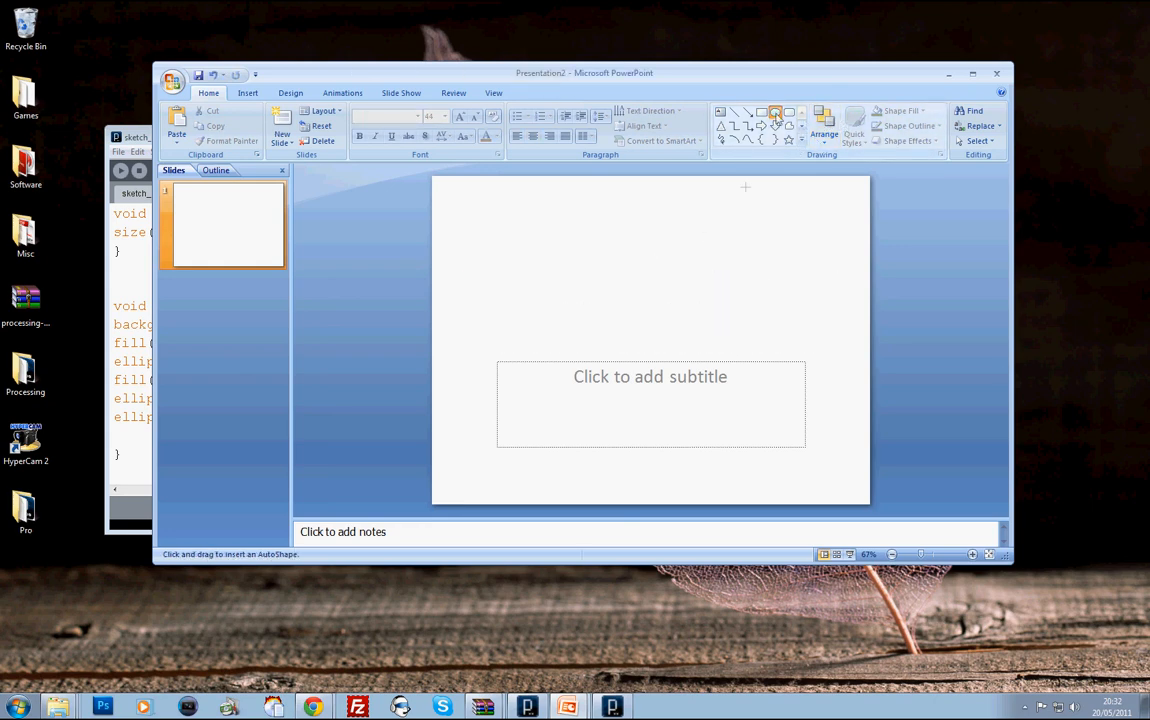
{"action": "left_click_drag", "start_coordinate": [513, 205], "coordinate": [582, 275]}
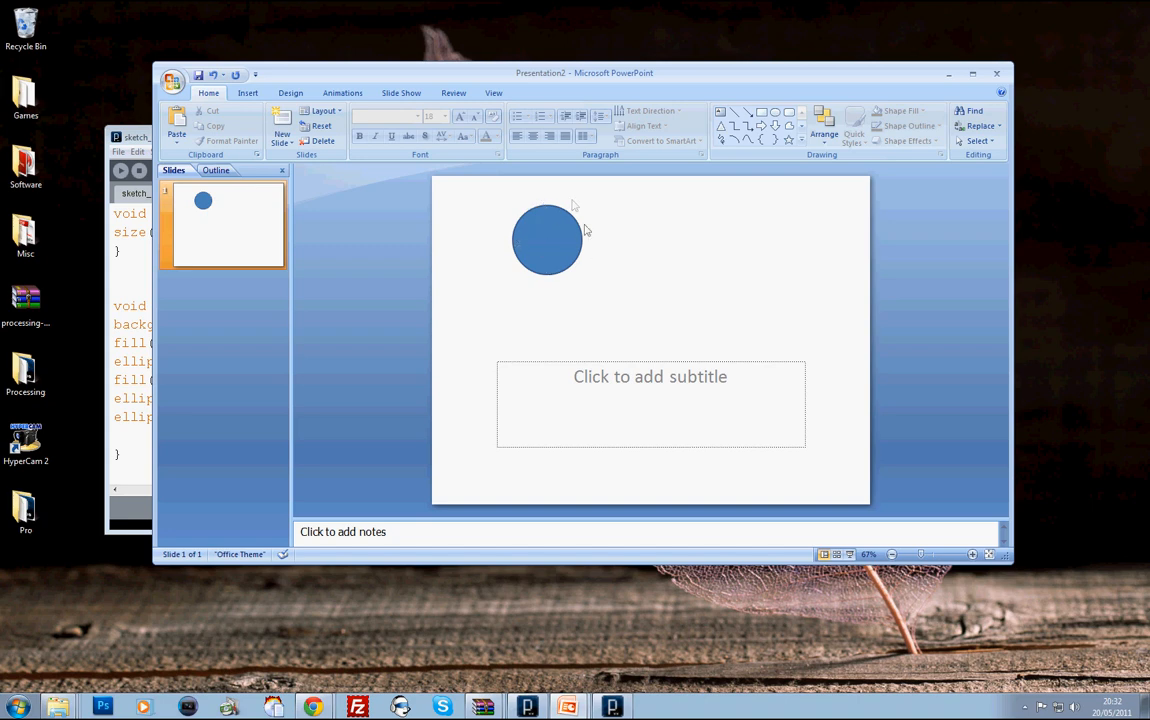
{"action": "left_click_drag", "start_coordinate": [605, 208], "coordinate": [673, 242]}
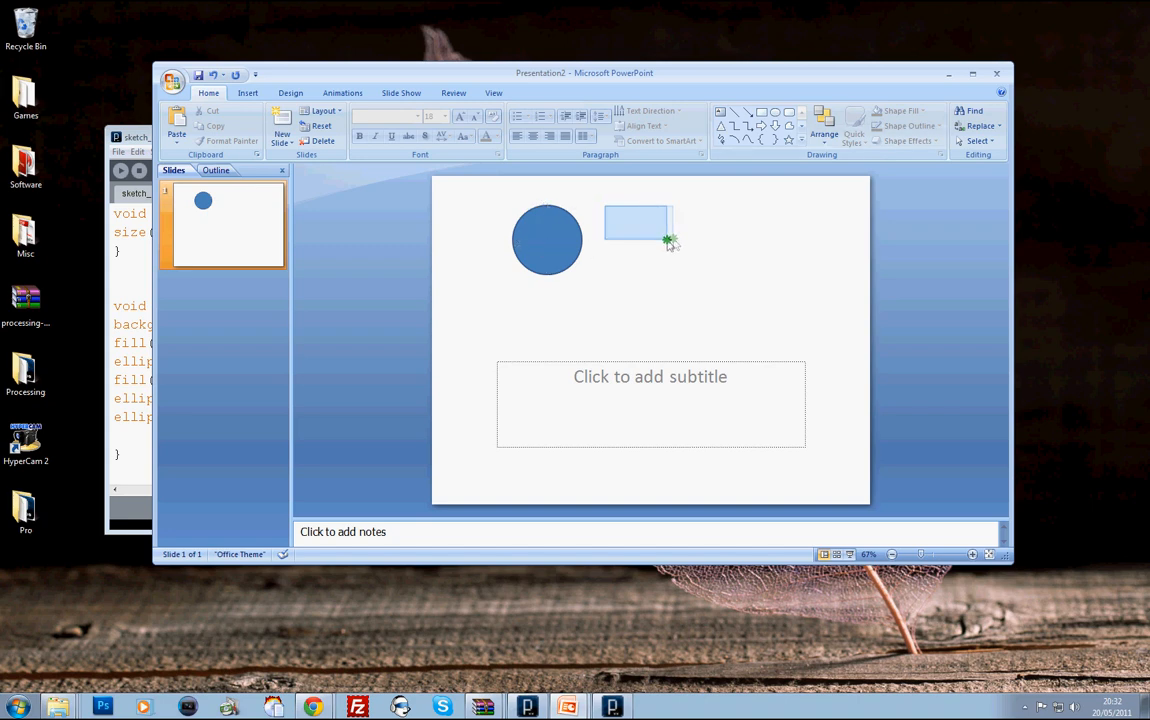
{"action": "left_click_drag", "start_coordinate": [667, 240], "coordinate": [677, 283]}
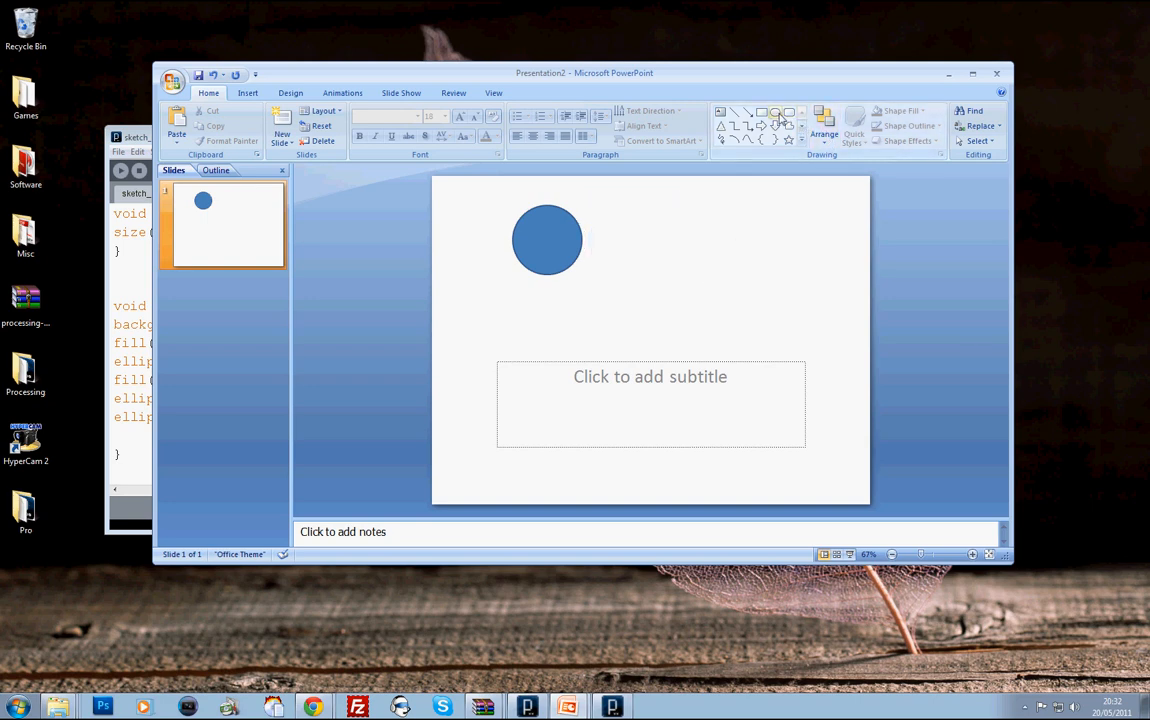
{"action": "left_click_drag", "start_coordinate": [653, 195], "coordinate": [697, 303]}
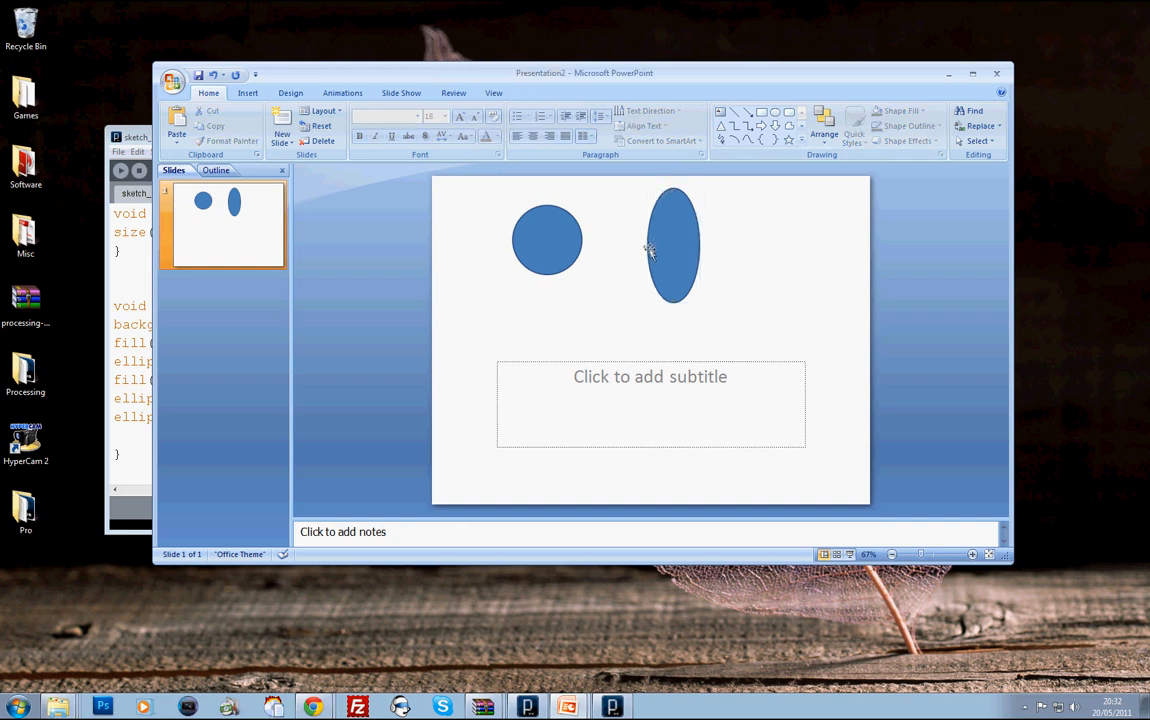
Close the PowerPoint presentation without saving it
{"action": "left_click", "coordinate": [673, 245]}
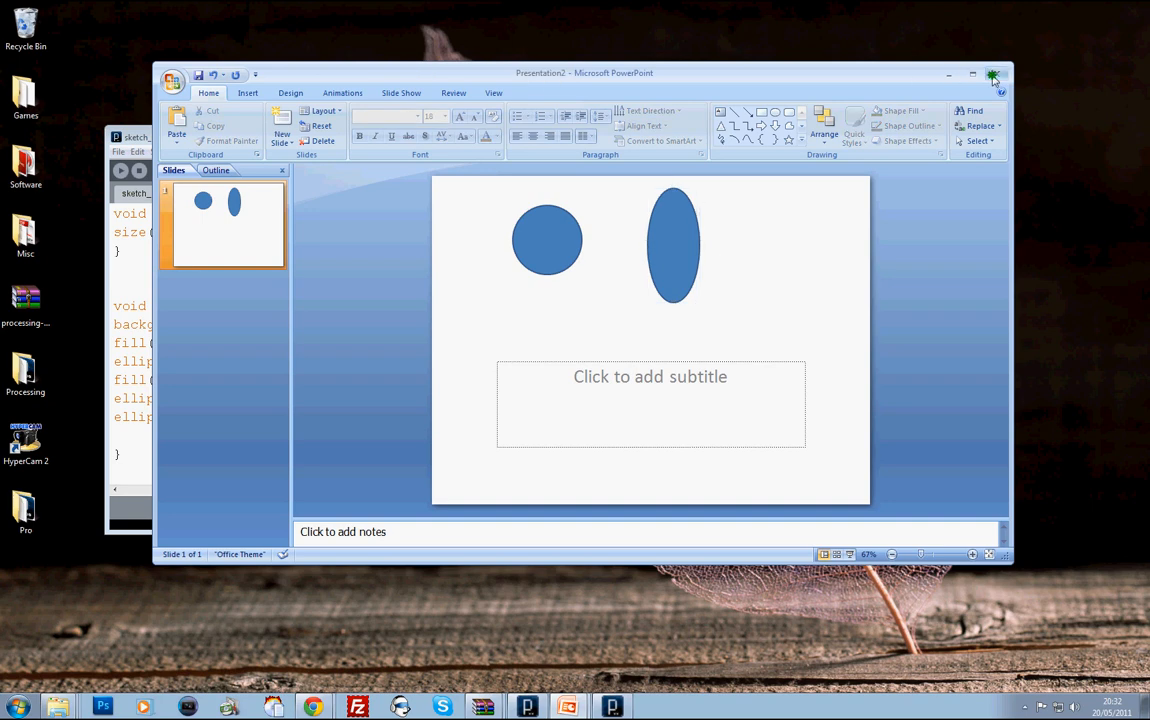
{"action": "left_click", "coordinate": [994, 74]}
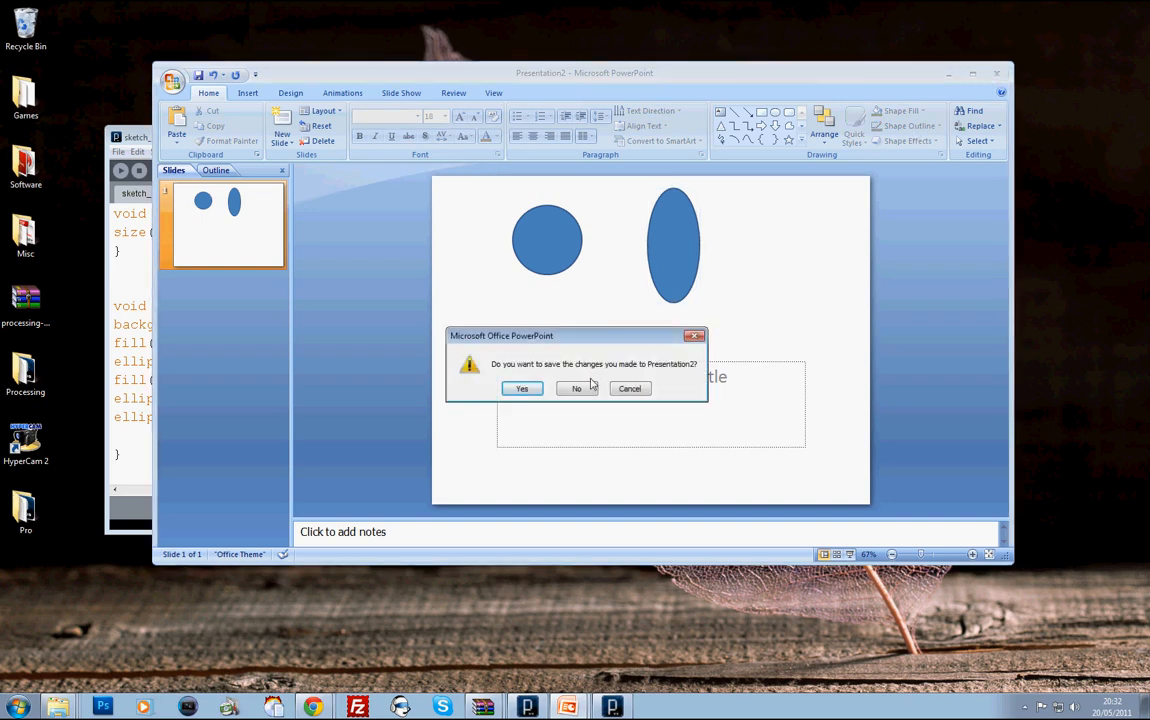
{"action": "left_click", "coordinate": [576, 388]}
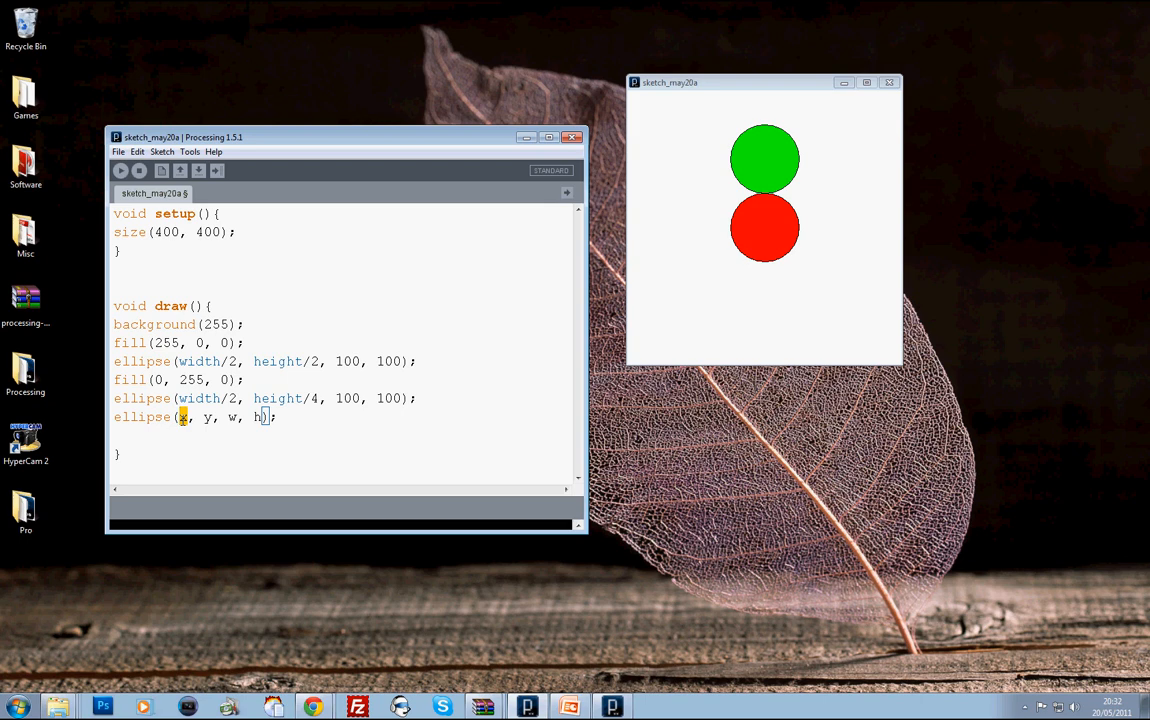
Fill in the new call's arguments as ellipse(10, 10, 20, 10)
{"action": "type", "text": "10"}
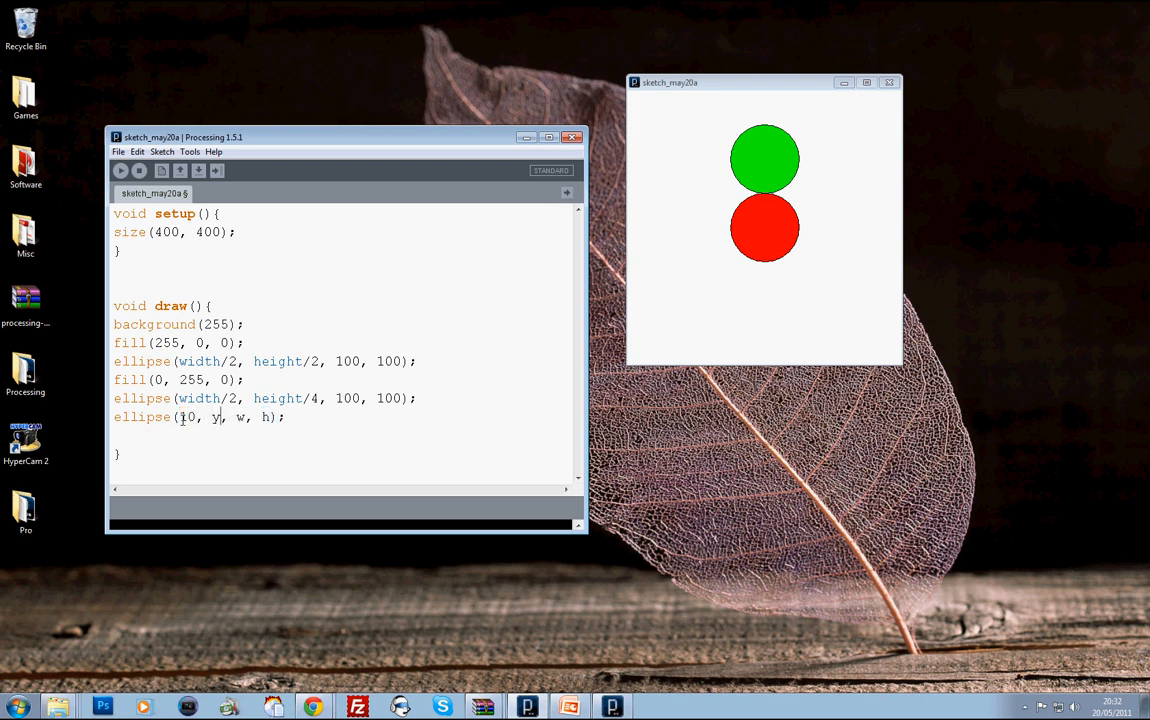
{"action": "type", "text": "10"}
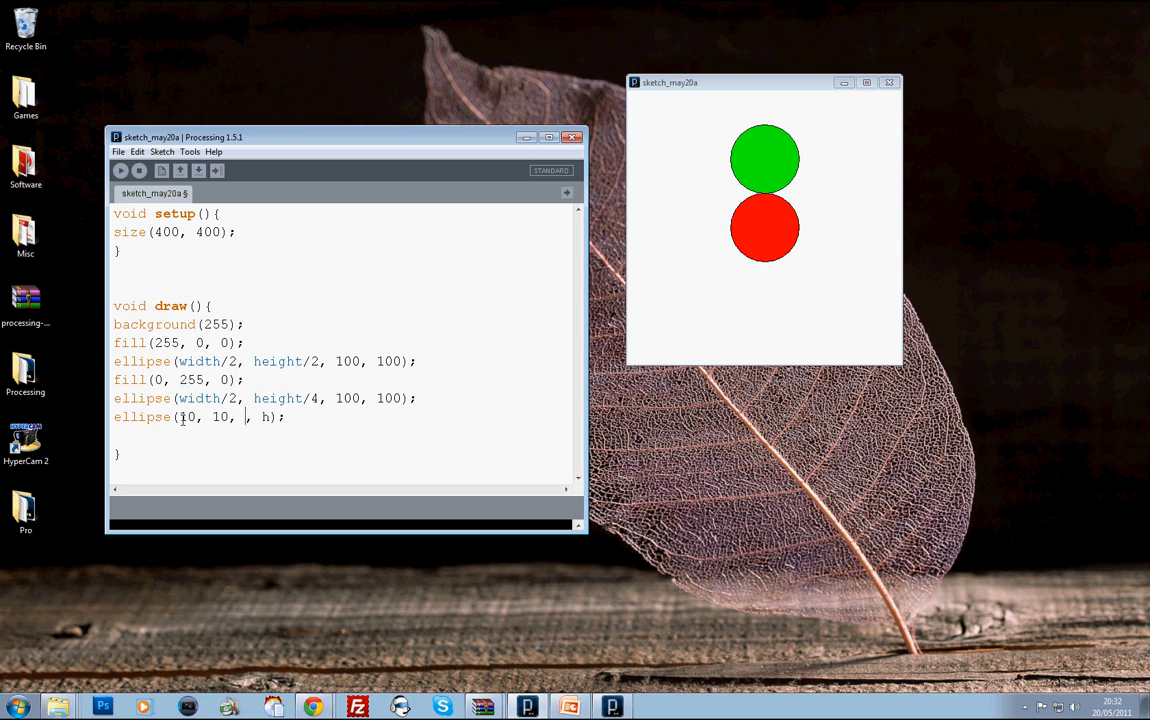
{"action": "type", "text": "20,"}
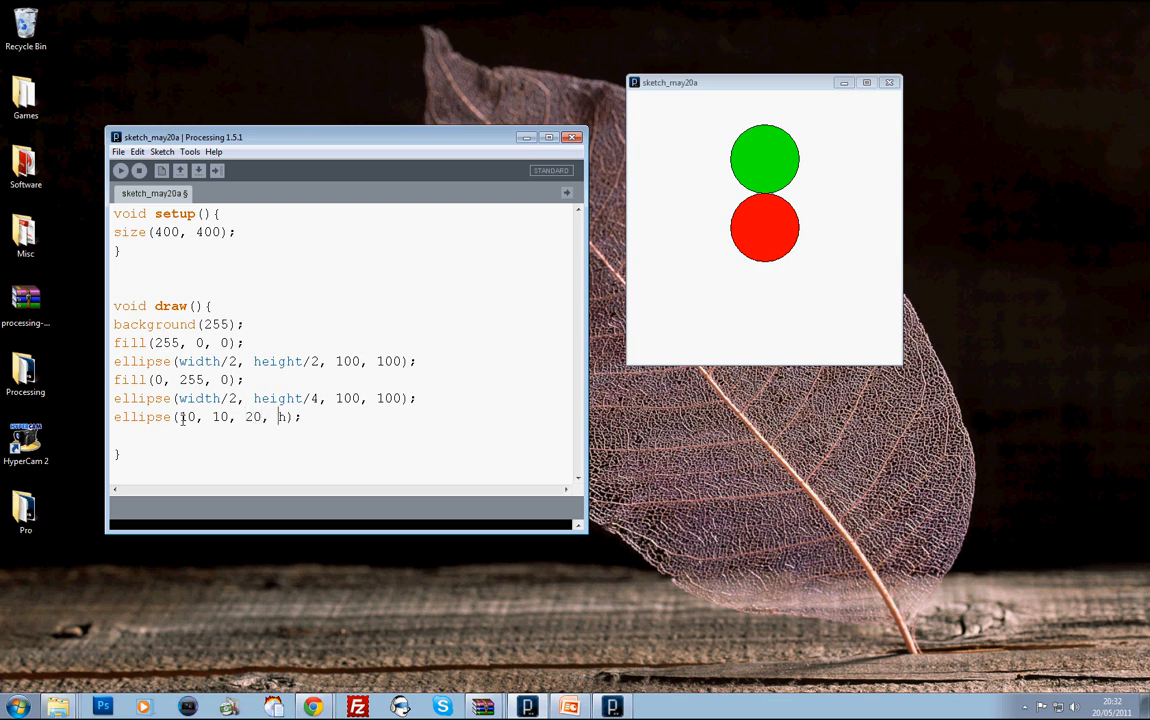
{"action": "type", "text": "10"}
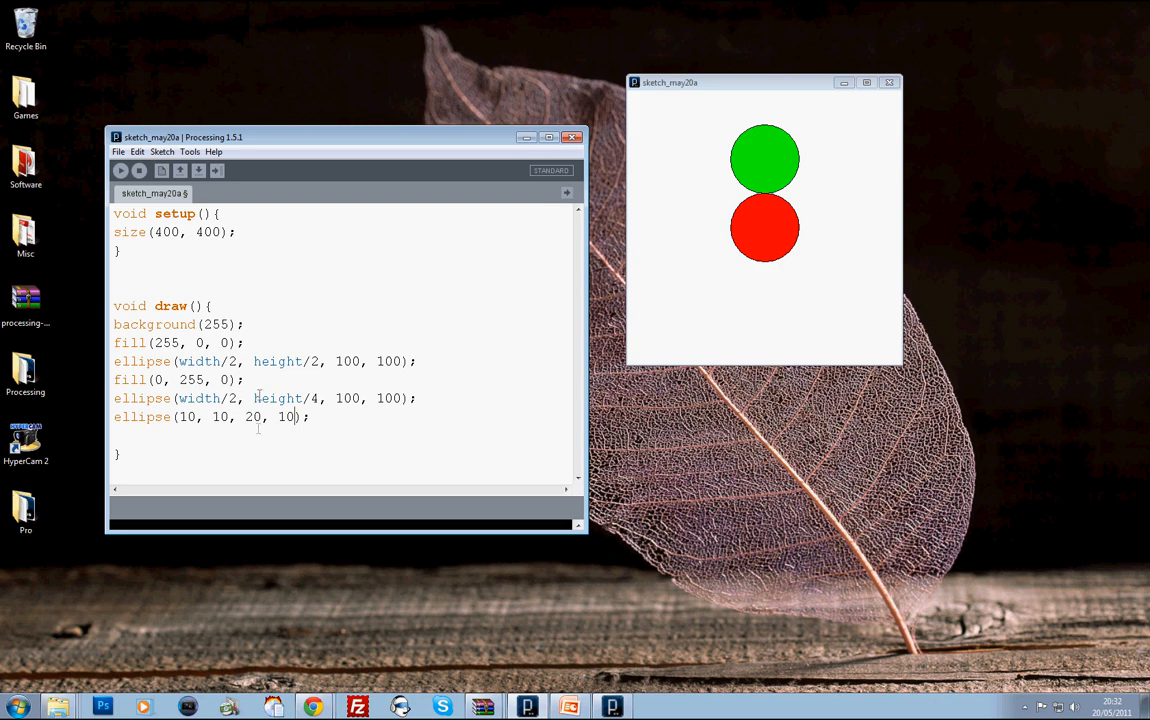
{"action": "double_click", "coordinate": [286, 417]}
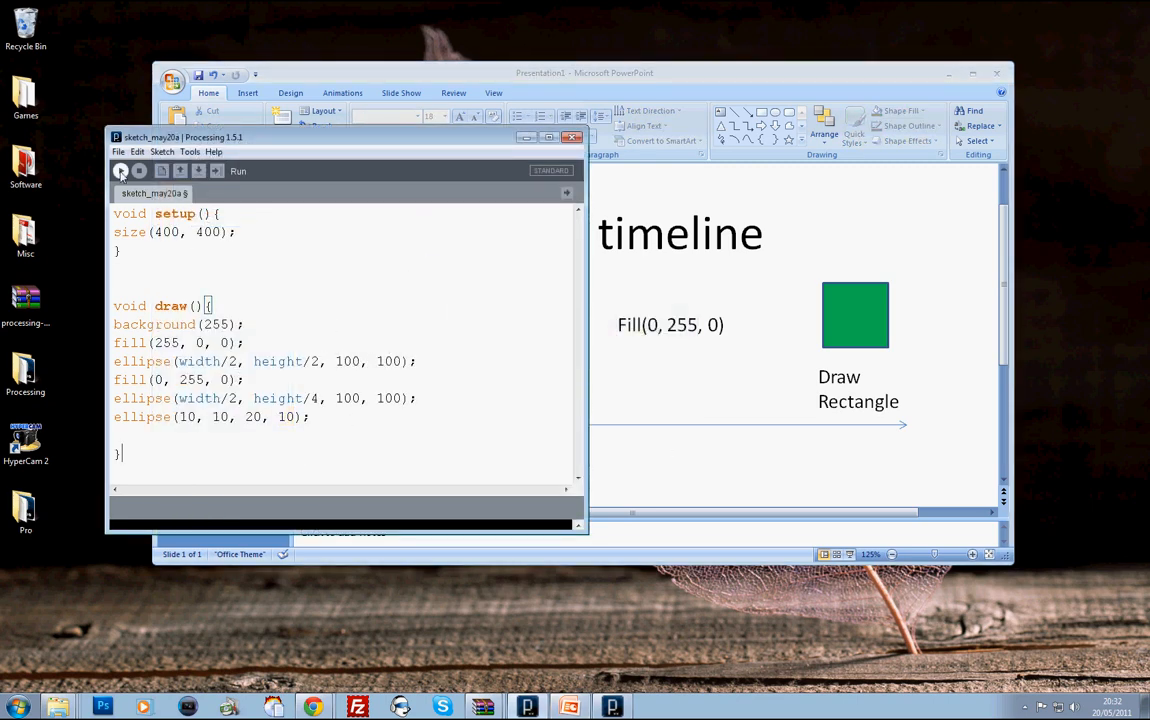
Run the sketch, add fill(150, 150, 0) above the ellipse, and select its size for resizing
{"action": "left_click", "coordinate": [120, 170]}
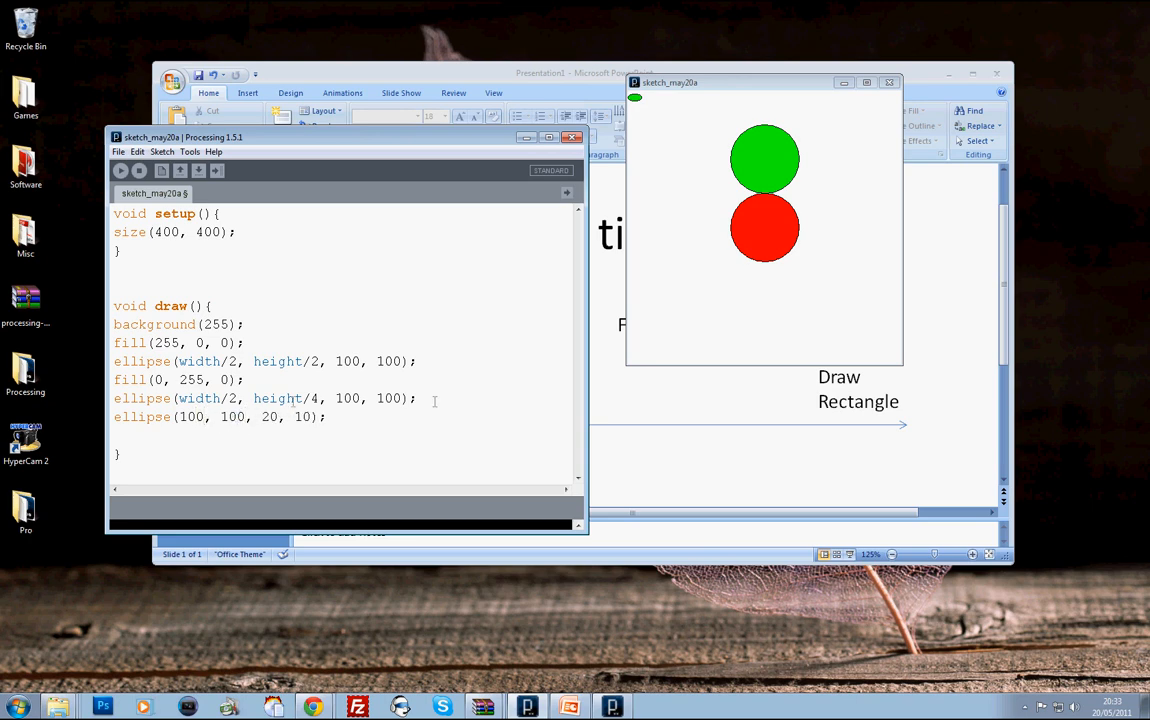
{"action": "type", "text": "fui"}
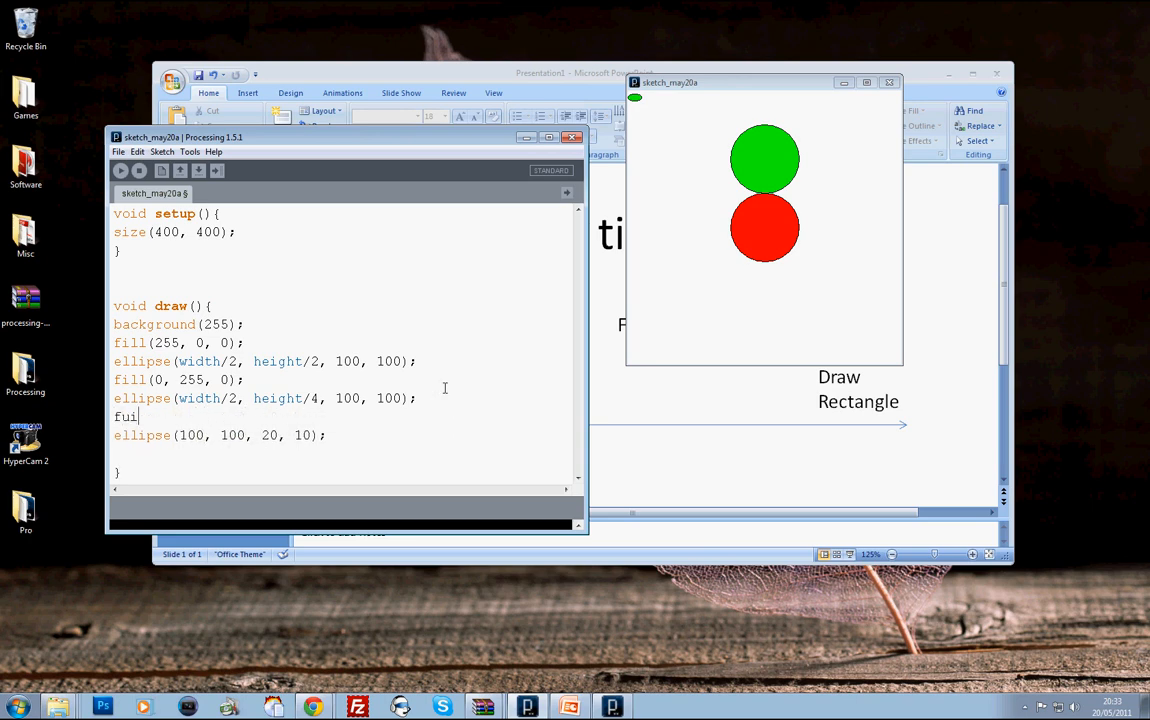
{"action": "type", "text": "ll();"}
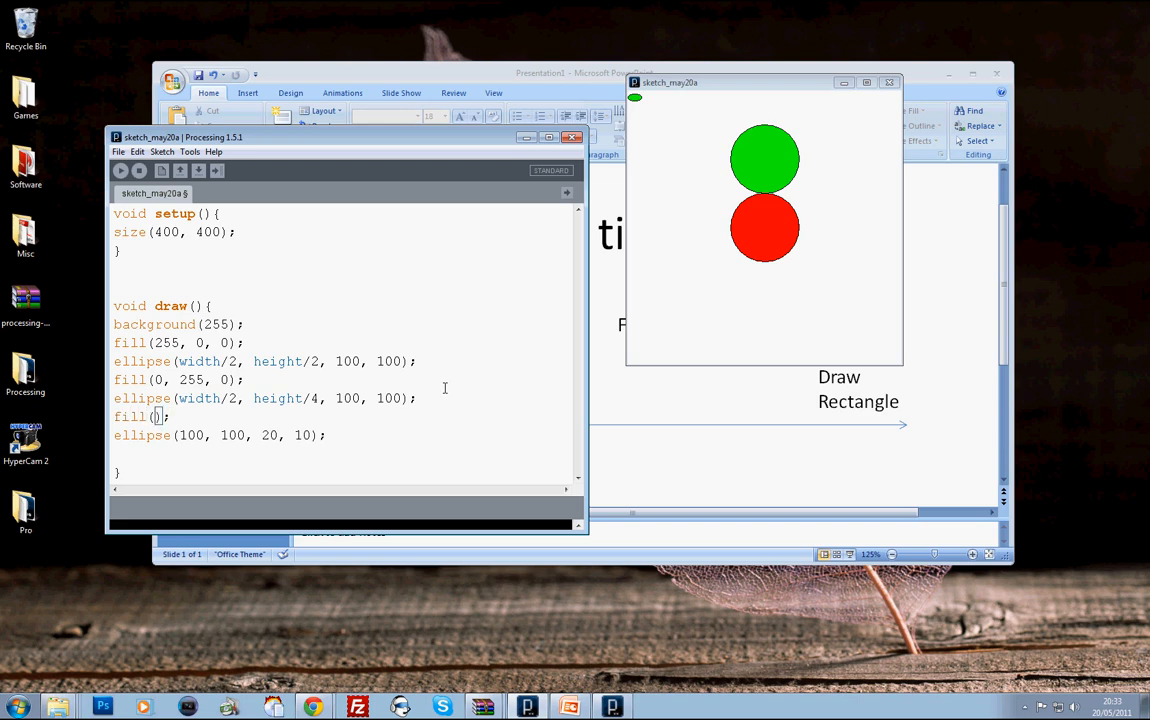
{"action": "type", "text": "150, 150,"}
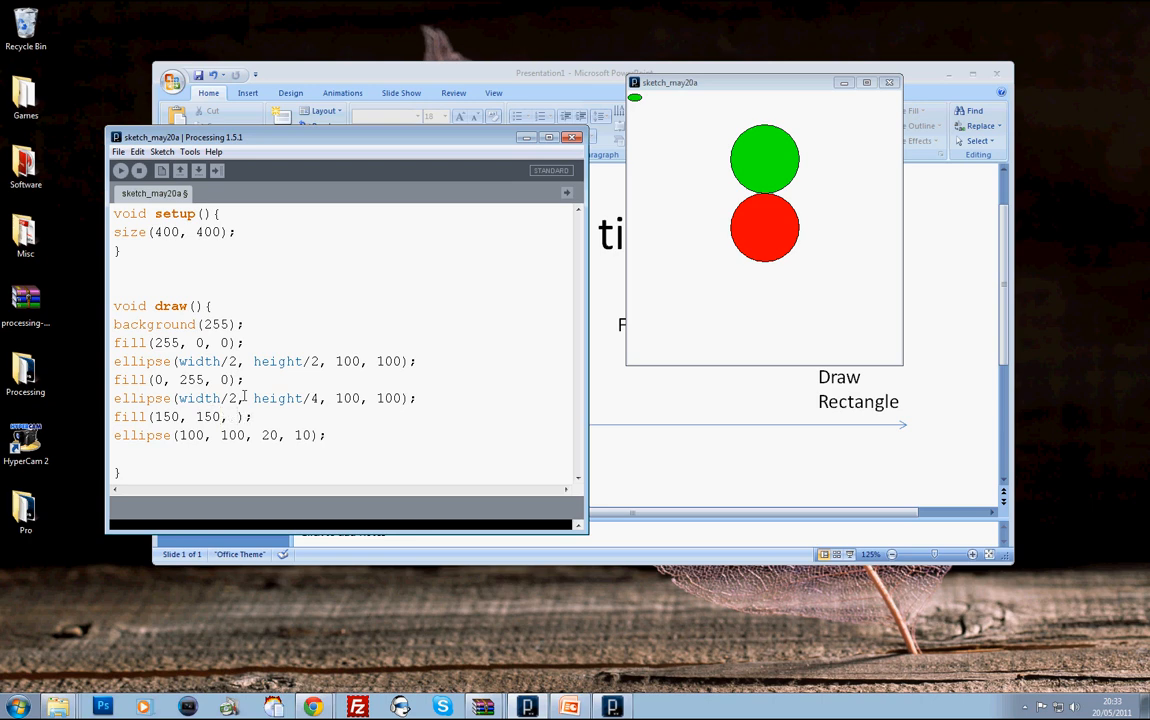
{"action": "mouse_move", "coordinate": [120, 171]}
{"action": "type", "text": "0"}
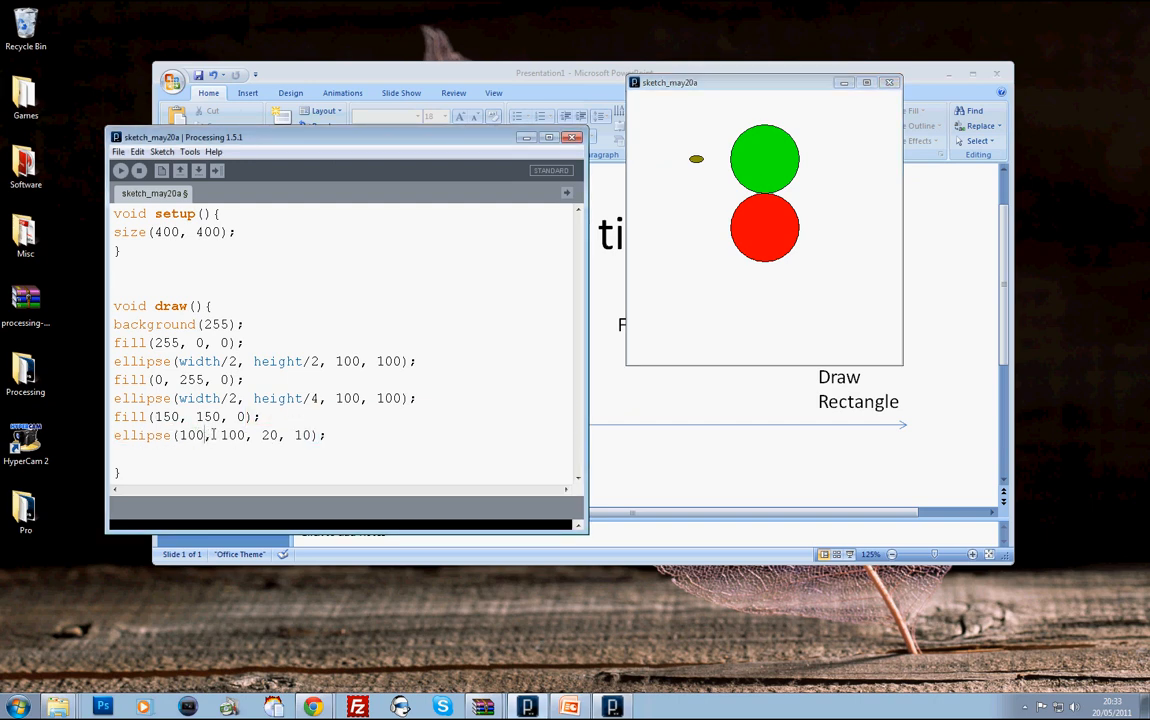
{"action": "double_click", "coordinate": [268, 435]}
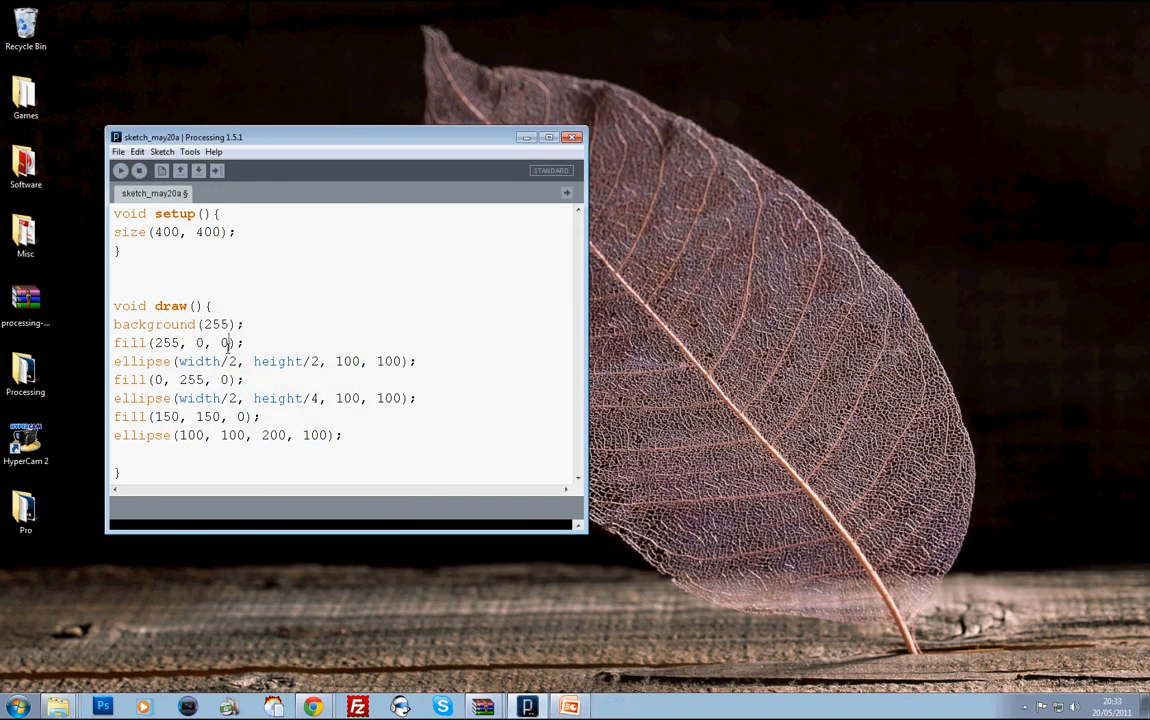
Replace the fill and ellipse lines with rect(); and look up rect in the reference
{"action": "left_click_drag", "start_coordinate": [114, 324], "coordinate": [343, 435]}
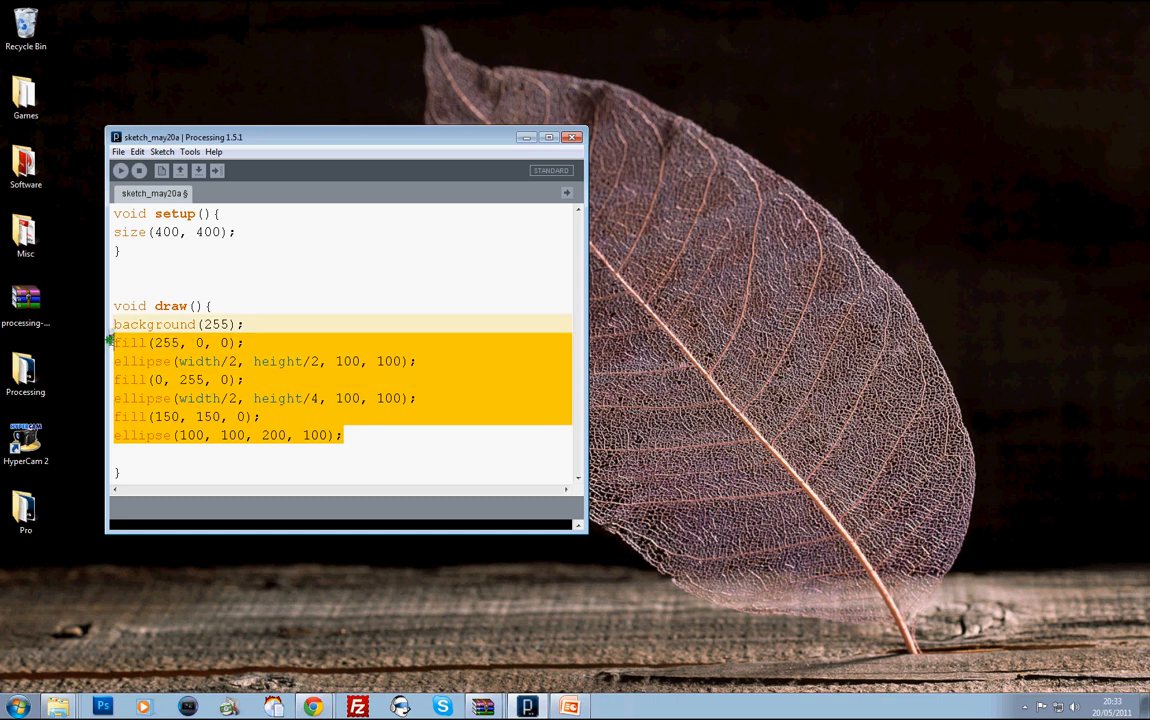
{"action": "type", "text": "re"}
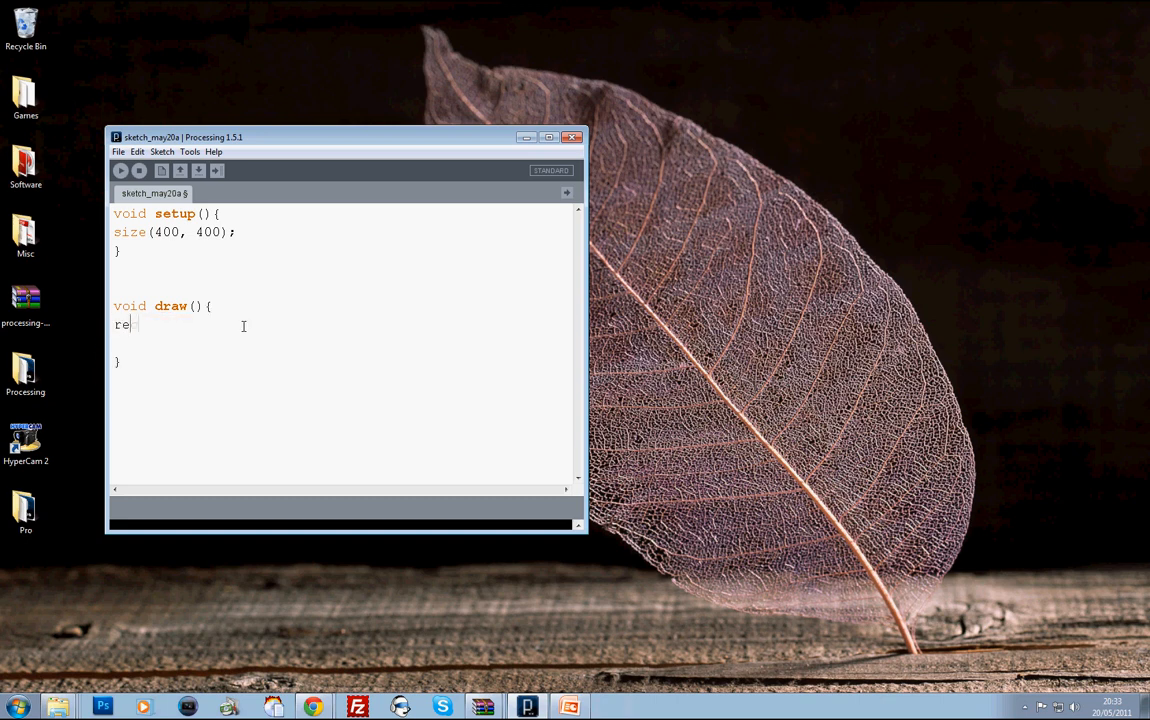
{"action": "type", "text": "ct();"}
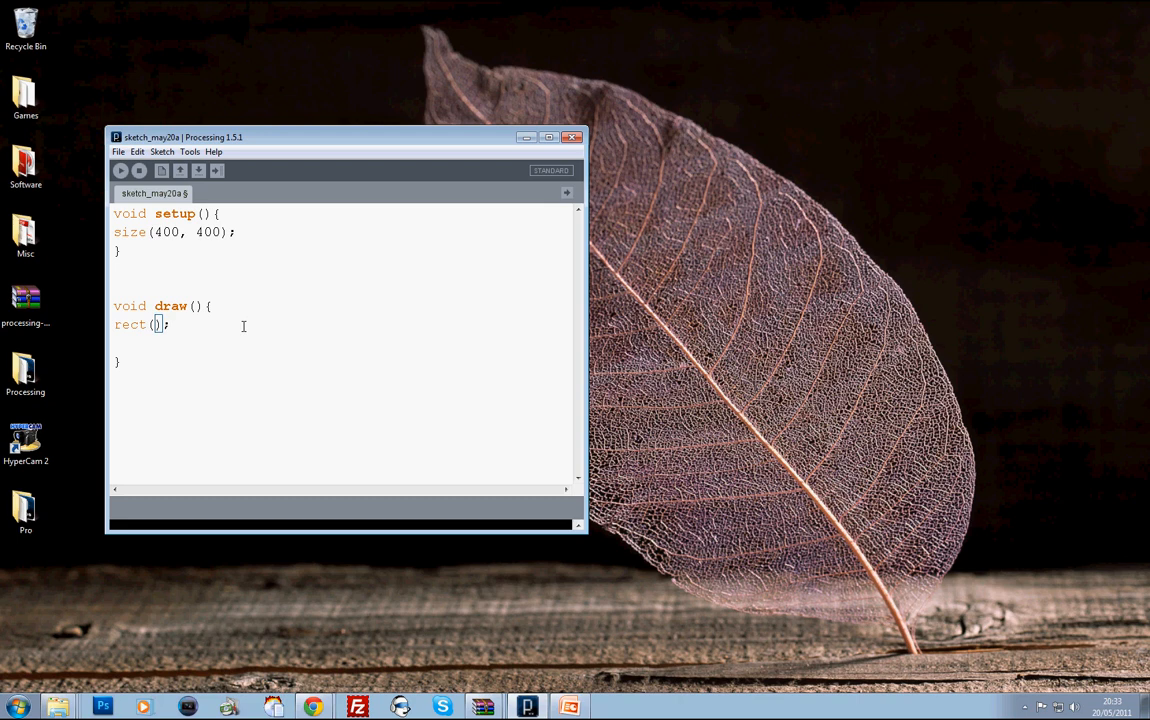
{"action": "mouse_move", "coordinate": [67, 313]}
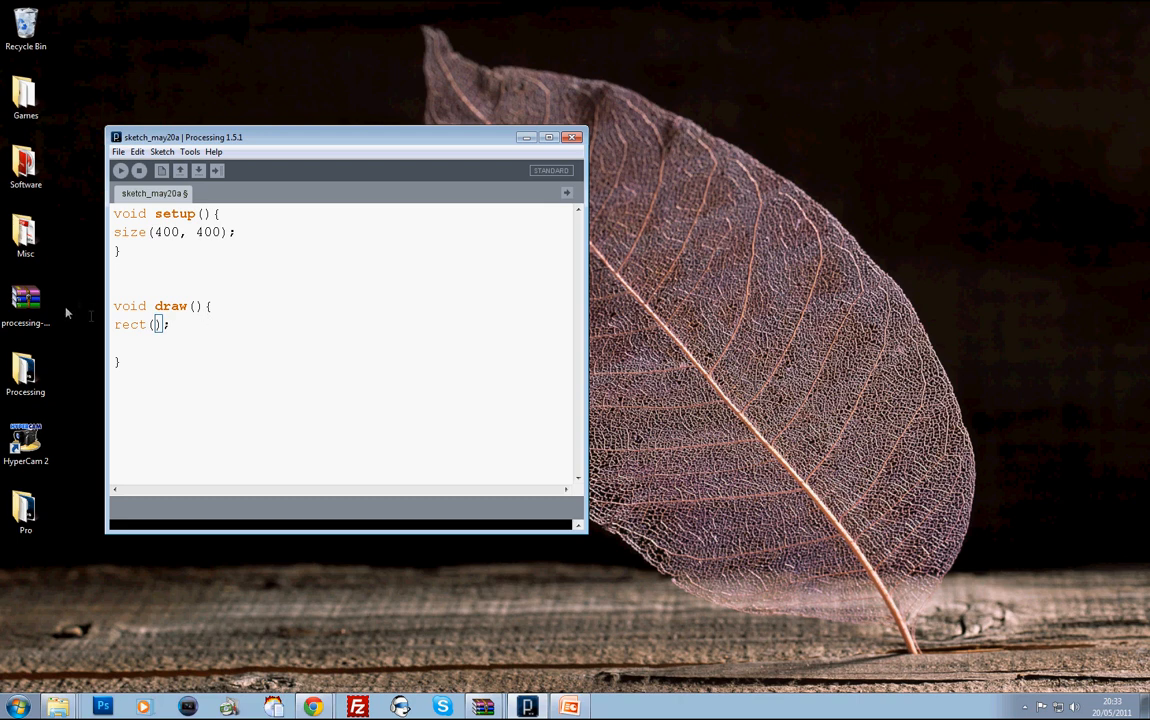
{"action": "right_click", "coordinate": [130, 324]}
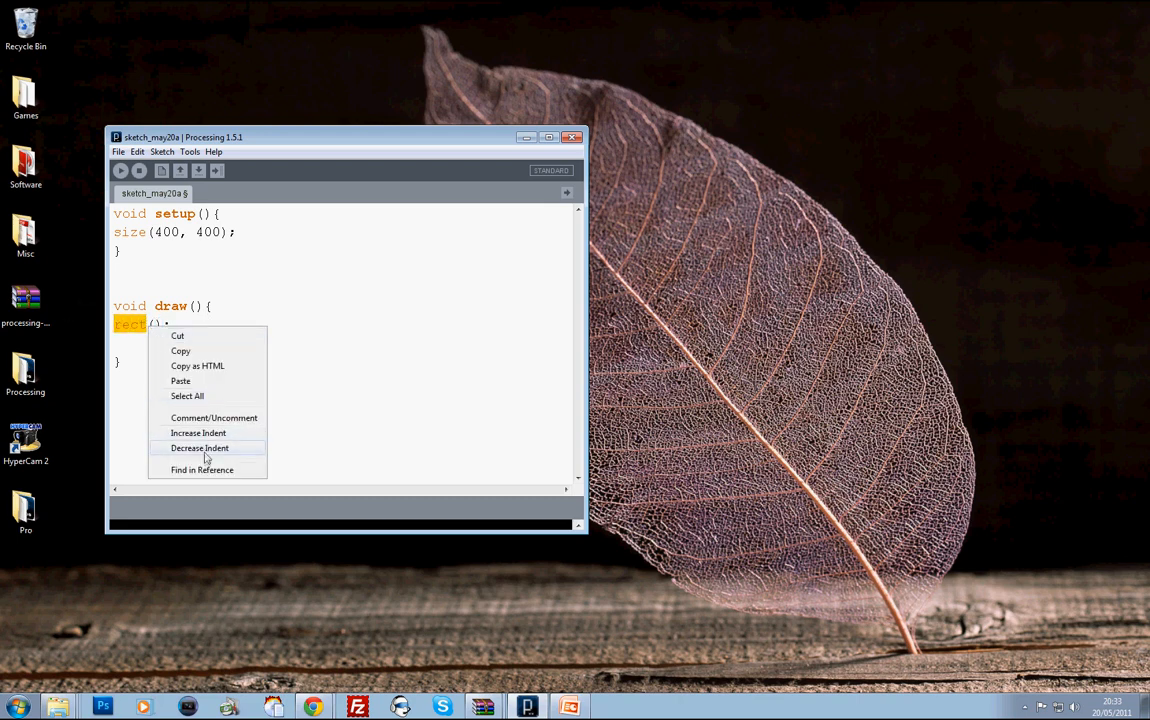
{"action": "left_click", "coordinate": [202, 470]}
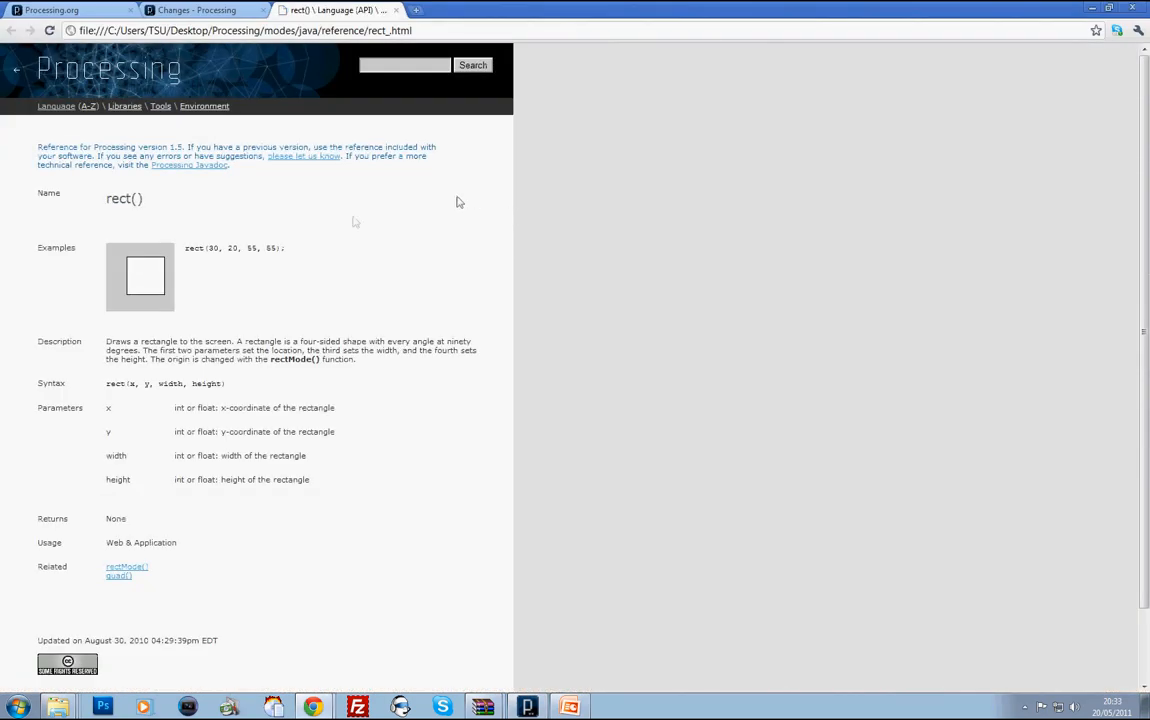
{"action": "mouse_move", "coordinate": [456, 204]}
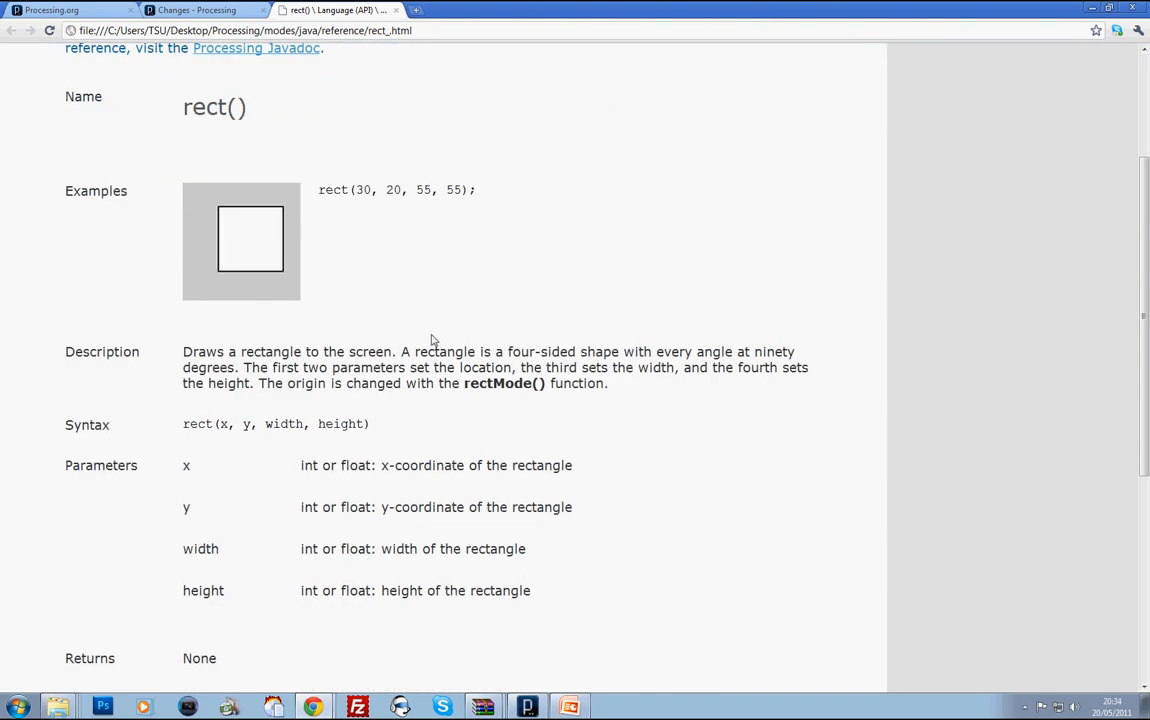
{"action": "scroll", "scroll_direction": "down", "scroll_amount": 3}
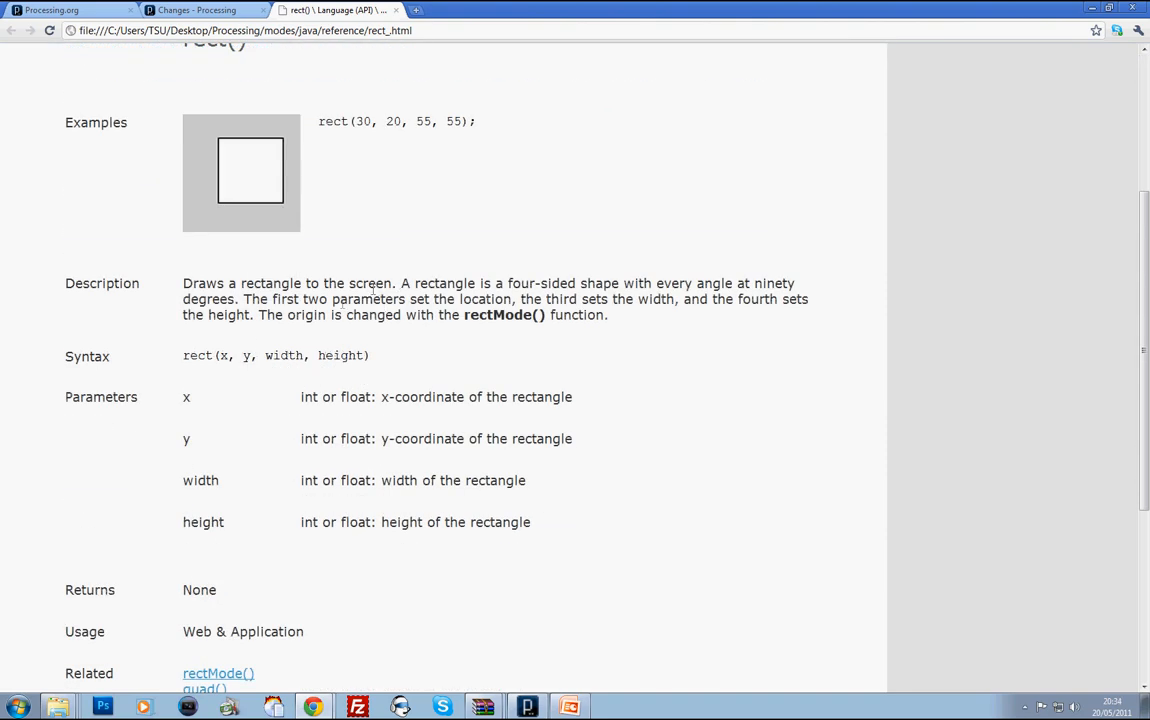
Complete rect(10, 10, 50, 50) and add fill(0) above it
{"action": "double_click", "coordinate": [222, 355]}
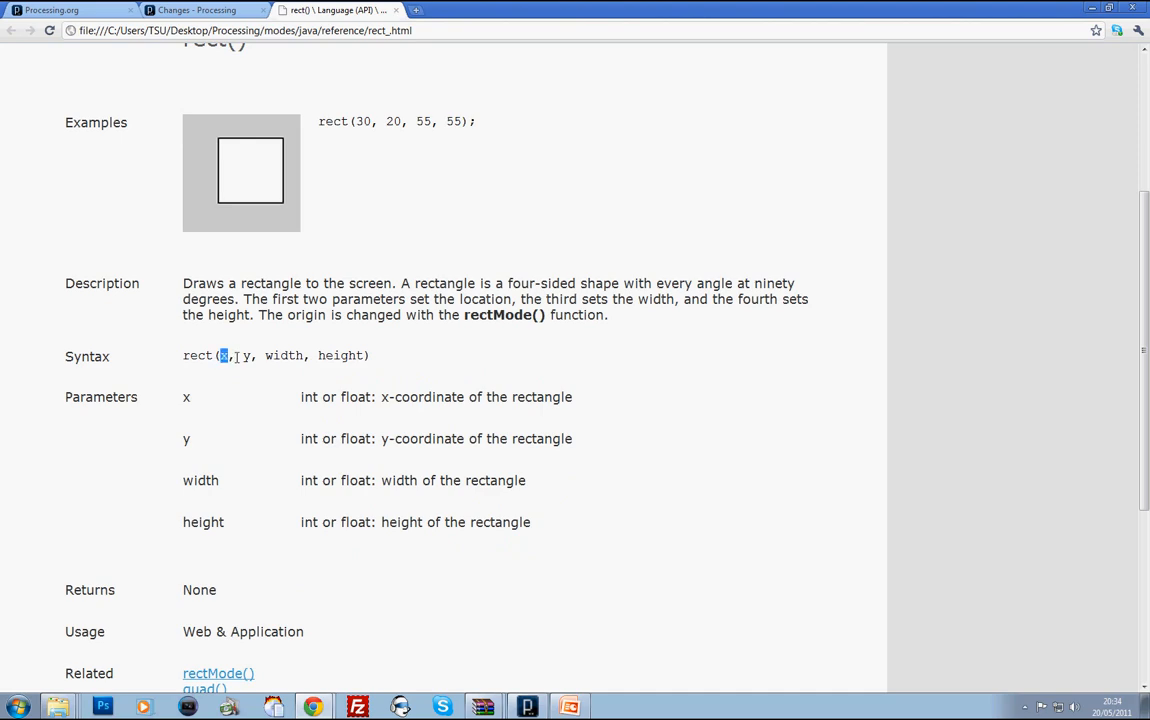
{"action": "double_click", "coordinate": [333, 355]}
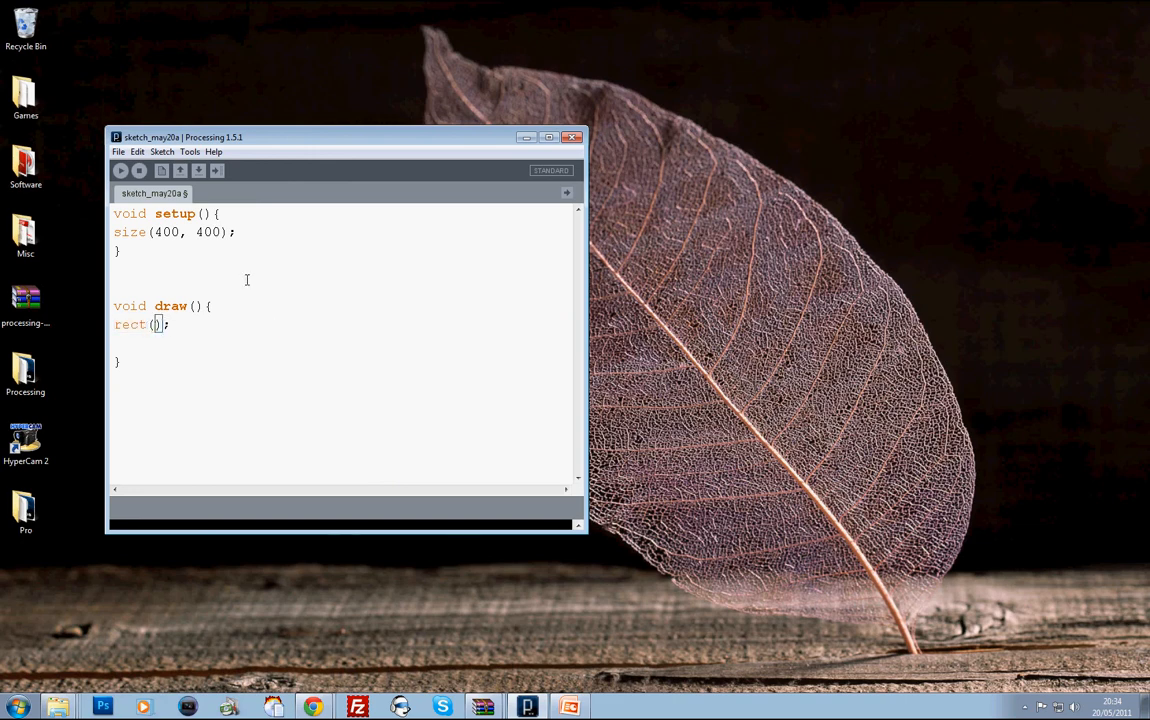
{"action": "type", "text": "10"}
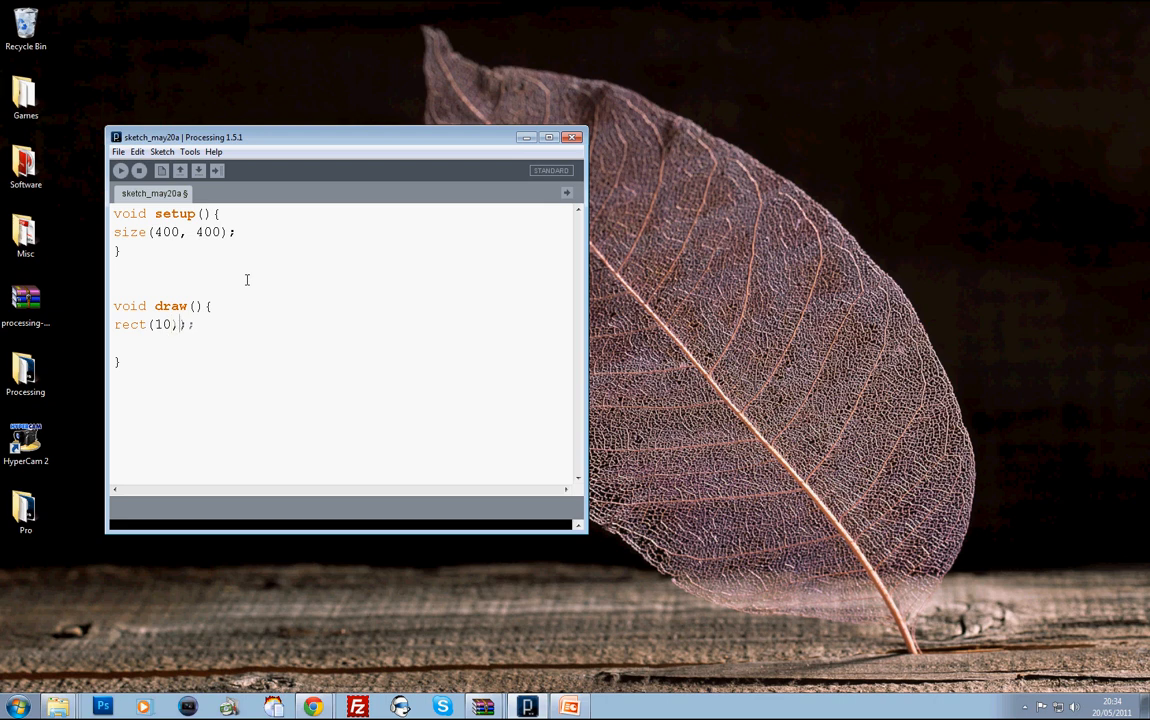
{"action": "type", "text": ", 10"}
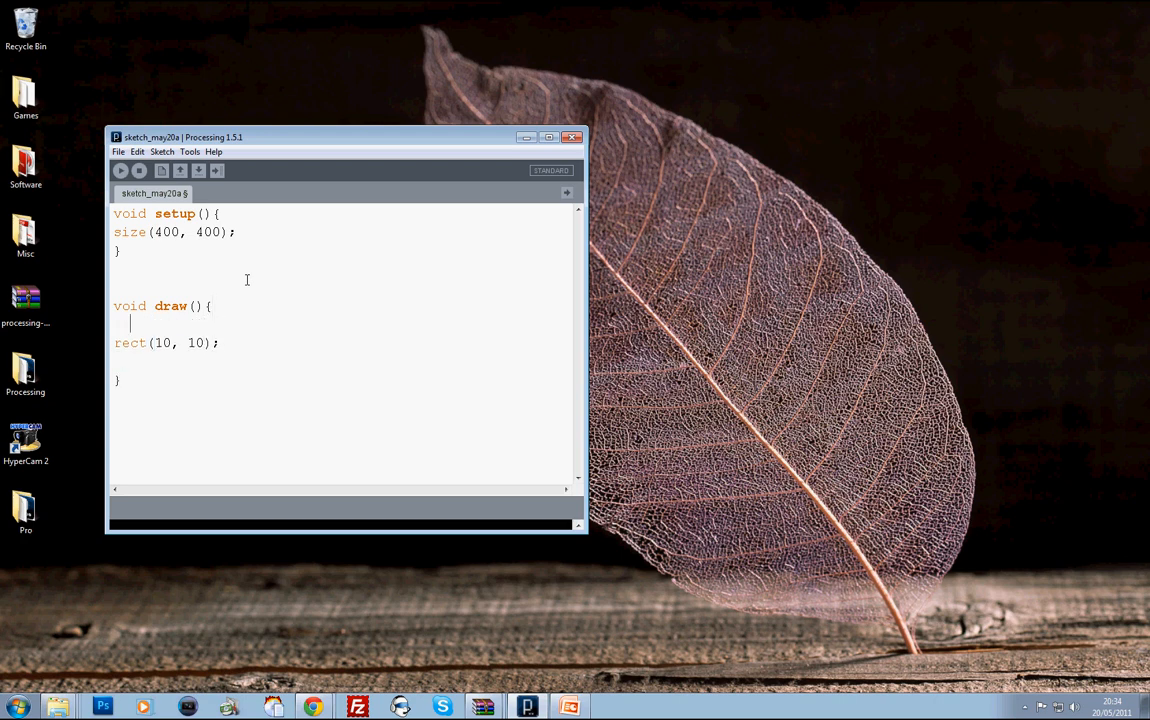
{"action": "type", "text": "fill()"}
{"action": "left_click", "coordinate": [344, 343]}
{"action": "type", "text": ", 50, 50"}
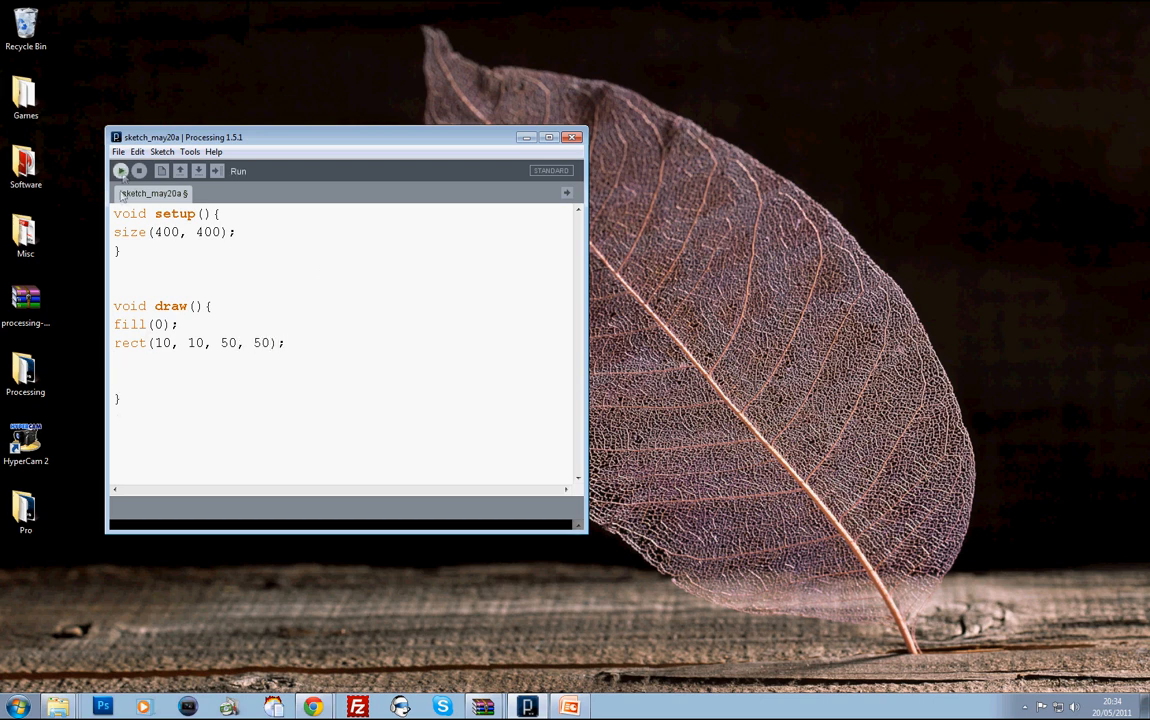
Run the sketch to see the black square and add background(255) at the start of draw()
{"action": "left_click", "coordinate": [120, 170]}
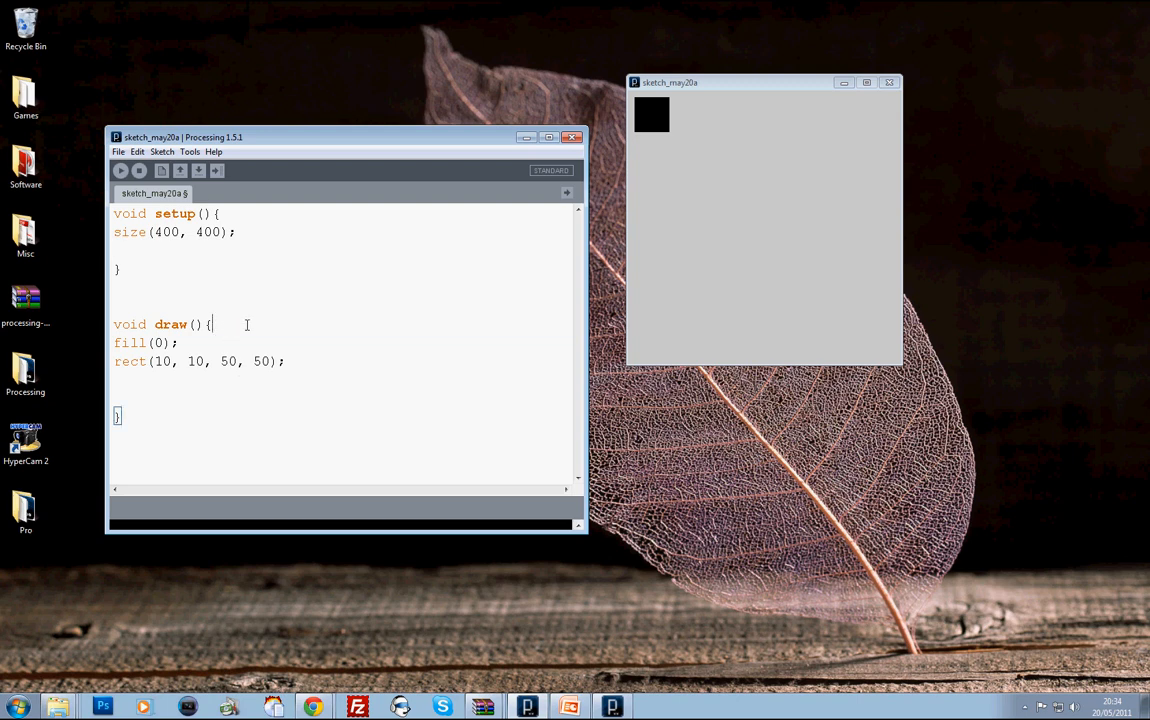
{"action": "type", "text": "background()"}
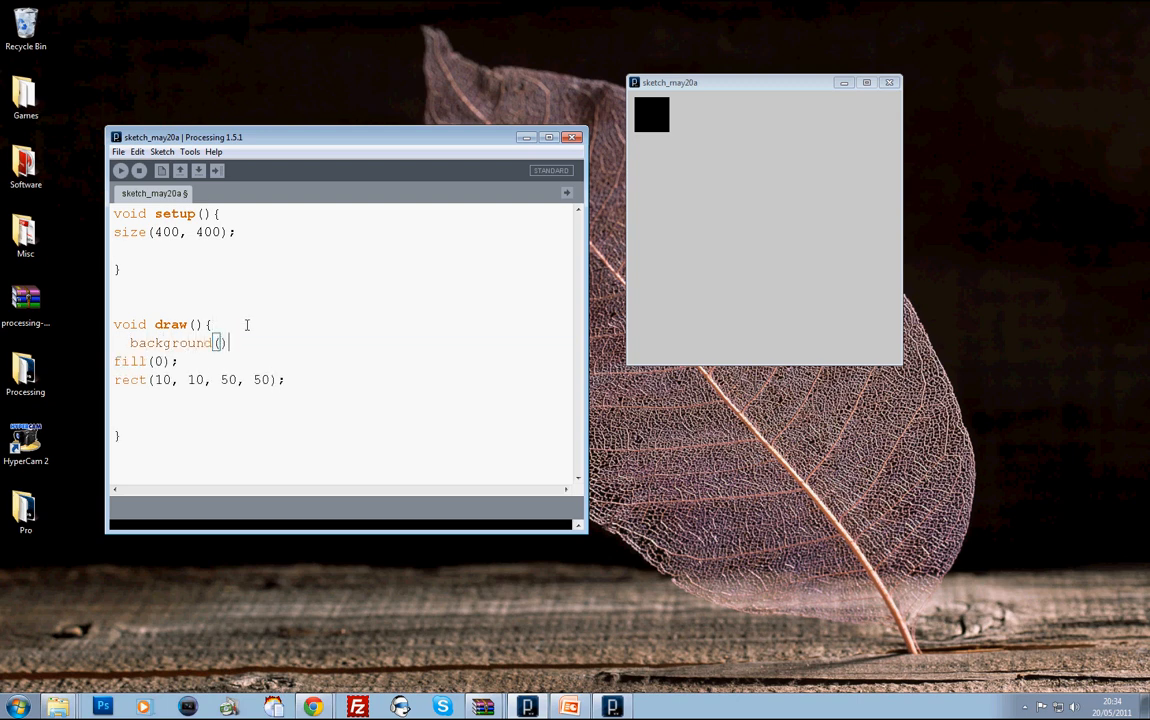
{"action": "type", "text": ";"}
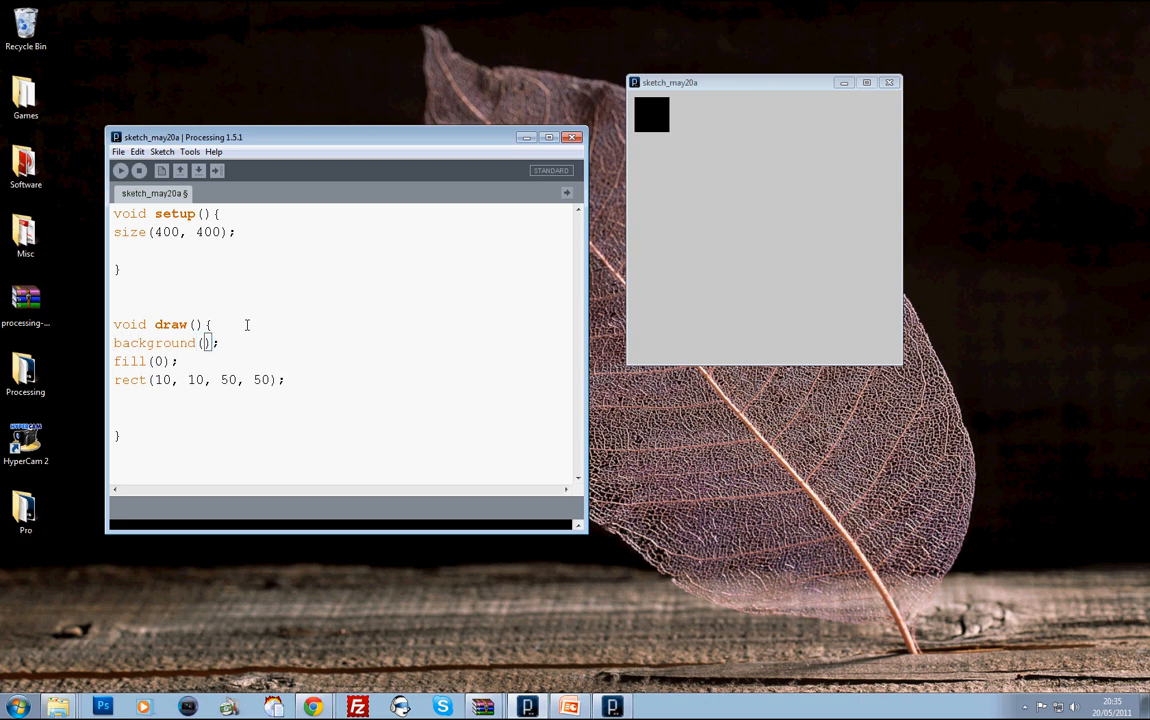
{"action": "type", "text": "255"}
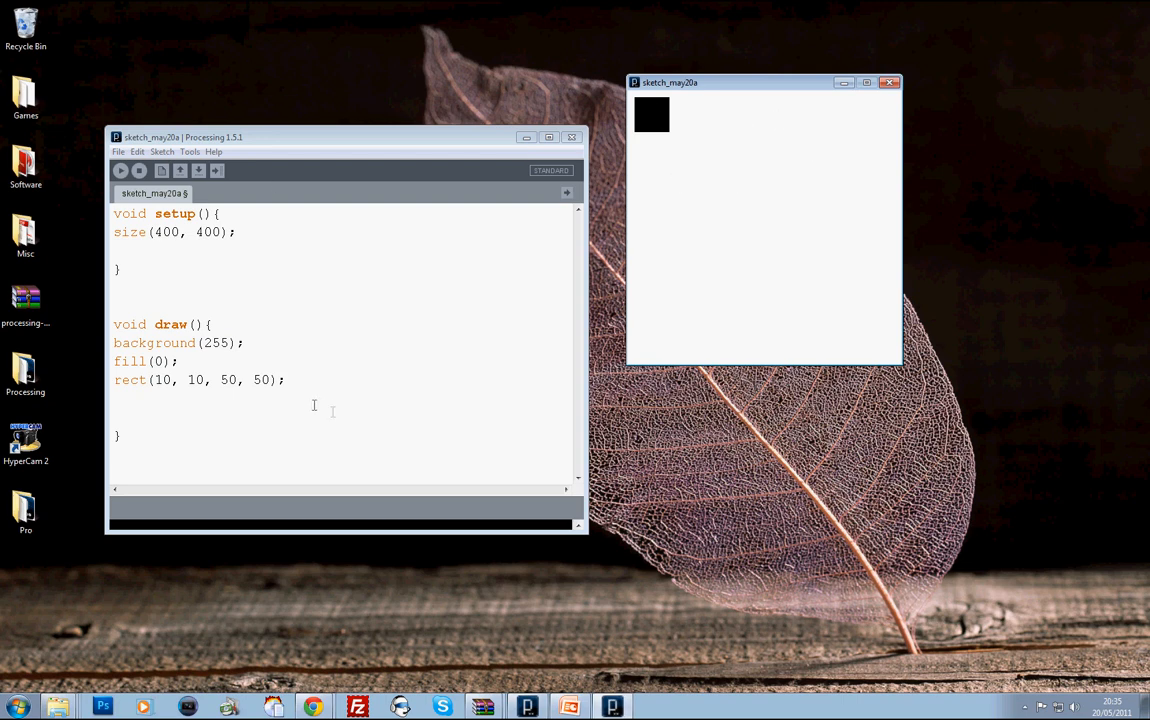
{"action": "left_click", "coordinate": [288, 379]}
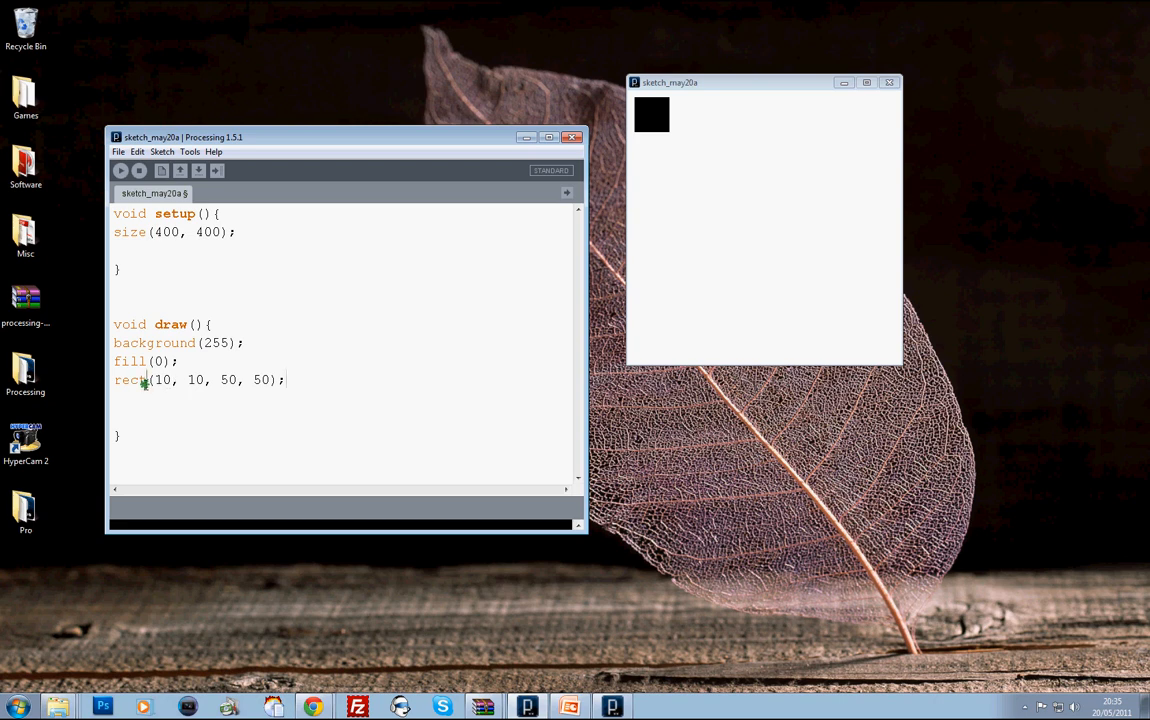
Change rect to triangle with arguments 20, 20, 60, 20, 40, 60
{"action": "double_click", "coordinate": [129, 379]}
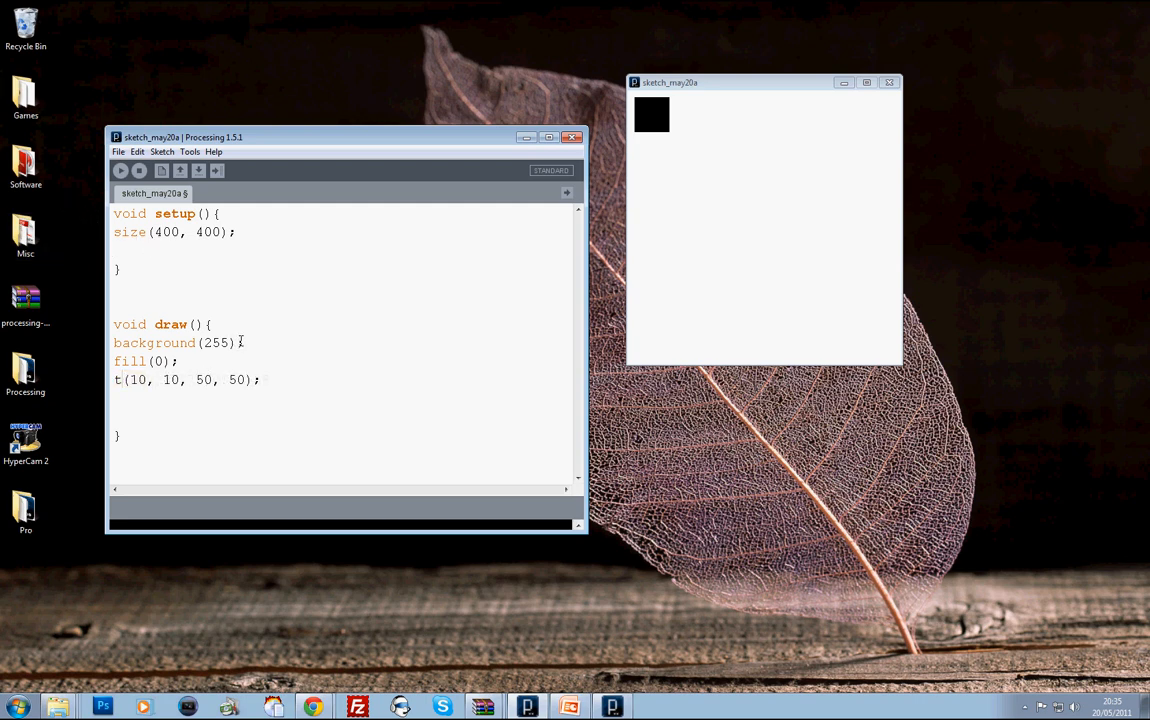
{"action": "type", "text": "riangle"}
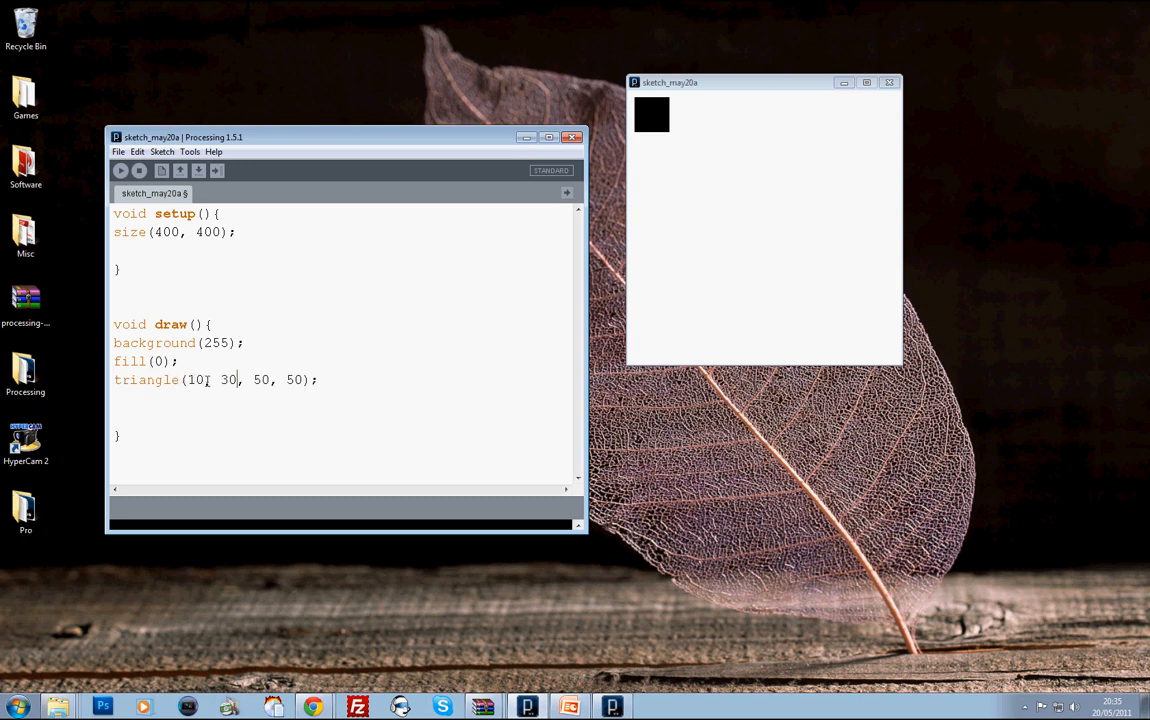
{"action": "left_click_drag", "start_coordinate": [188, 379], "coordinate": [298, 379]}
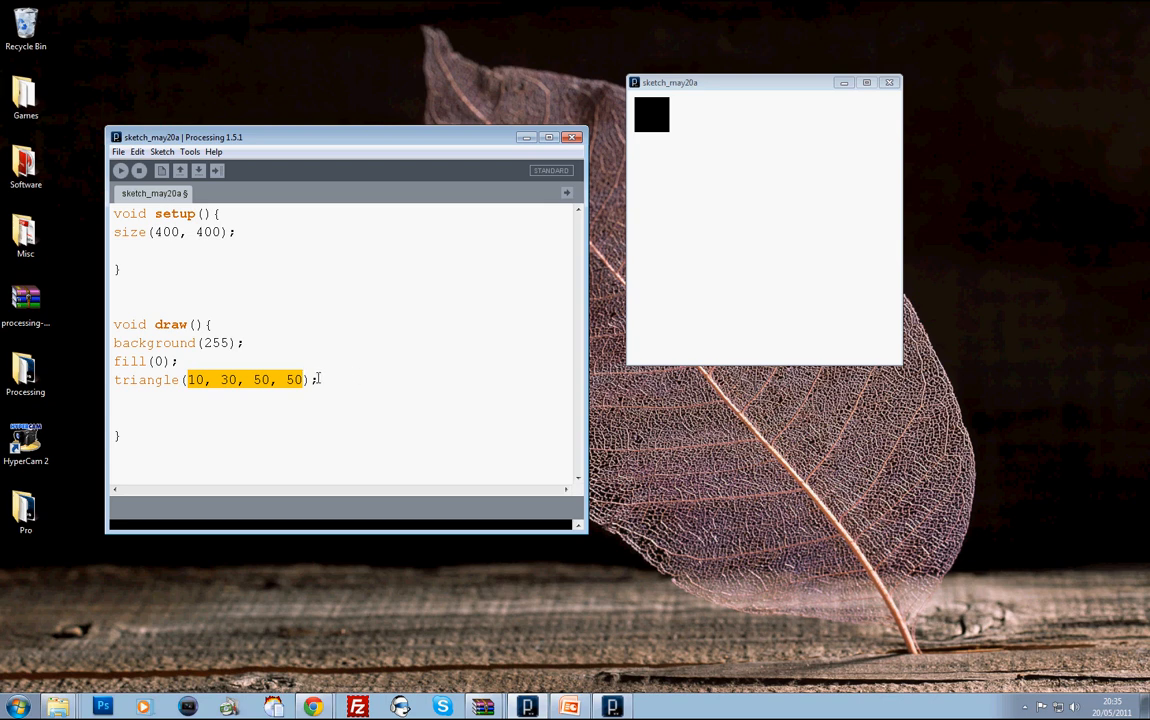
{"action": "type", "text": "20, 20"}
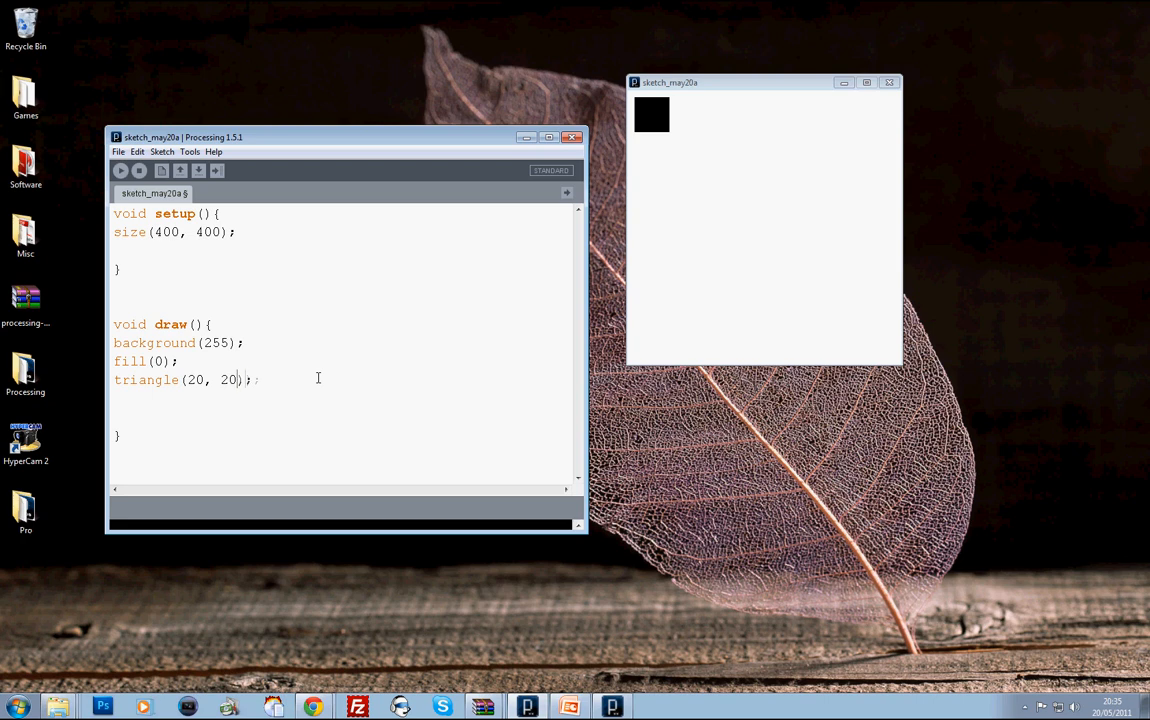
{"action": "type", "text": ", 60,"}
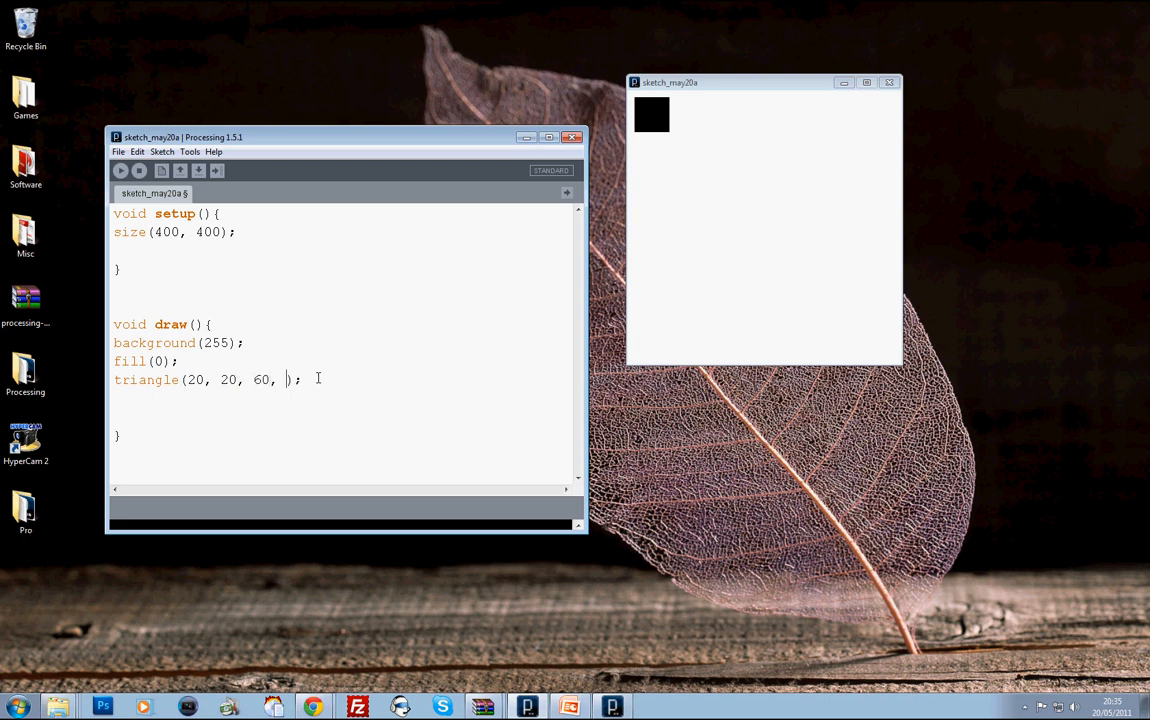
{"action": "type", "text": "20,"}
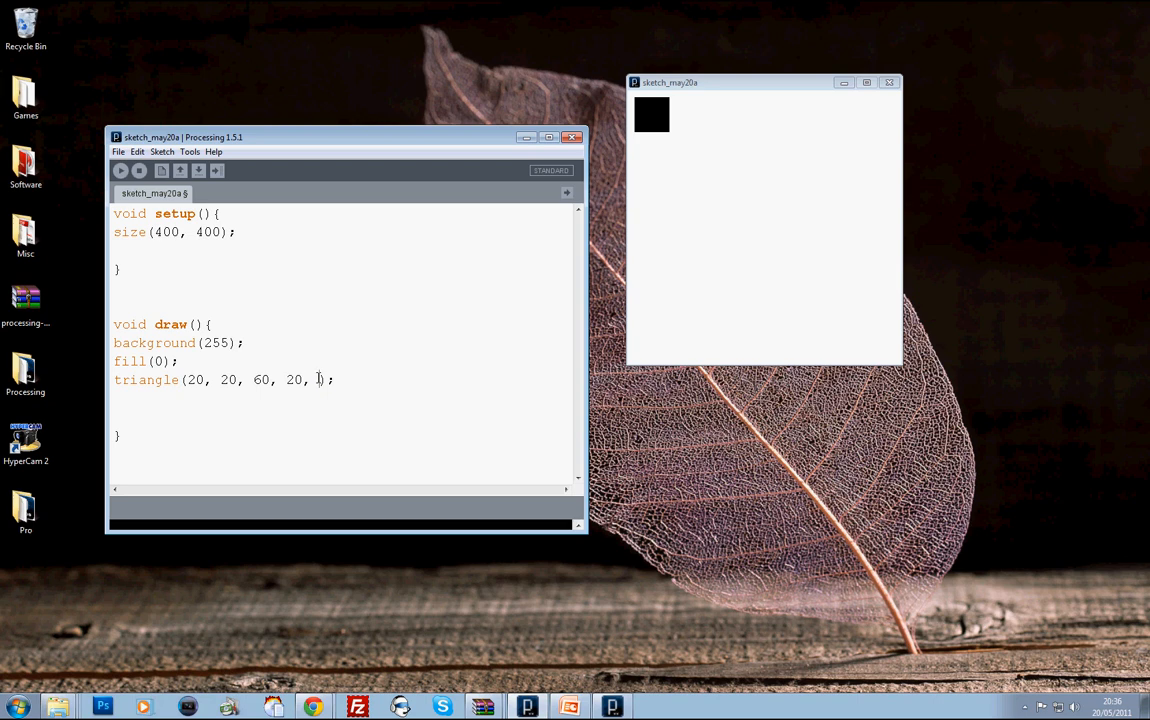
{"action": "type", "text": "40, 60"}
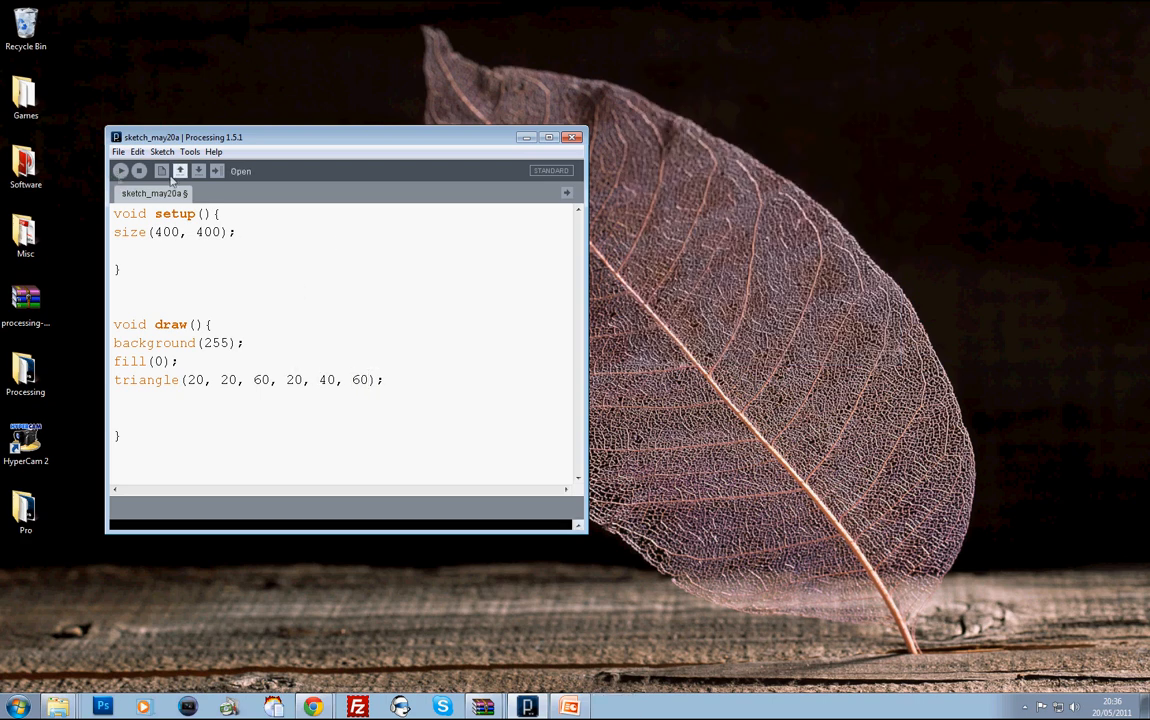
Run the sketch and edit the call to triangle(20, 20, 200, 20, 40, 100)
{"action": "left_click", "coordinate": [120, 170]}
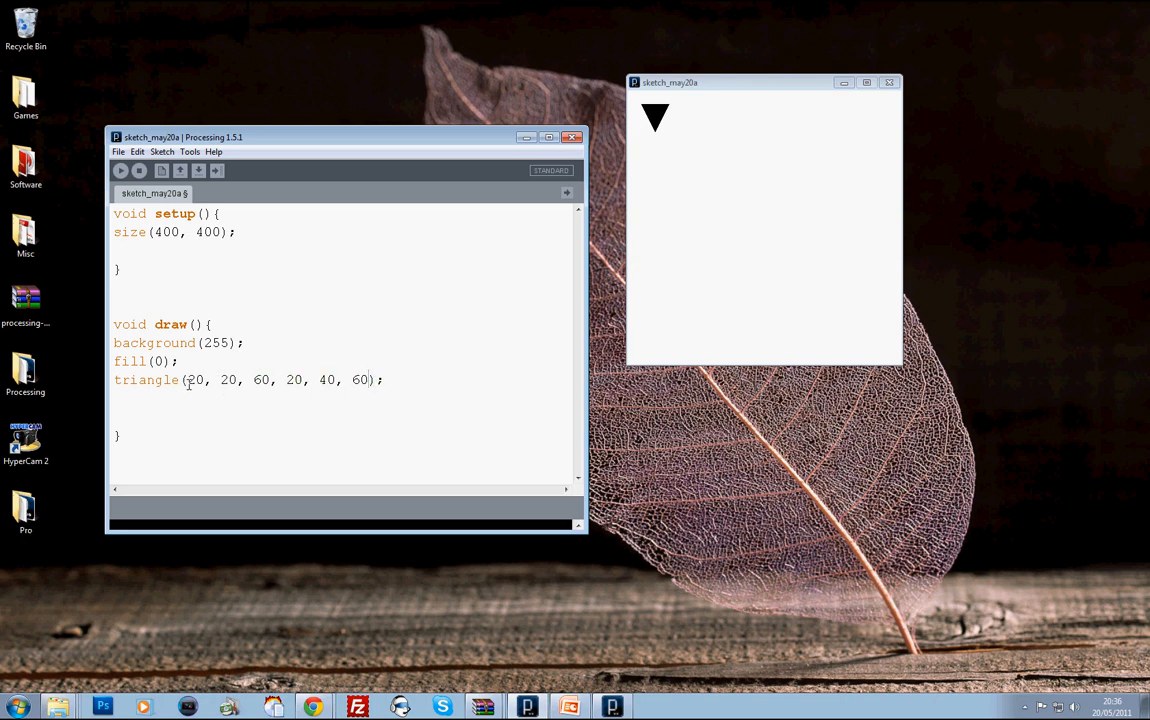
{"action": "double_click", "coordinate": [227, 379]}
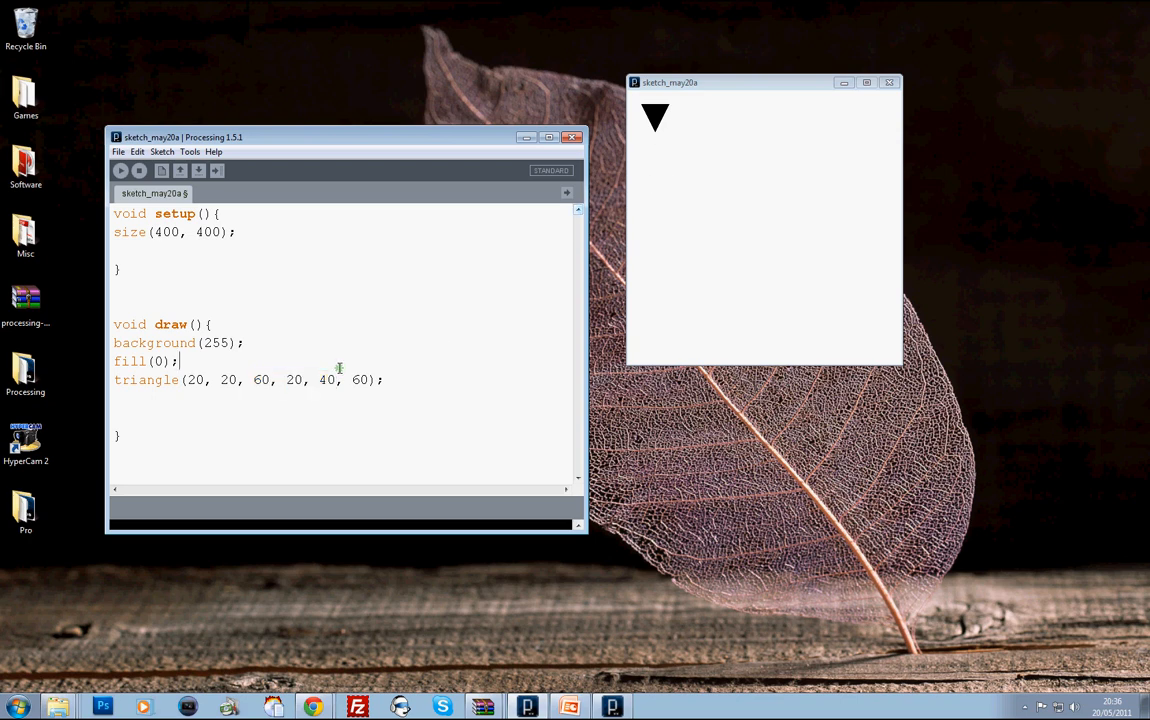
{"action": "double_click", "coordinate": [359, 379]}
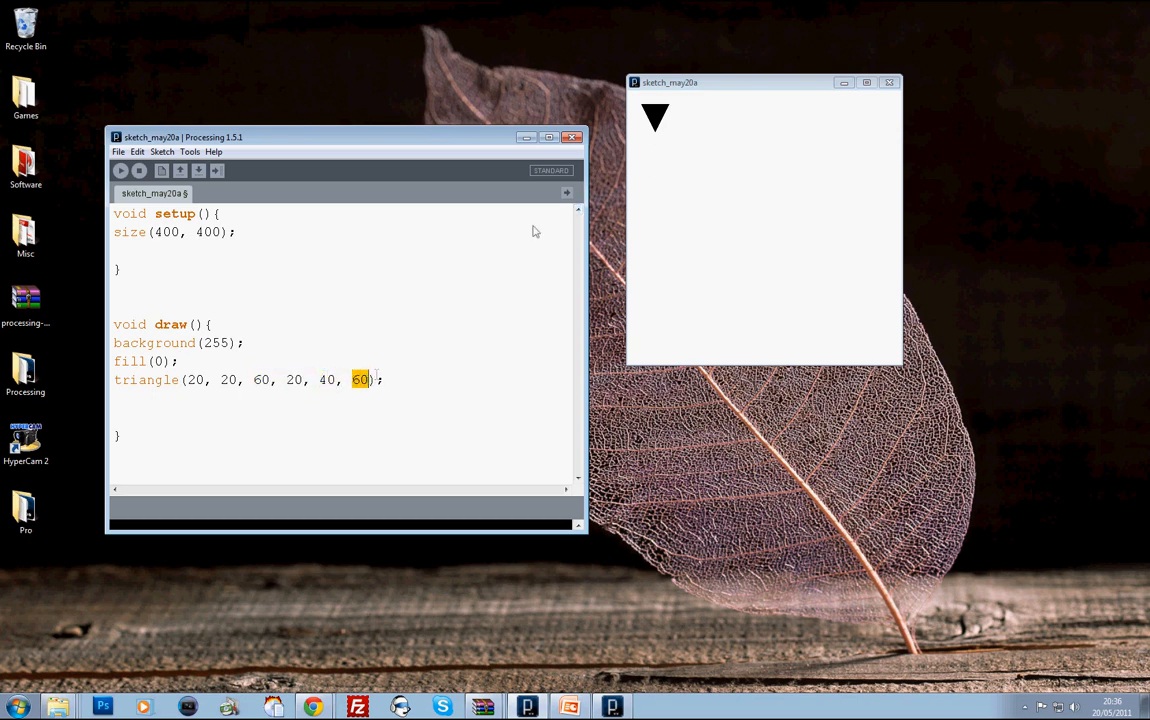
{"action": "mouse_move", "coordinate": [658, 137]}
{"action": "type", "text": "8"}
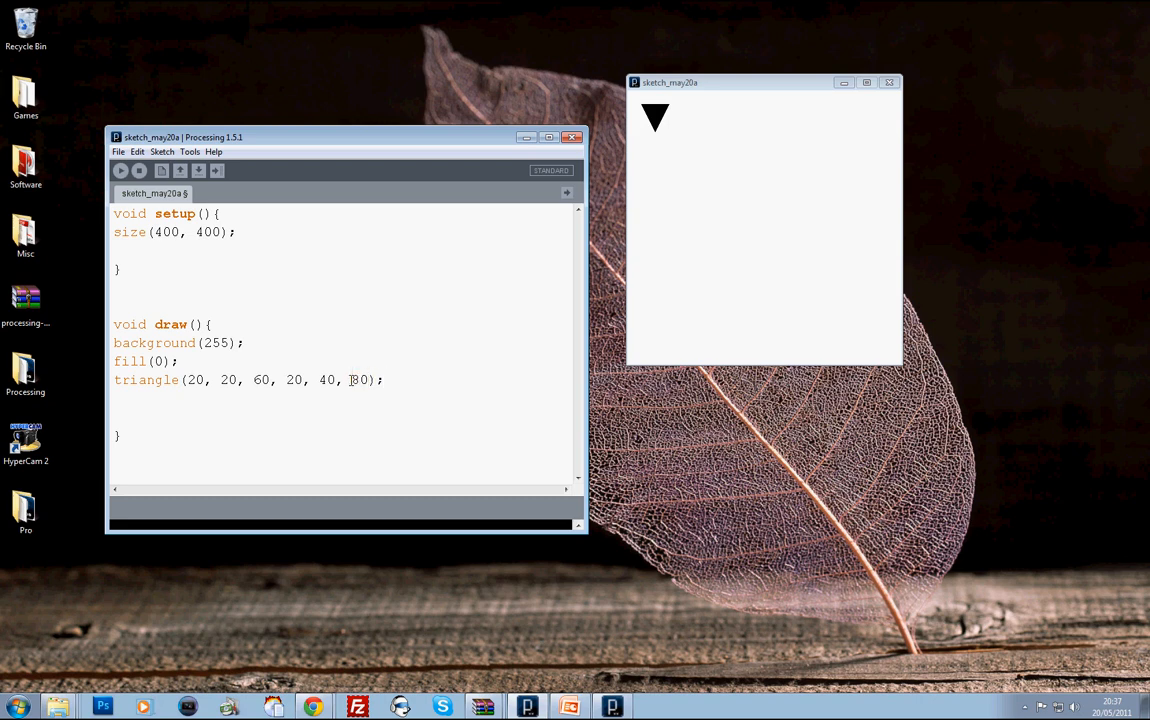
{"action": "type", "text": "100"}
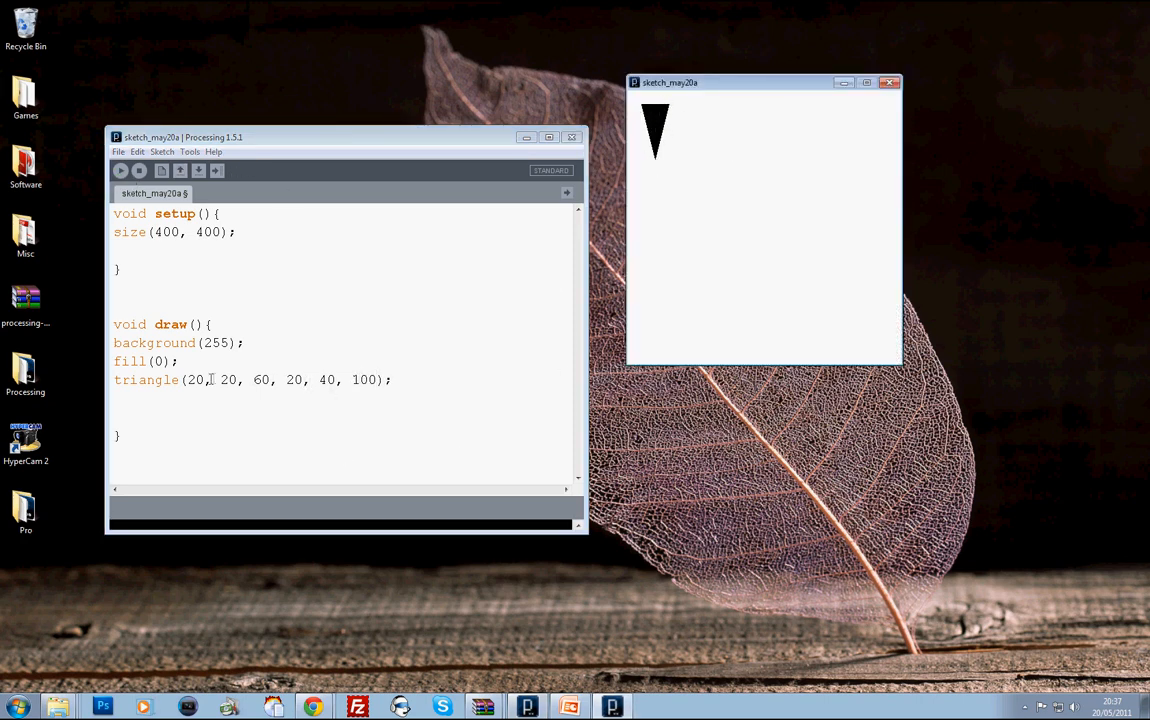
{"action": "left_click_drag", "start_coordinate": [272, 379], "coordinate": [378, 379]}
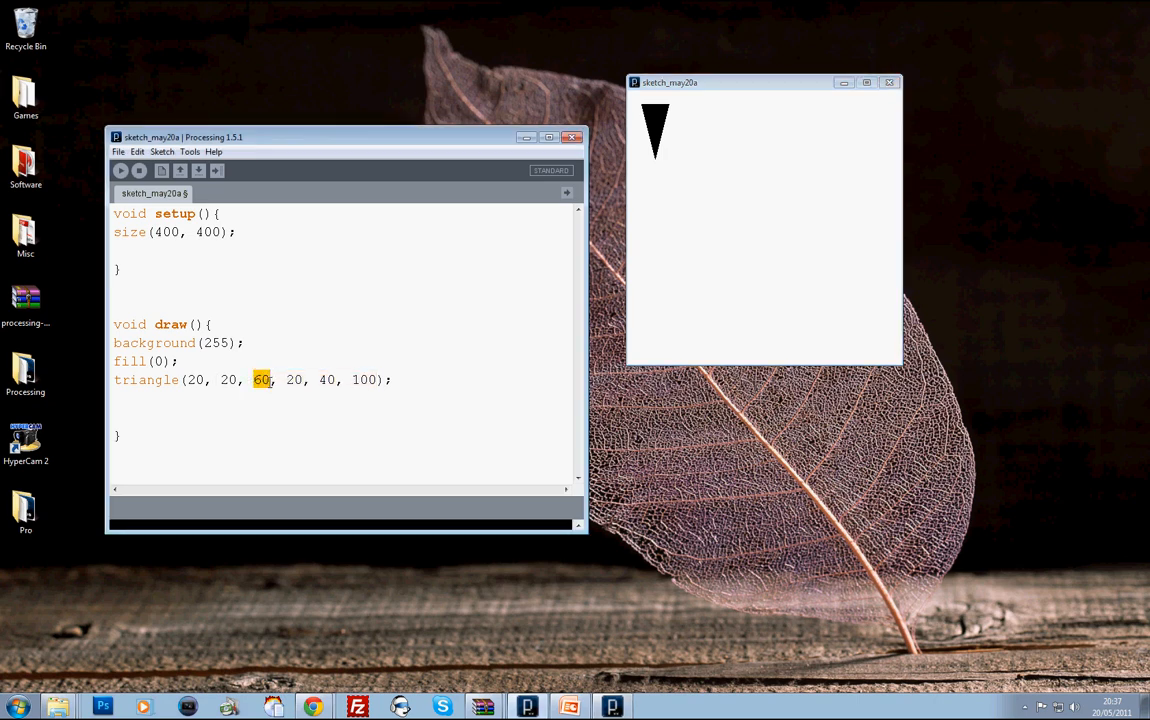
{"action": "type", "text": "200"}
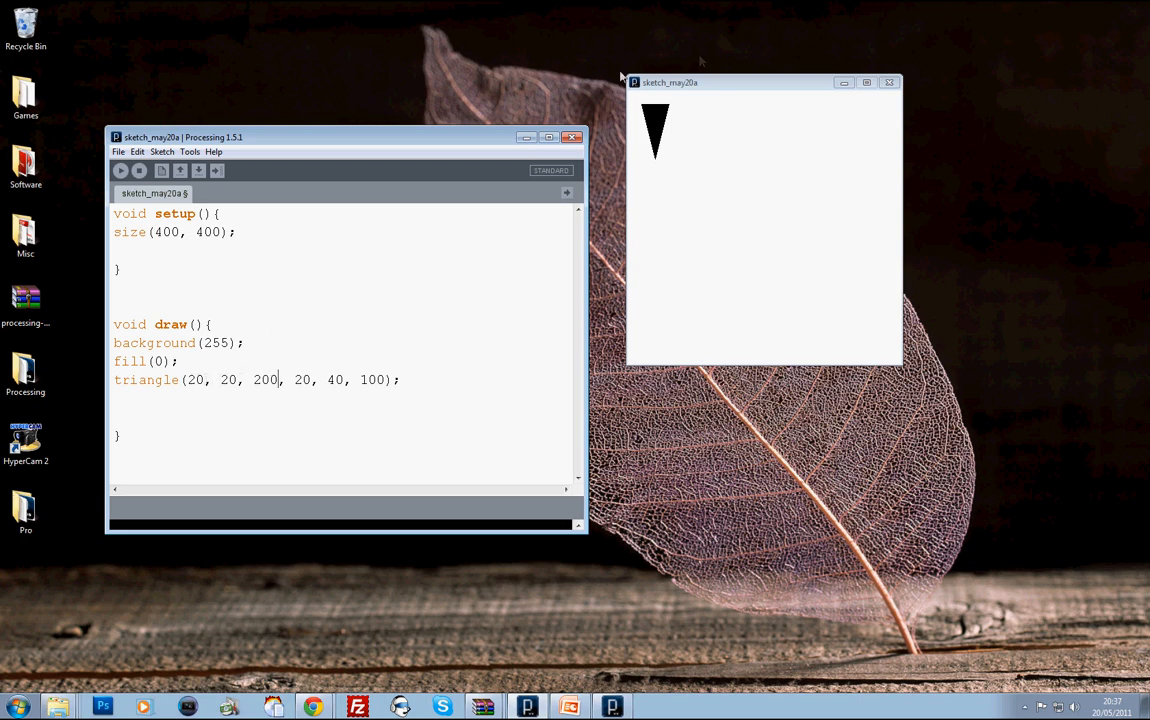
{"action": "mouse_move", "coordinate": [793, 118]}
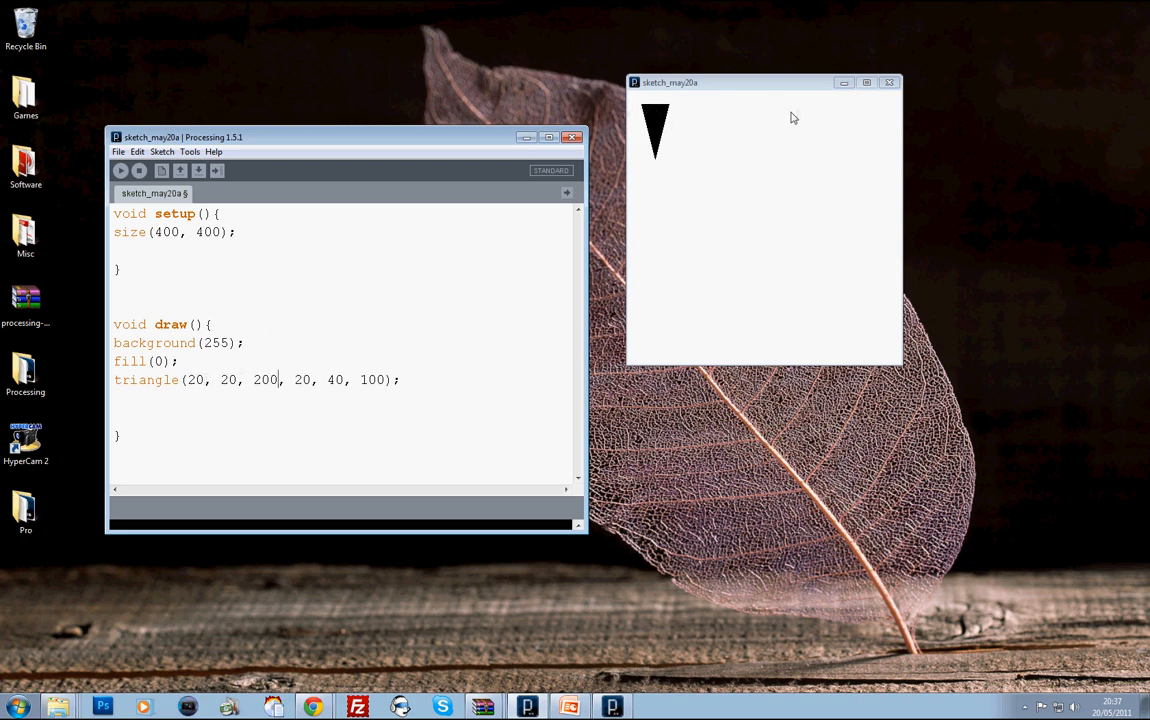
{"action": "mouse_move", "coordinate": [361, 384]}
{"action": "type", "text": "2"}
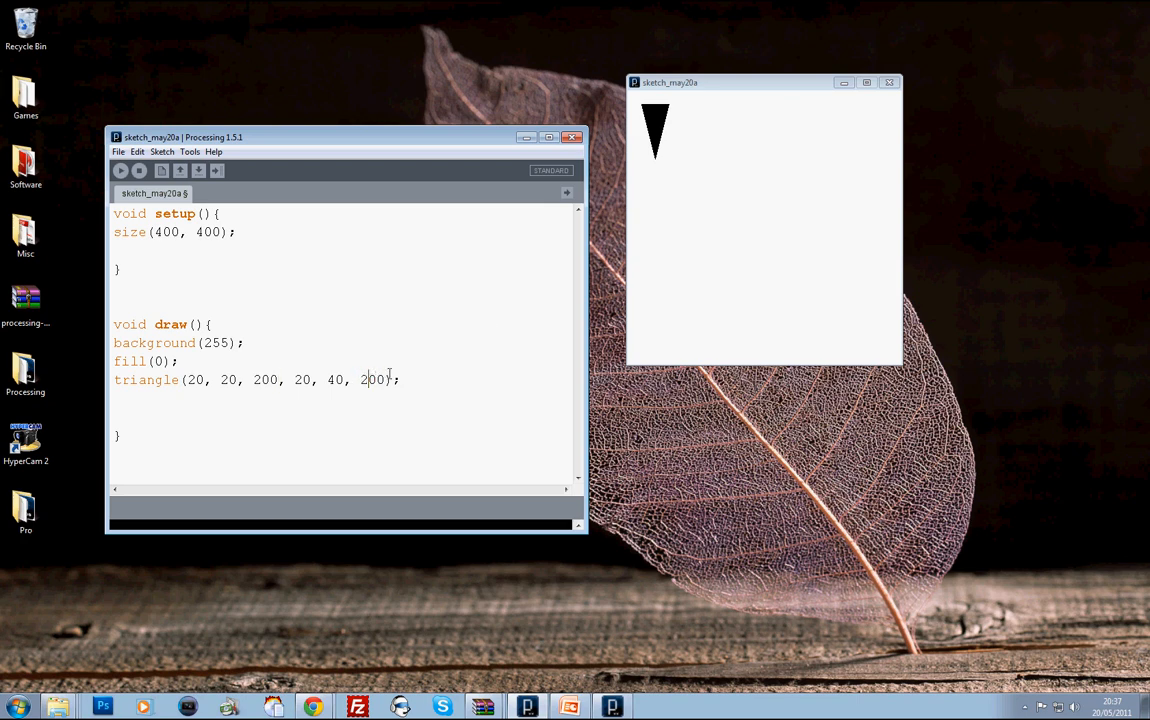
{"action": "mouse_move", "coordinate": [645, 115]}
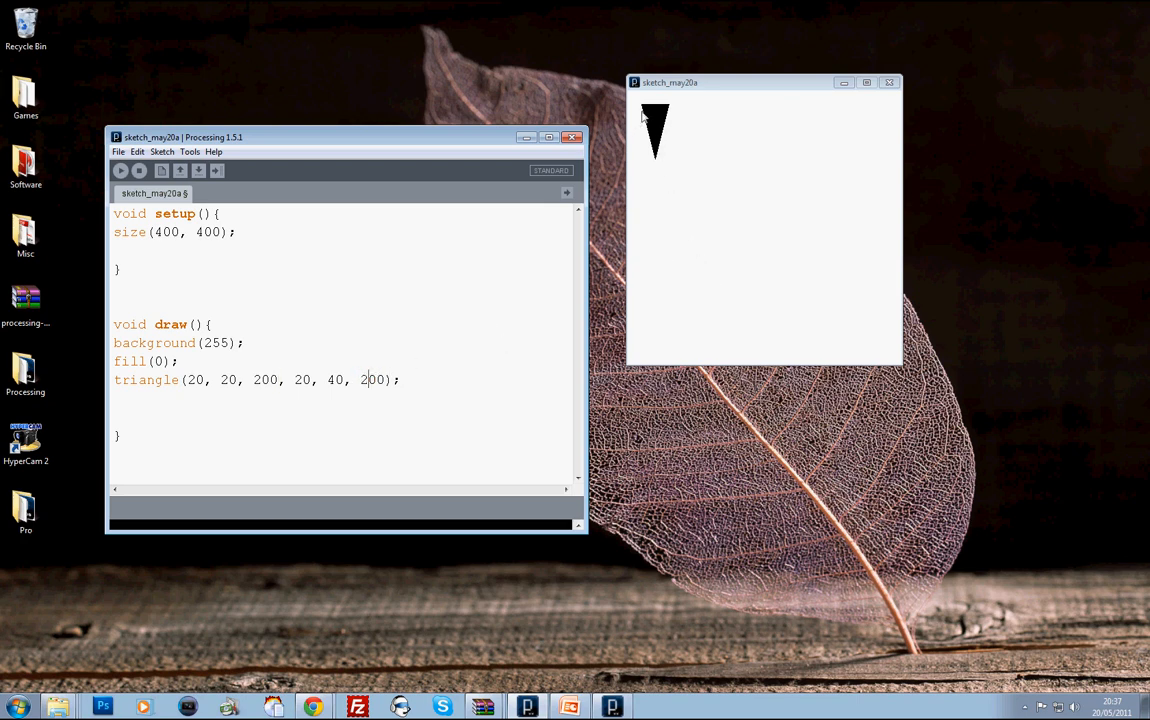
{"action": "mouse_move", "coordinate": [122, 170]}
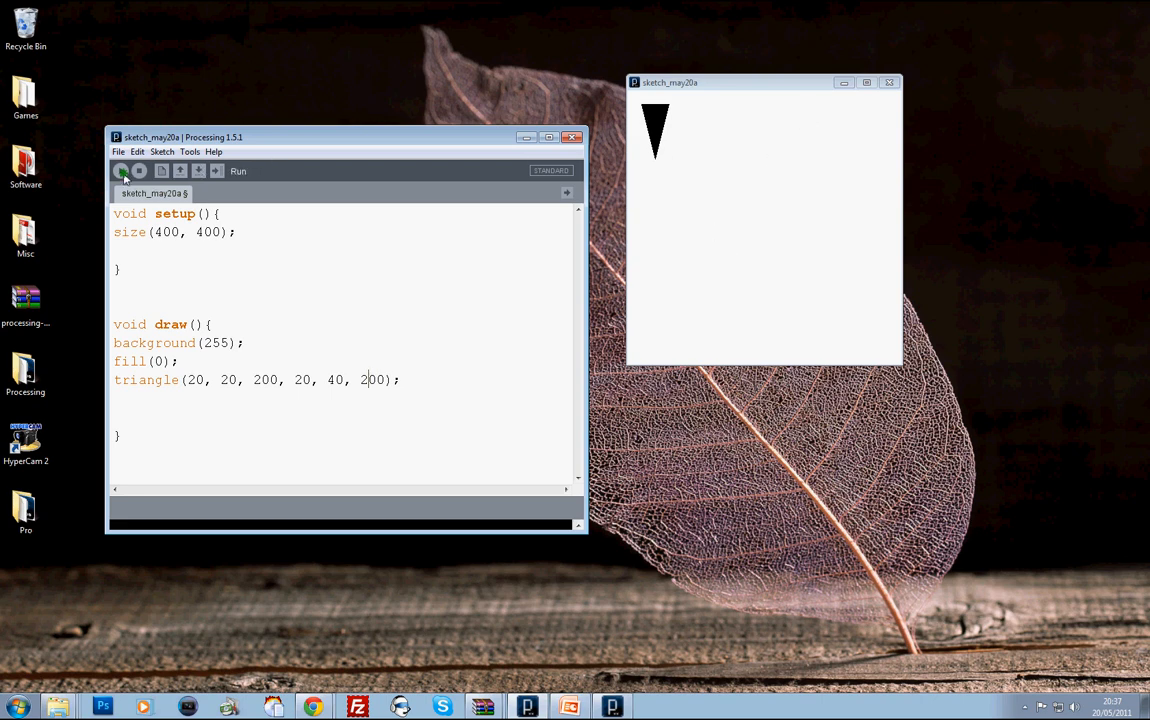
Change the fifth triangle argument from 40 to 100 and rerun the sketch
{"action": "left_click", "coordinate": [122, 170]}
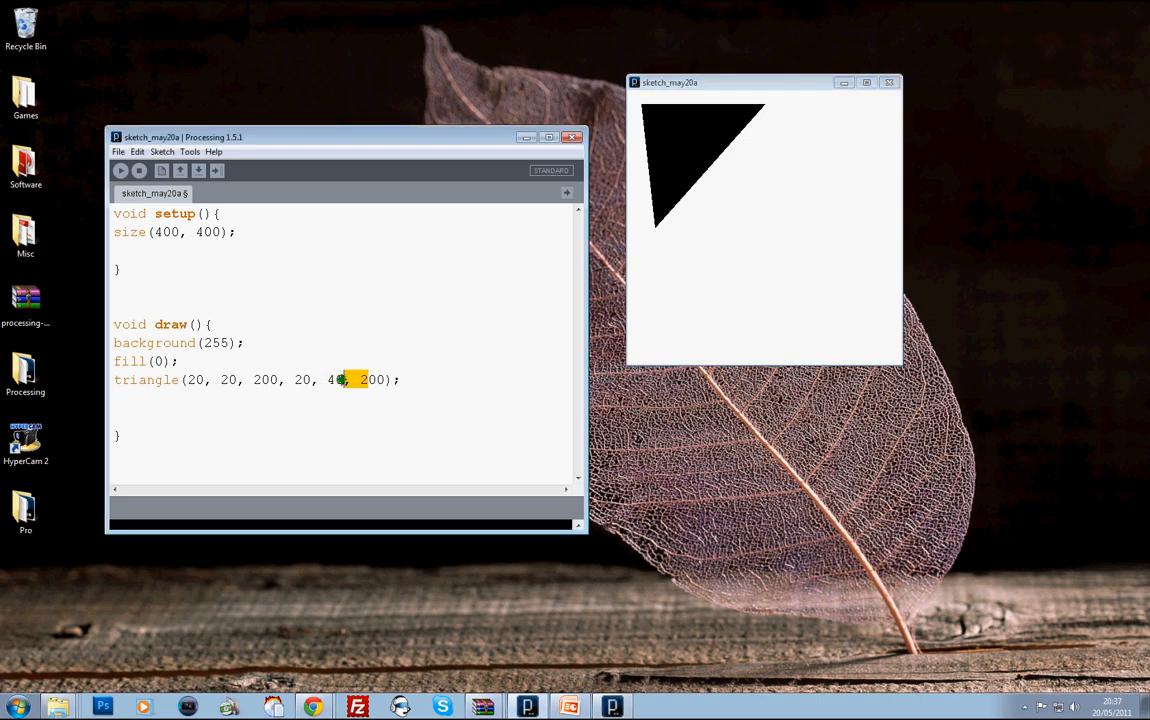
{"action": "type", "text": "100"}
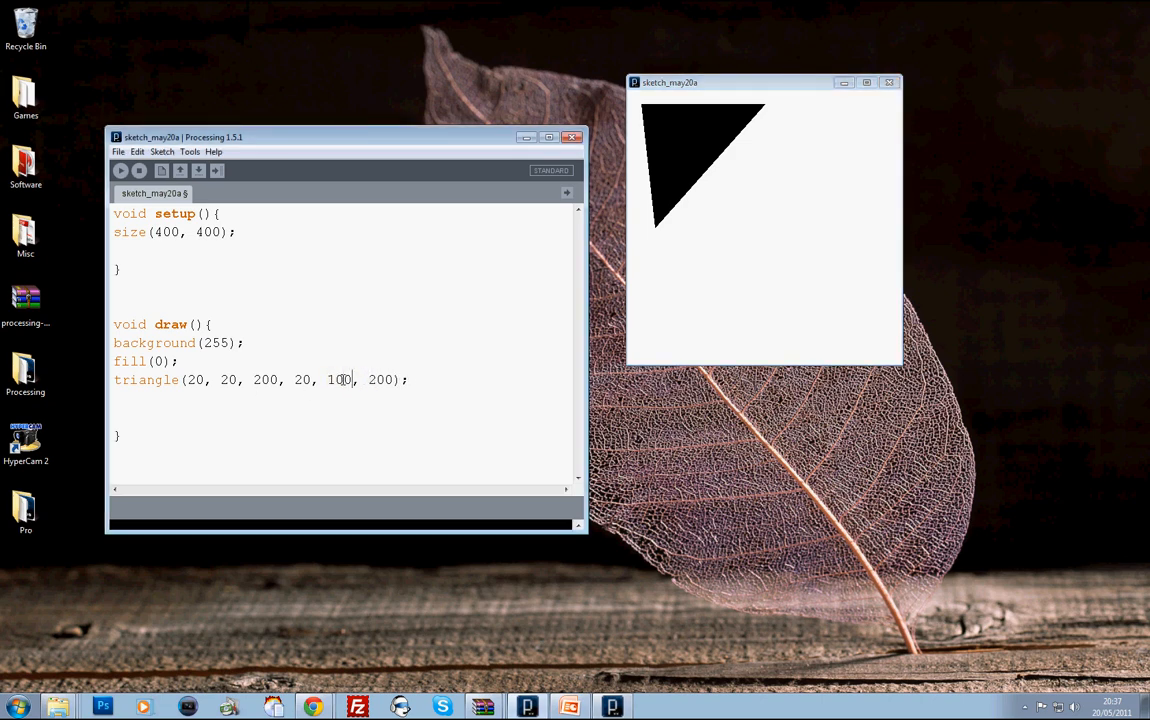
{"action": "left_click", "coordinate": [120, 170]}
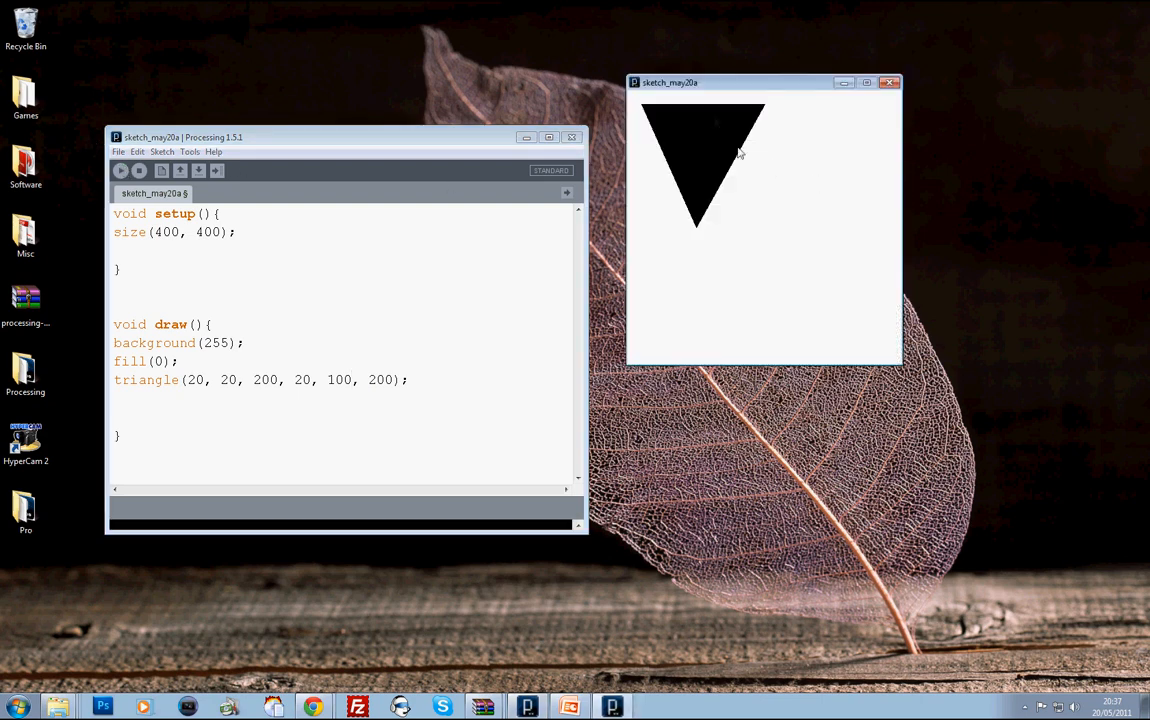
{"action": "mouse_move", "coordinate": [700, 224]}
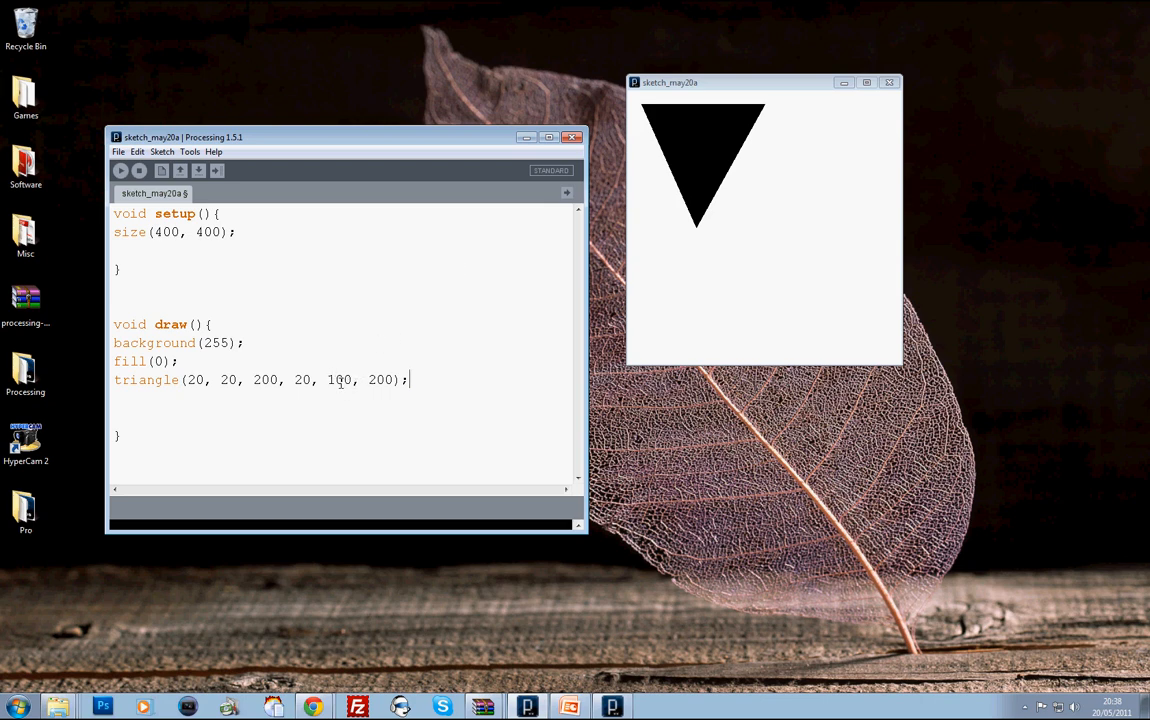
Replace the triangle's bottom-corner x value 100 with mouseX and run the sketch
{"action": "double_click", "coordinate": [340, 379]}
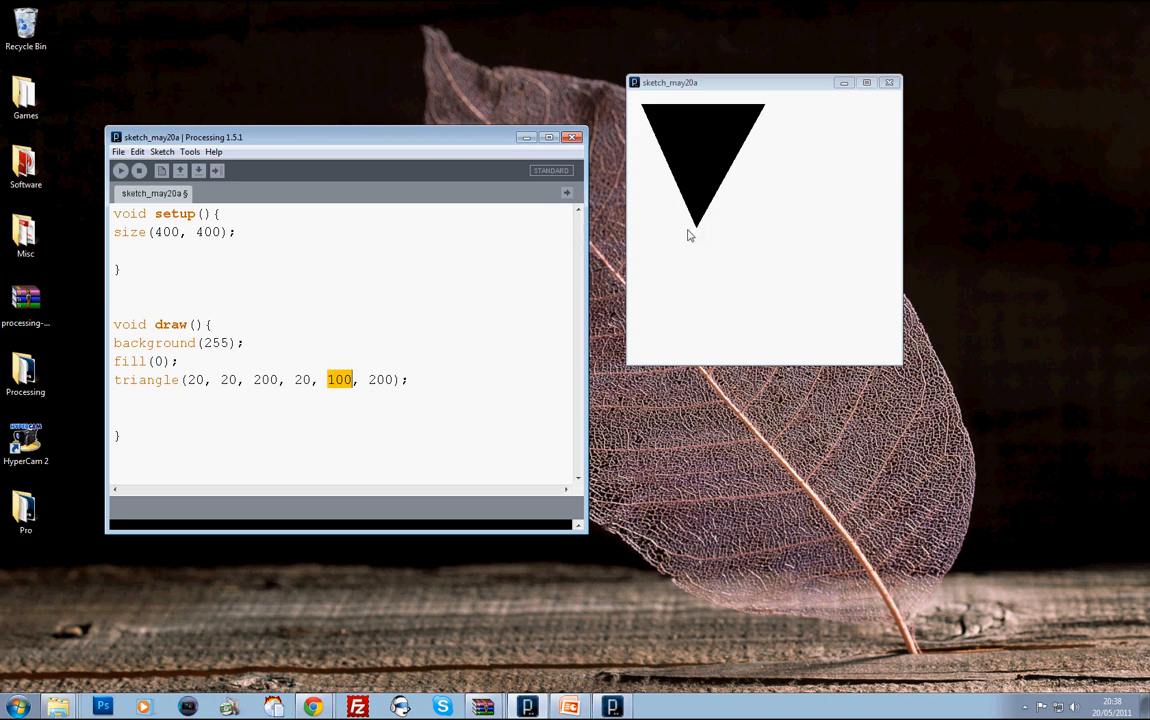
{"action": "type", "text": "mouseY"}
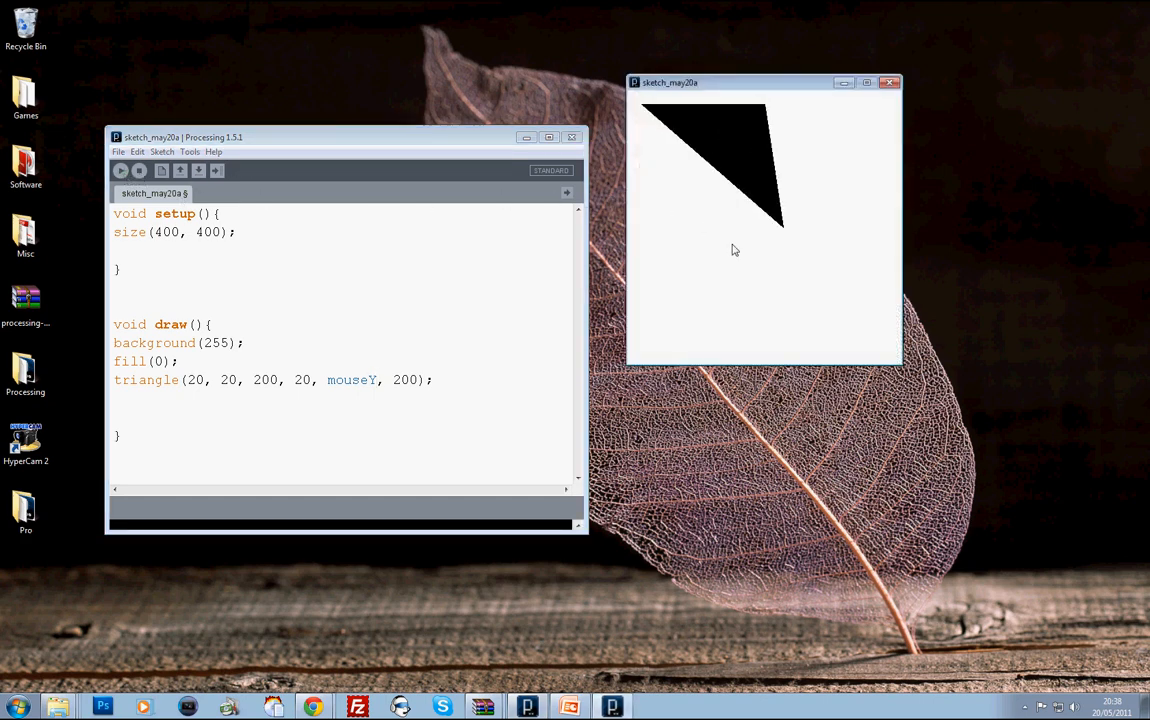
{"action": "mouse_move", "coordinate": [700, 249]}
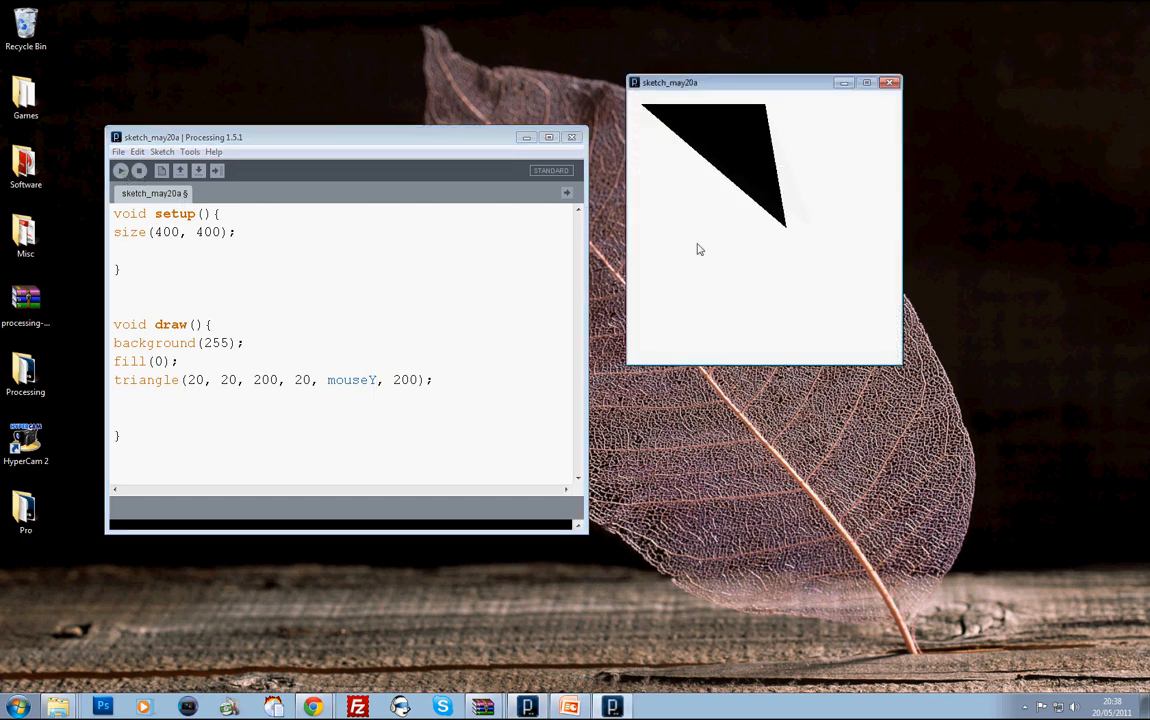
{"action": "mouse_move", "coordinate": [713, 289]}
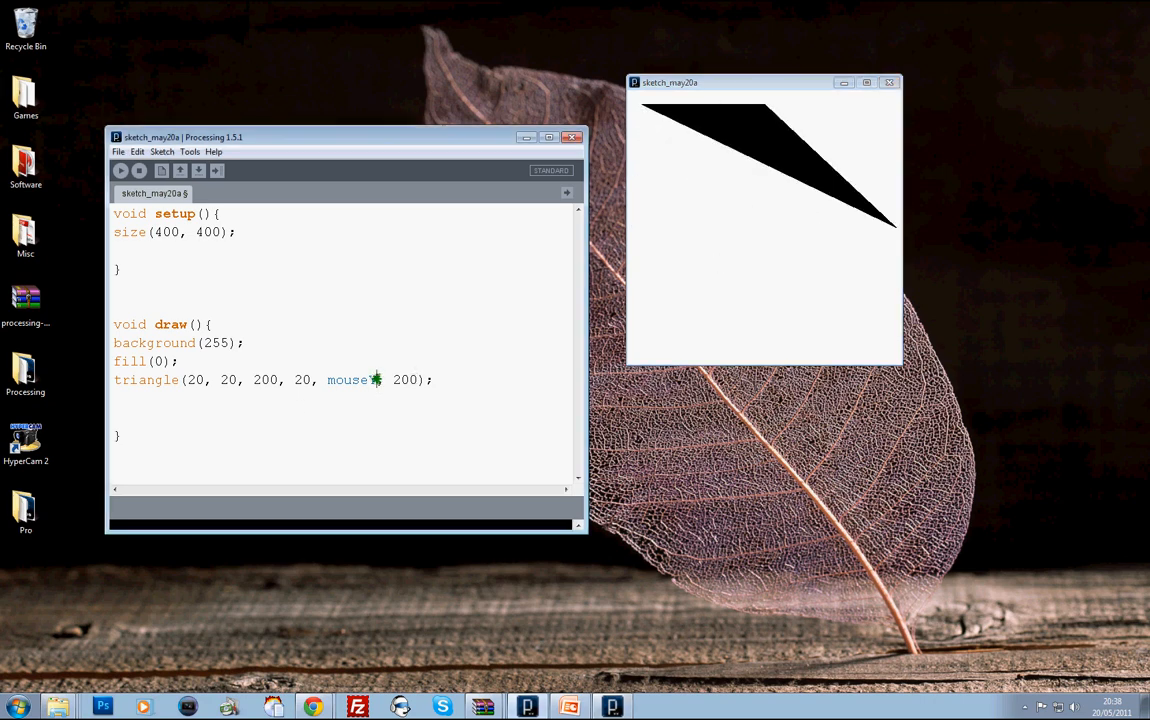
{"action": "type", "text": "x"}
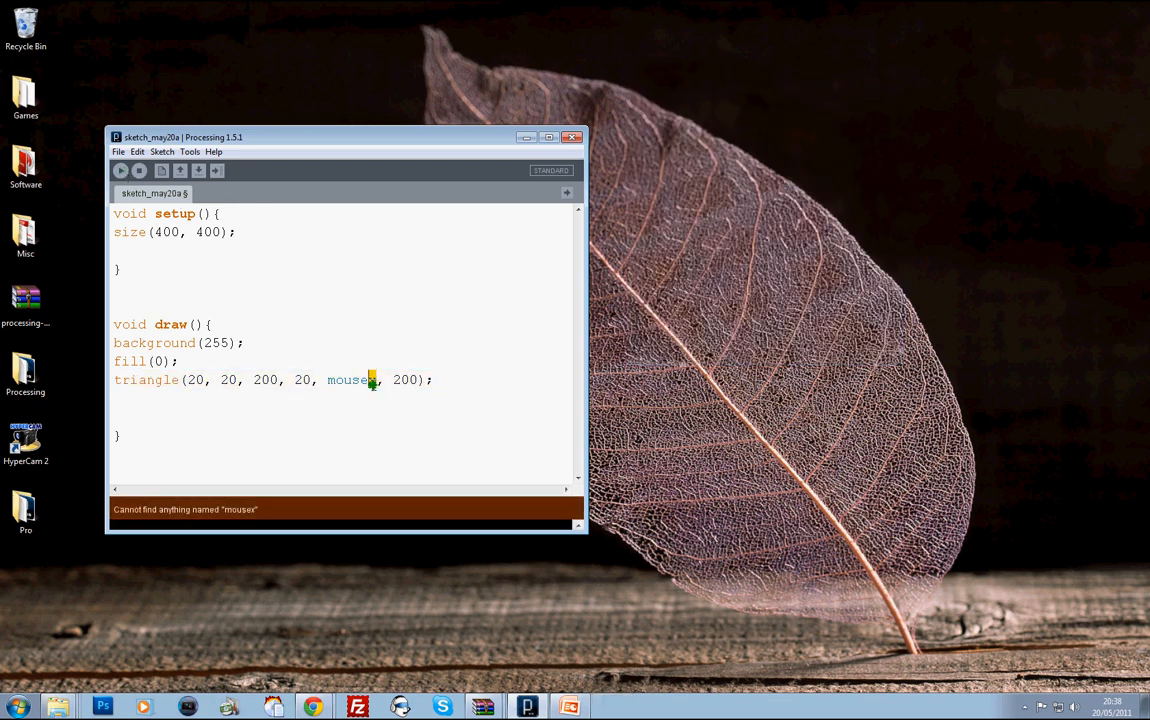
{"action": "left_click", "coordinate": [120, 170]}
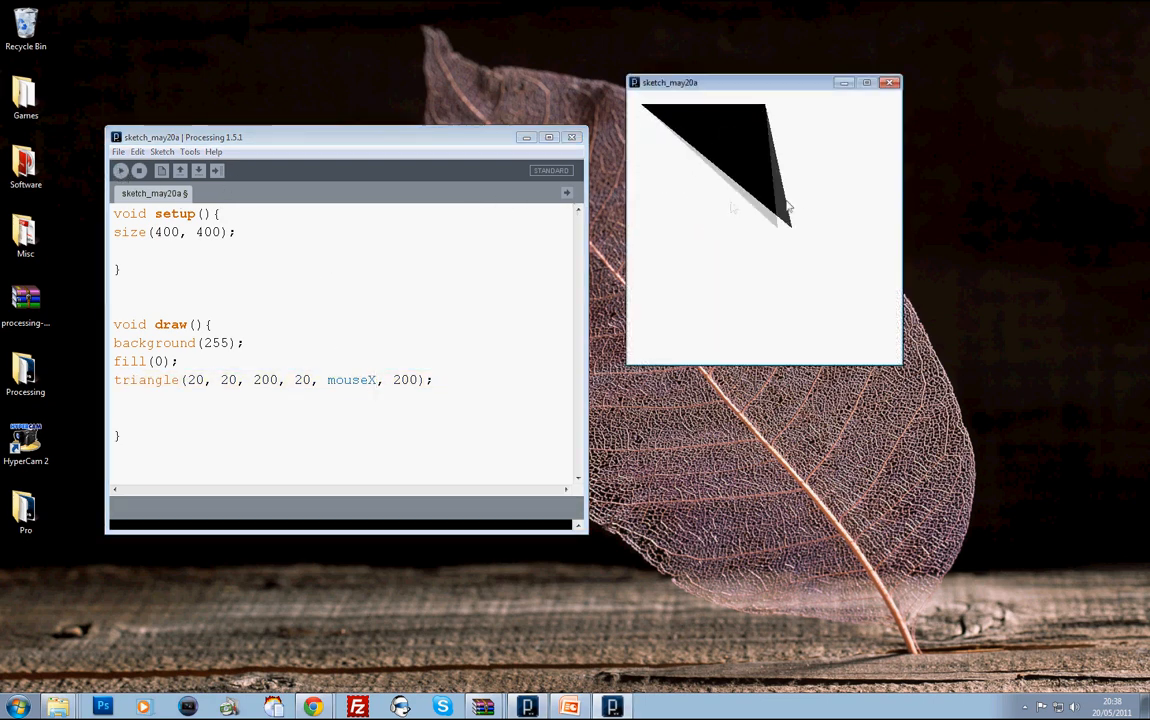
{"action": "mouse_move", "coordinate": [720, 218]}
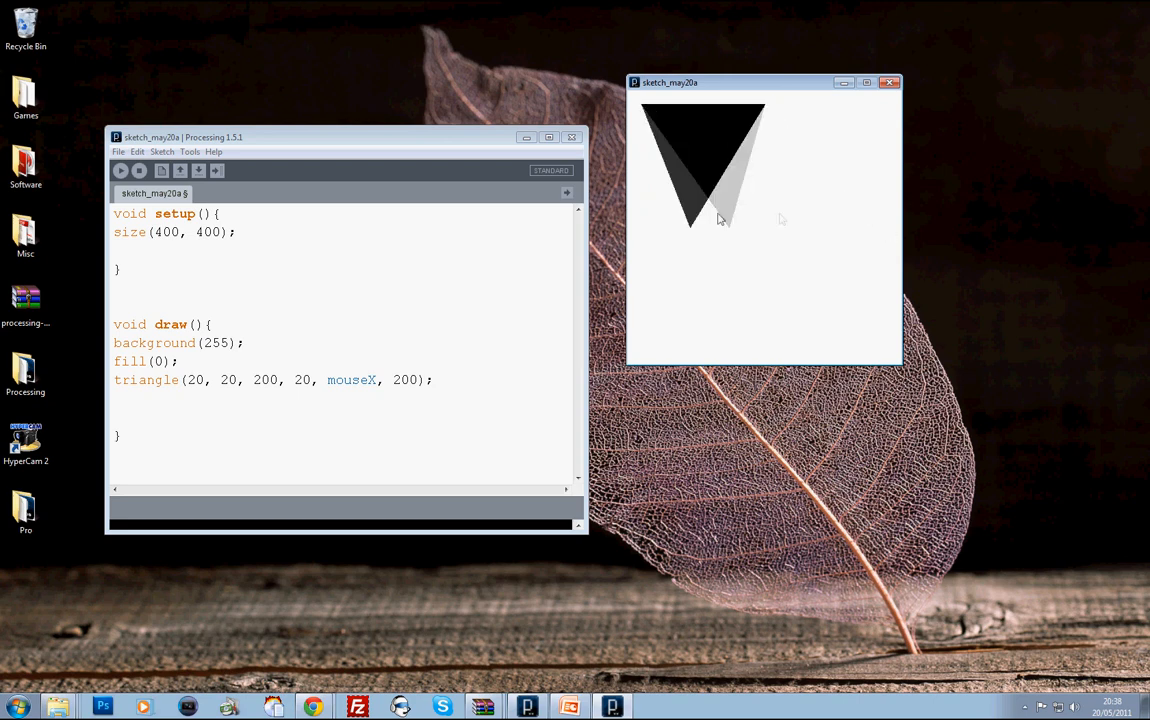
{"action": "mouse_move", "coordinate": [725, 281]}
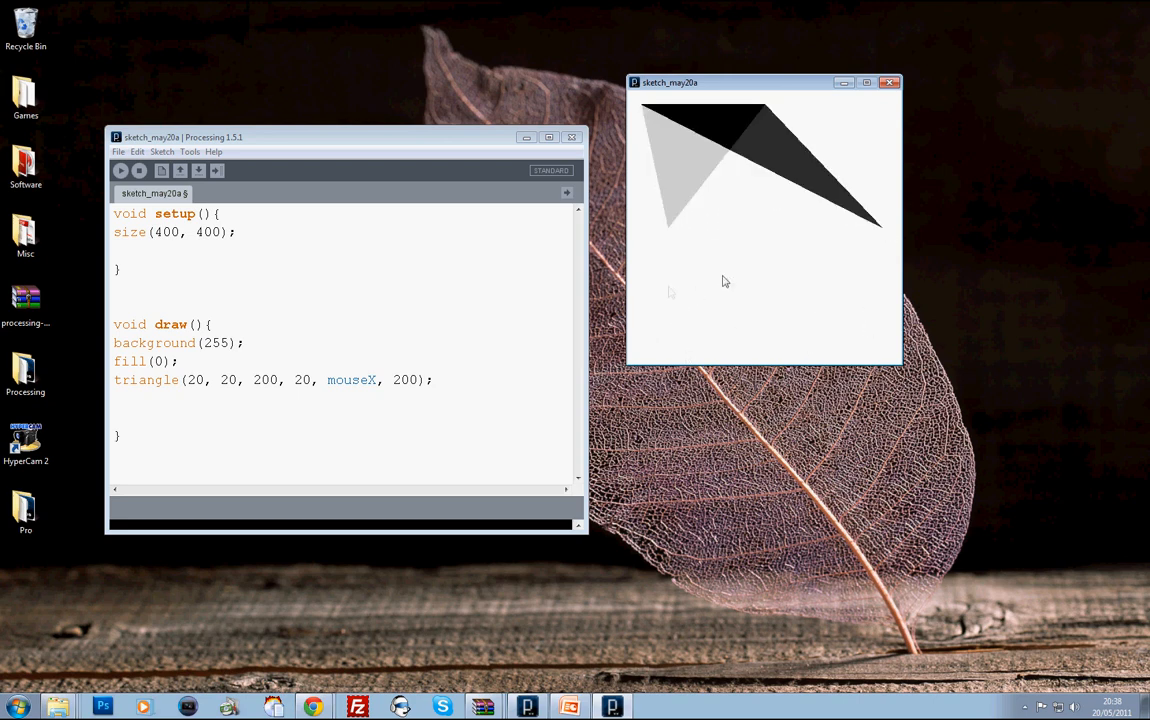
{"action": "mouse_move", "coordinate": [888, 249]}
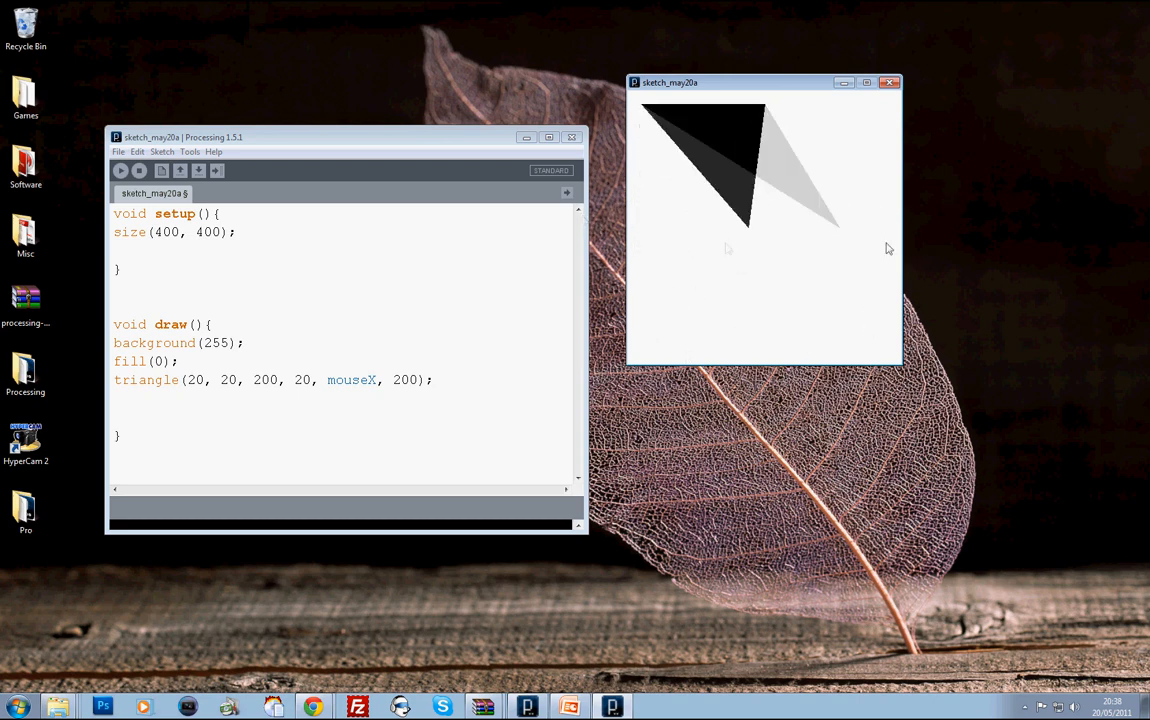
{"action": "mouse_move", "coordinate": [724, 320]}
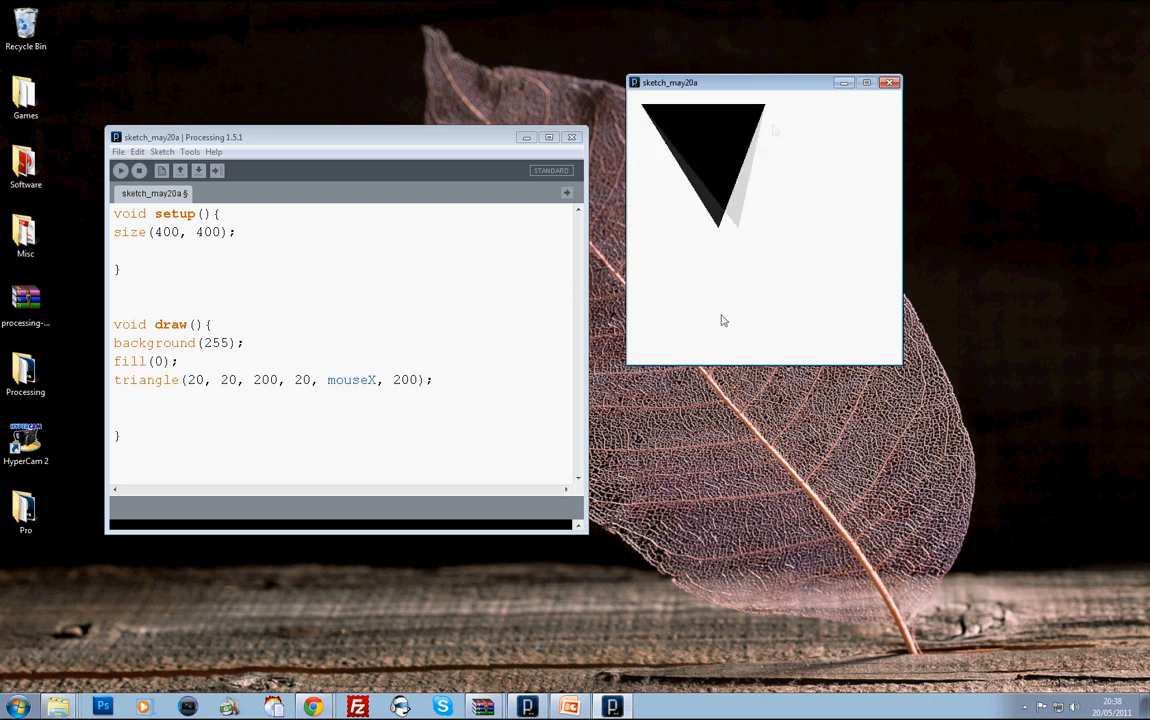
{"action": "mouse_move", "coordinate": [765, 271]}
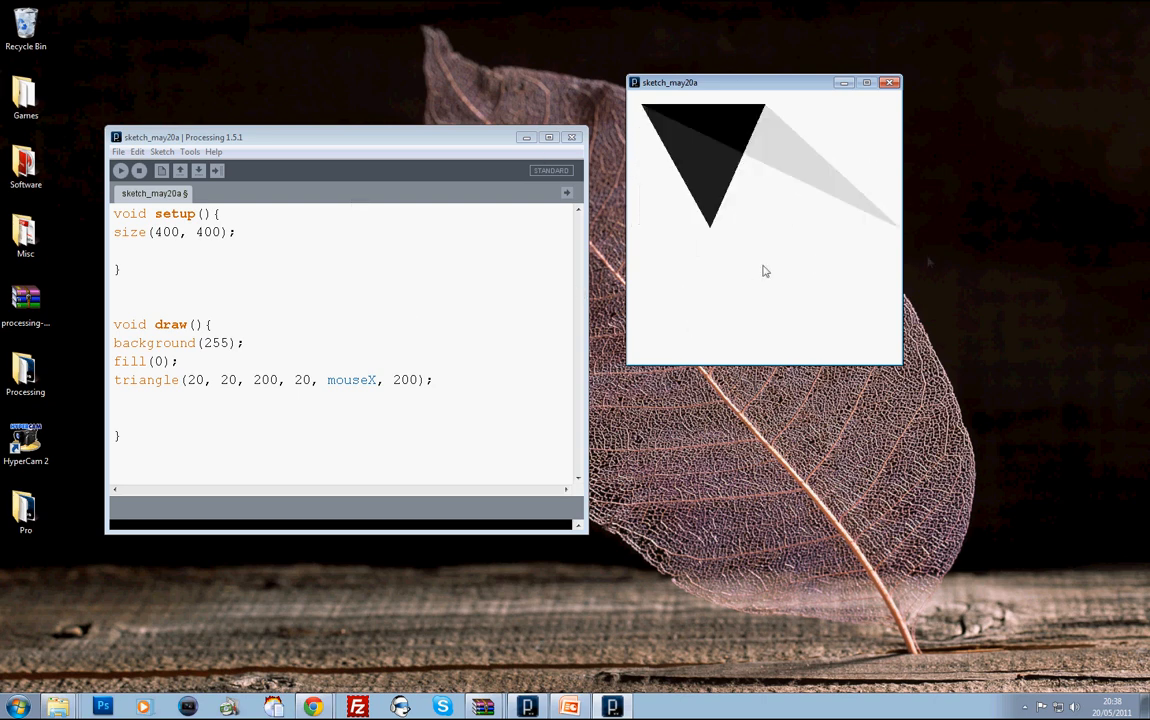
{"action": "mouse_move", "coordinate": [660, 285]}
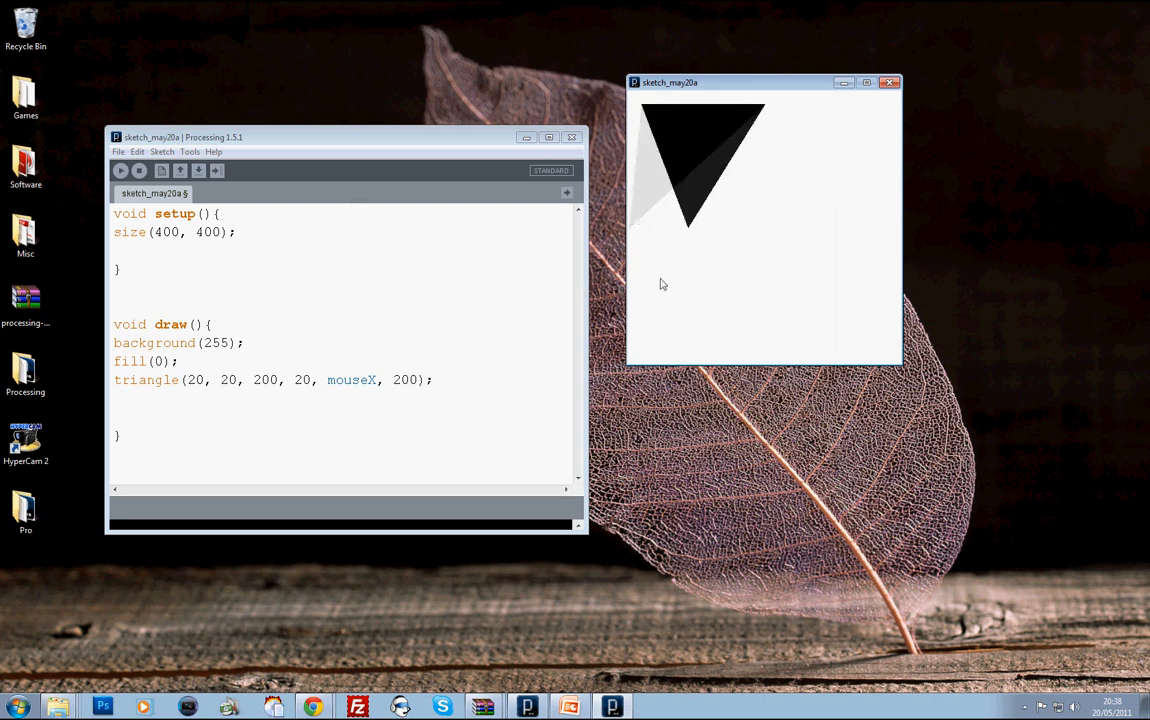
{"action": "mouse_move", "coordinate": [850, 269]}
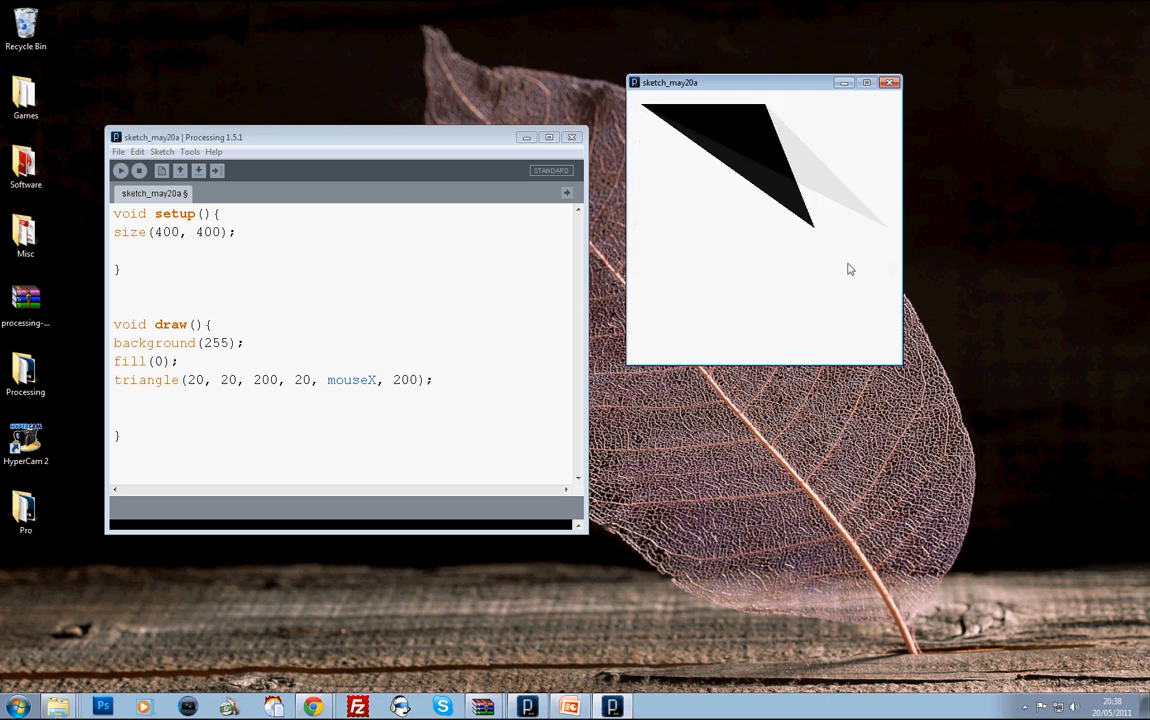
{"action": "mouse_move", "coordinate": [960, 245]}
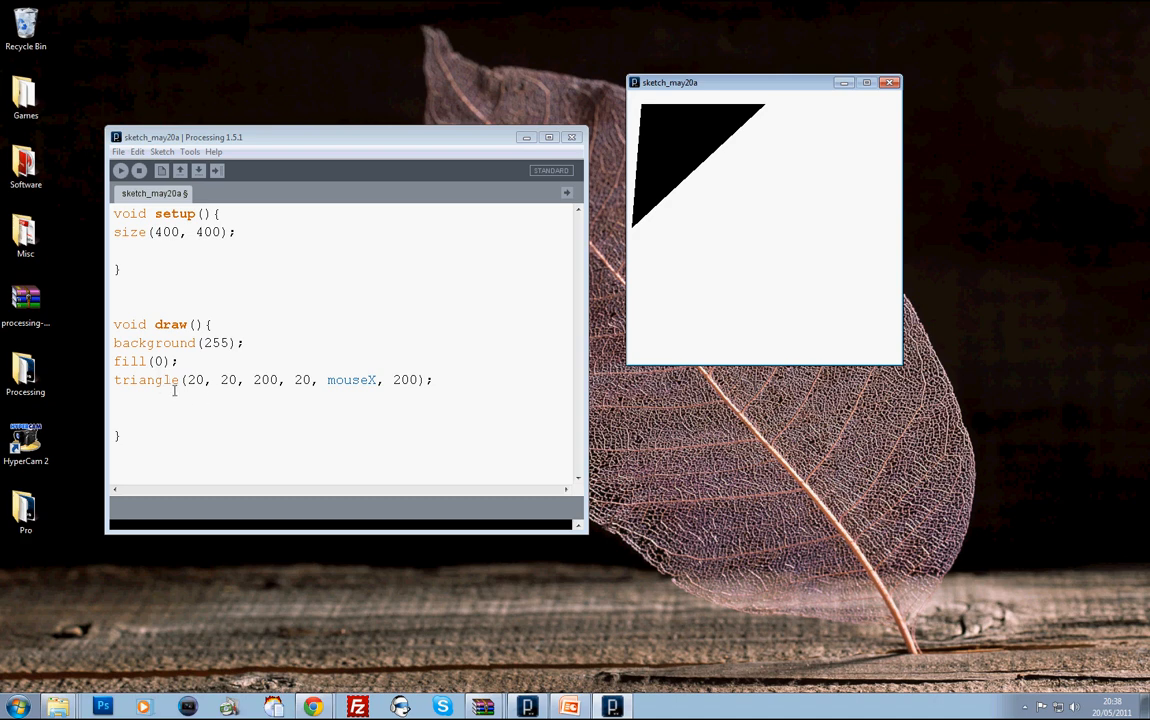
Overwrite the triangle(...) line in draw() with createShape();
{"action": "double_click", "coordinate": [406, 379]}
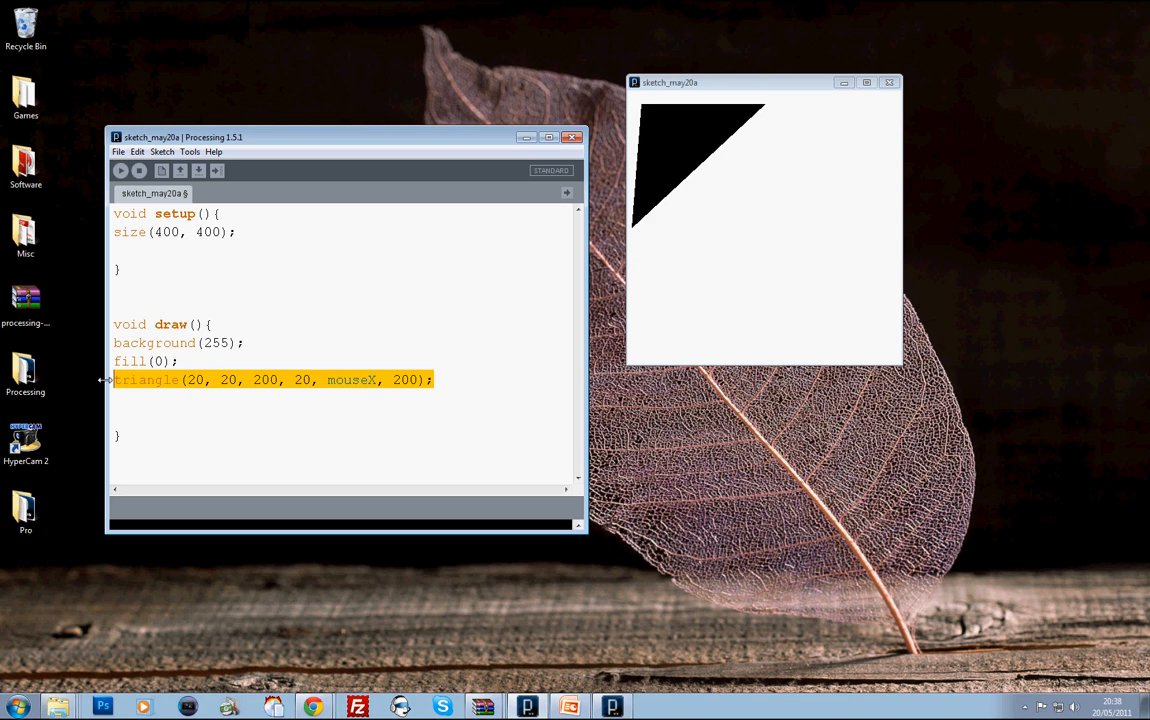
{"action": "type", "text": "createShape();"}
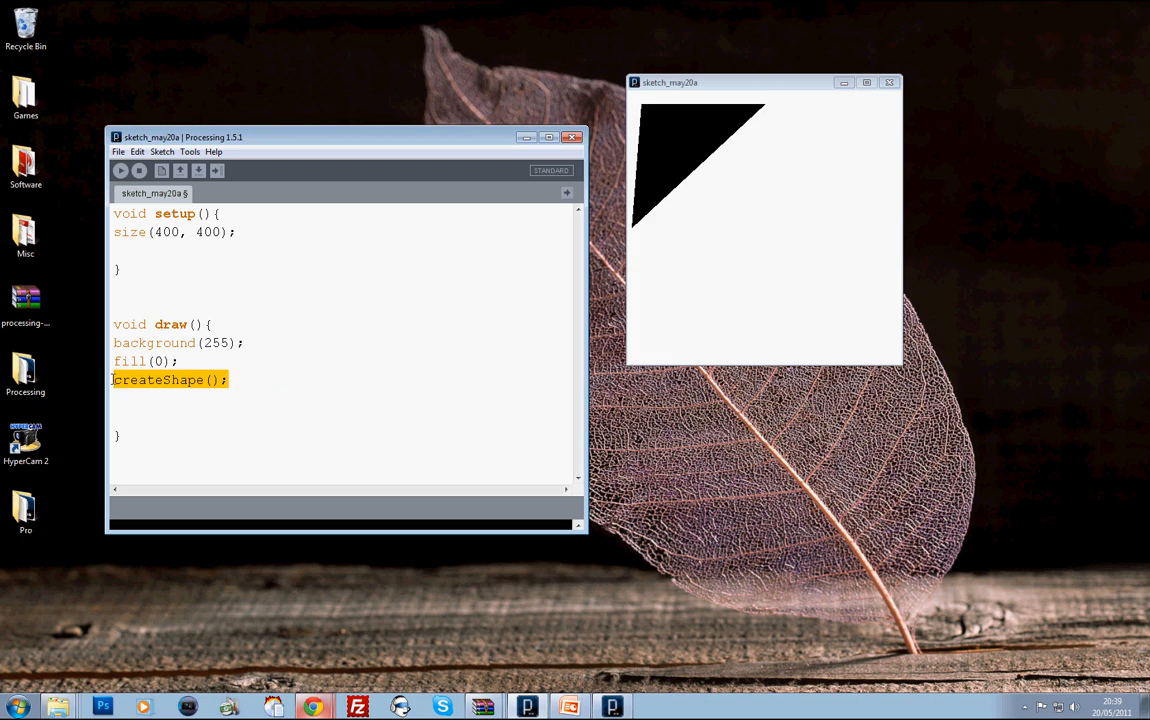
Start the shape with beginShape() and vertices (20, 20) and (15, 20)
{"action": "type", "text": "beginShapre"}
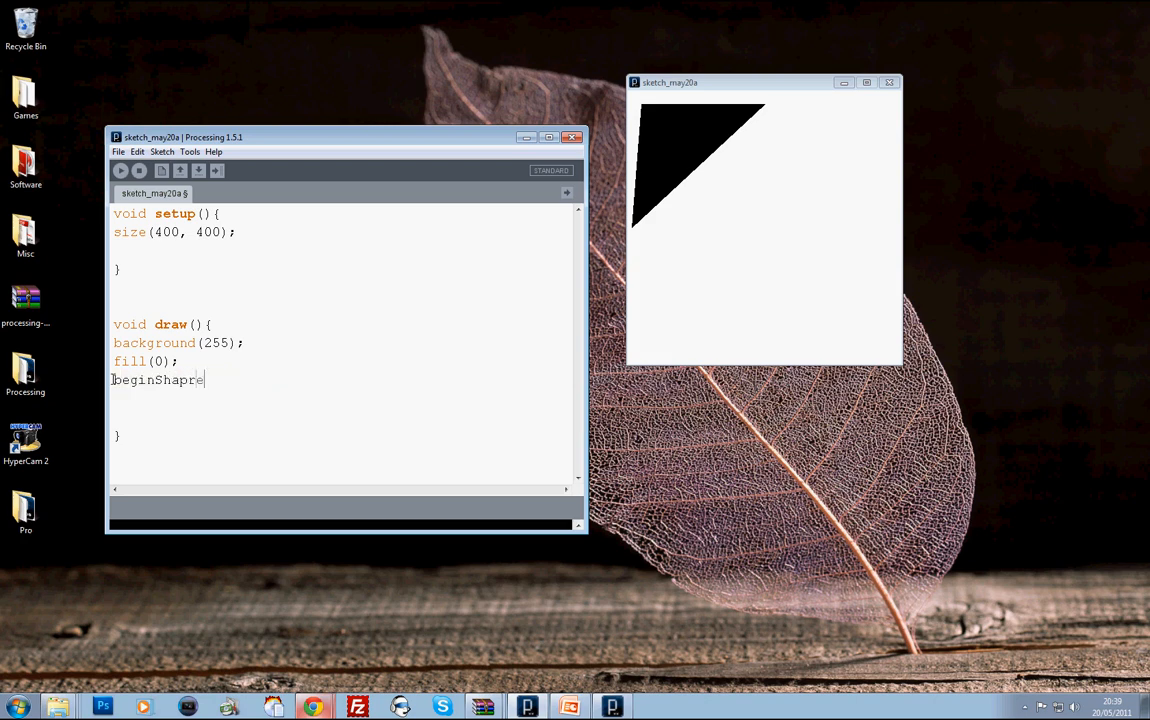
{"action": "type", "text": "();"}
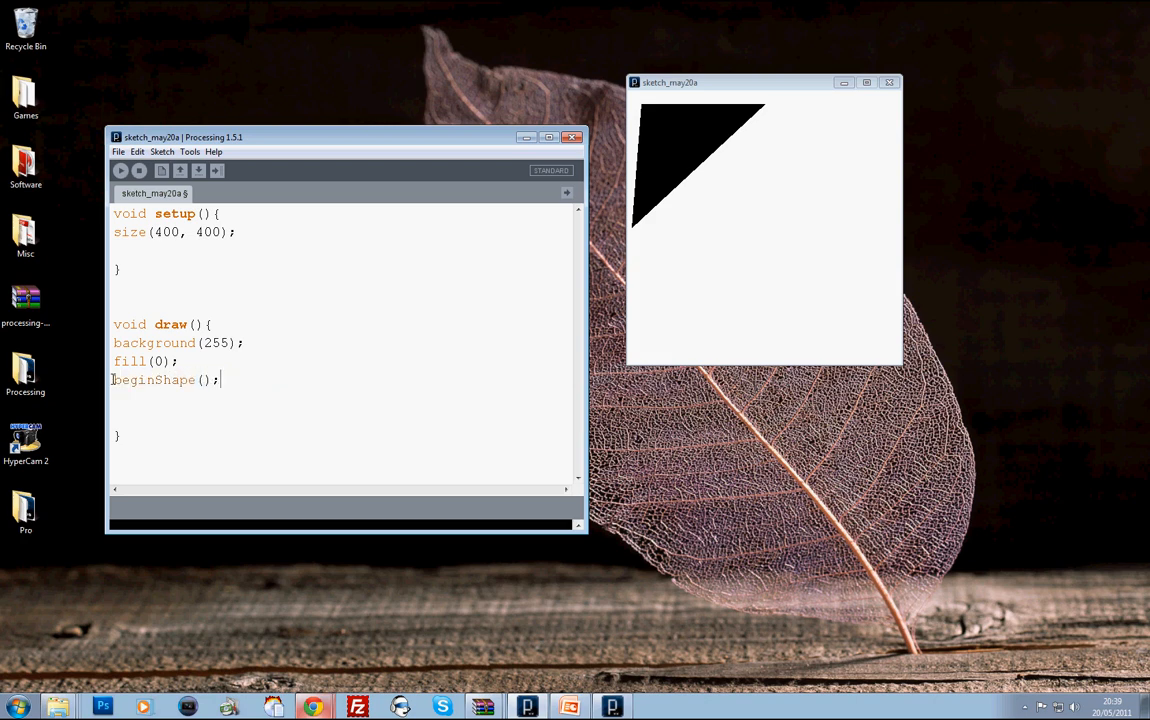
{"action": "type", "text": "vertex"}
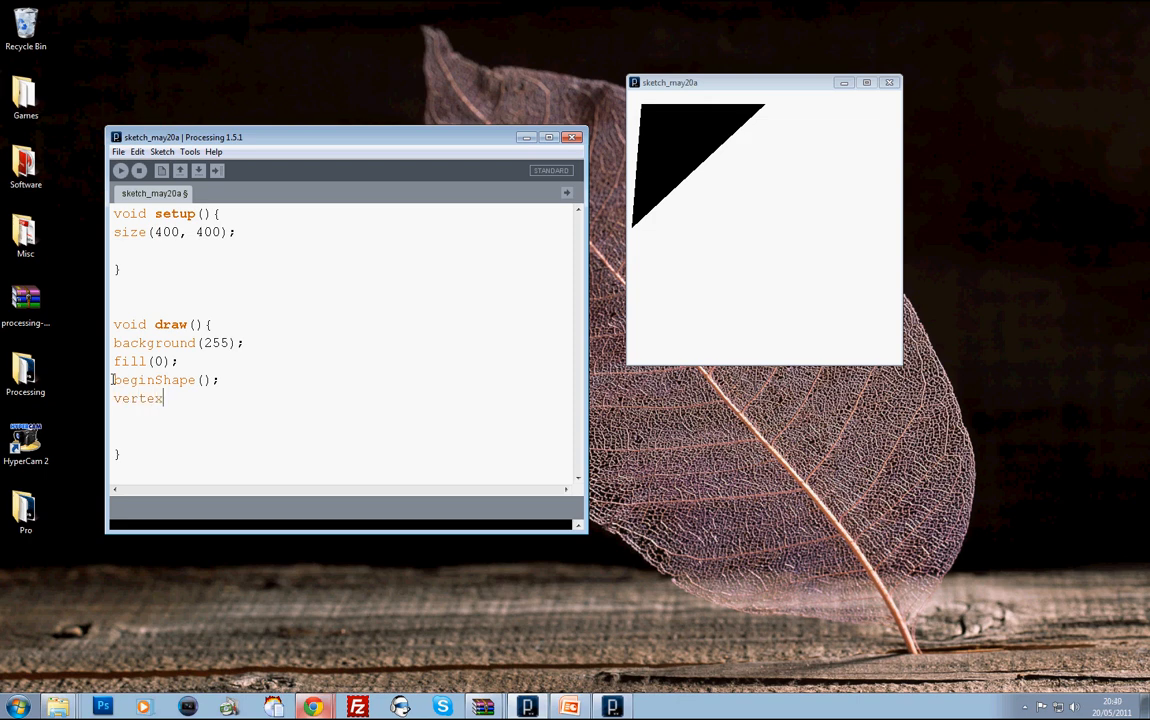
{"action": "type", "text": "();"}
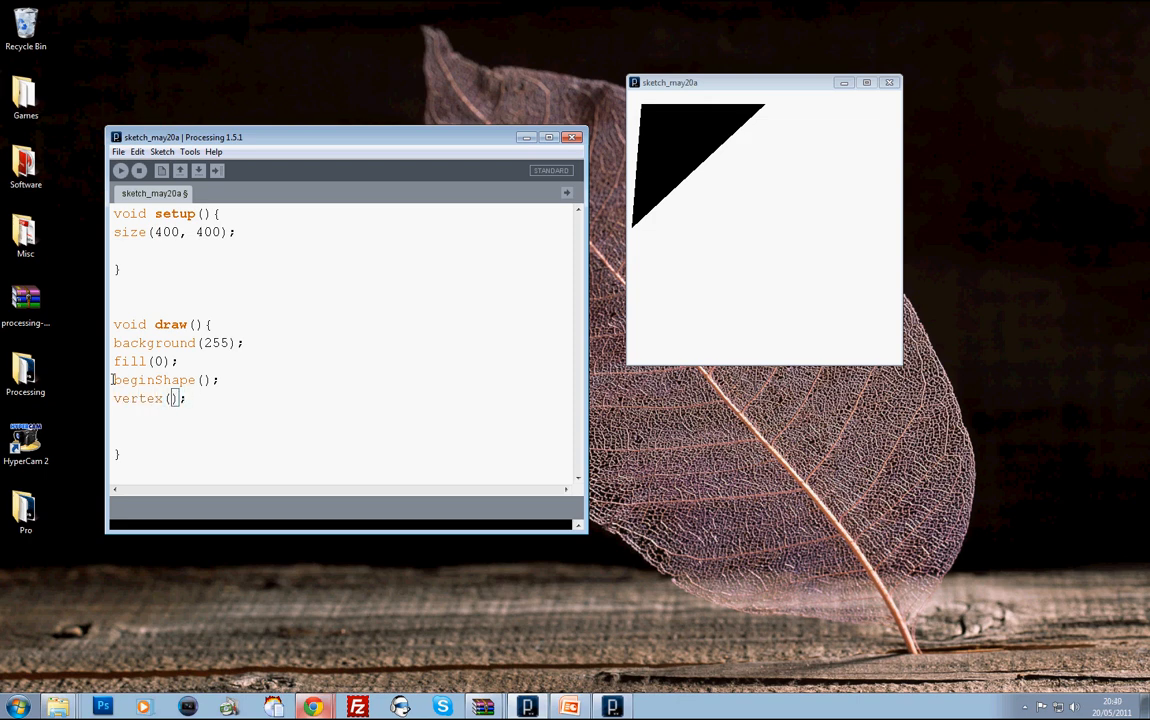
{"action": "type", "text": "20, 20"}
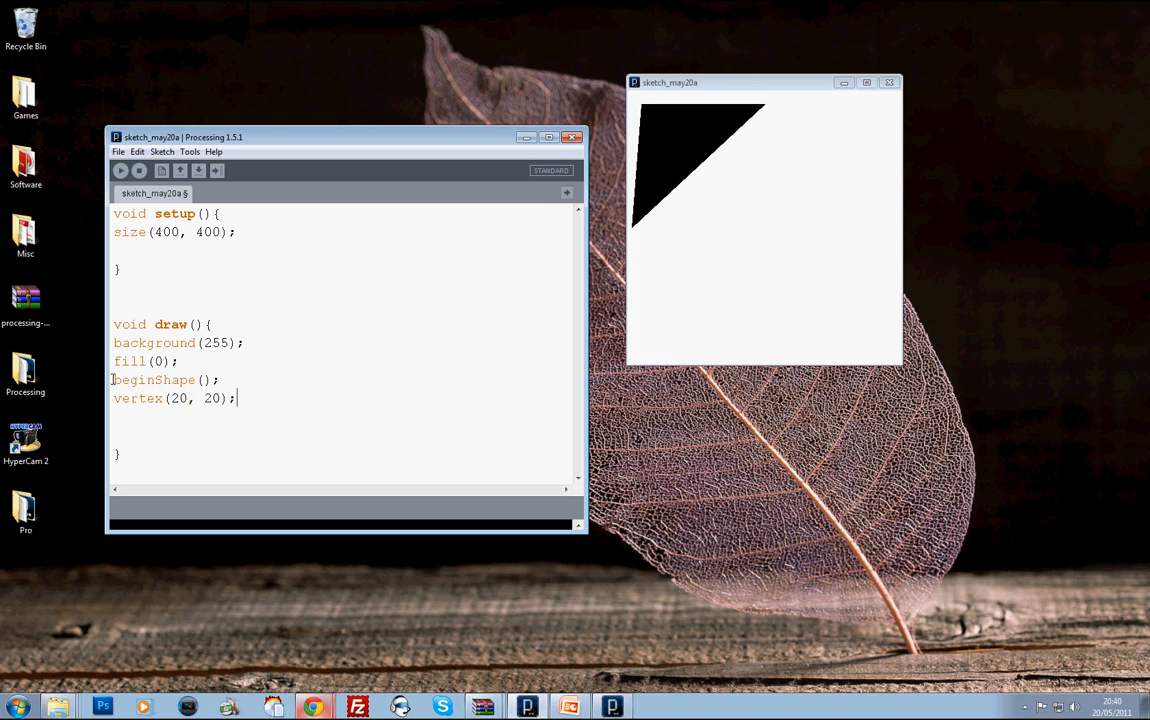
{"action": "type", "text": "vertex"}
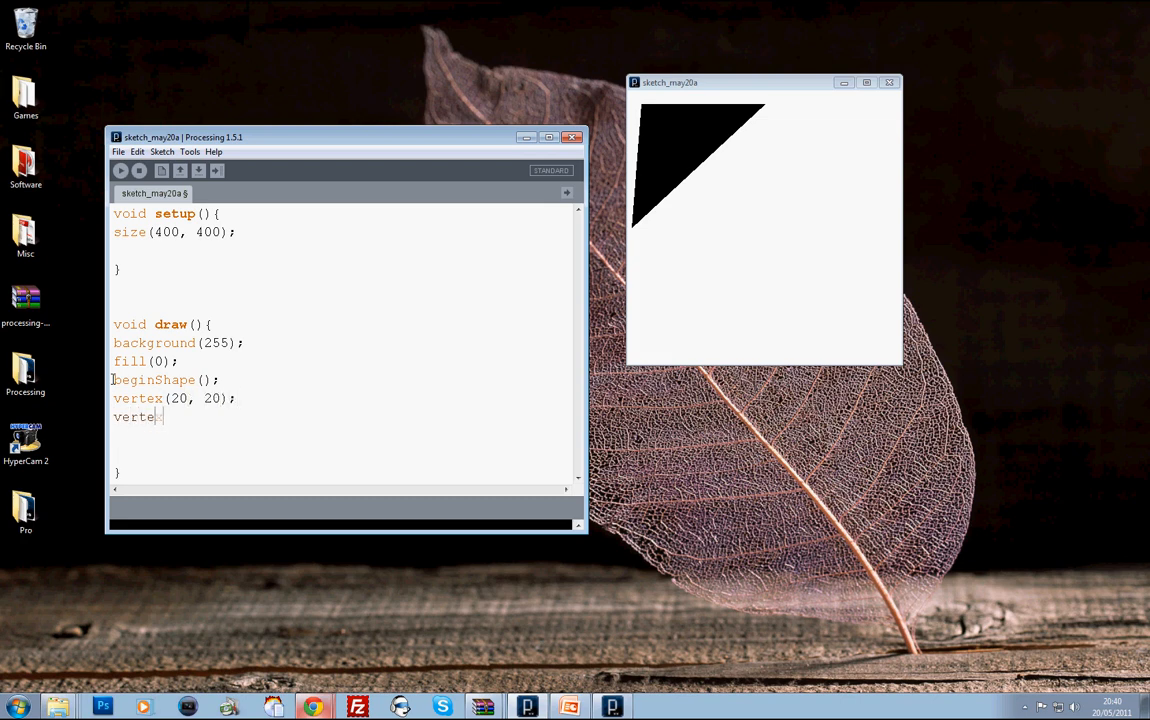
{"action": "type", "text": "(15"}
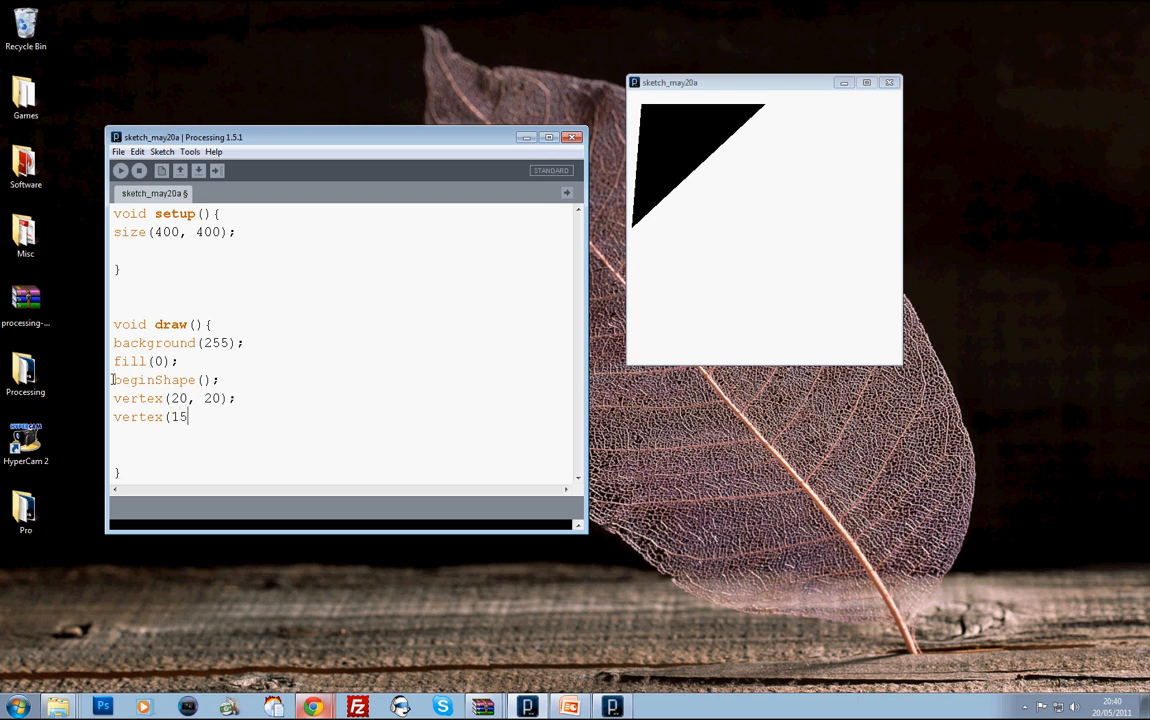
{"action": "type", "text": ", 20);"}
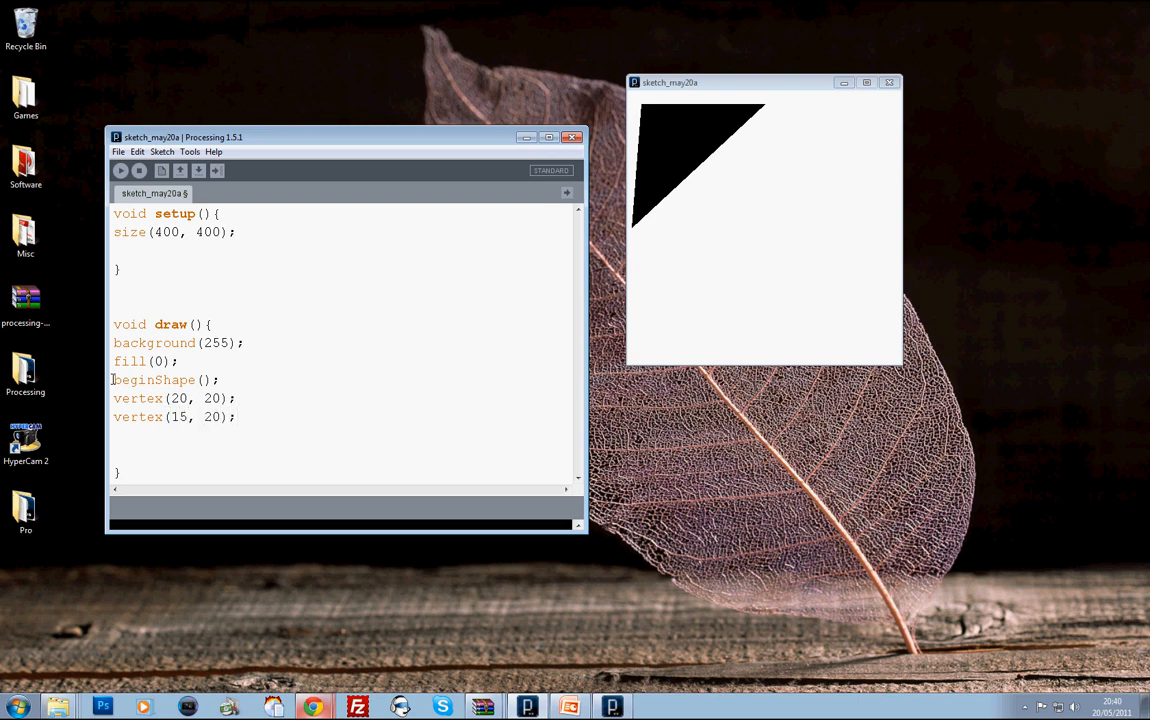
Add vertex calls at (67, 58), (64, 67) and (200, 400)
{"action": "type", "text": "vertex"}
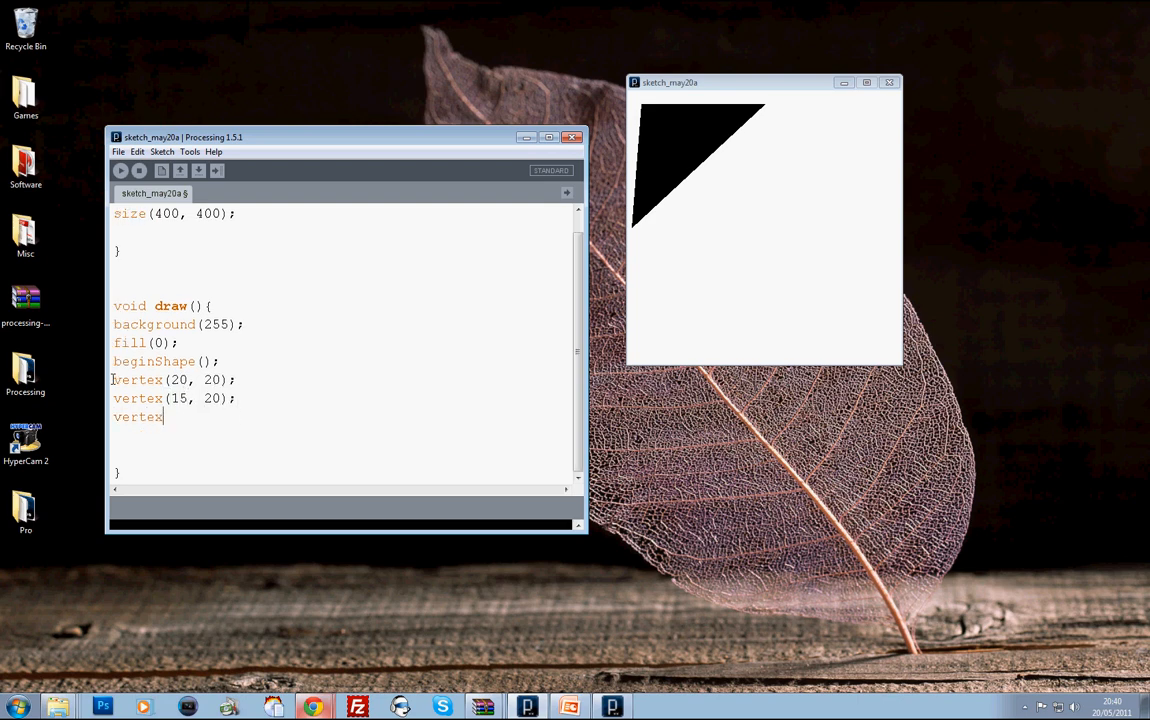
{"action": "type", "text": "("}
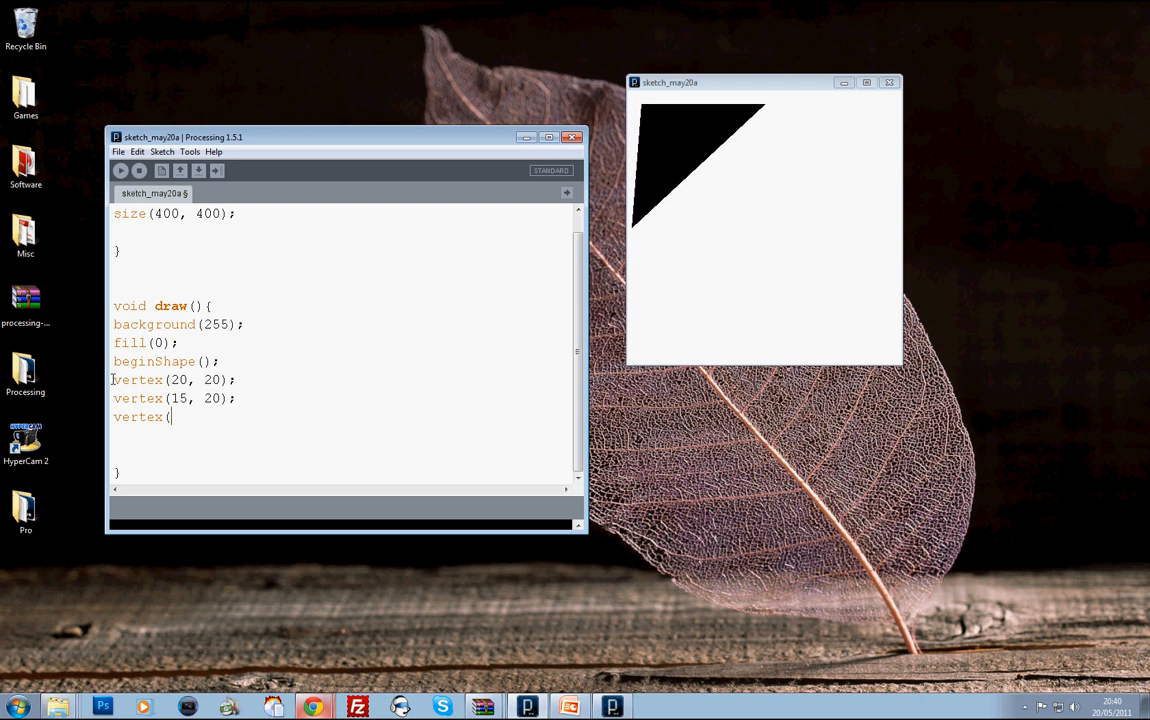
{"action": "type", "text": "67,"}
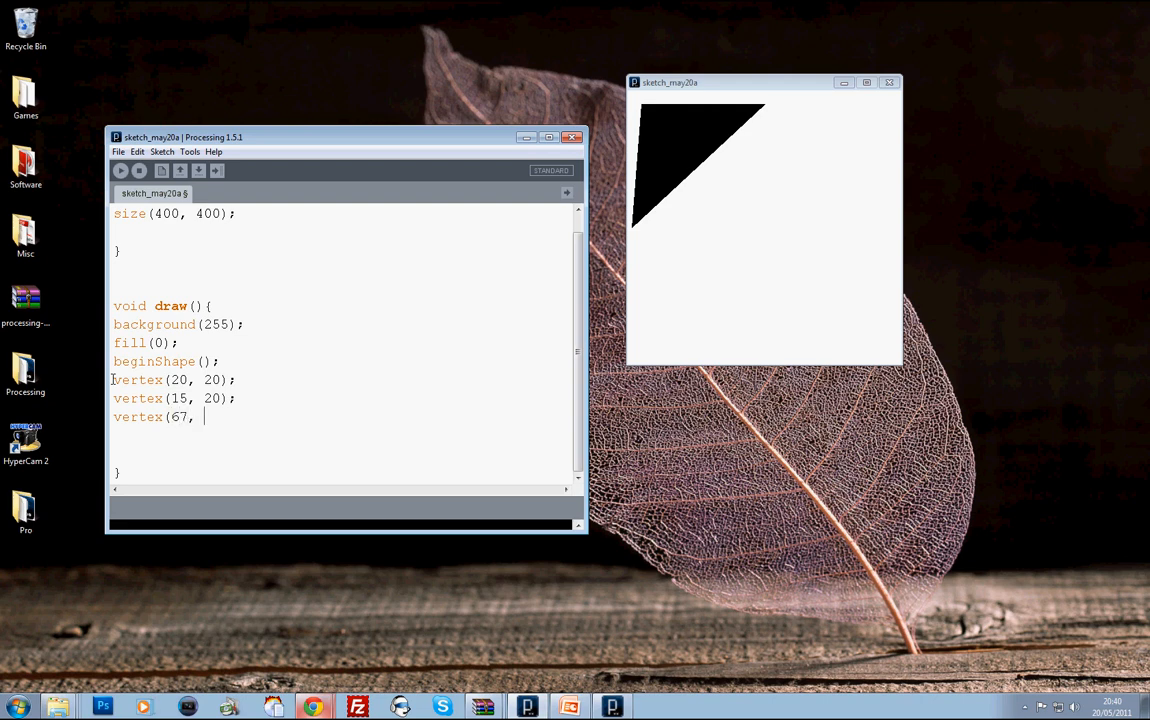
{"action": "type", "text": "58);"}
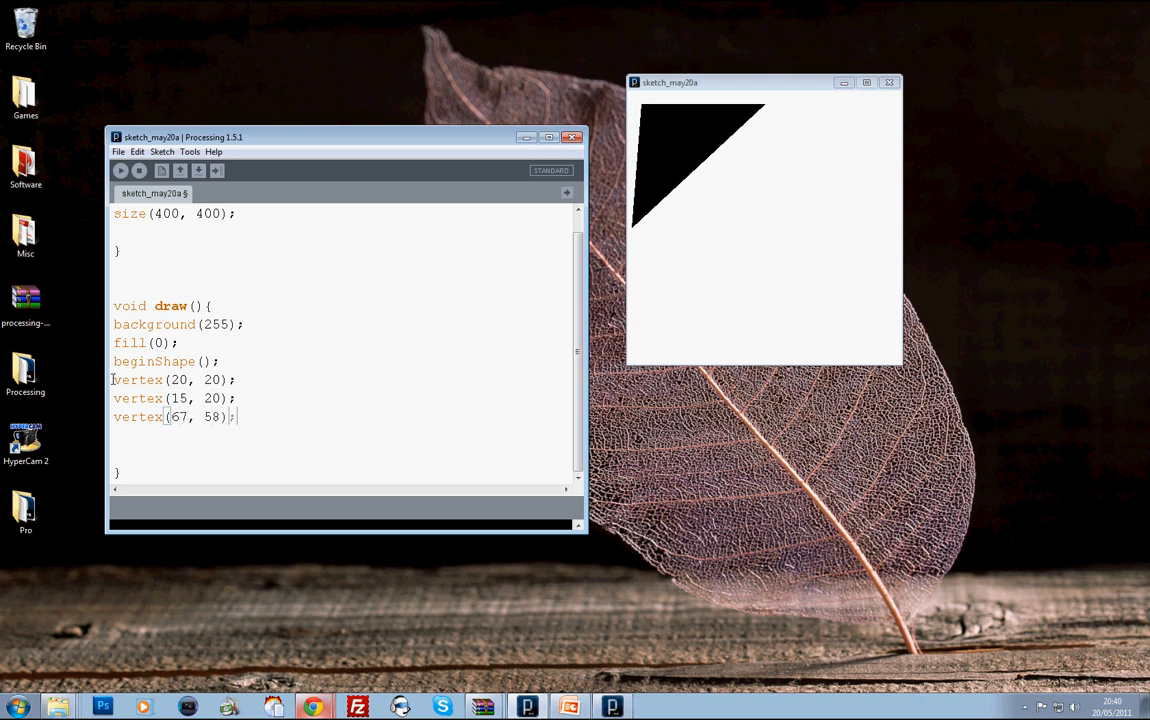
{"action": "type", "text": "vertex"}
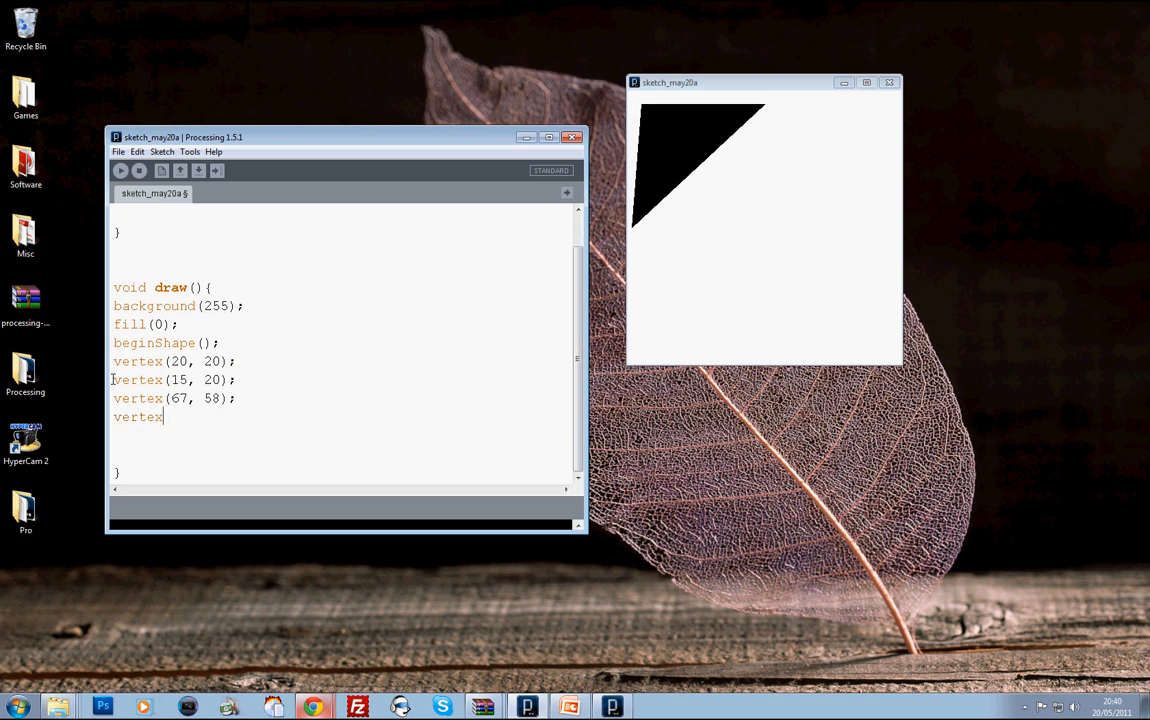
{"action": "type", "text": "();"}
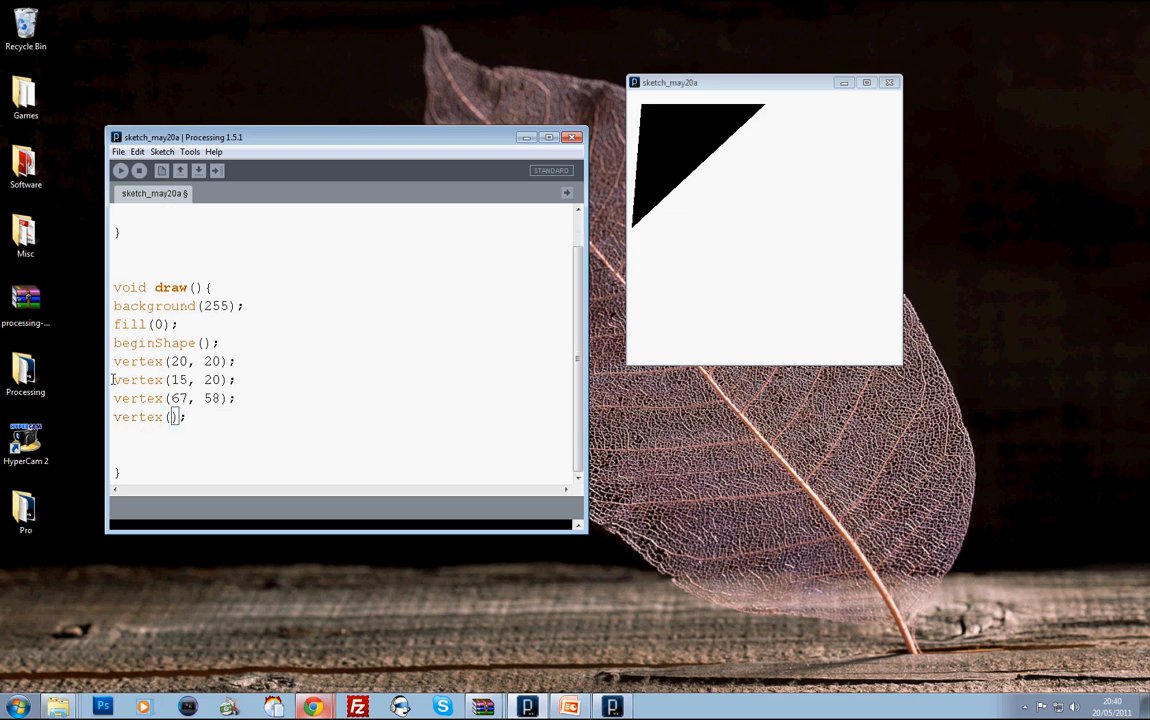
{"action": "type", "text": "64, 67"}
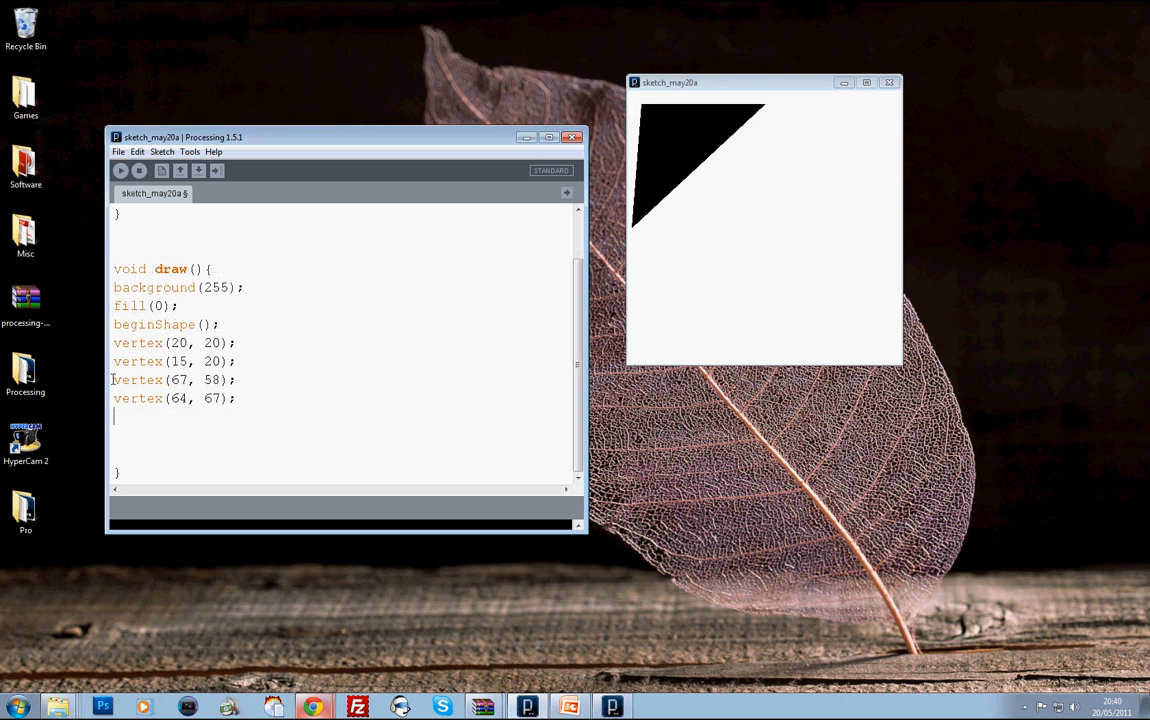
{"action": "type", "text": "("}
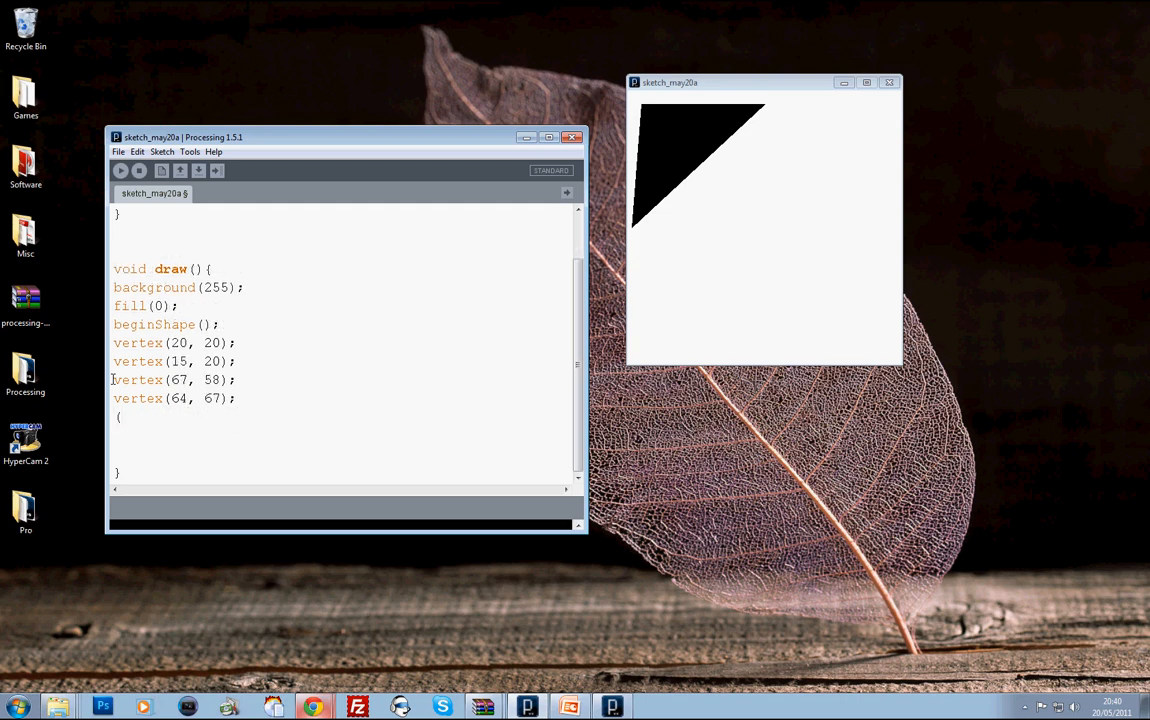
{"action": "type", "text": "vertex"}
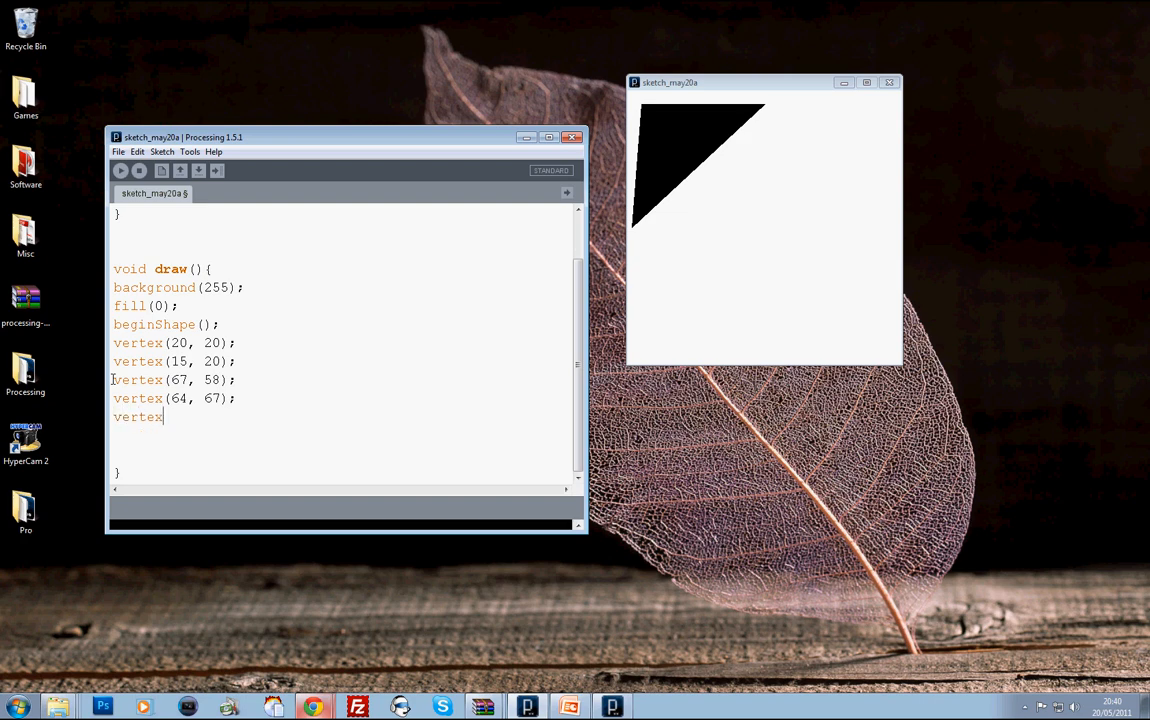
{"action": "type", "text": "();"}
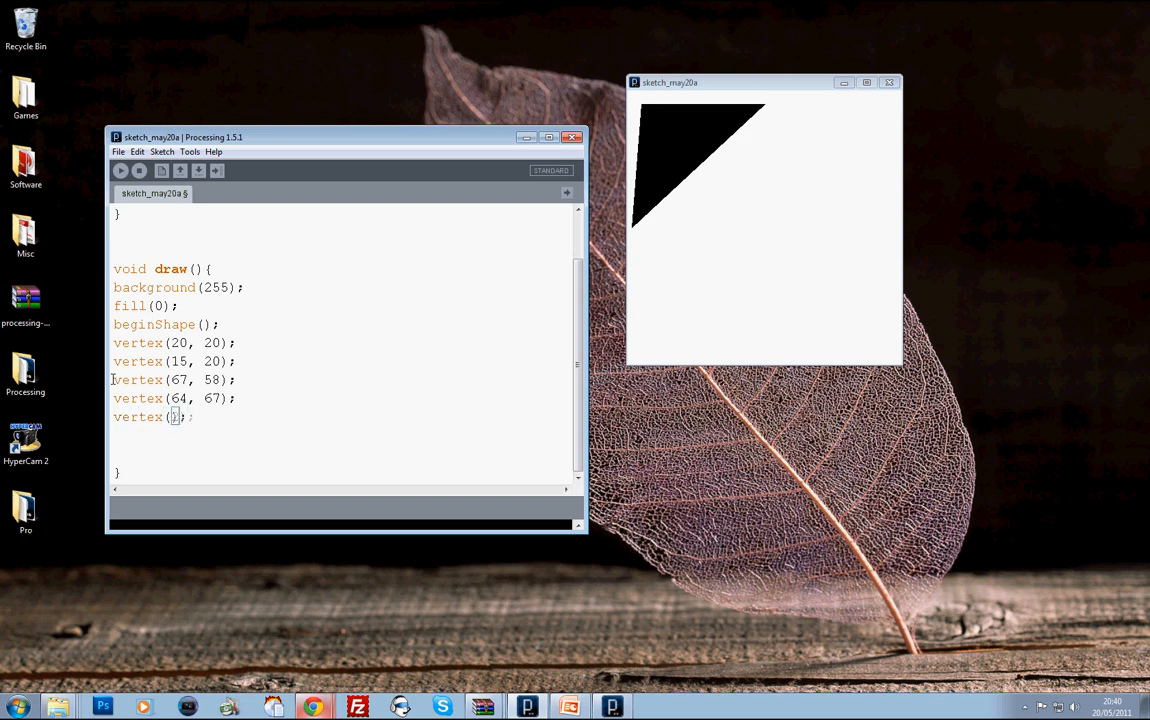
{"action": "type", "text": "200, 80"}
{"action": "type", "text": "e"}
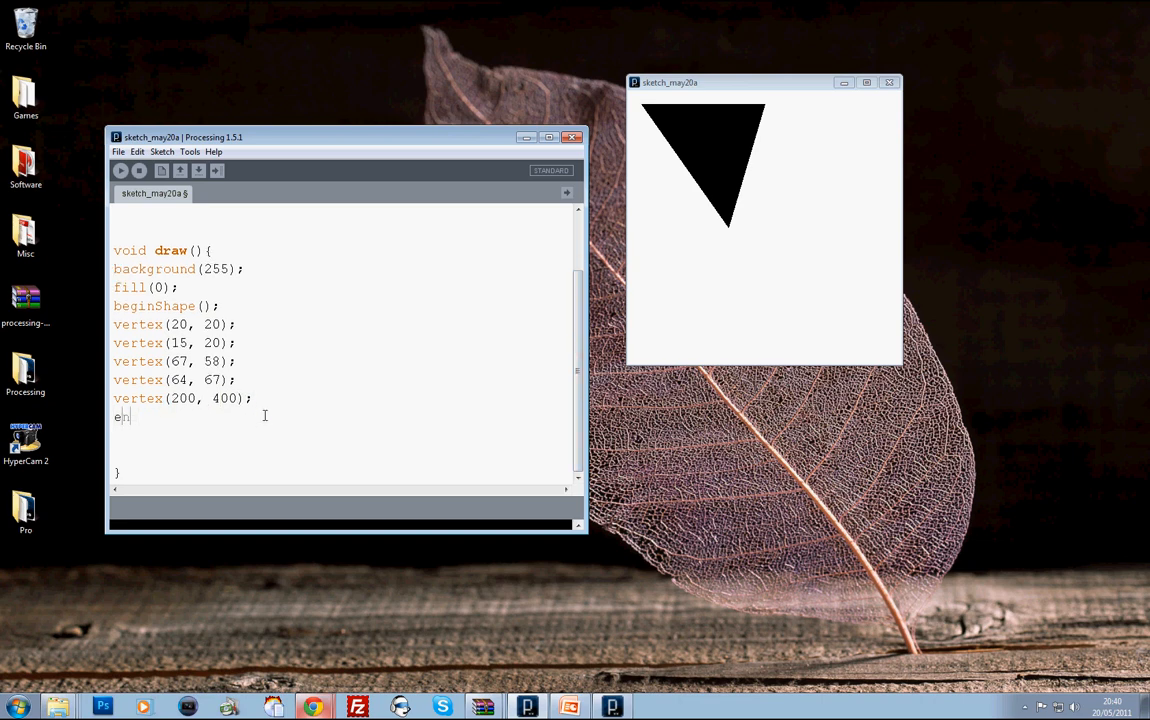
Close the shape with endShape(), run it, and begin changing the last vertex to mouseX
{"action": "type", "text": "ndShape"}
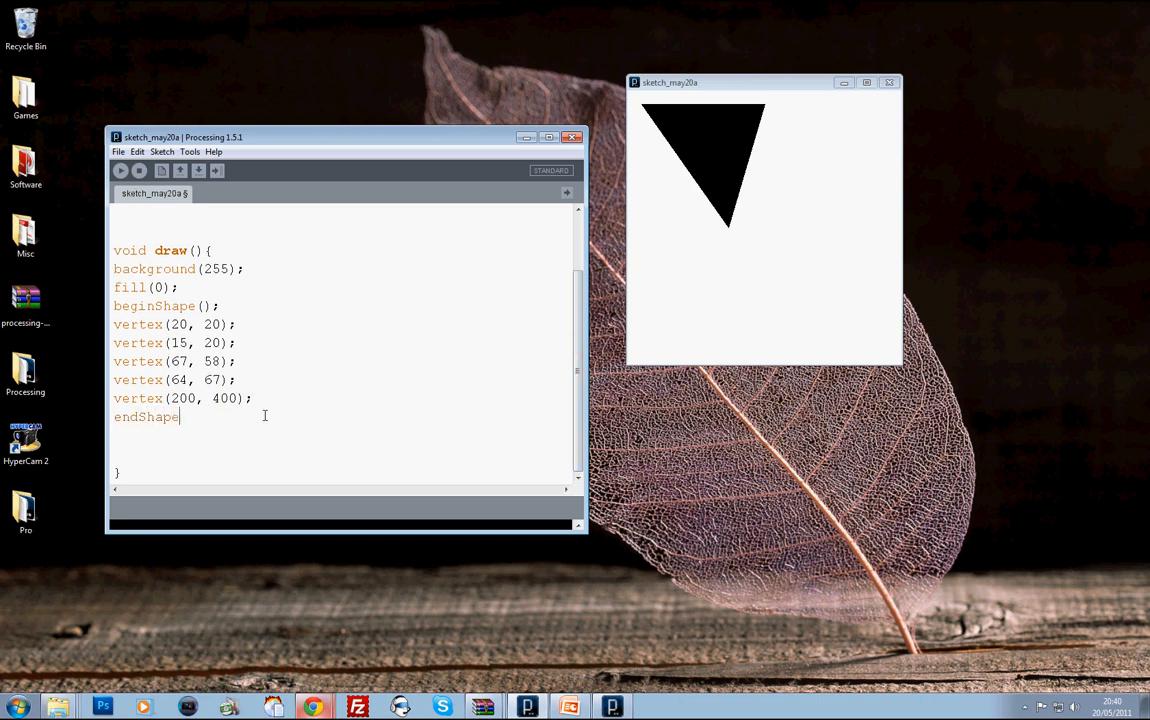
{"action": "type", "text": "();"}
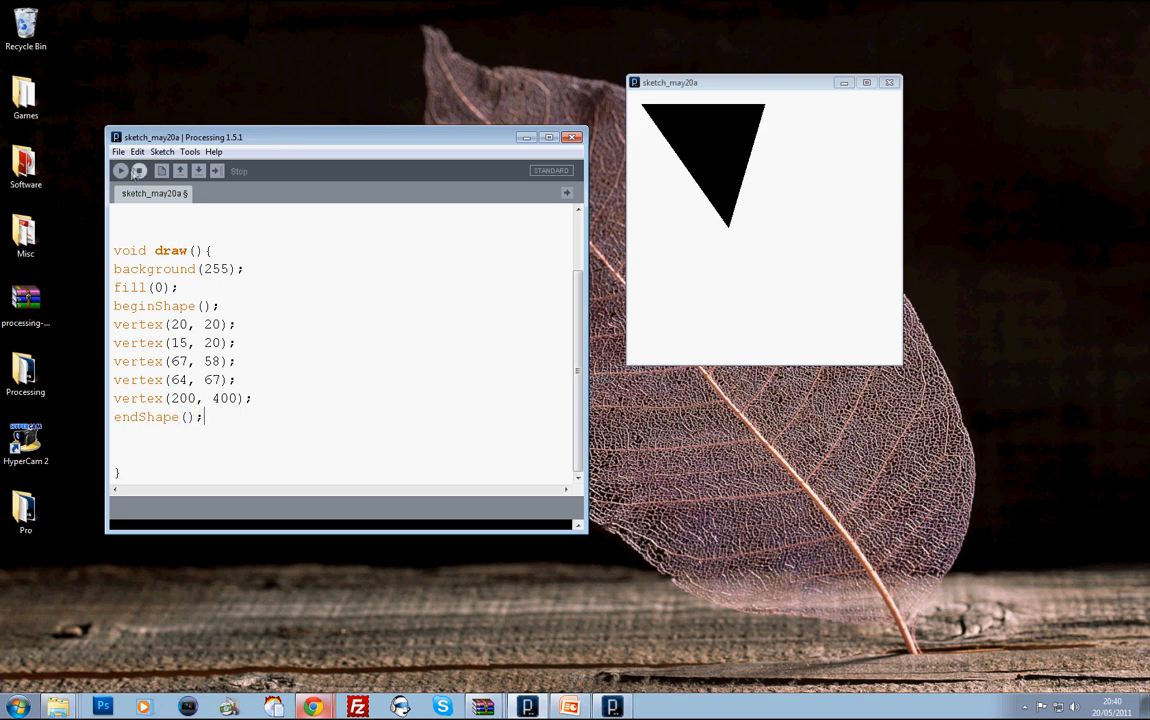
{"action": "left_click", "coordinate": [120, 170]}
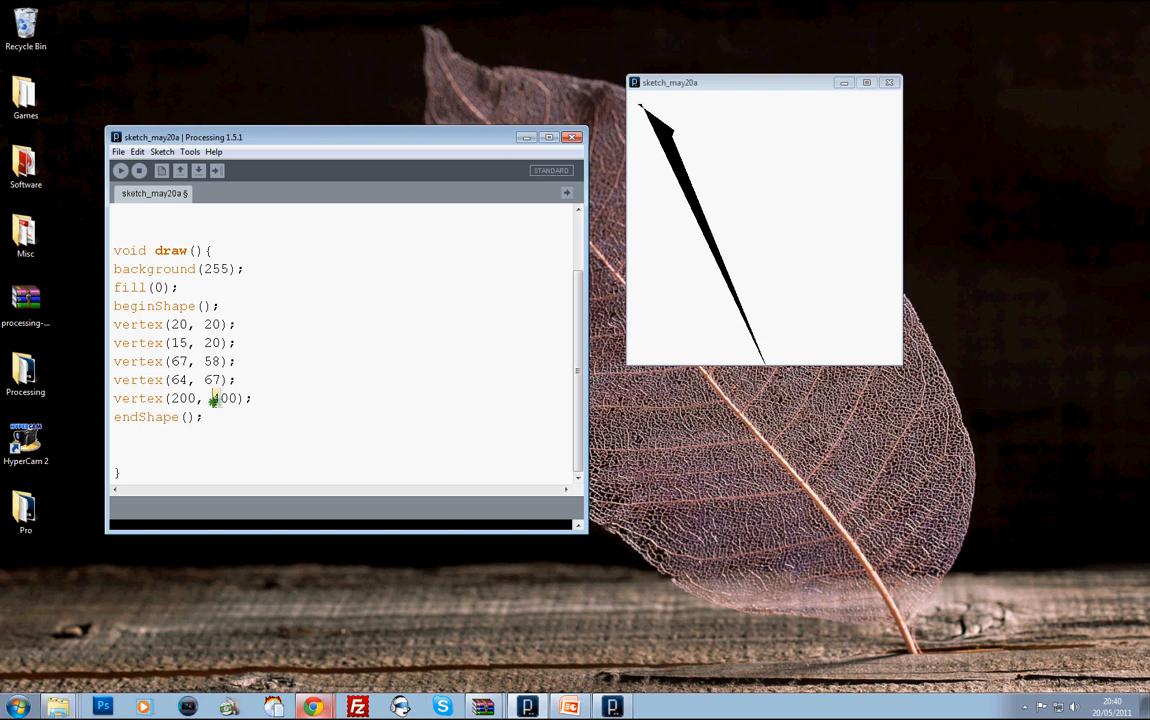
{"action": "type", "text": "mouseX"}
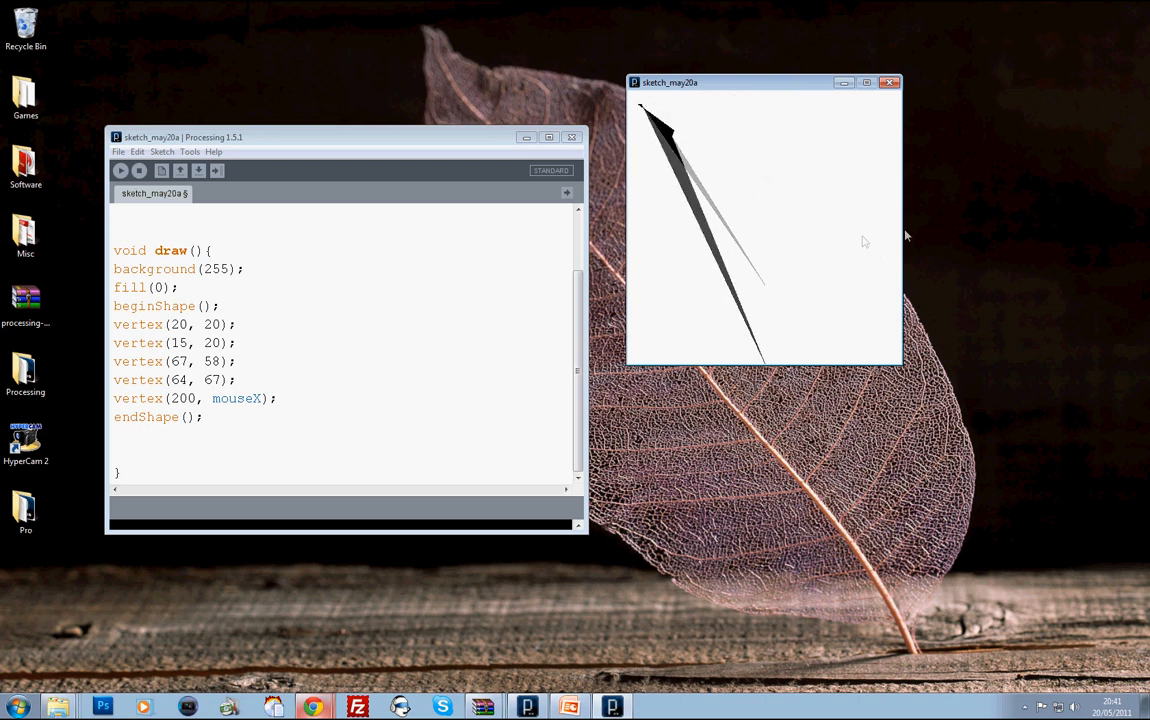
{"action": "mouse_move", "coordinate": [760, 277]}
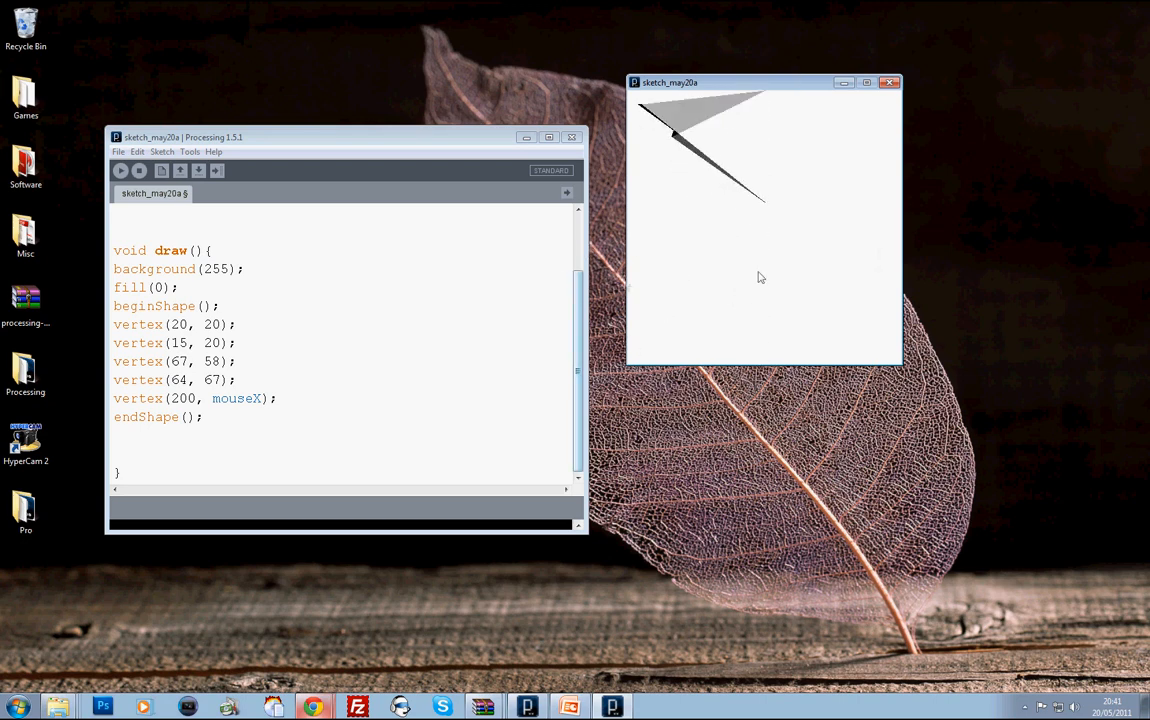
{"action": "mouse_move", "coordinate": [780, 247]}
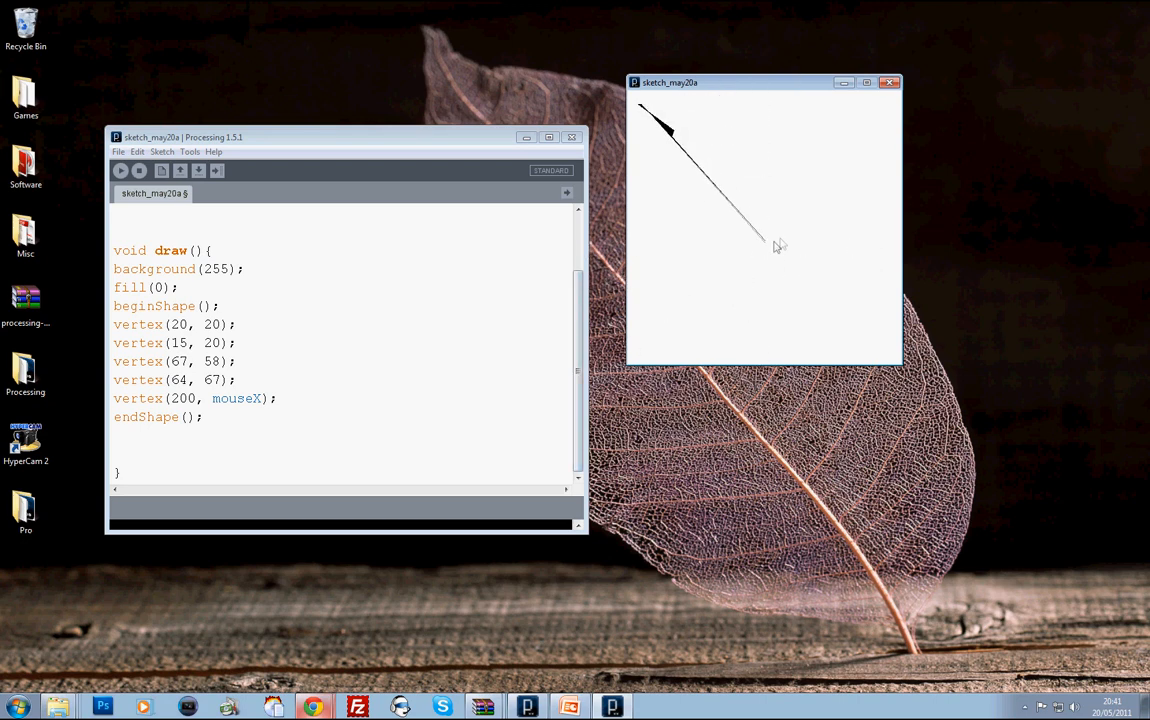
{"action": "mouse_move", "coordinate": [858, 186]}
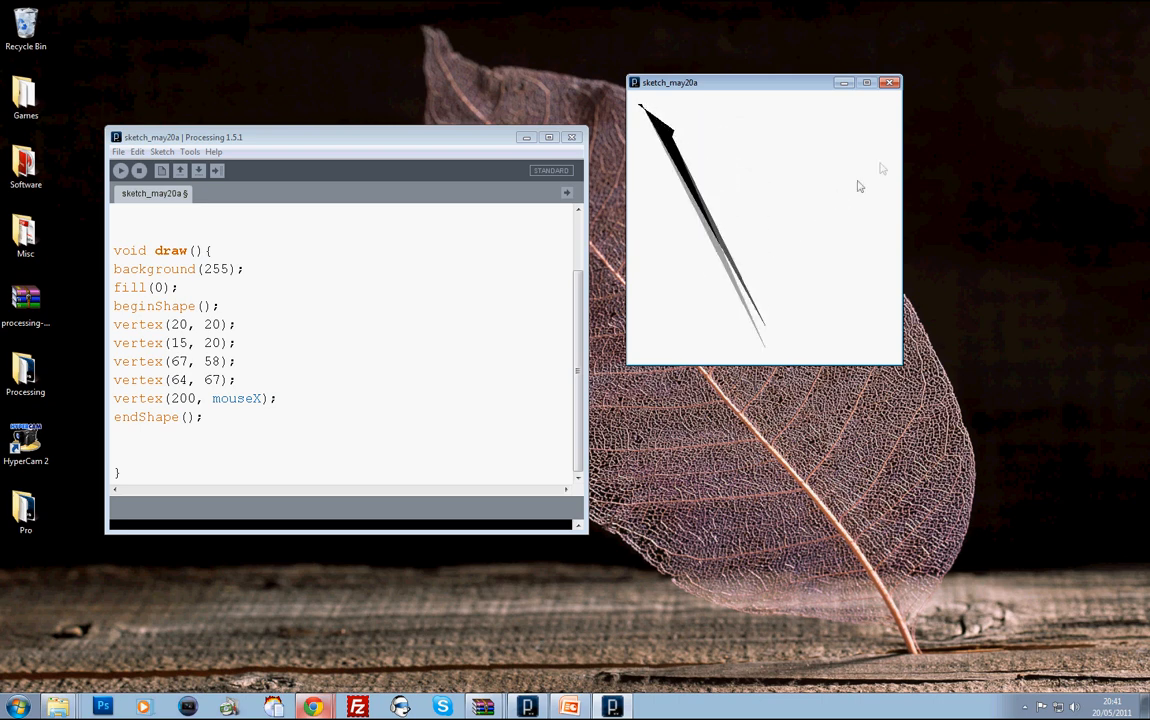
{"action": "mouse_move", "coordinate": [668, 259]}
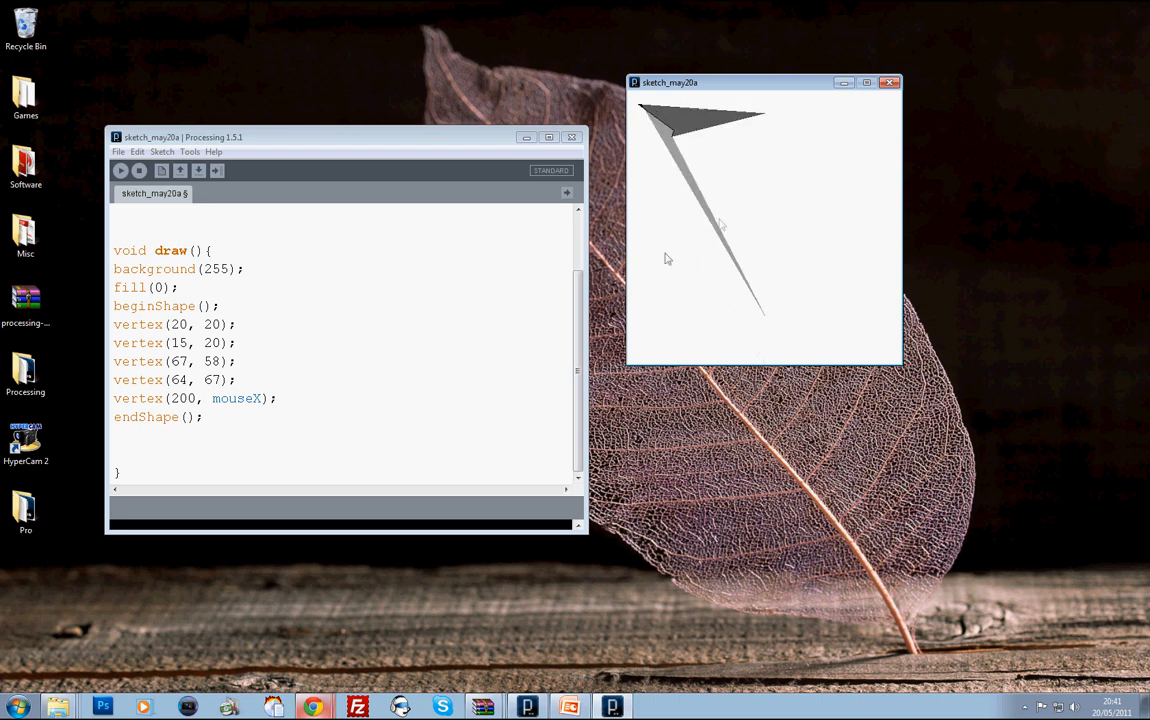
{"action": "mouse_move", "coordinate": [920, 147]}
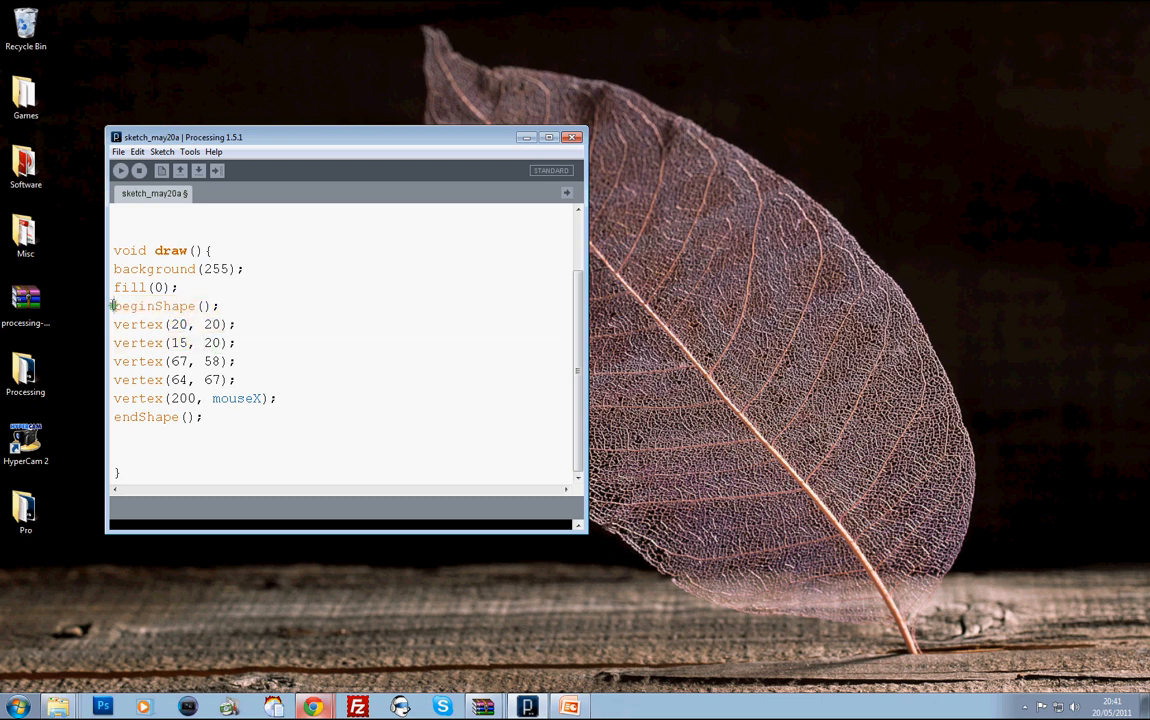
Look up beginShape in the reference and browse the Language and Libraries pages
{"action": "right_click", "coordinate": [152, 305]}
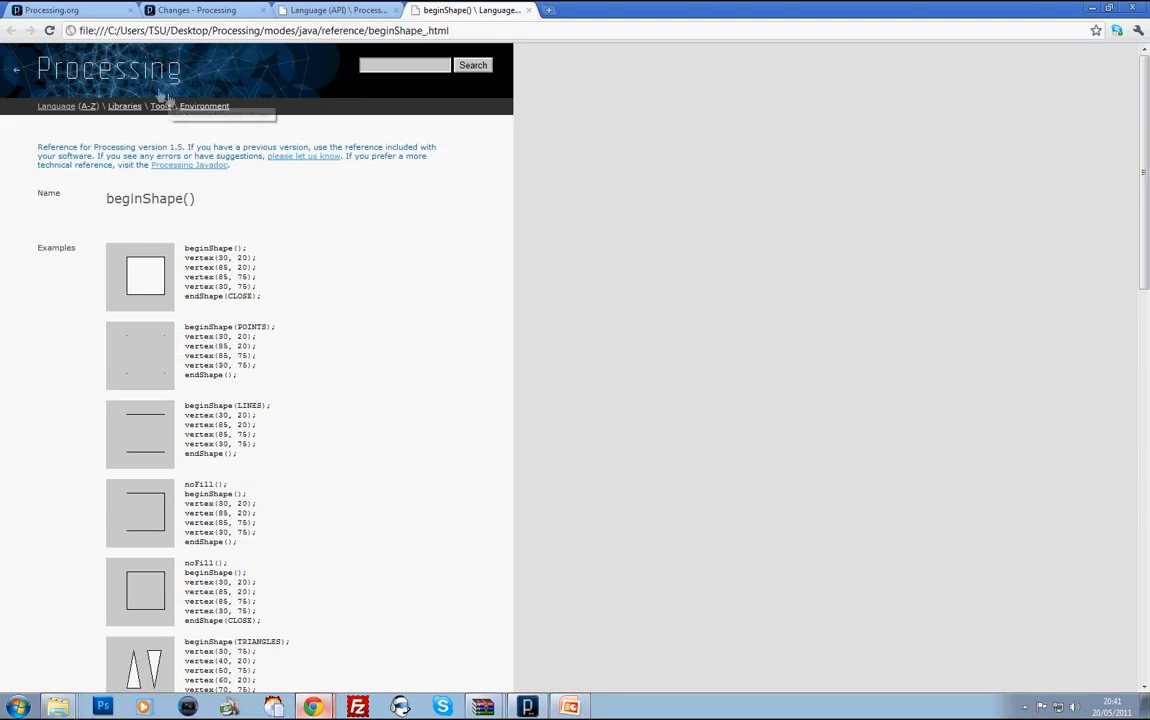
{"action": "left_click", "coordinate": [265, 30]}
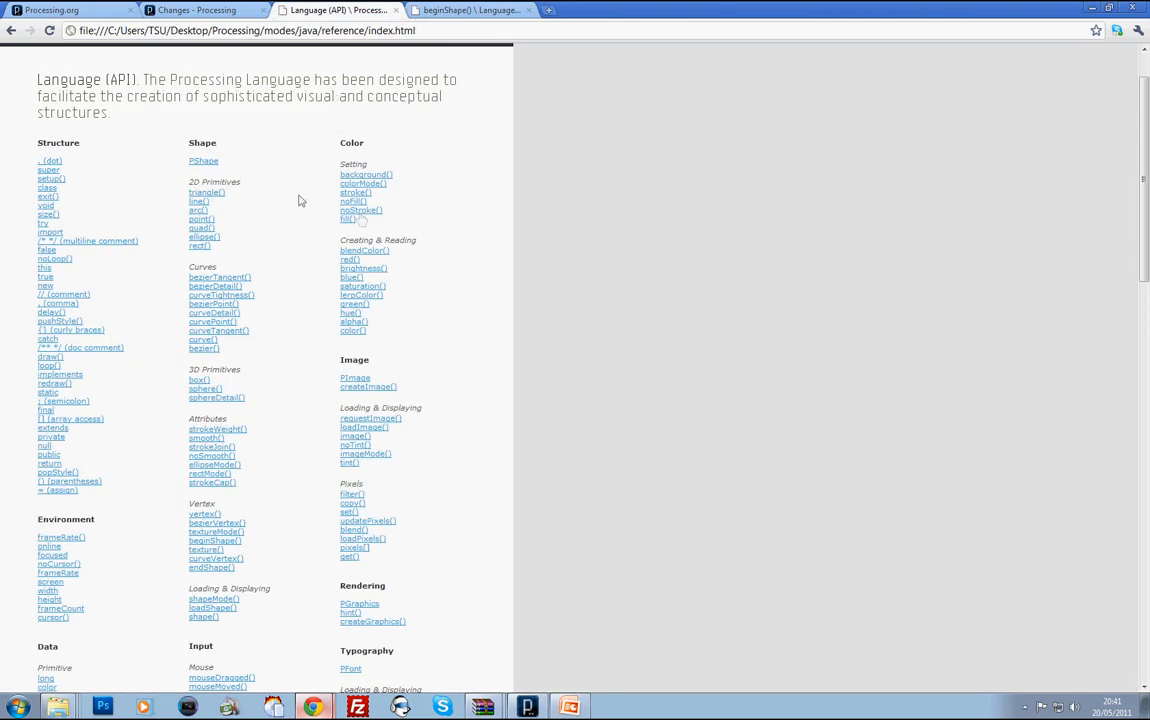
{"action": "scroll", "scroll_direction": "up", "scroll_amount": 3}
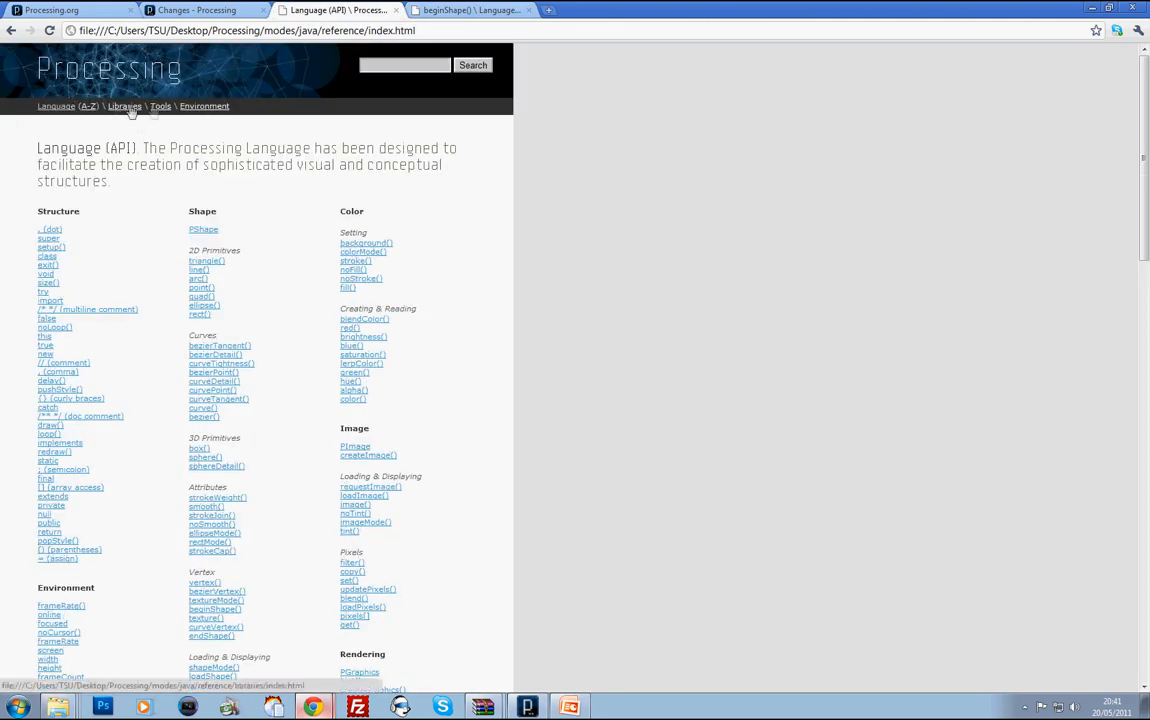
{"action": "left_click", "coordinate": [124, 106]}
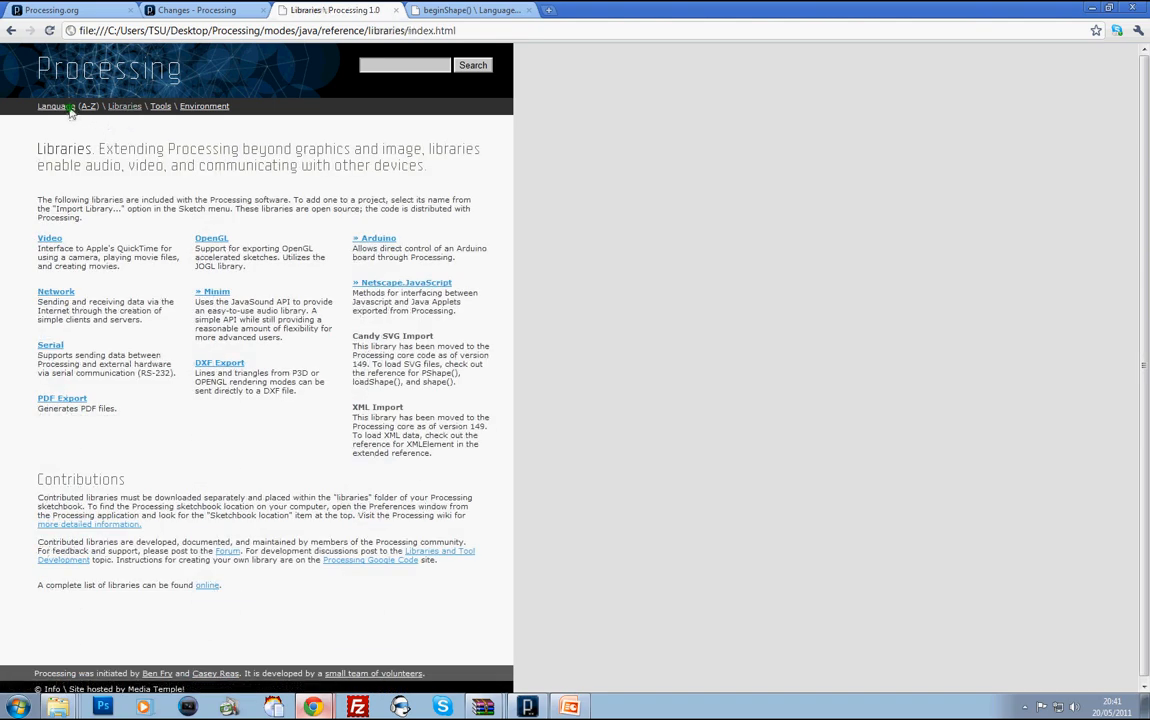
{"action": "left_click", "coordinate": [52, 106]}
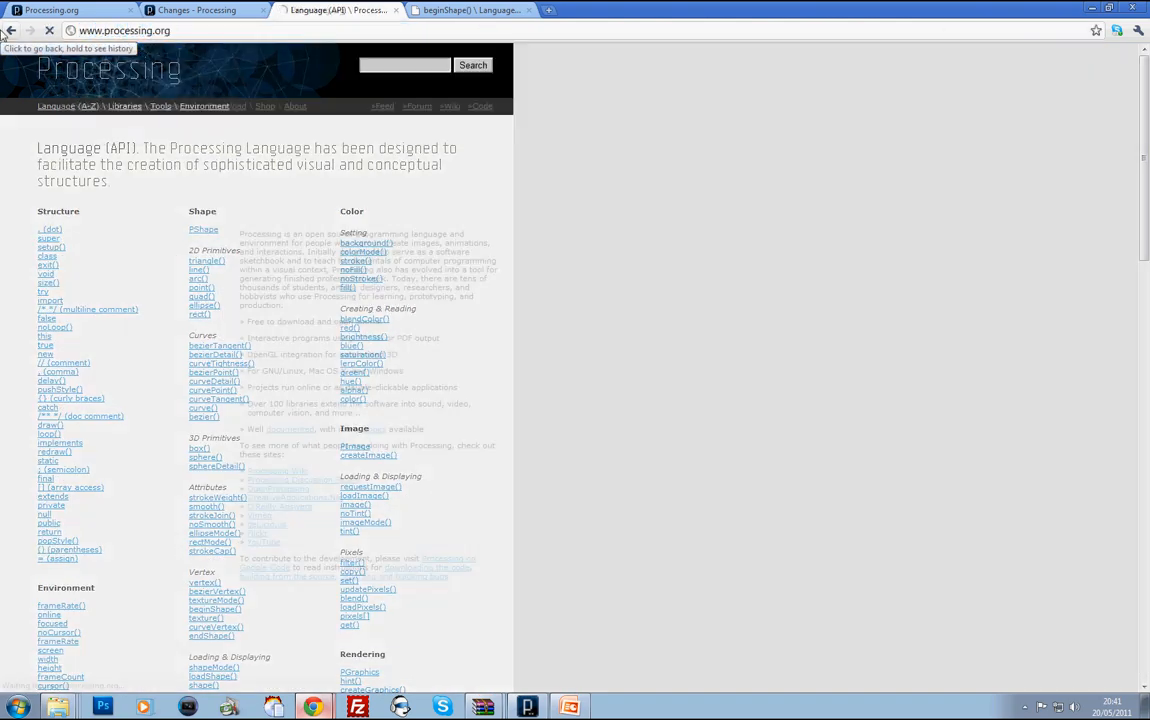
Load the online language reference and read the beginShape() documentation entry
{"action": "left_click", "coordinate": [10, 30]}
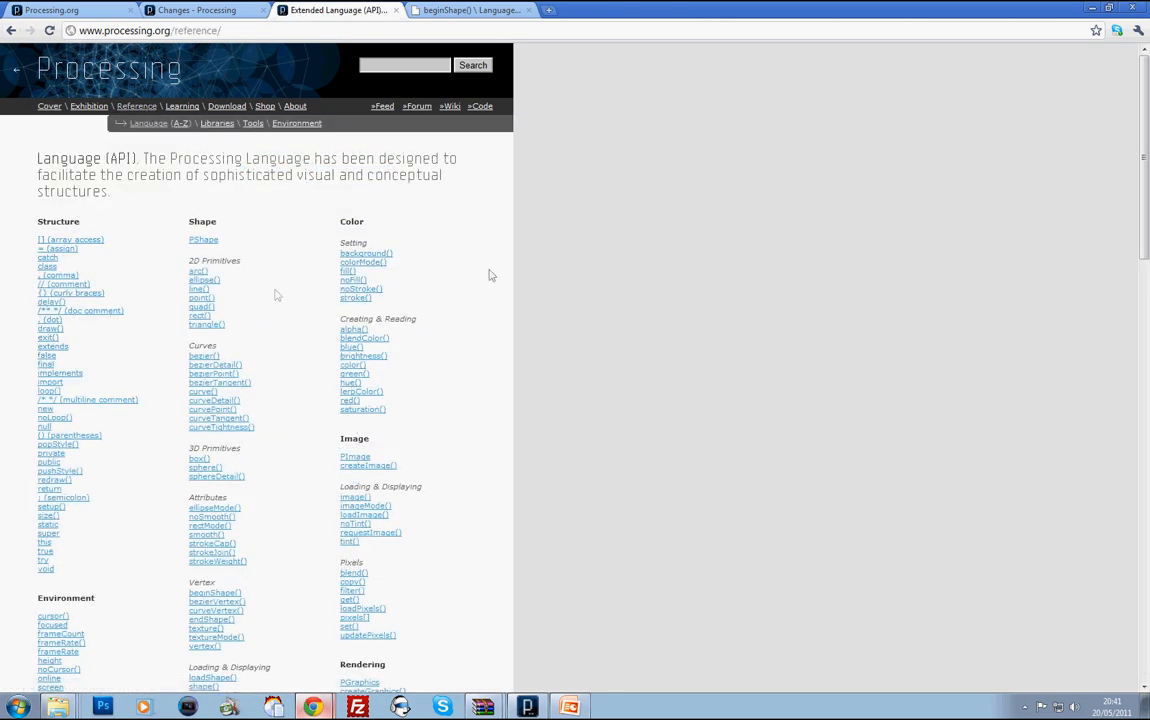
{"action": "scroll", "scroll_direction": "down", "scroll_amount": 3}
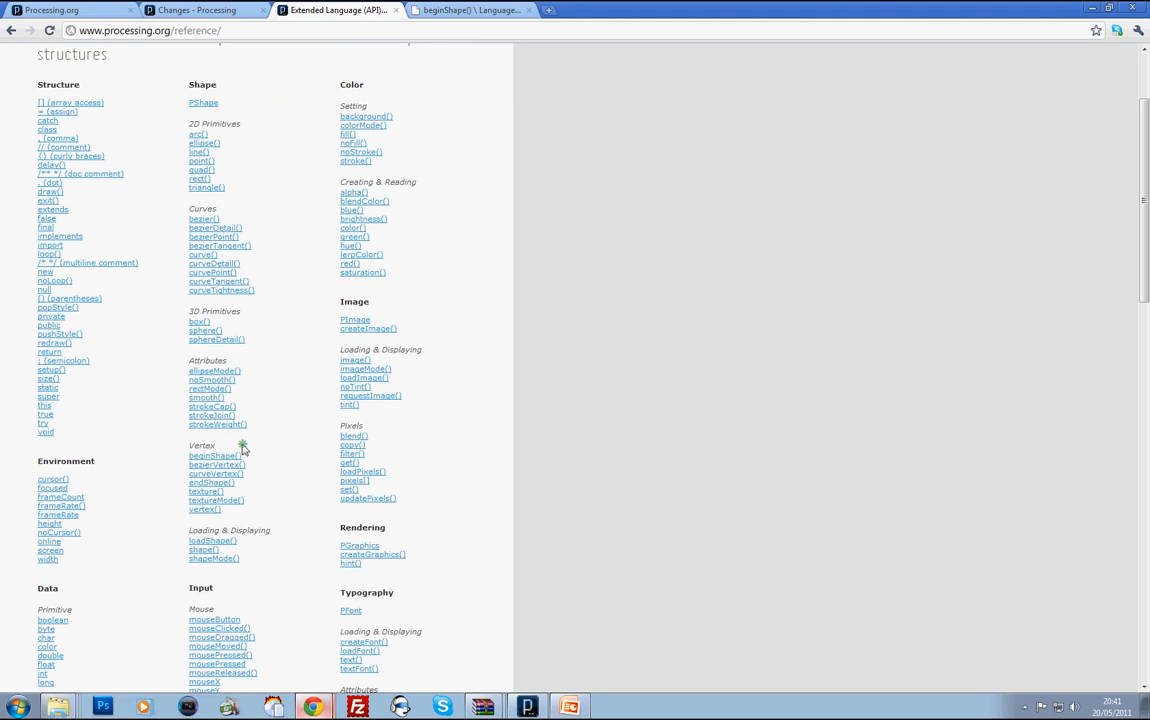
{"action": "mouse_move", "coordinate": [214, 456]}
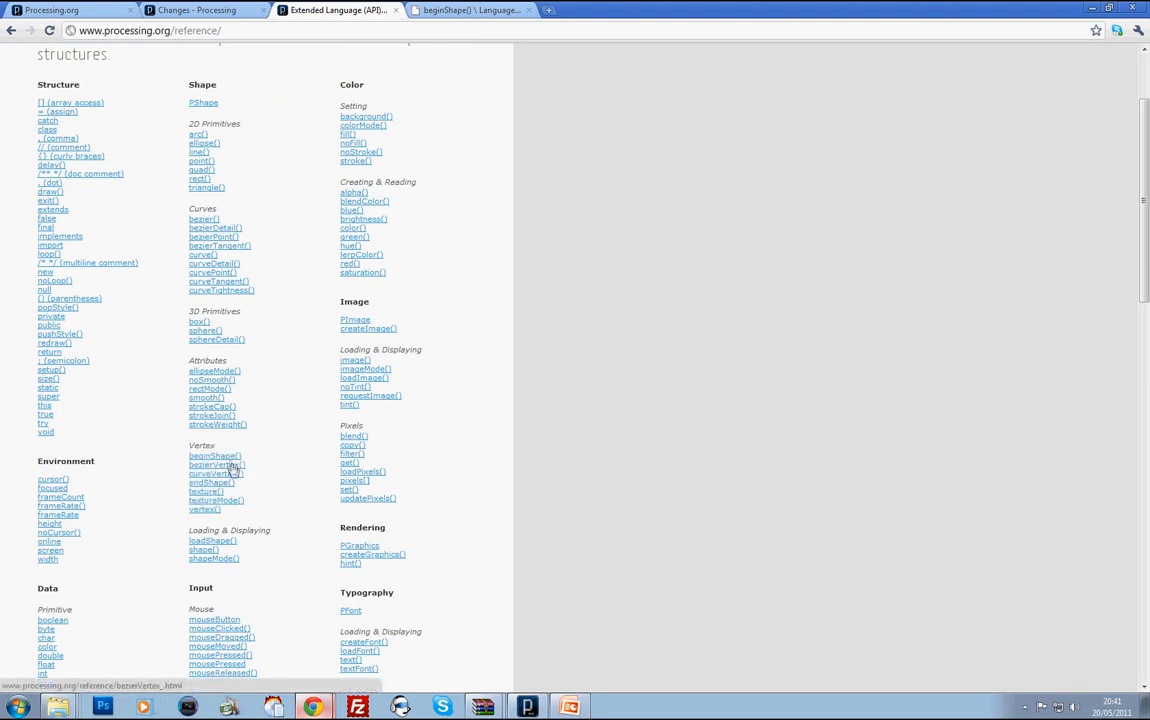
{"action": "left_click", "coordinate": [214, 456]}
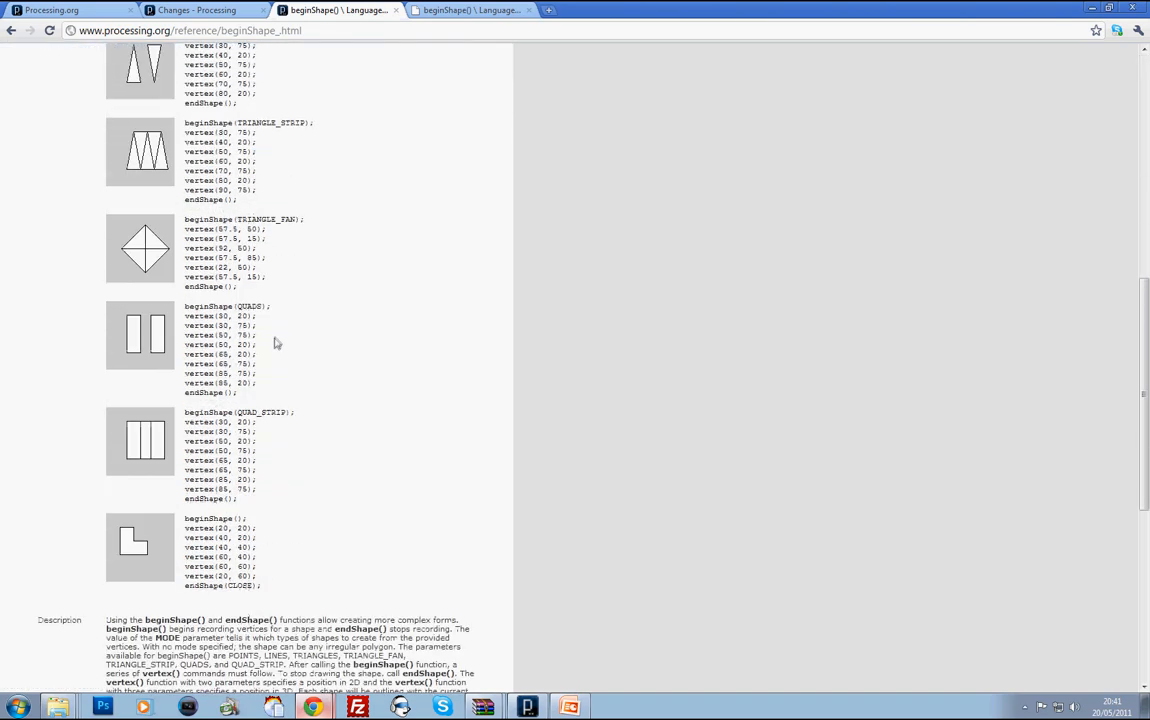
{"action": "scroll", "scroll_direction": "up", "scroll_amount": 3}
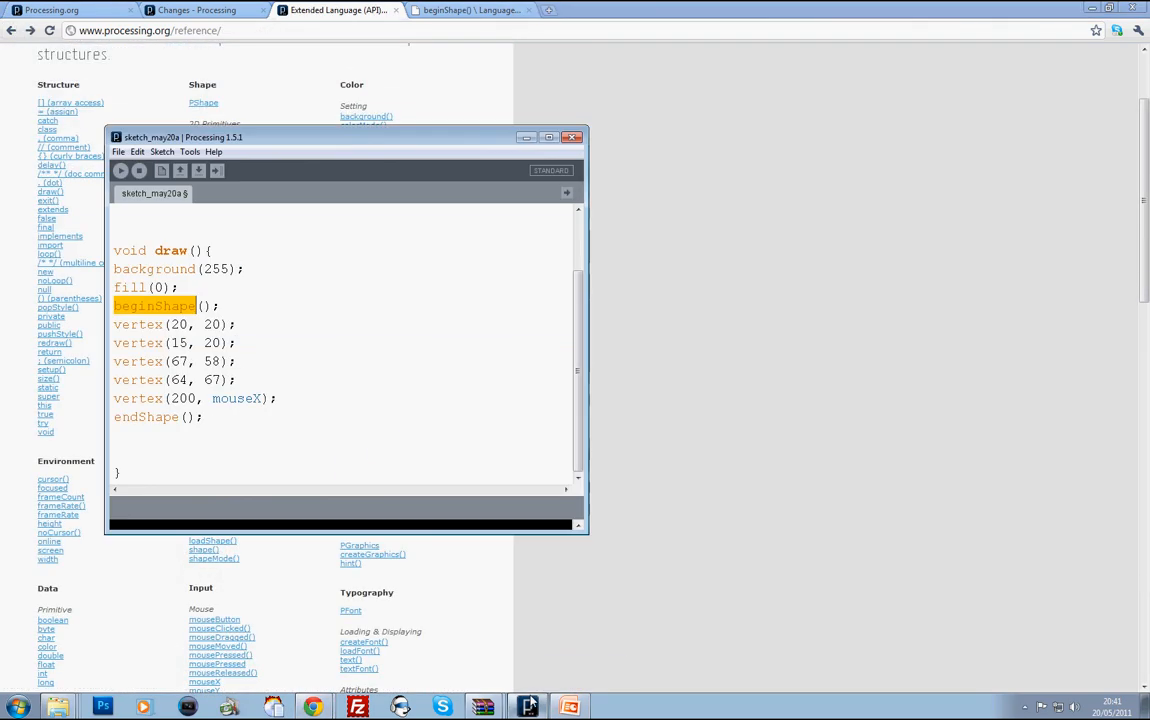
{"action": "left_click", "coordinate": [300, 392]}
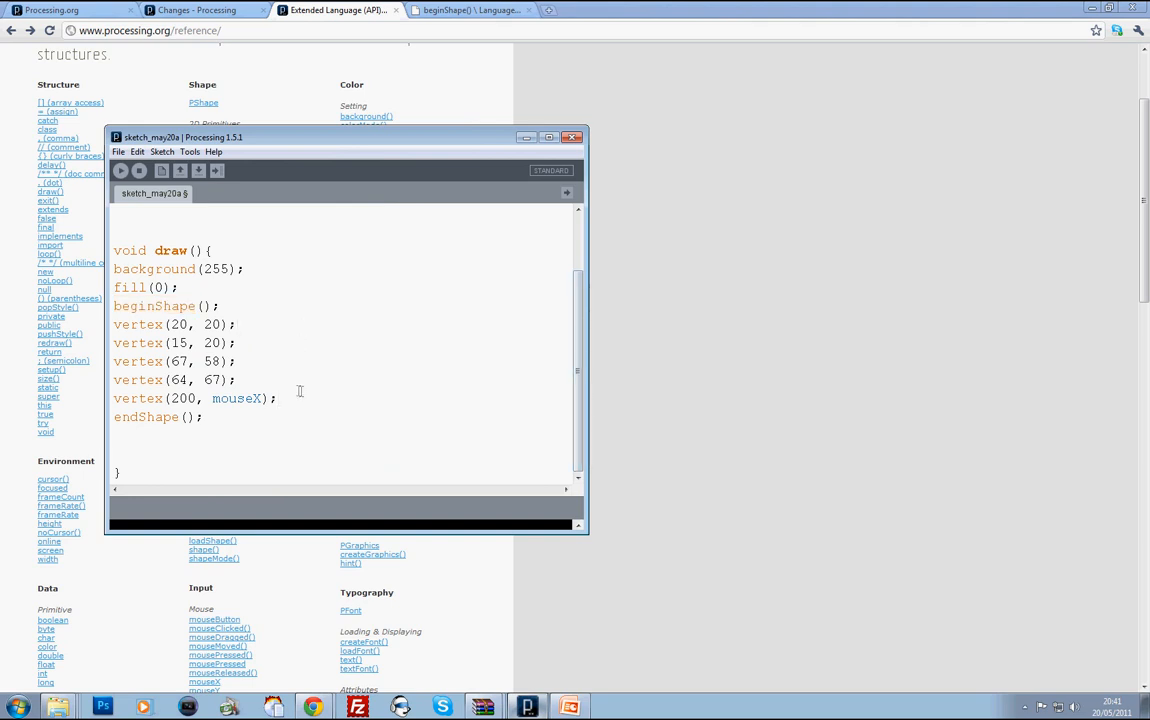
{"action": "scroll", "scroll_direction": "up", "scroll_amount": 3}
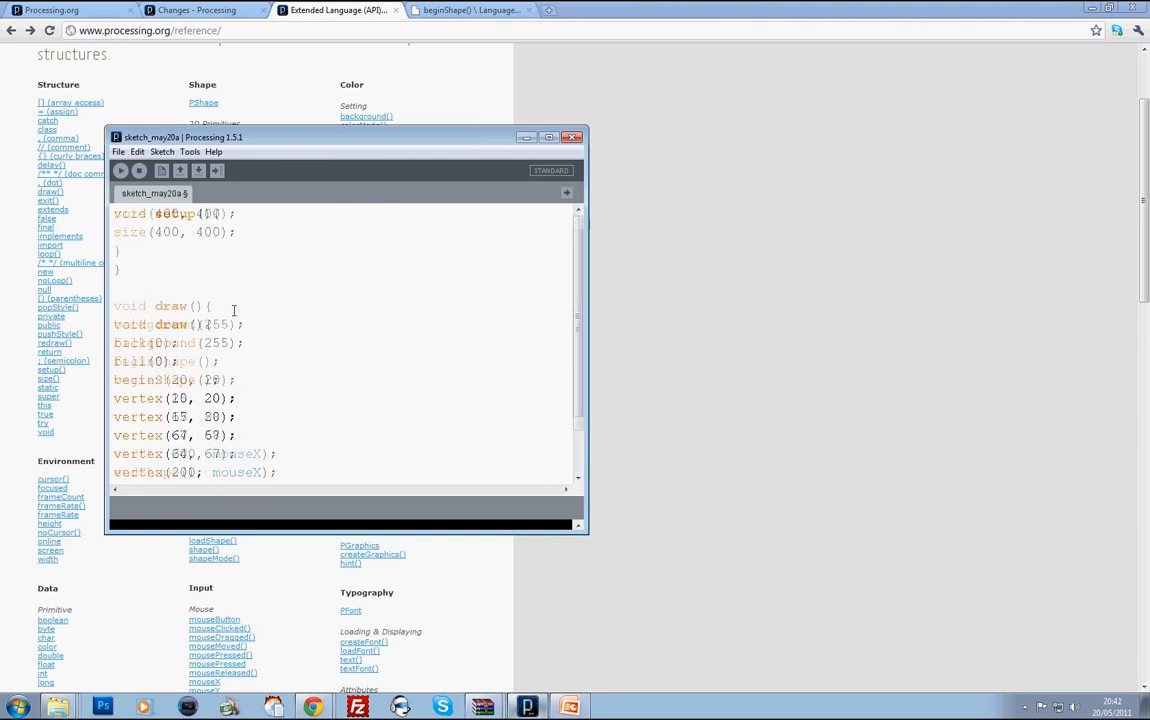